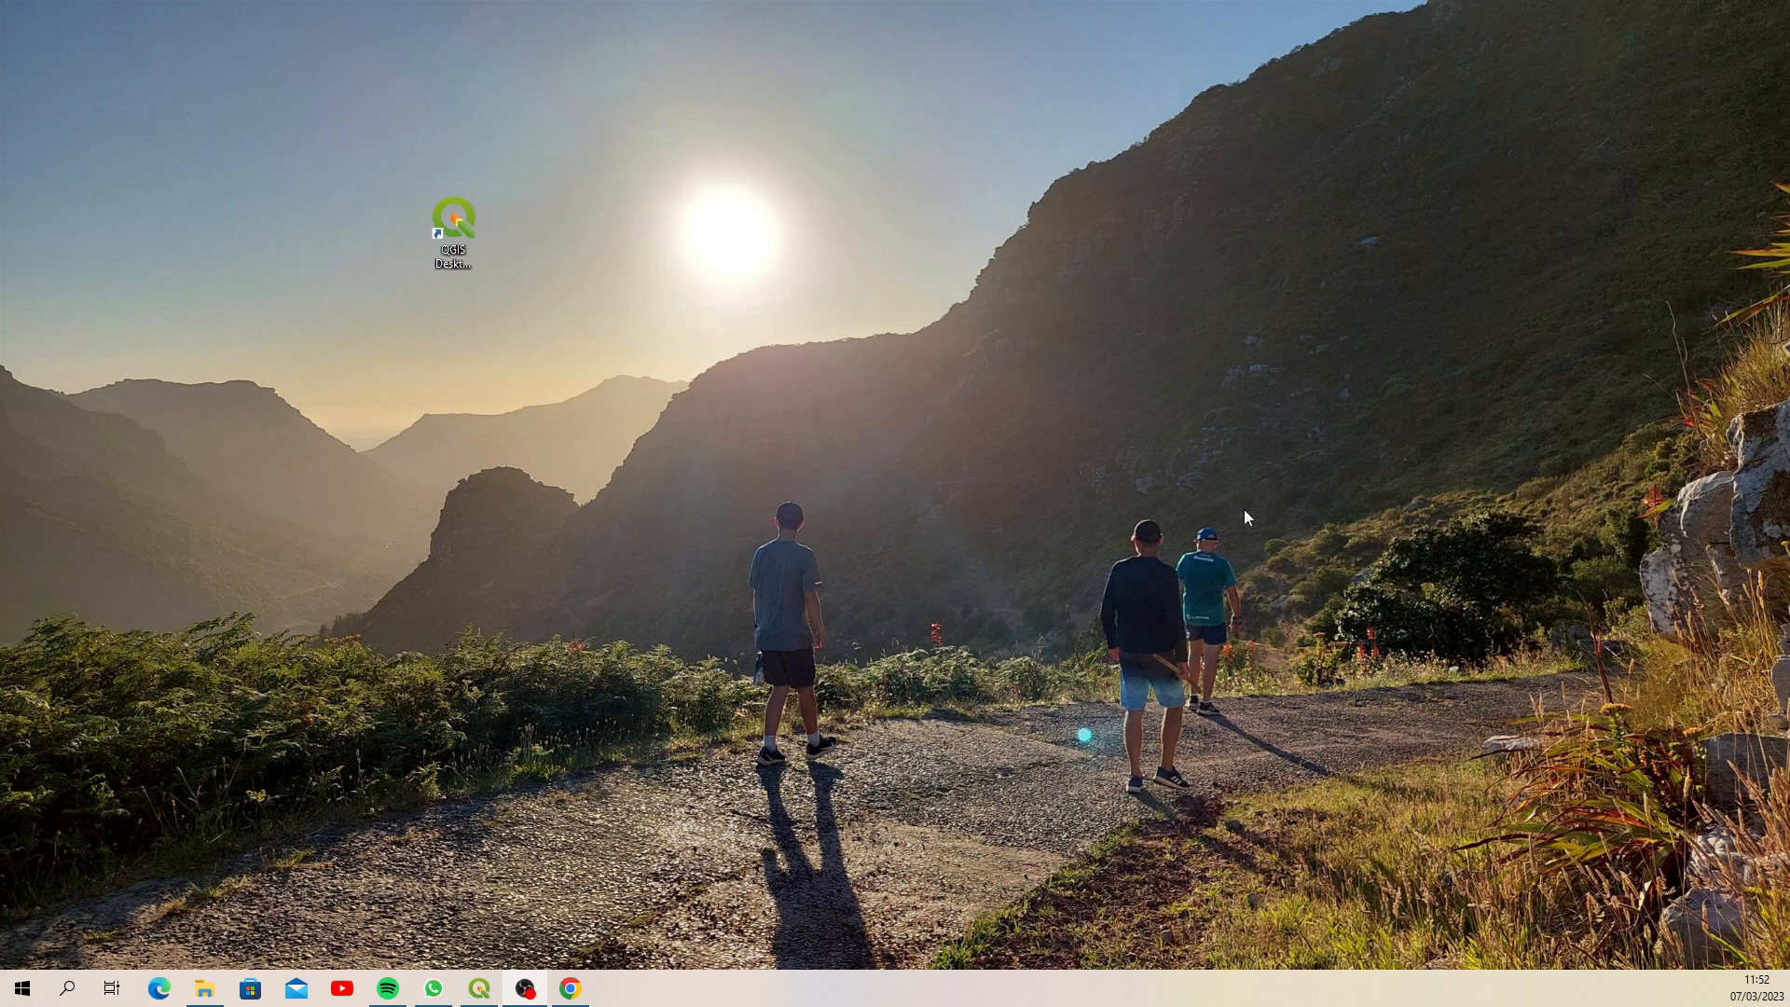
pyautogui.moveTo(446, 601)
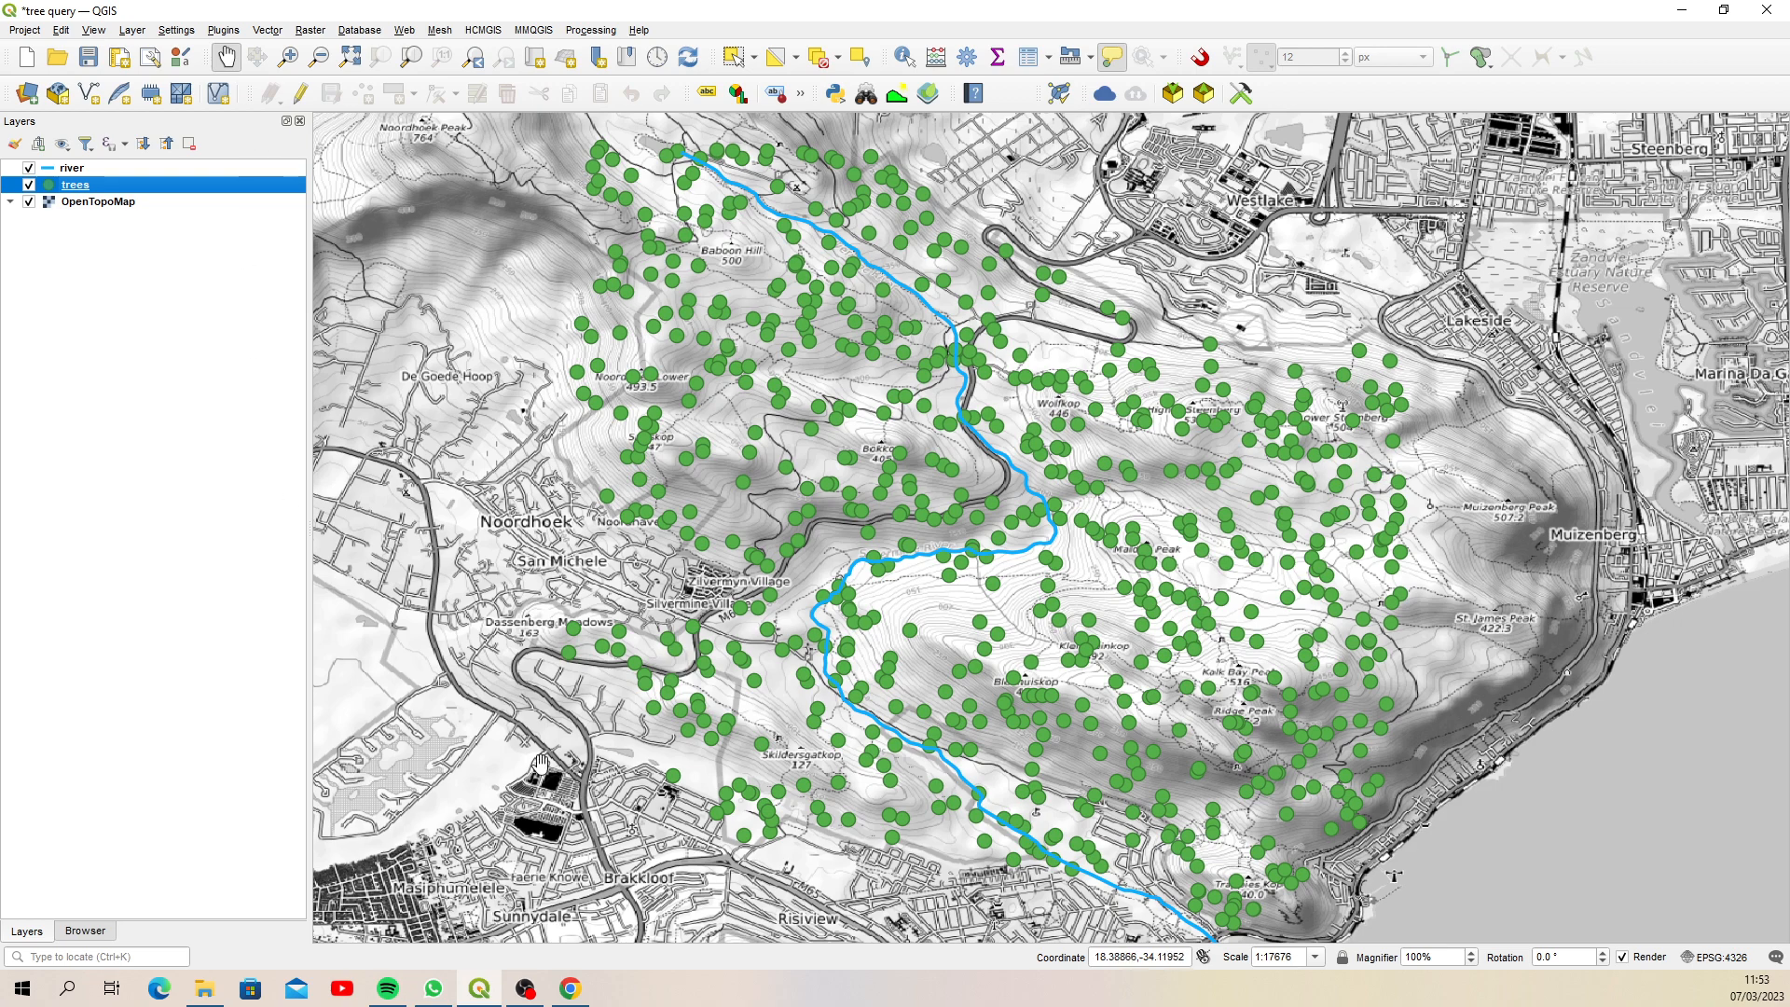
# Search 'chat gpt' in Chrome and open ChatGPT from OpenAI's Introducing ChatGPT page
pyautogui.click(571, 987)
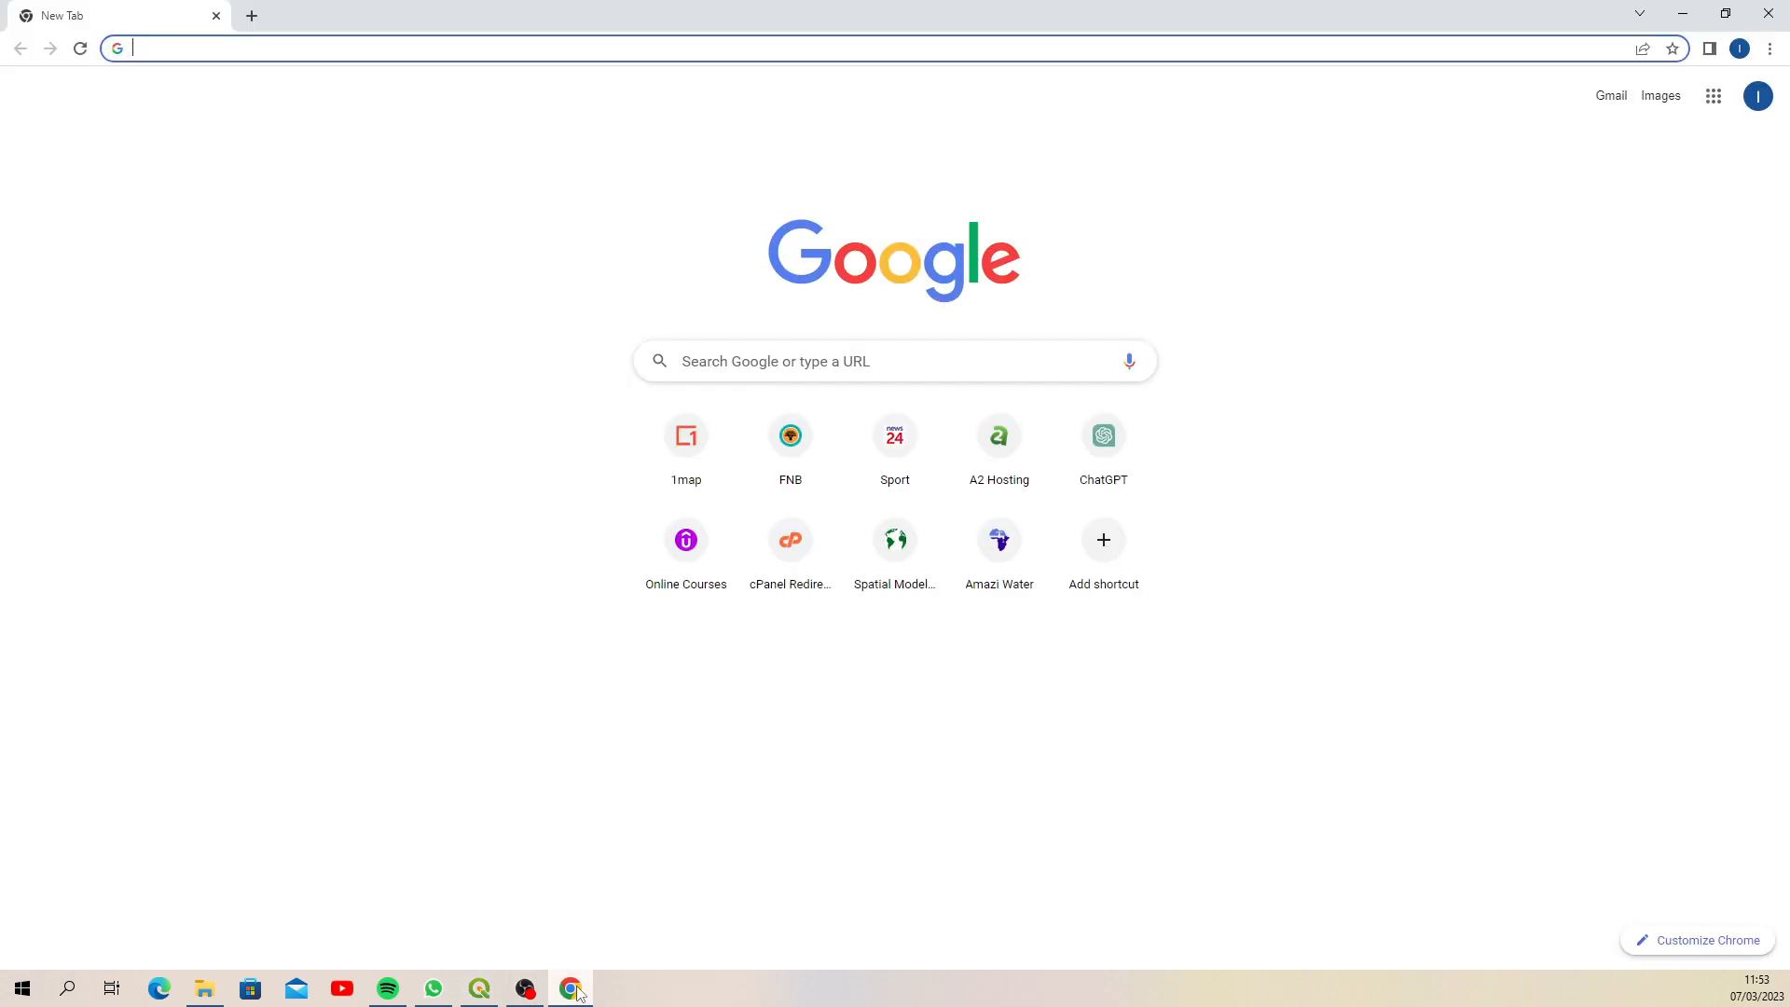
pyautogui.moveTo(479, 572)
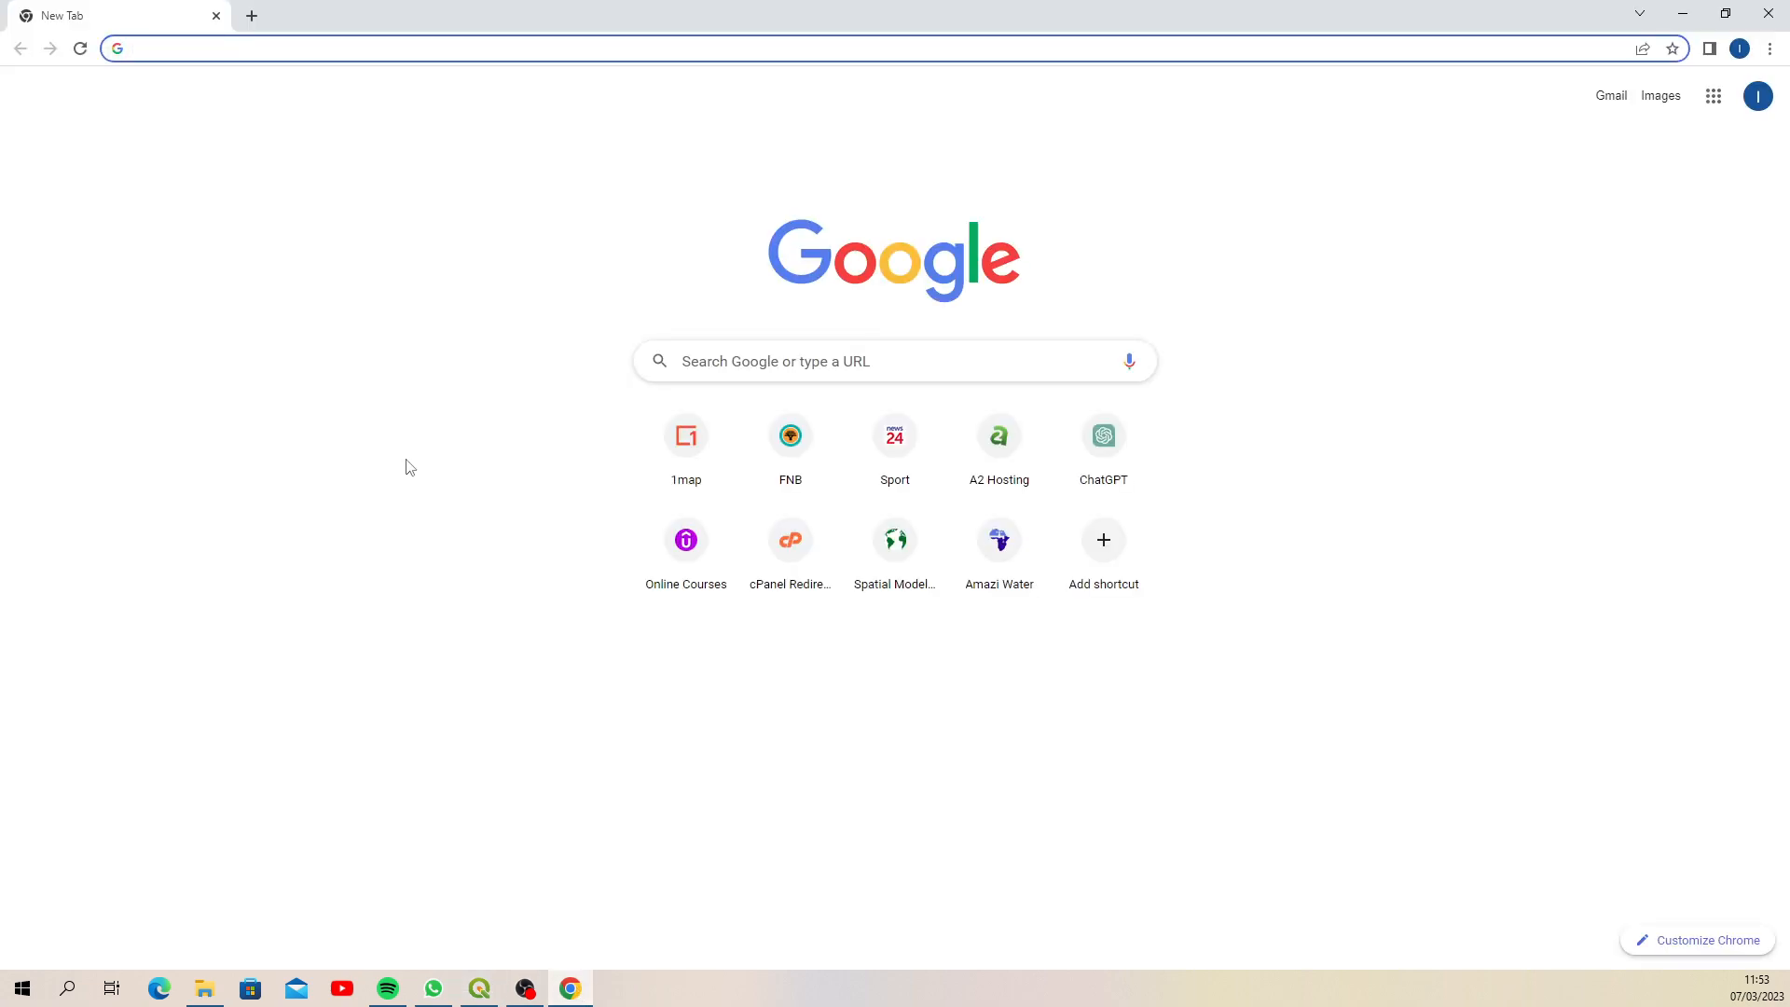
pyautogui.moveTo(395, 463)
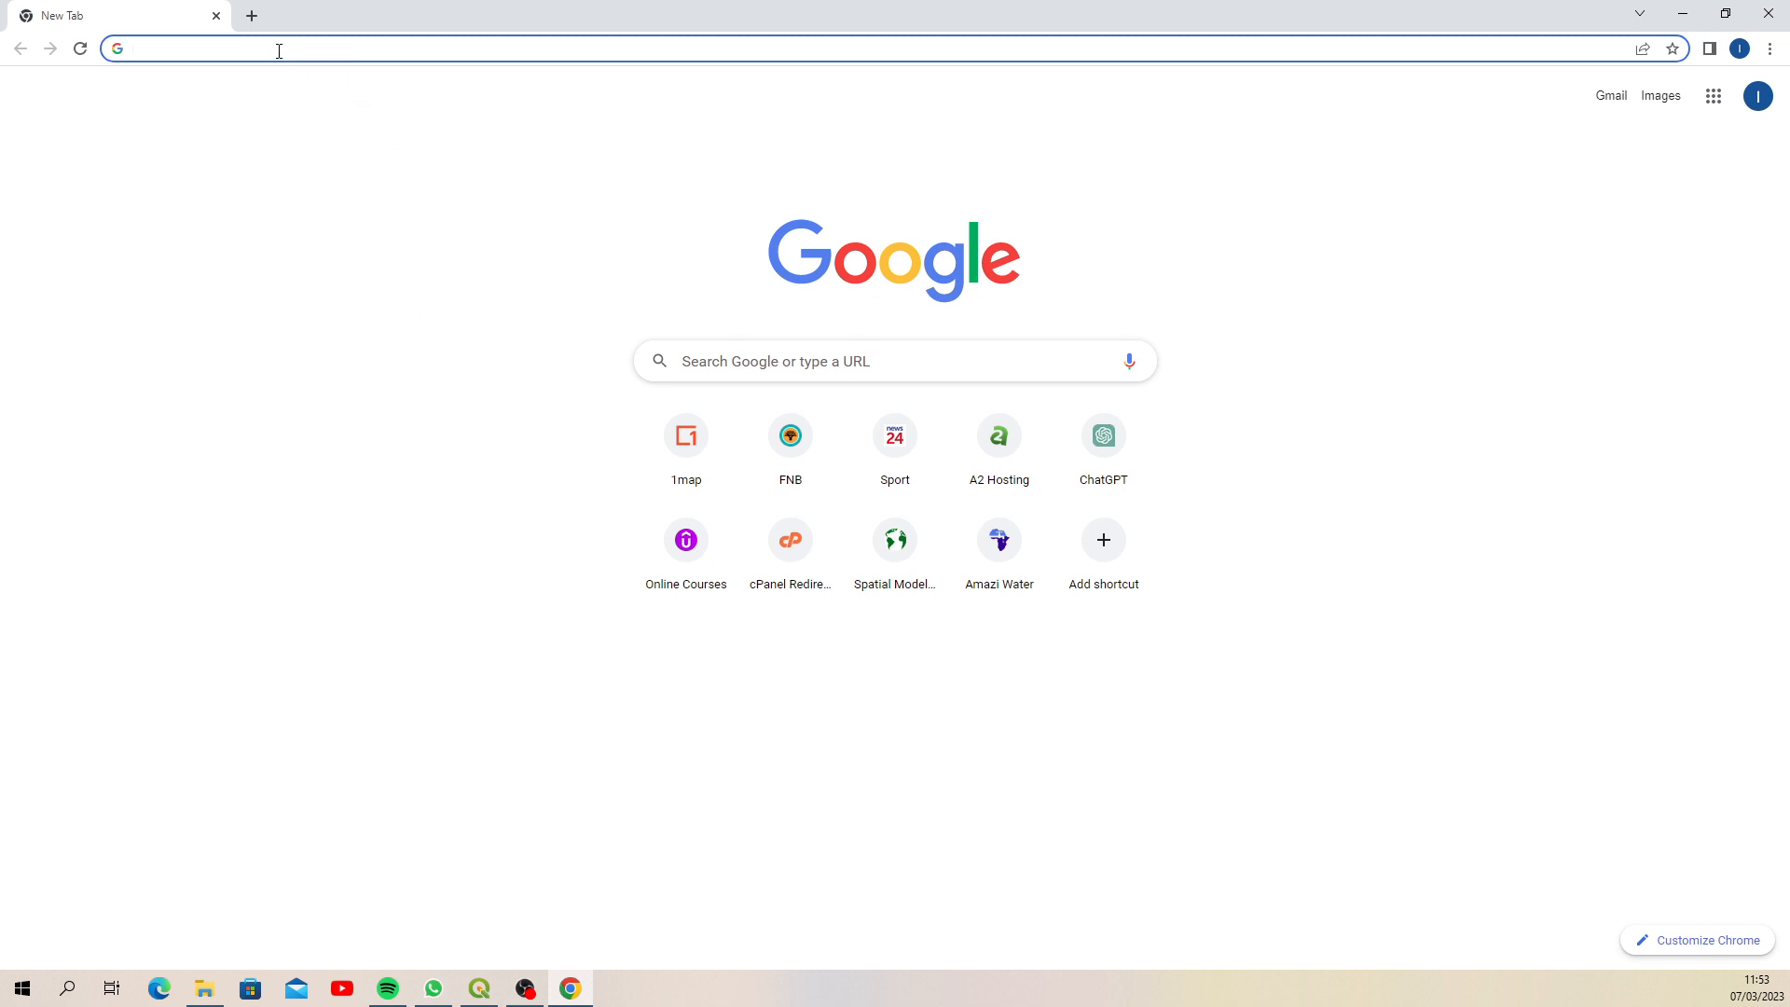
pyautogui.write('chat gpt')
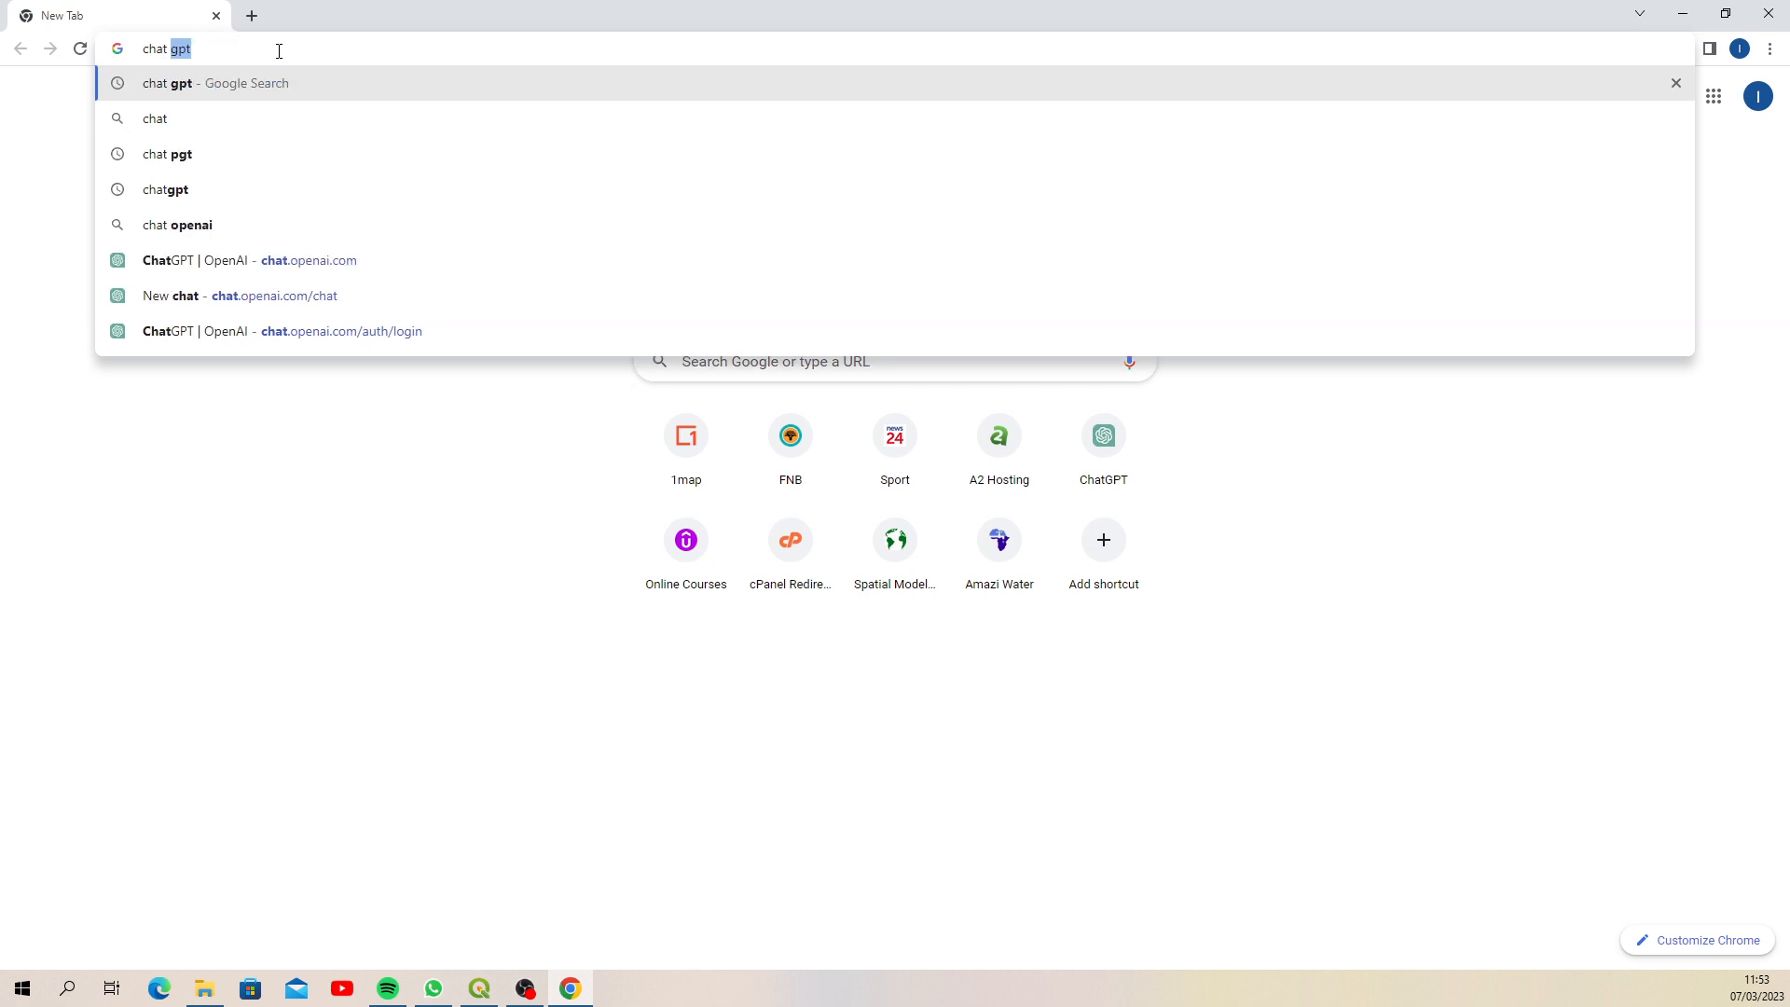
pyautogui.press('Enter')
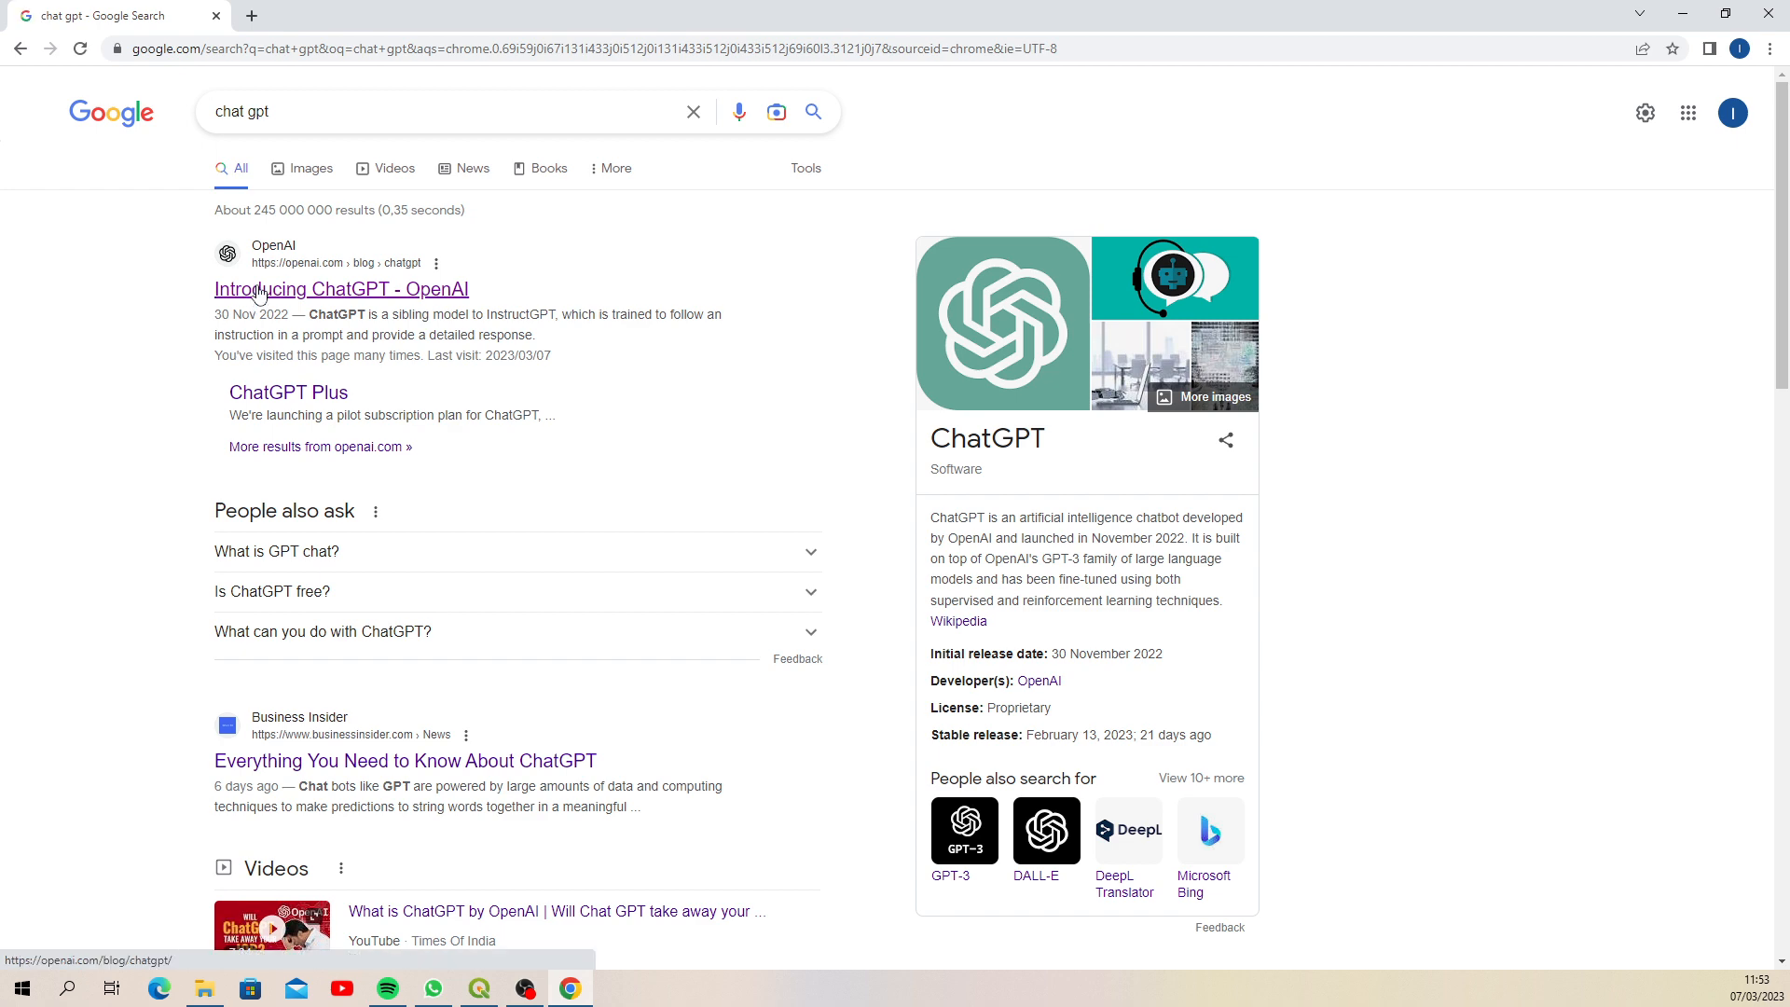
pyautogui.click(340, 289)
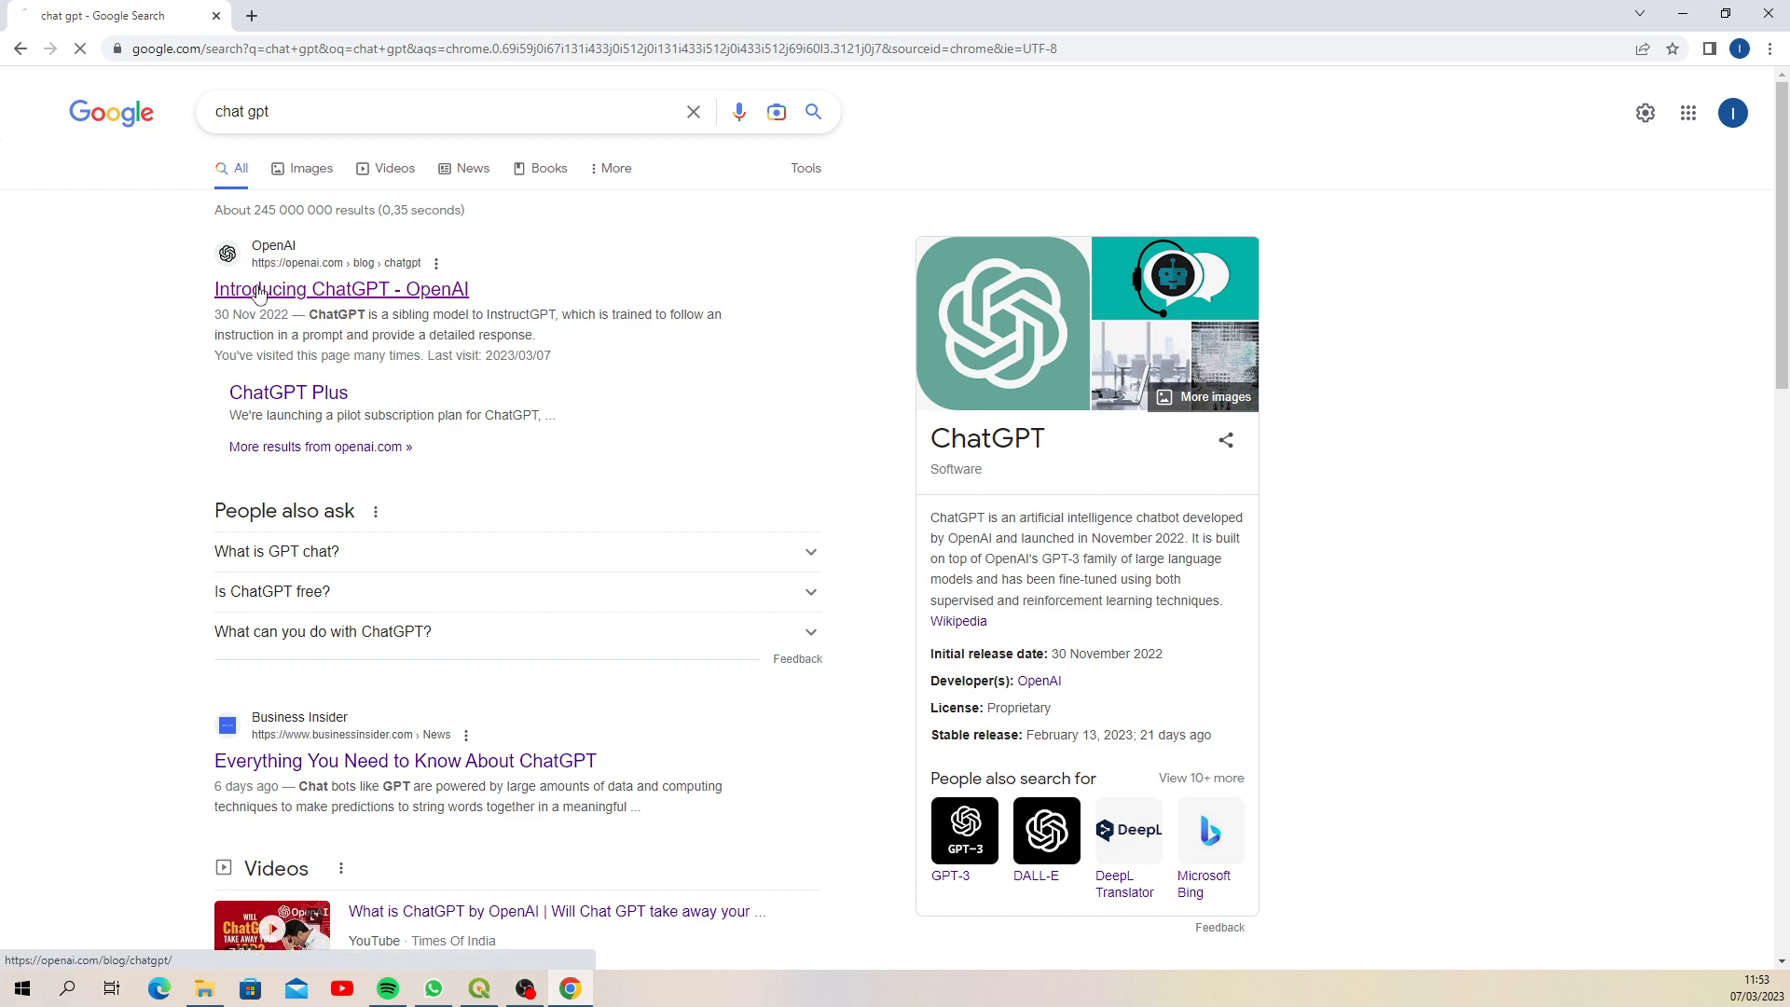
pyautogui.click(341, 289)
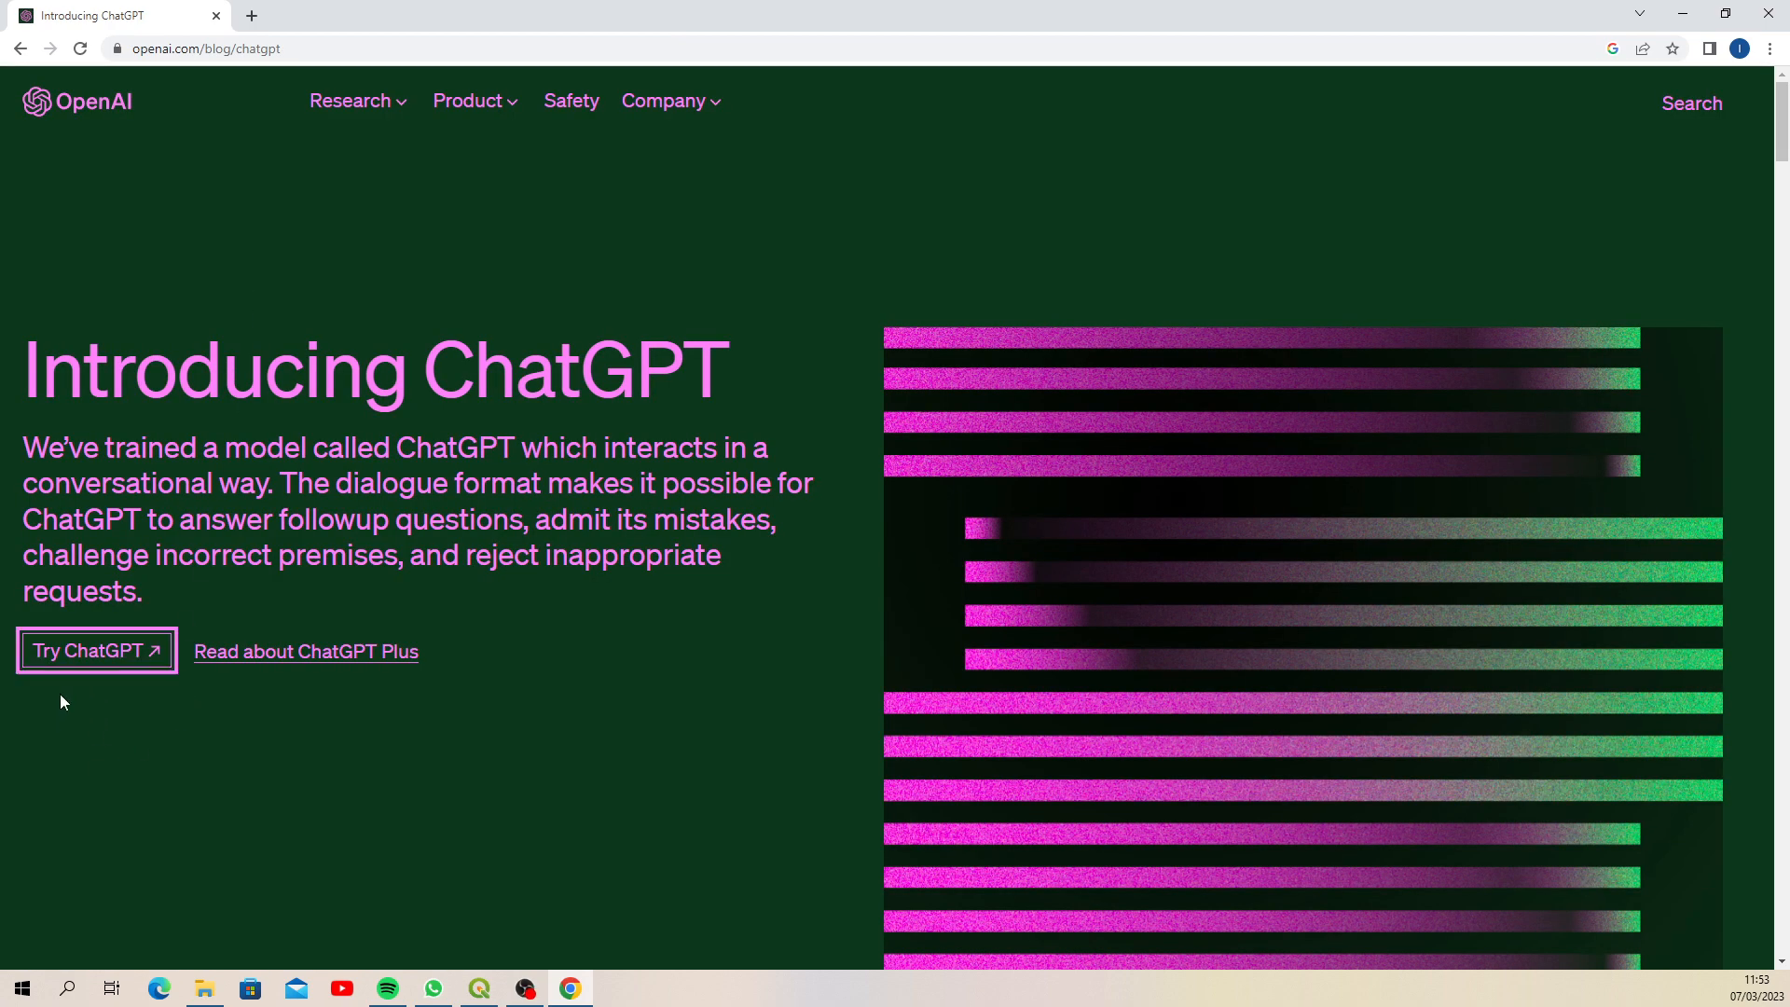
pyautogui.moveTo(75, 660)
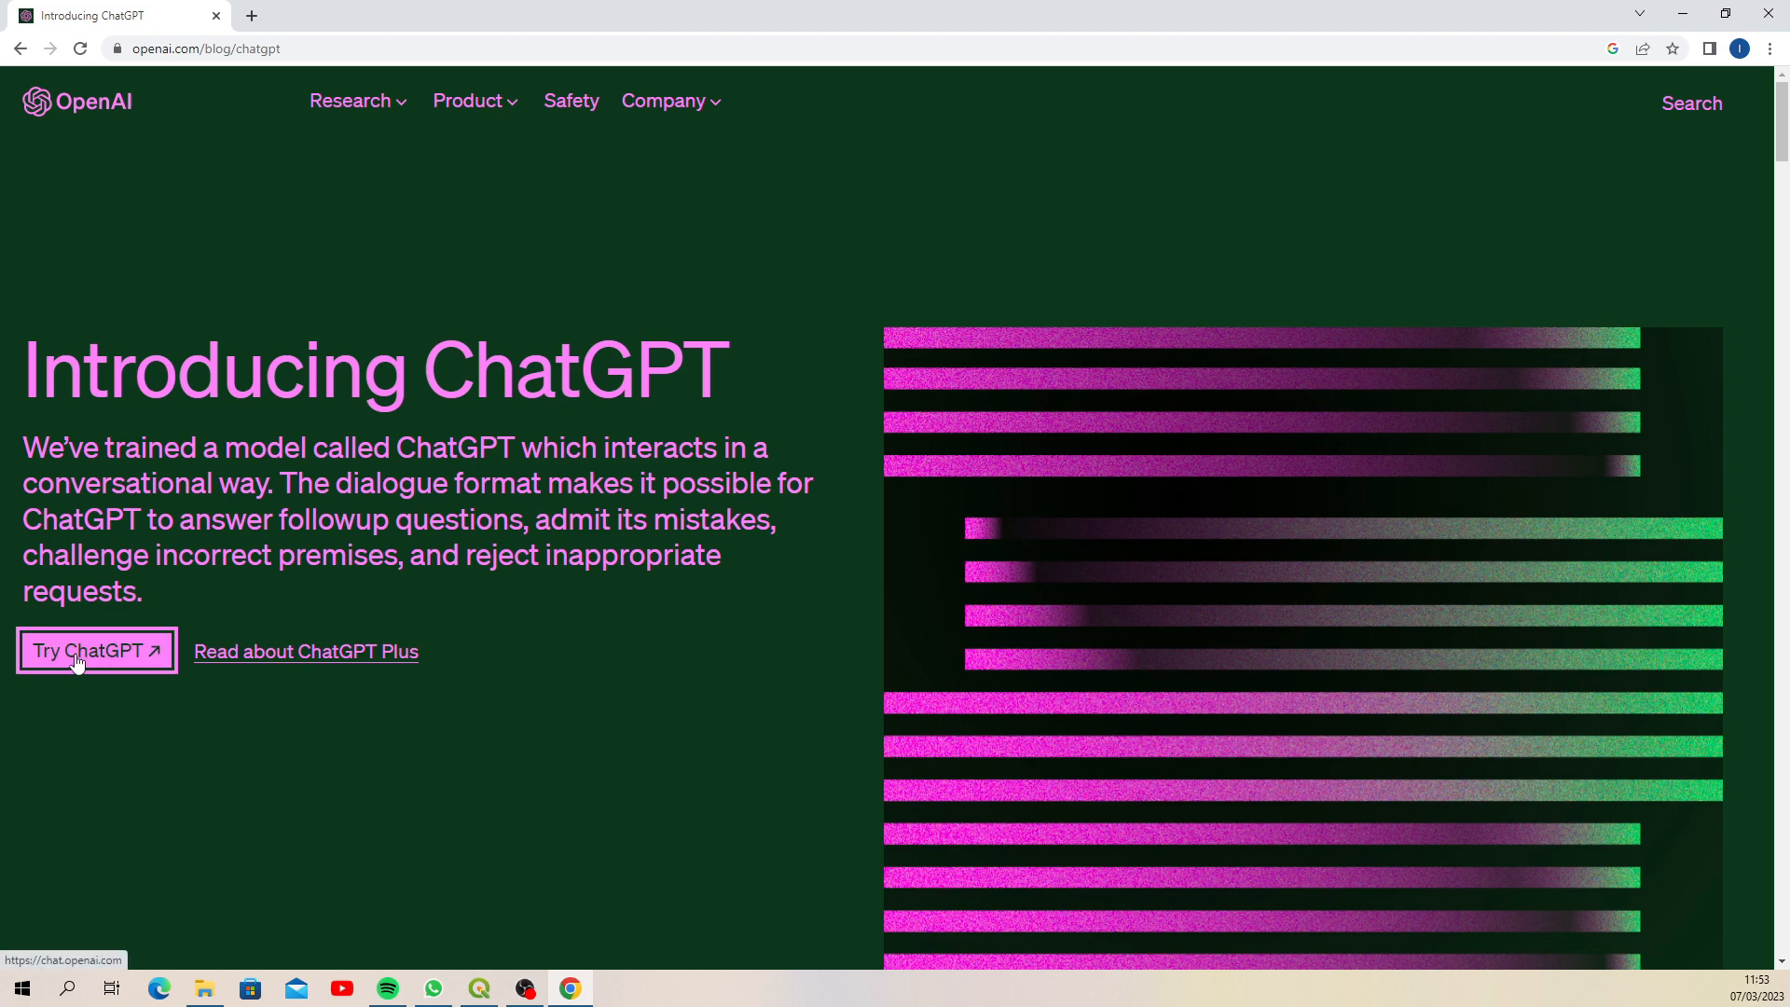
pyautogui.click(96, 651)
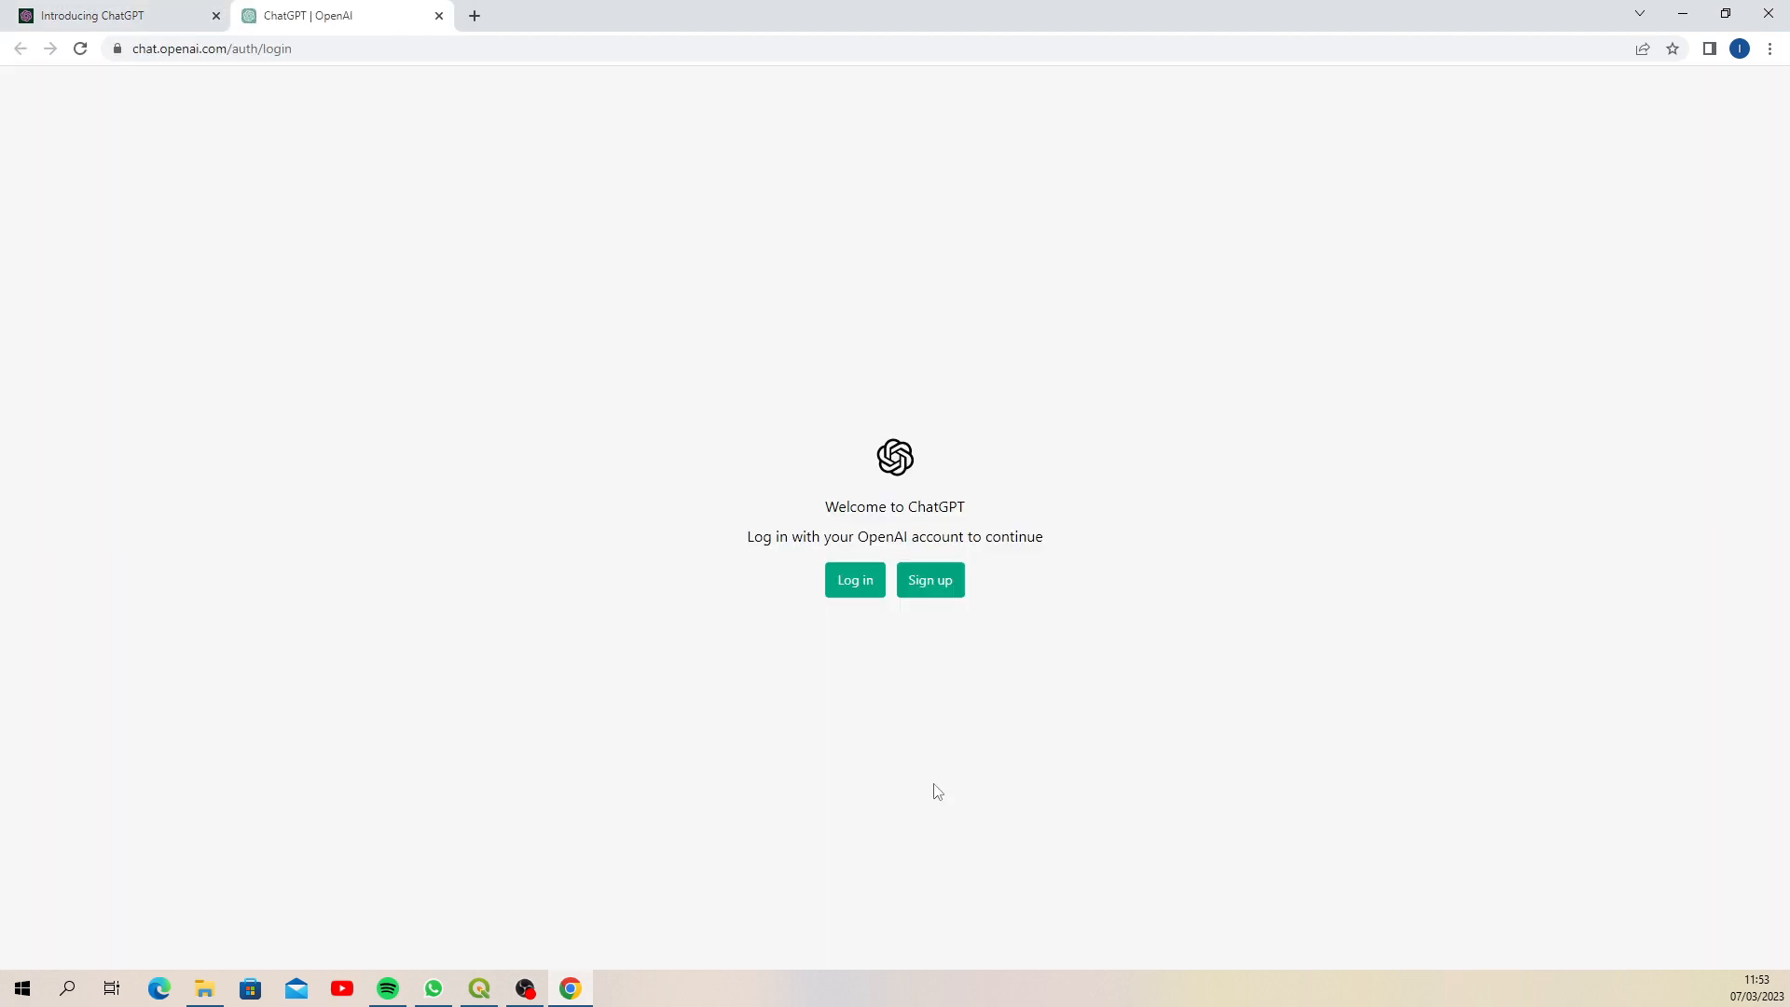
pyautogui.moveTo(1001, 650)
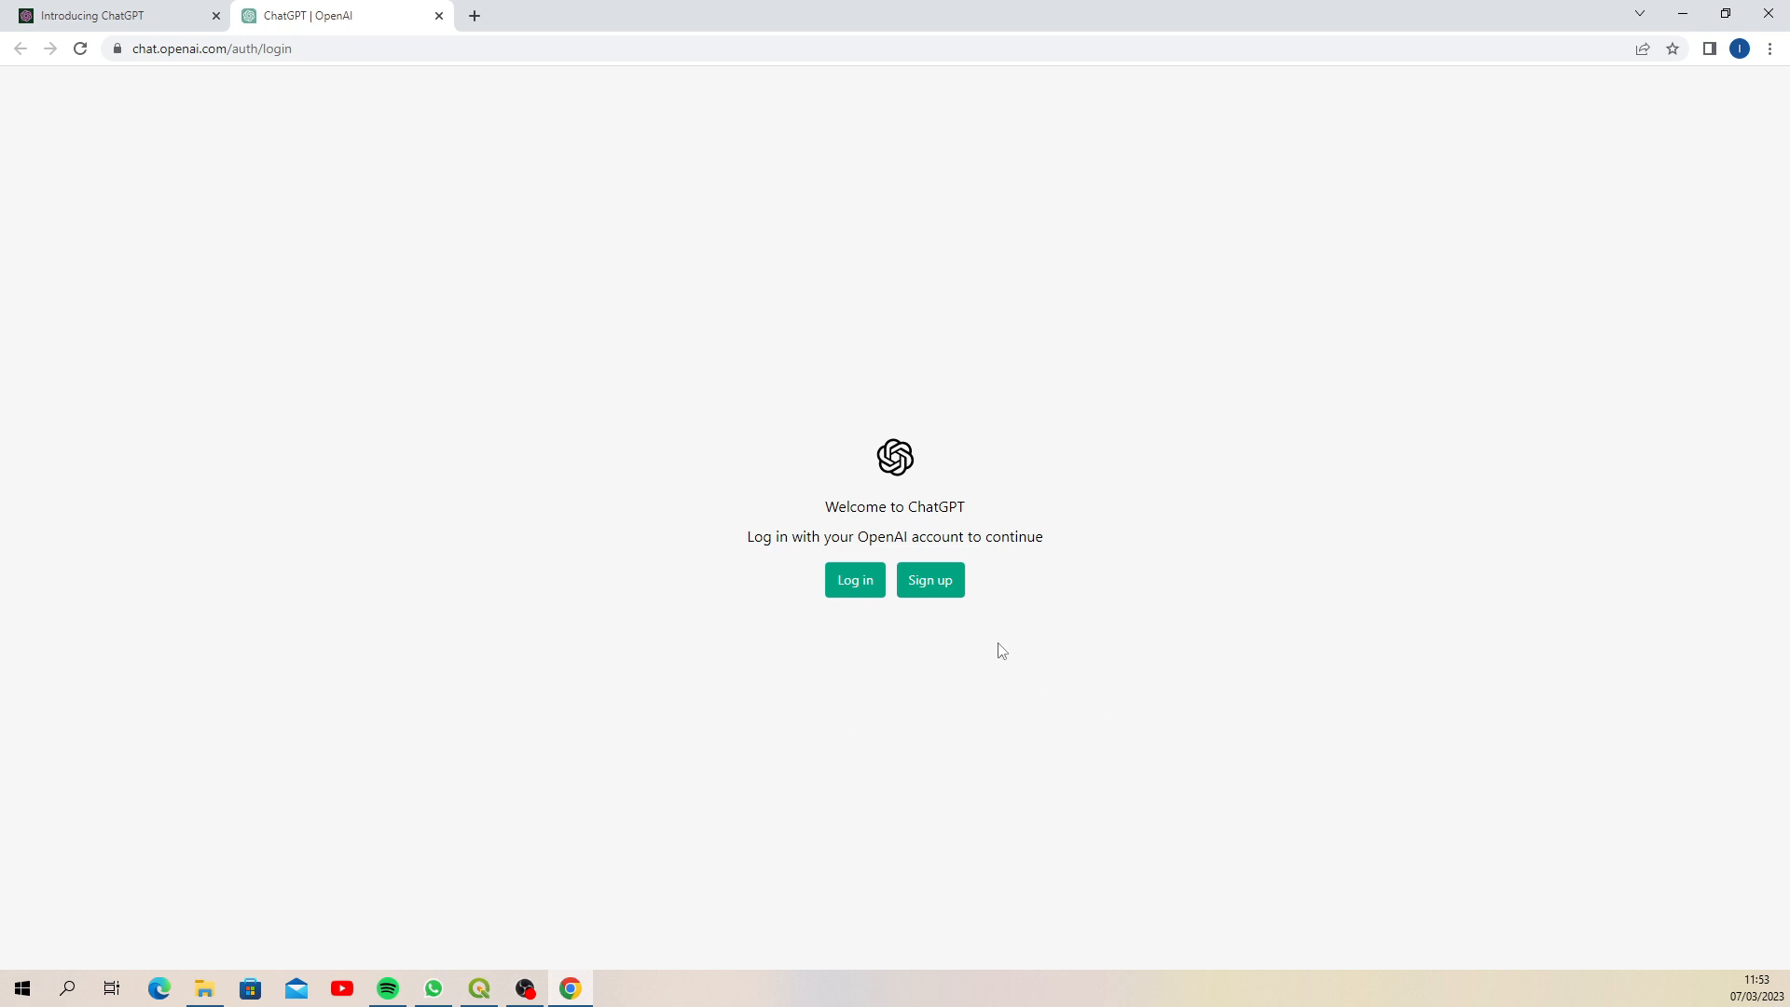
pyautogui.moveTo(881, 678)
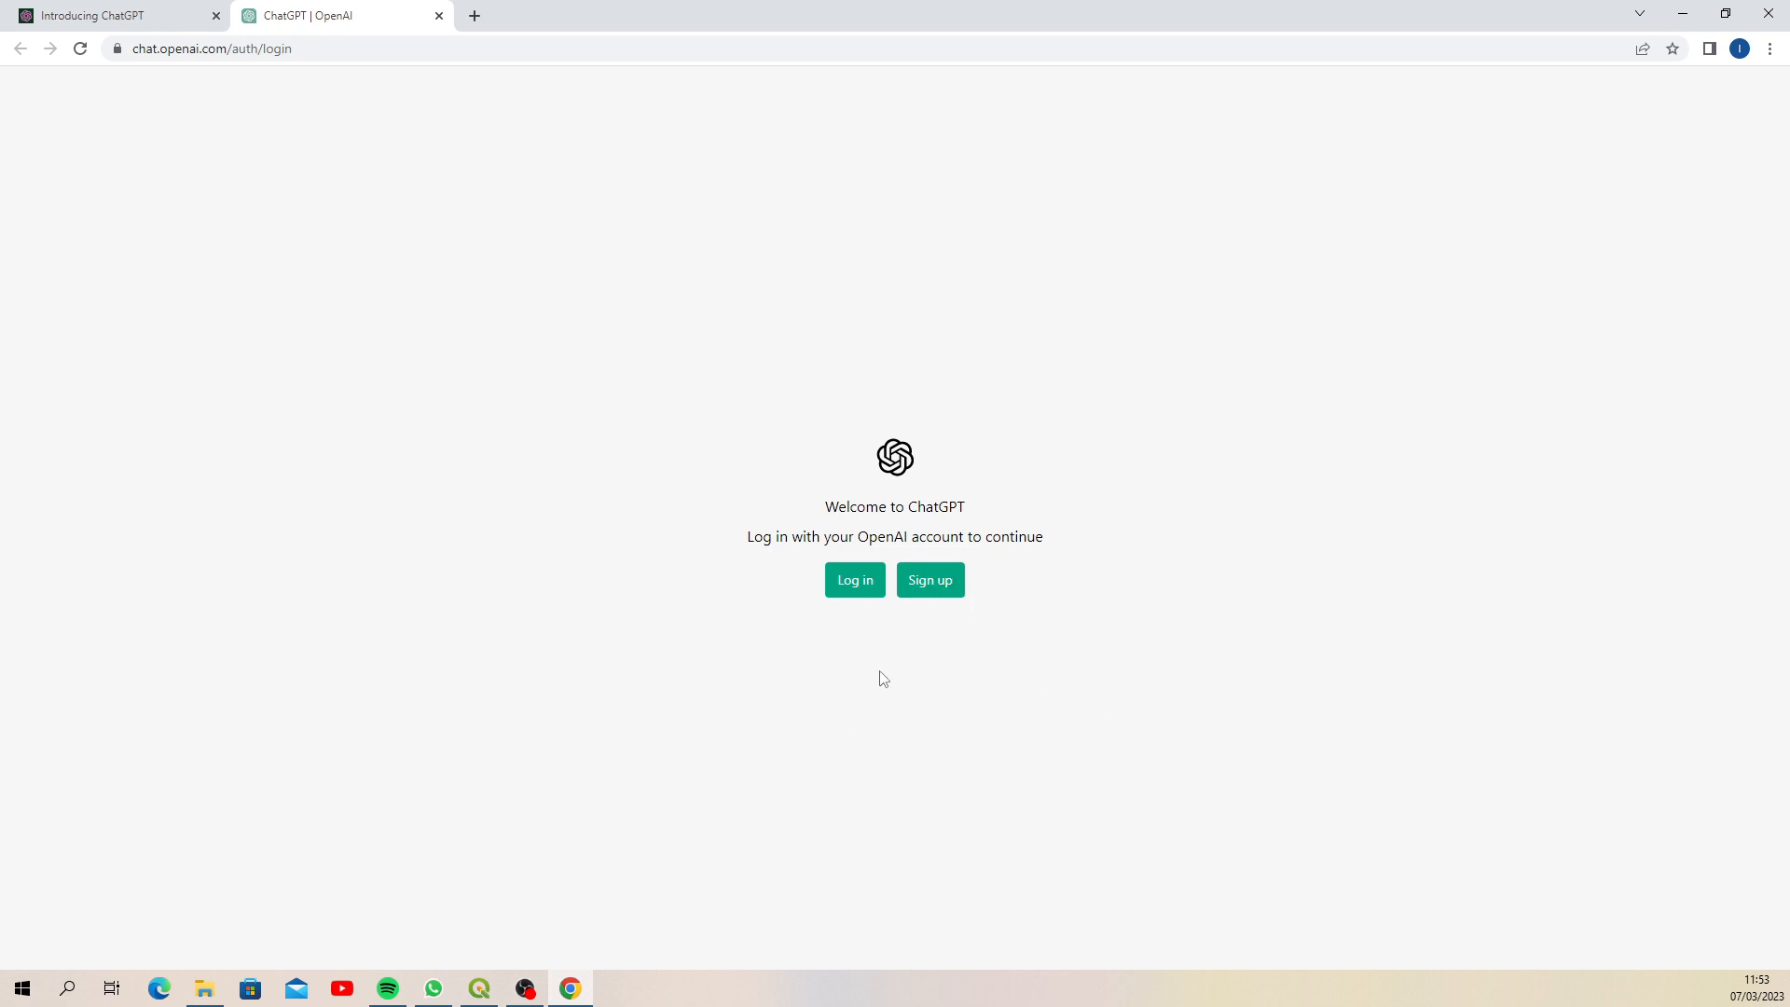
pyautogui.moveTo(849, 608)
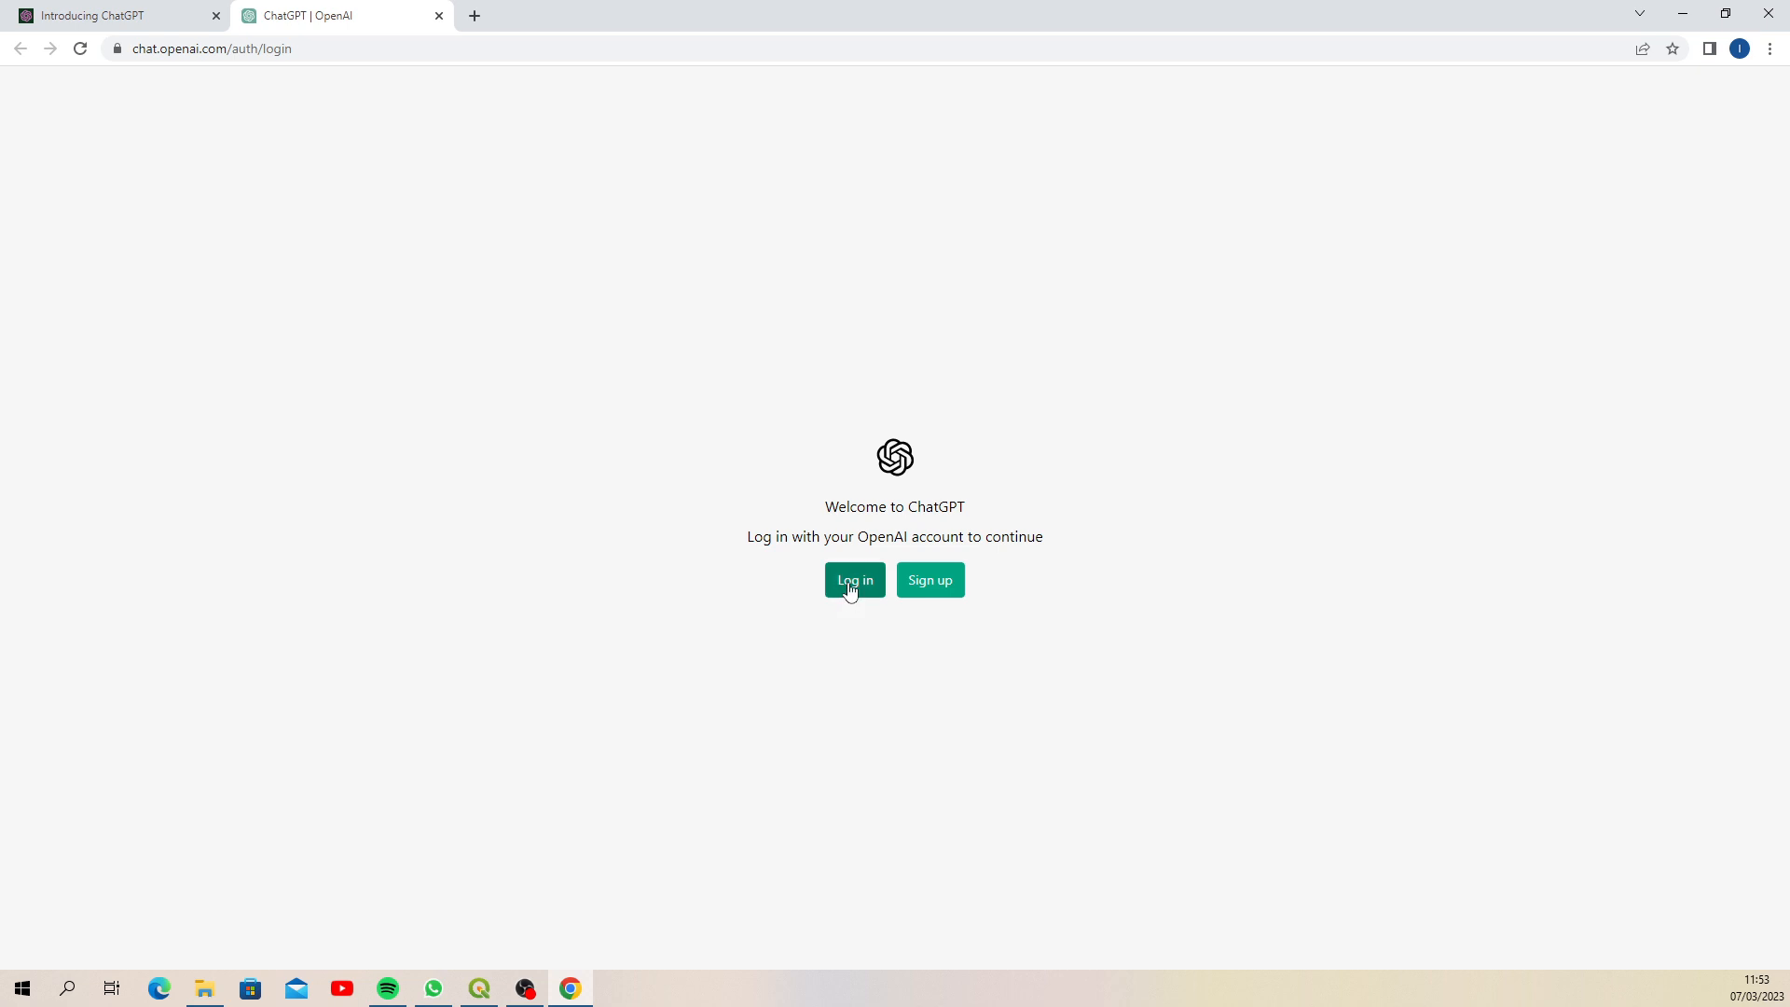
# Log in to ChatGPT from the welcome page
pyautogui.click(854, 580)
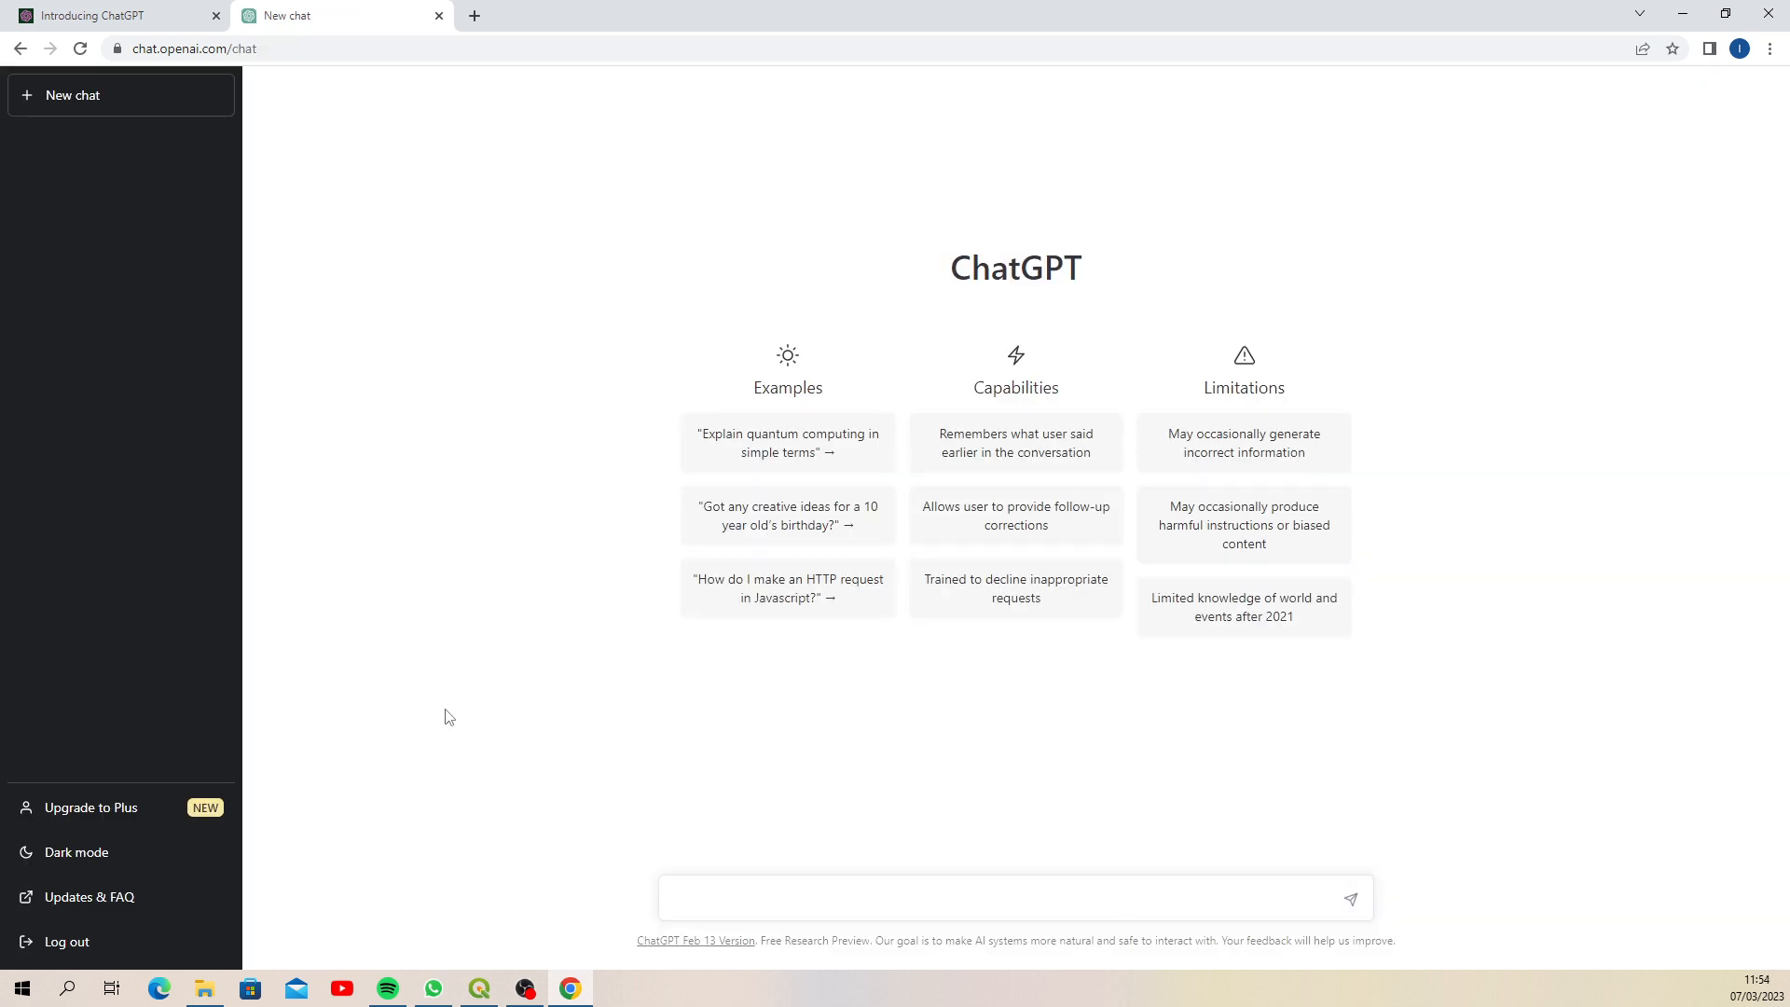
pyautogui.moveTo(437, 738)
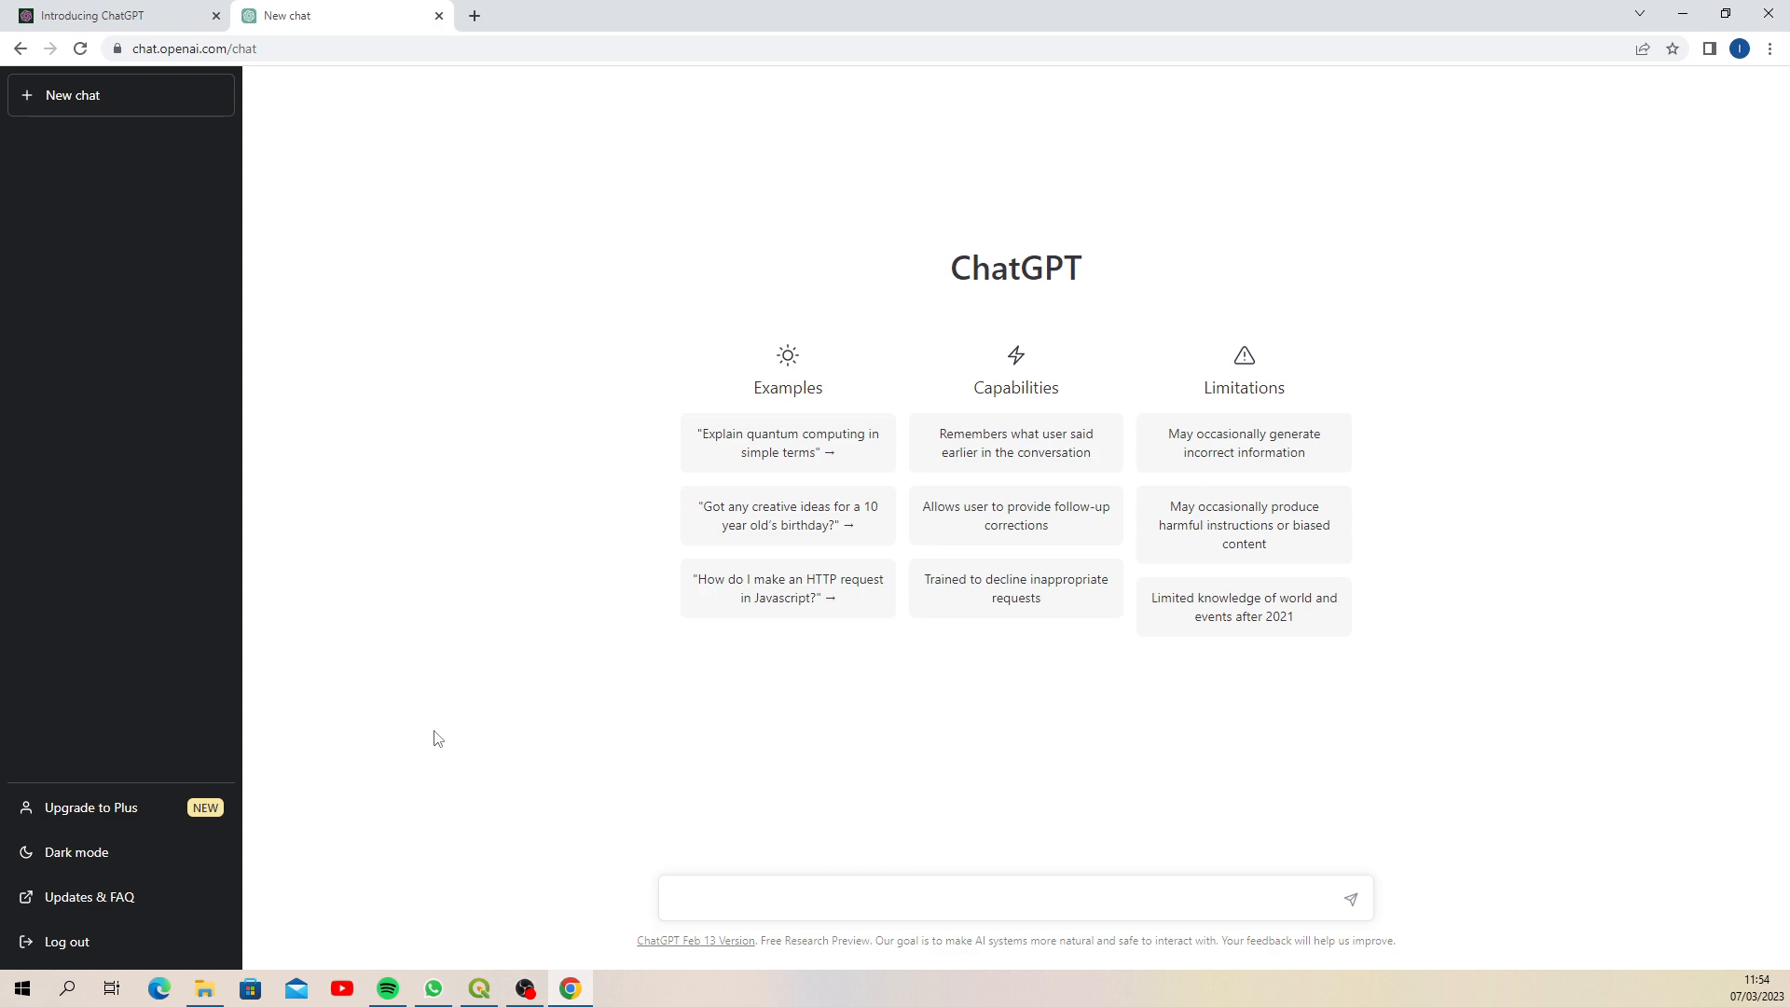
pyautogui.moveTo(782, 179)
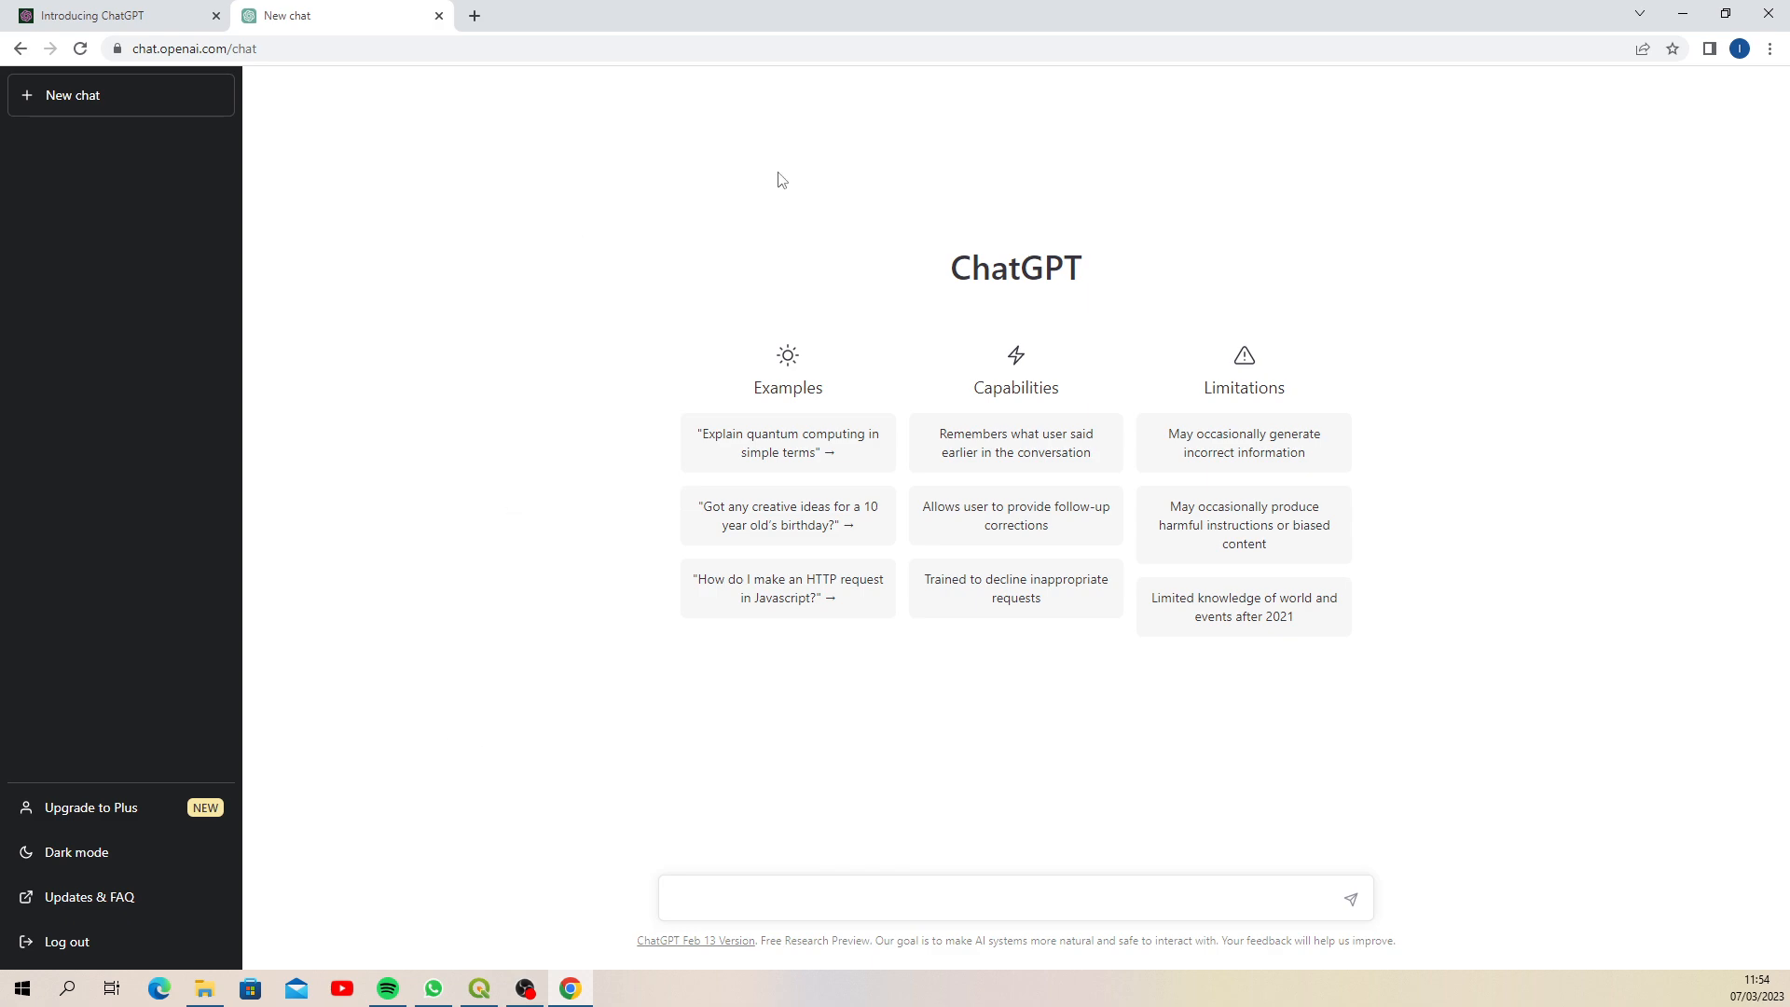
pyautogui.moveTo(457, 414)
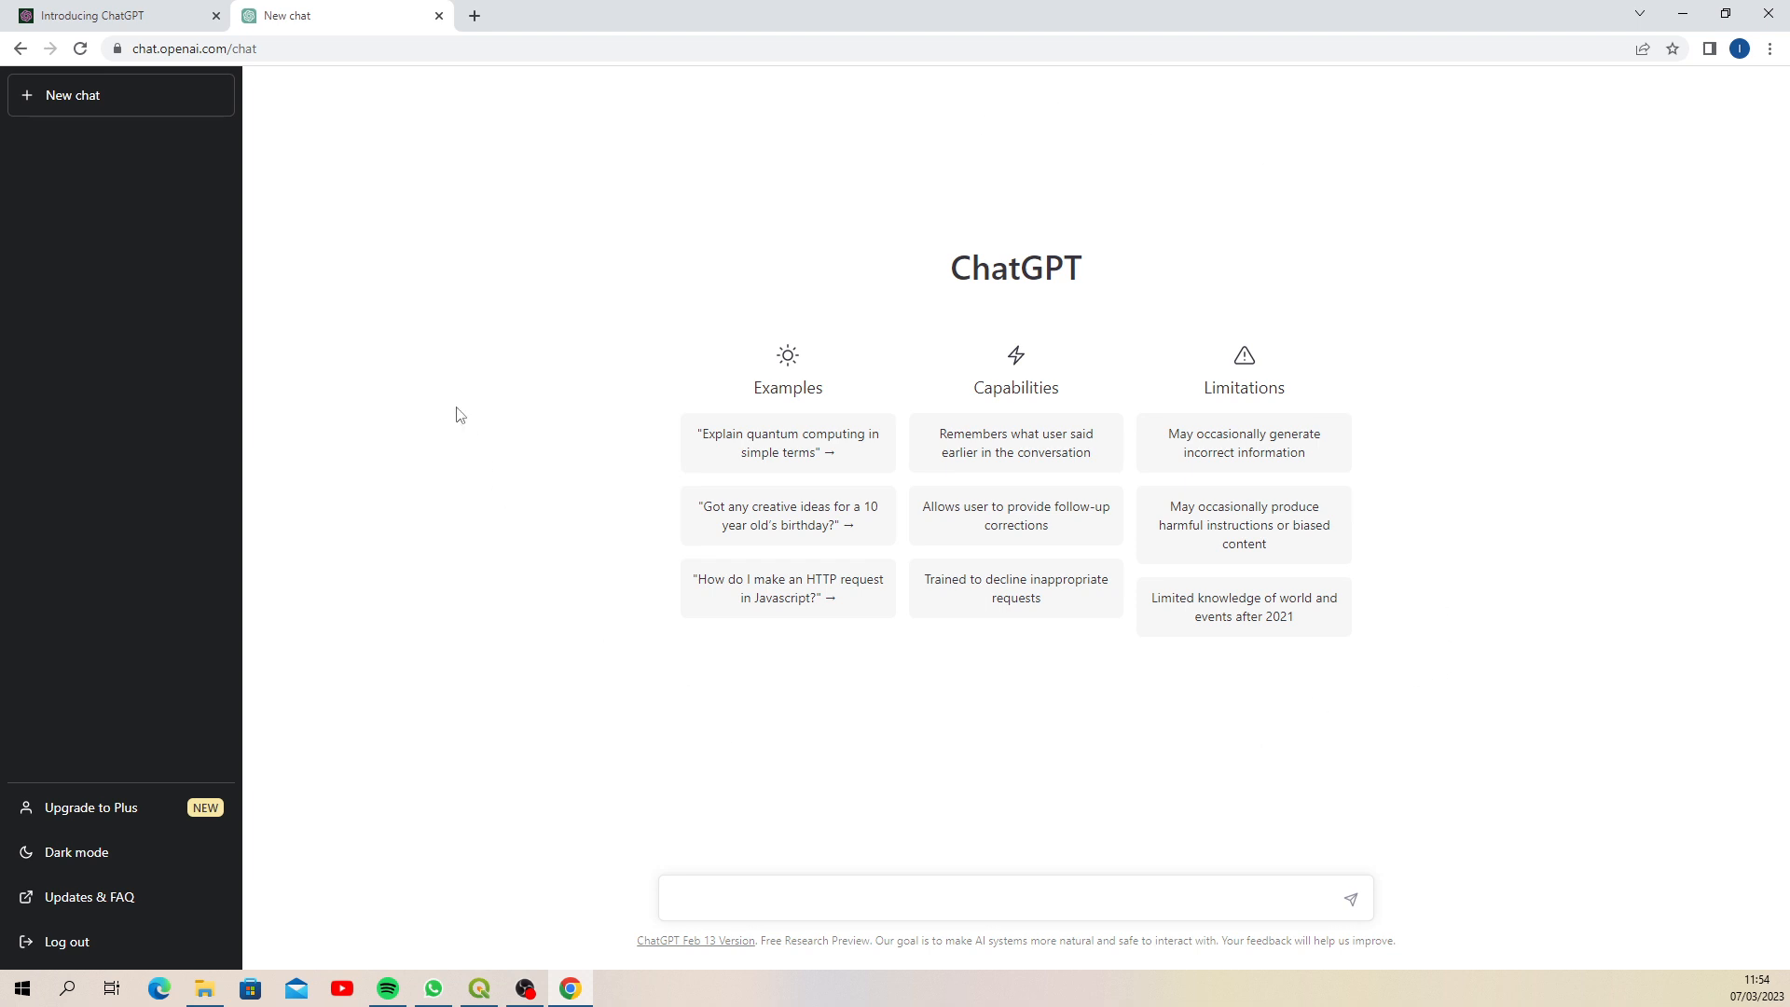
pyautogui.moveTo(417, 406)
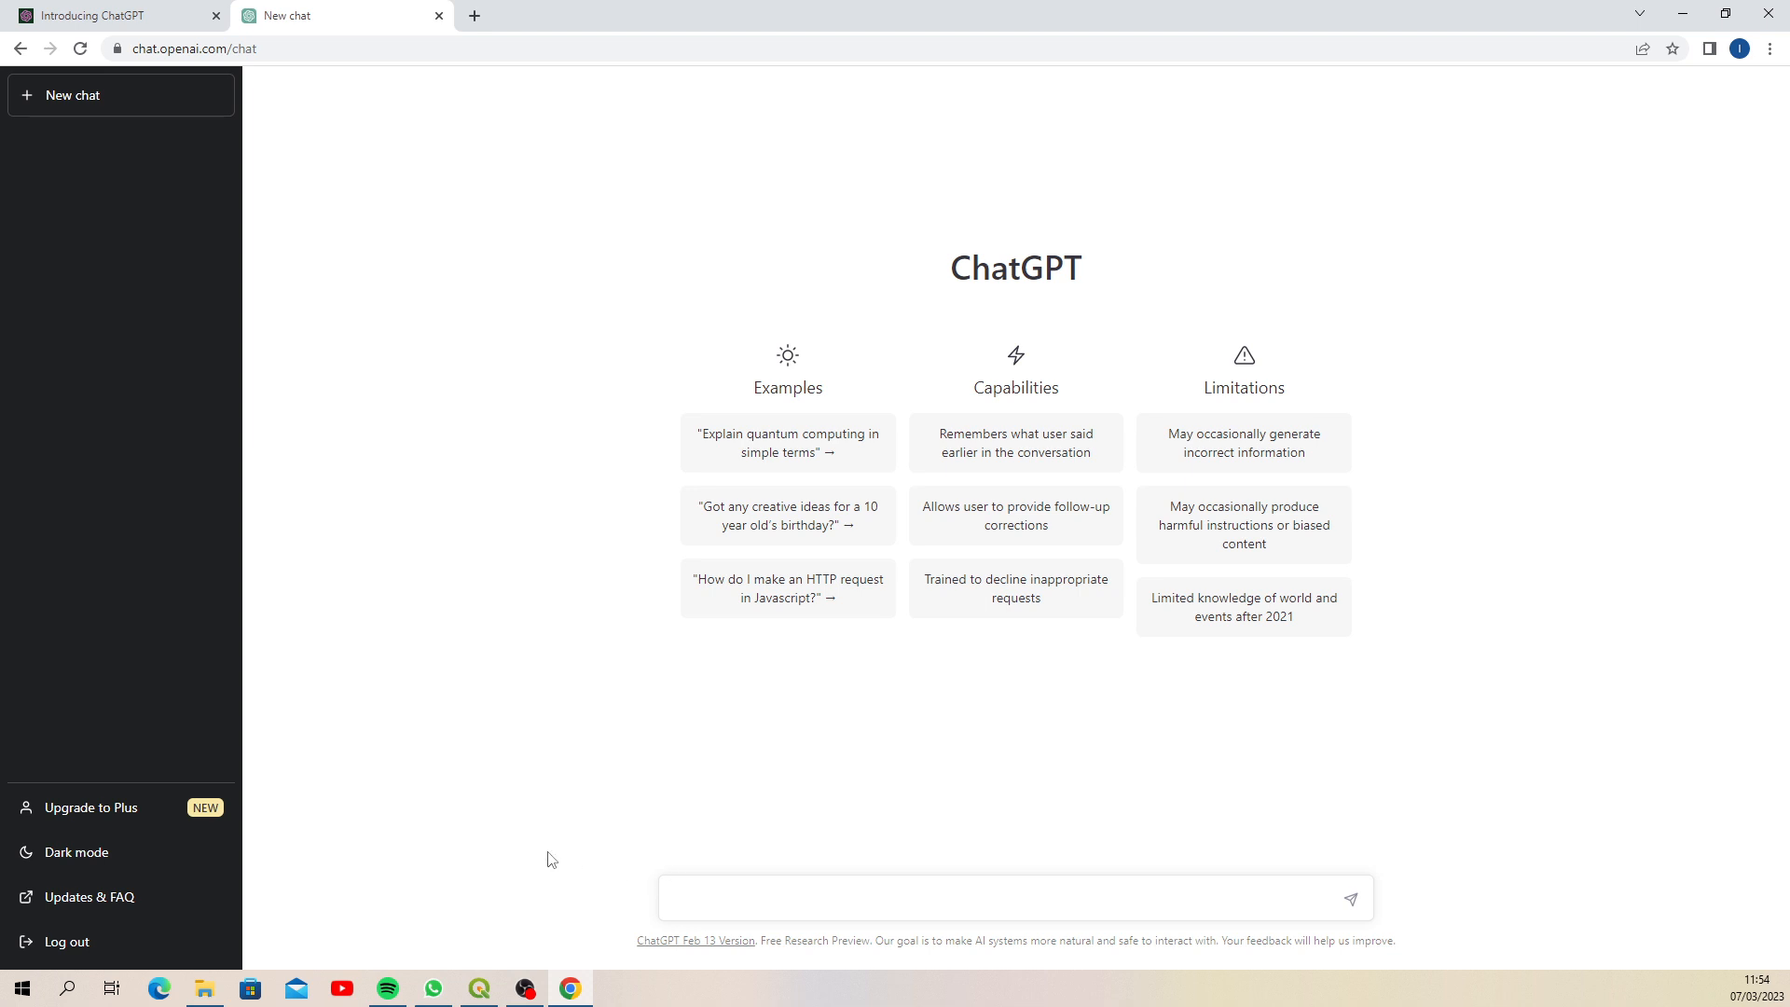
pyautogui.moveTo(807, 931)
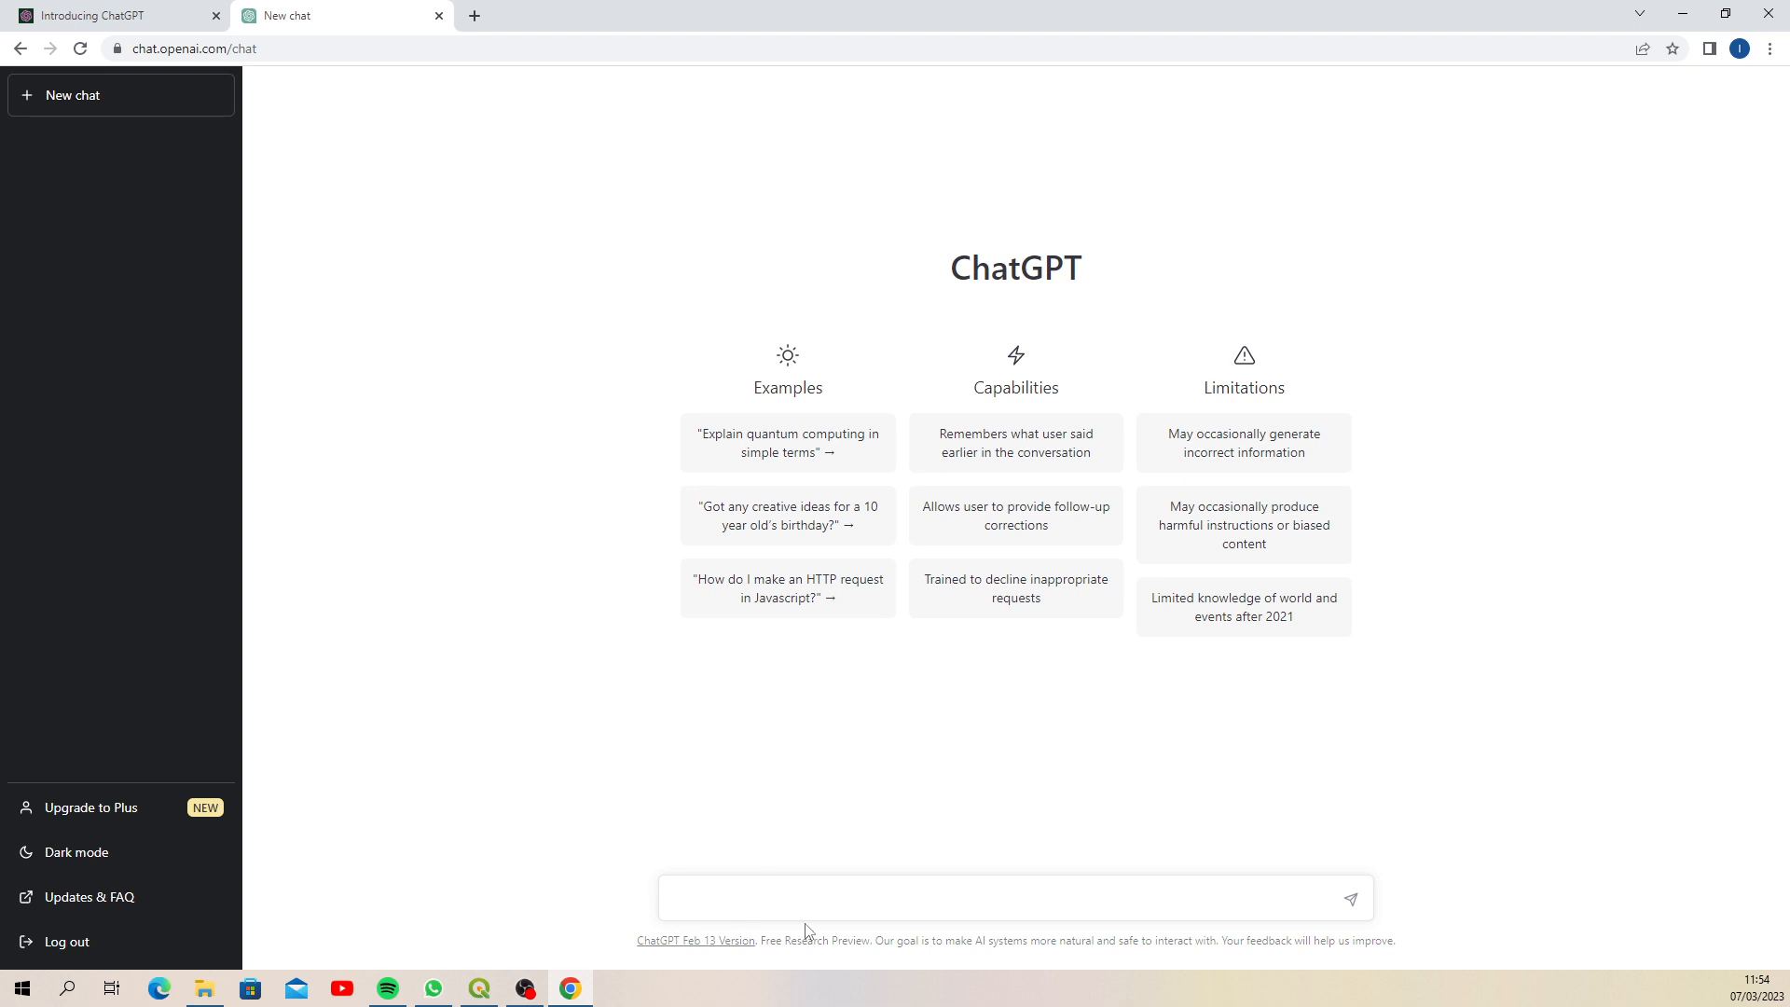
pyautogui.moveTo(783, 934)
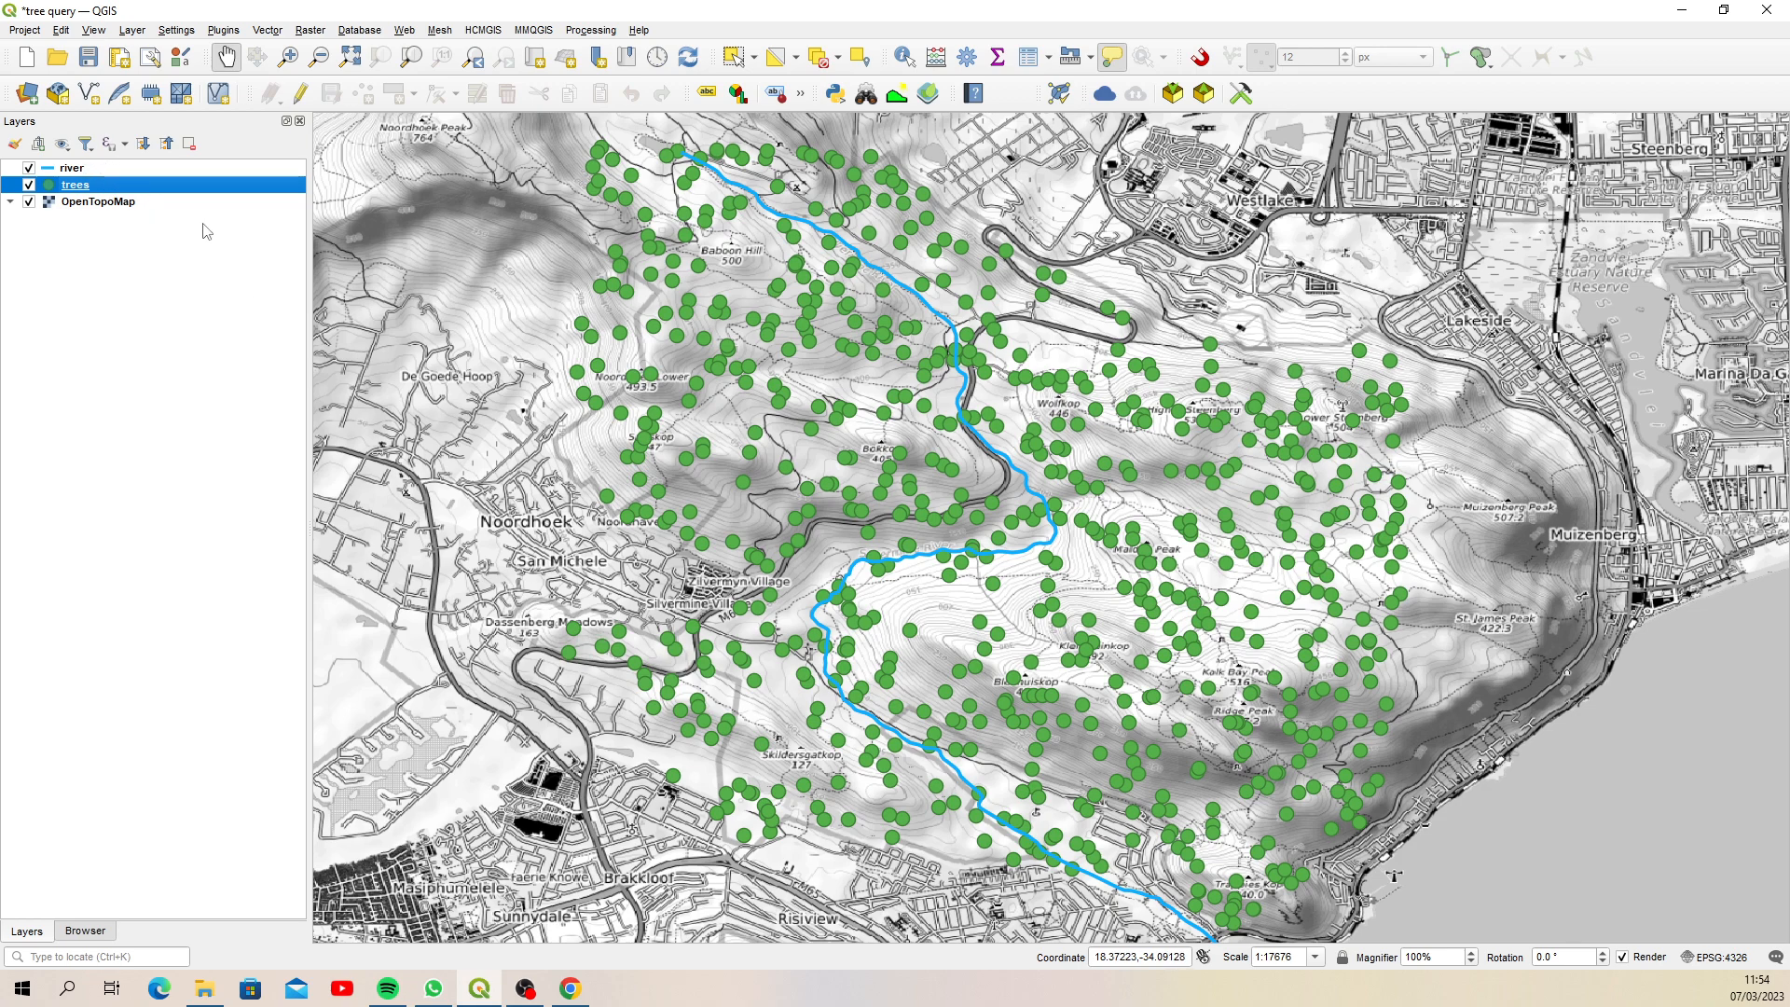
pyautogui.moveTo(239, 232)
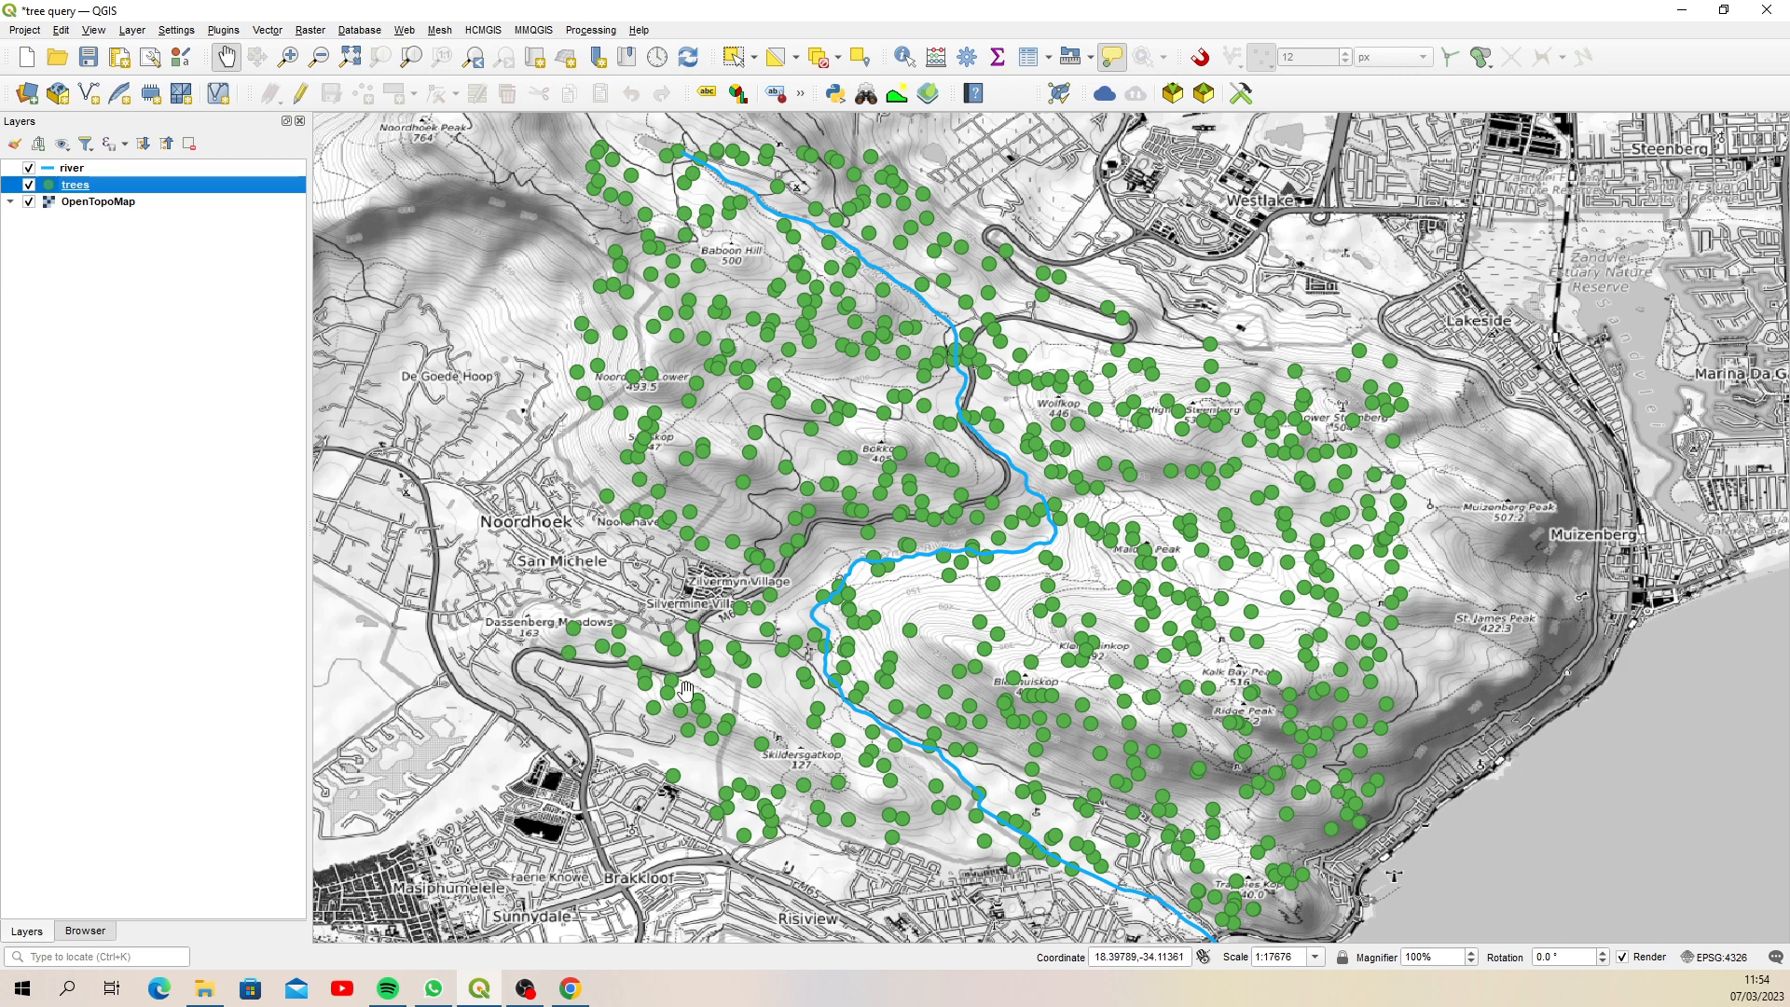
pyautogui.moveTo(74, 184)
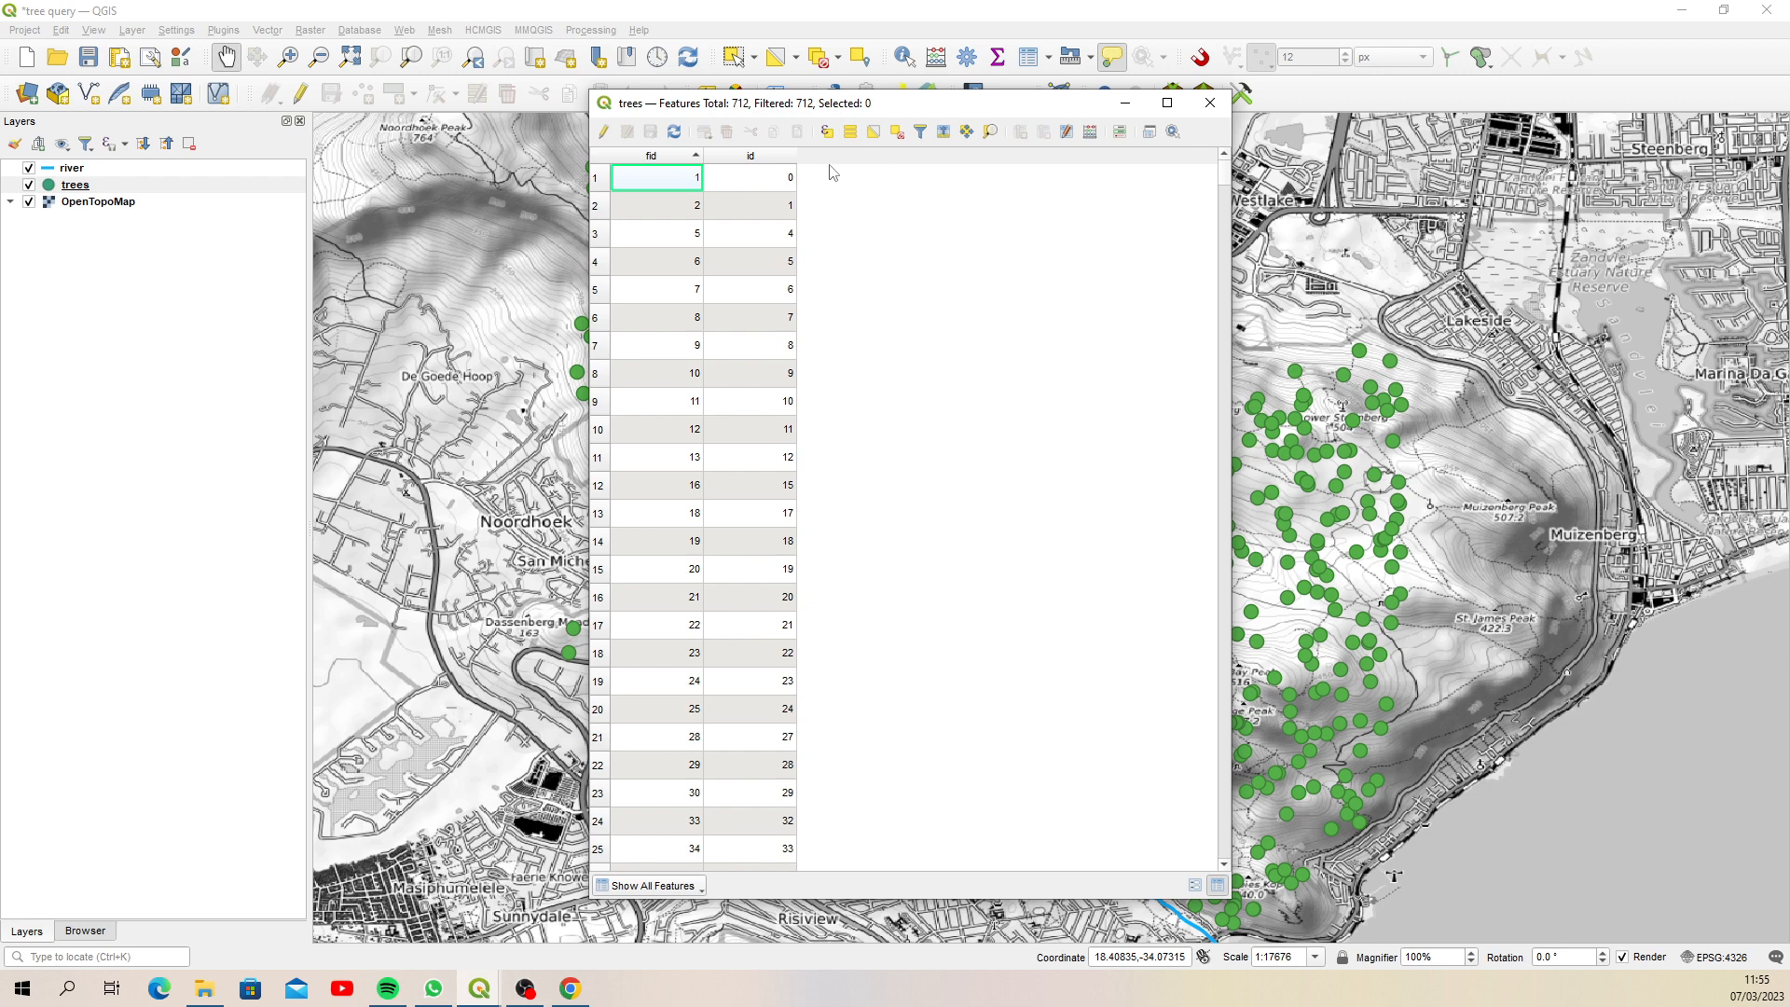
pyautogui.moveTo(515, 335)
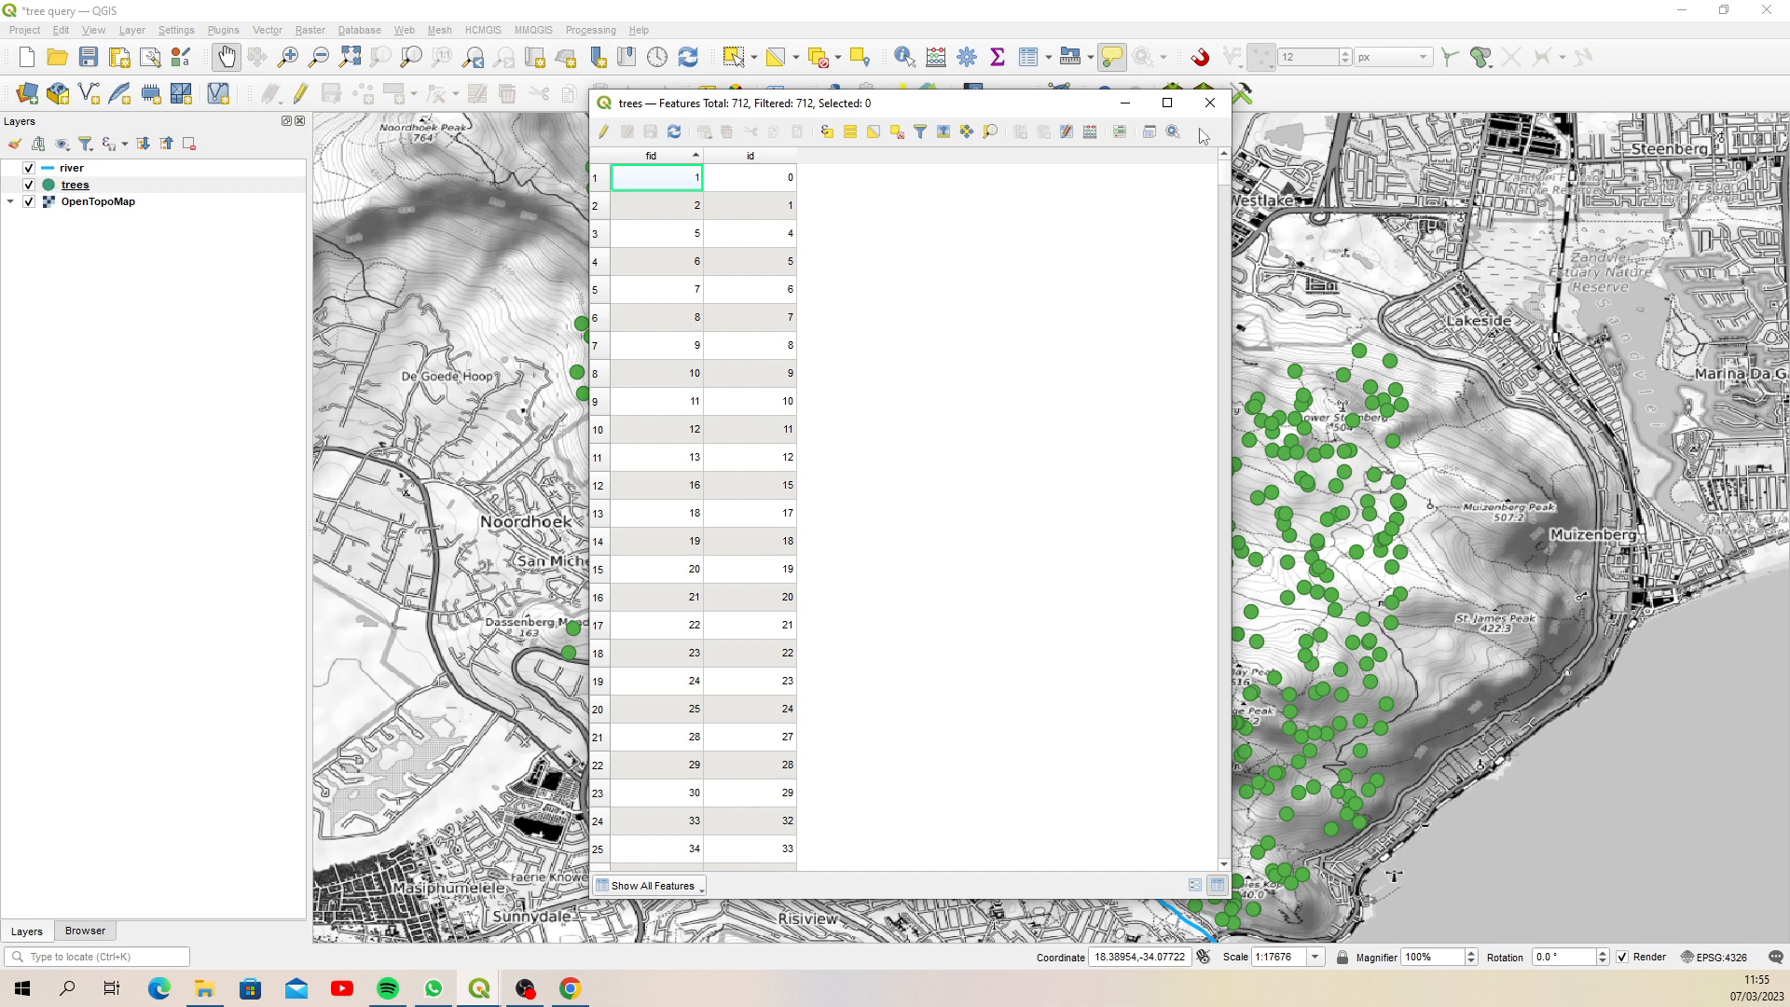
pyautogui.click(1209, 103)
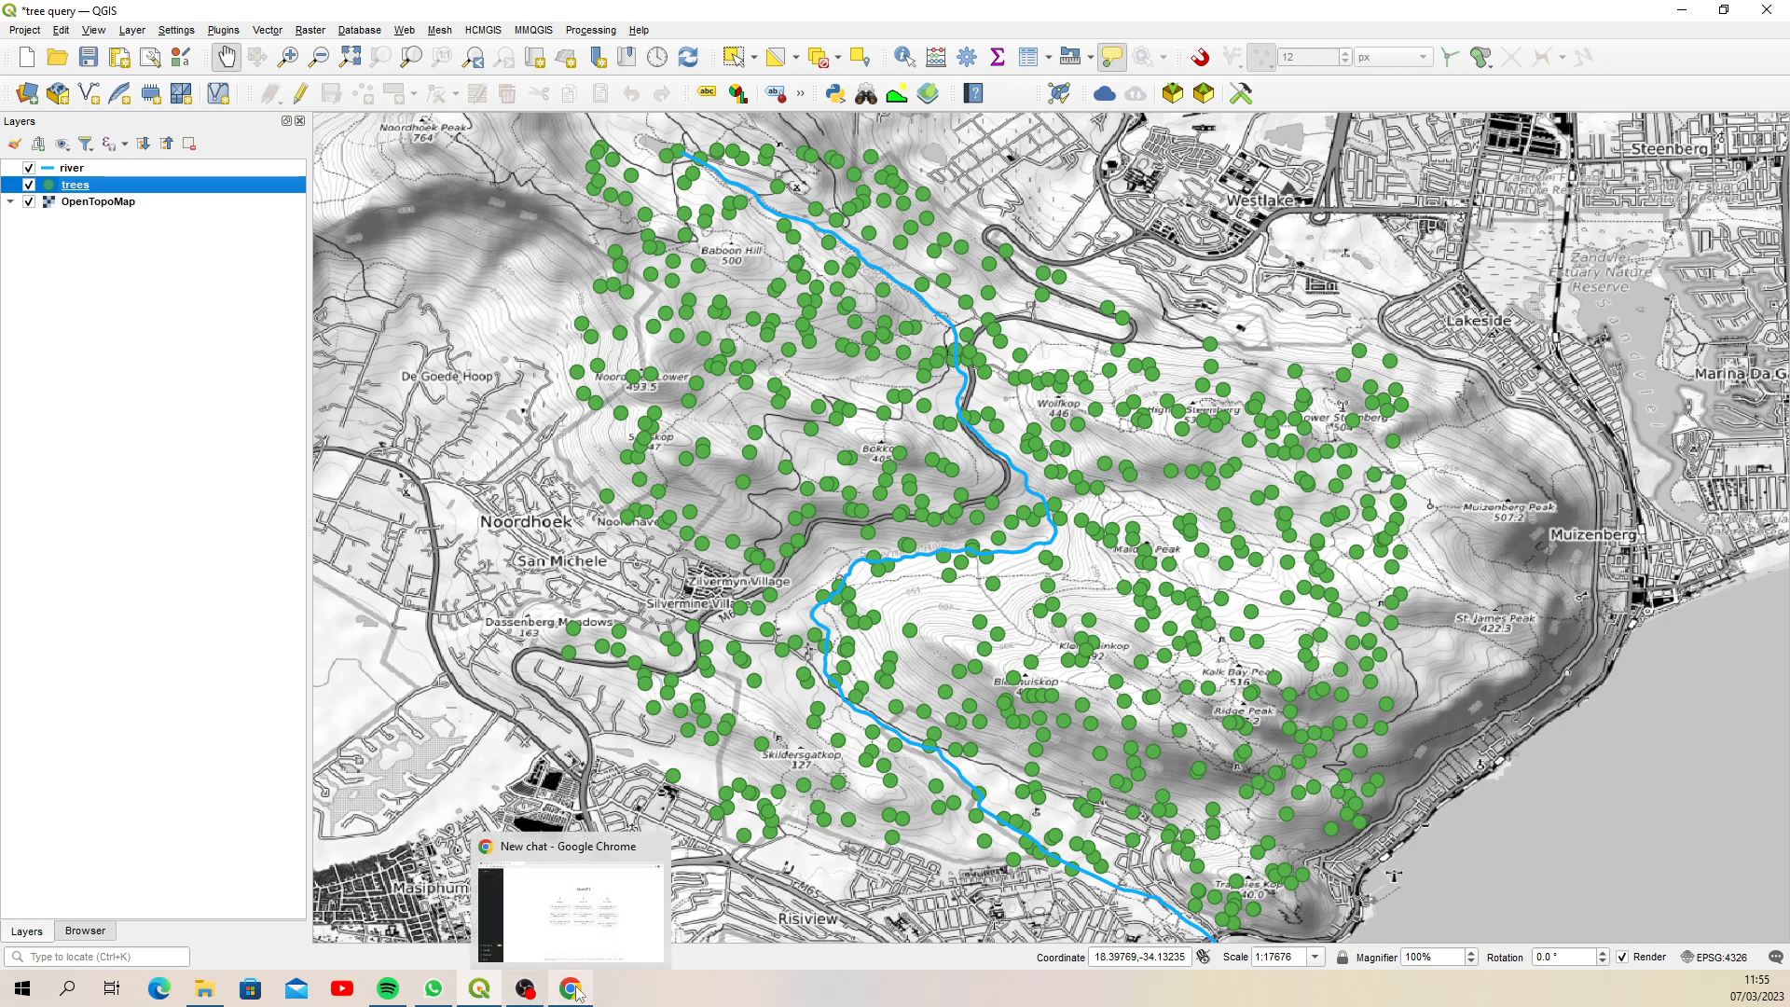
# Type the prompt 'In QGIS create random numbers between 1 and 4 in a field.'
pyautogui.click(570, 987)
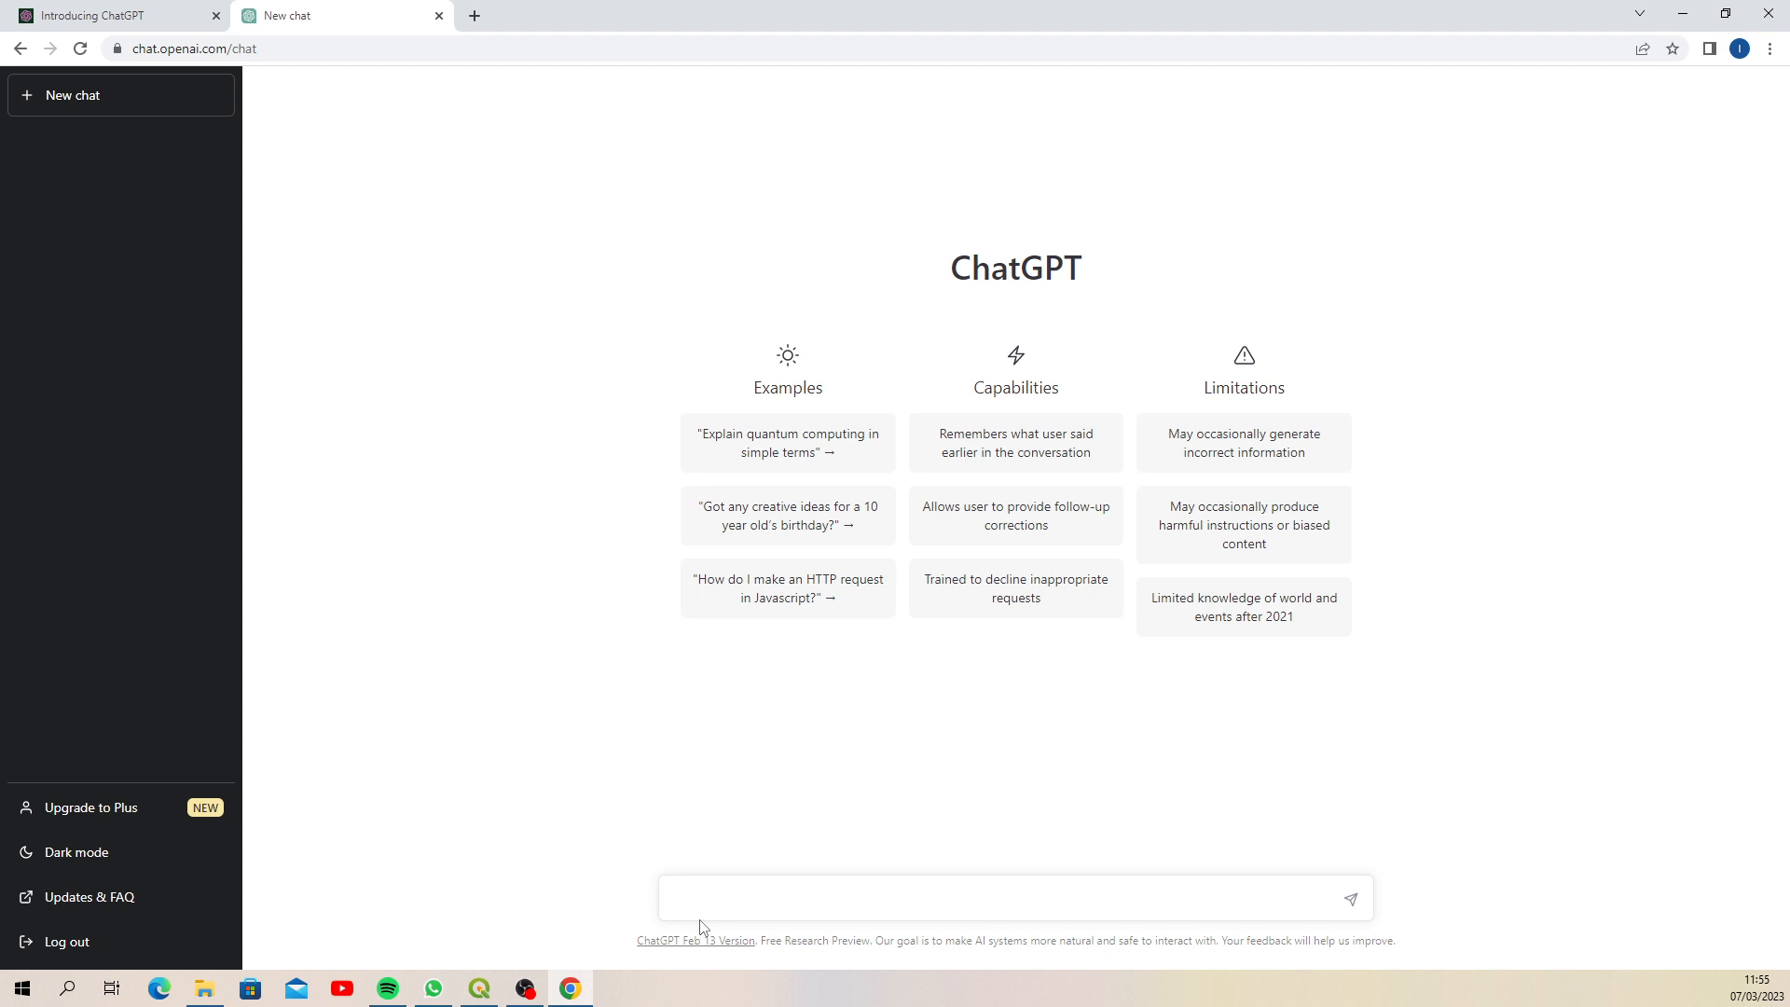
pyautogui.write('In QGIS')
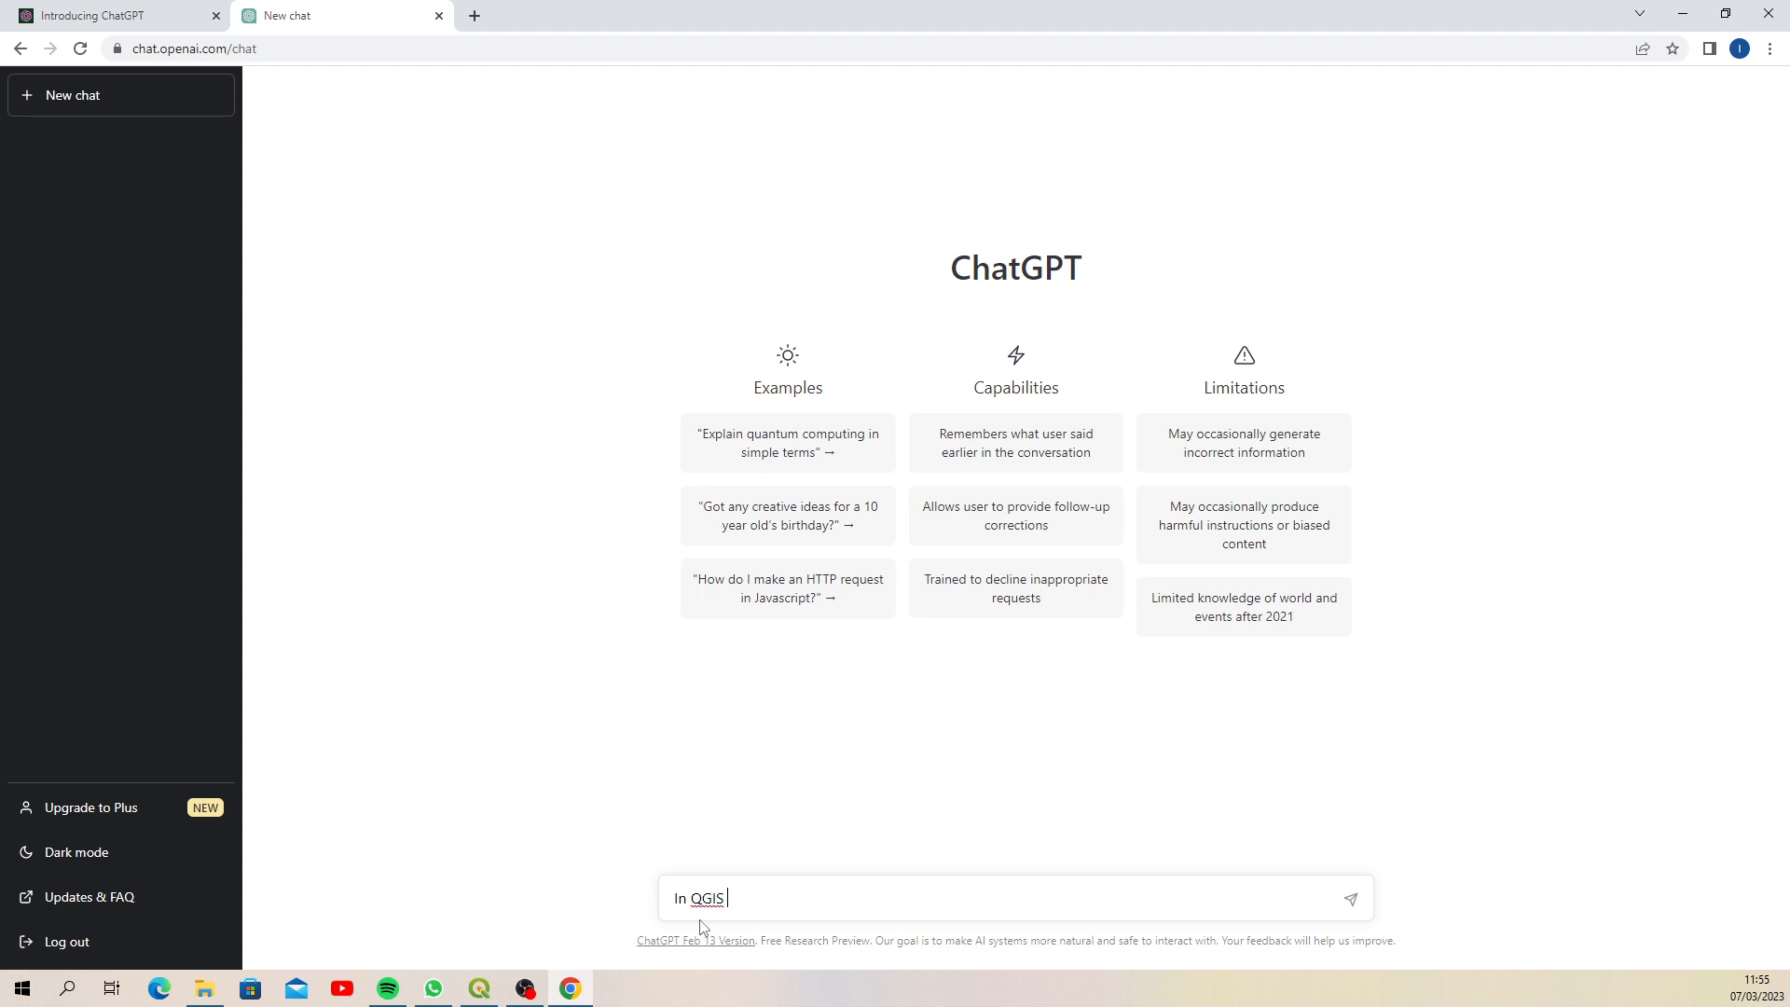
pyautogui.write('Create')
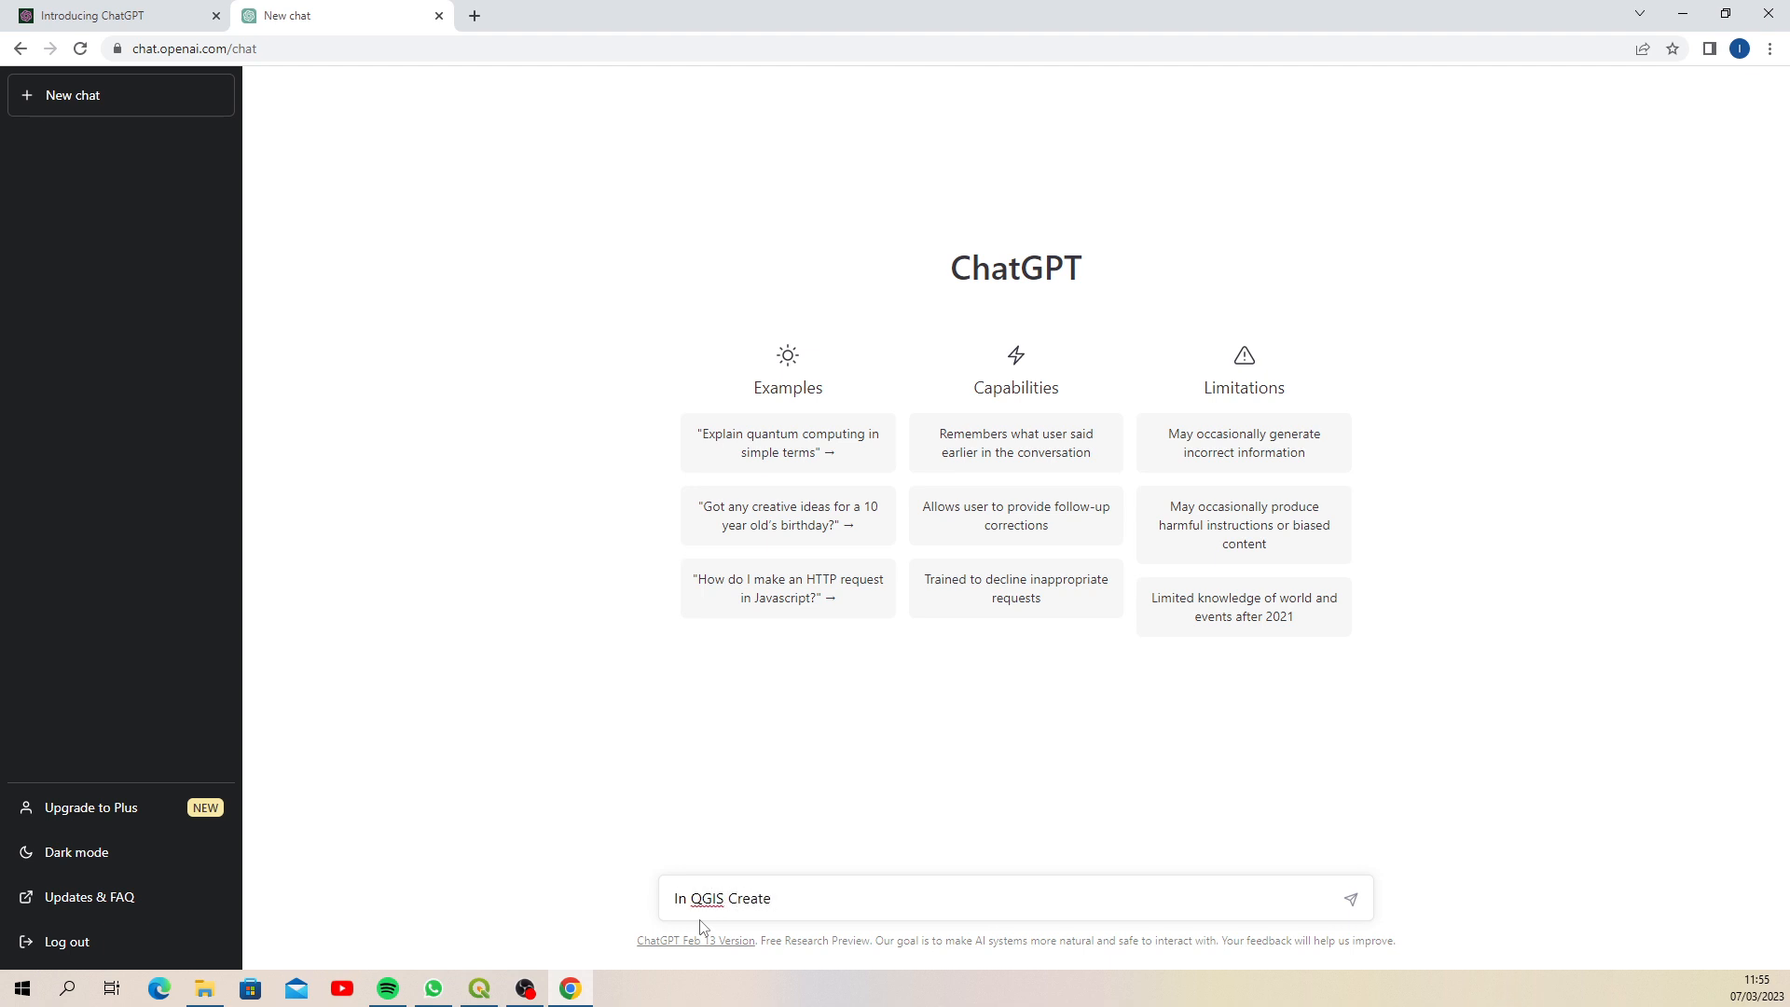
pyautogui.write('random')
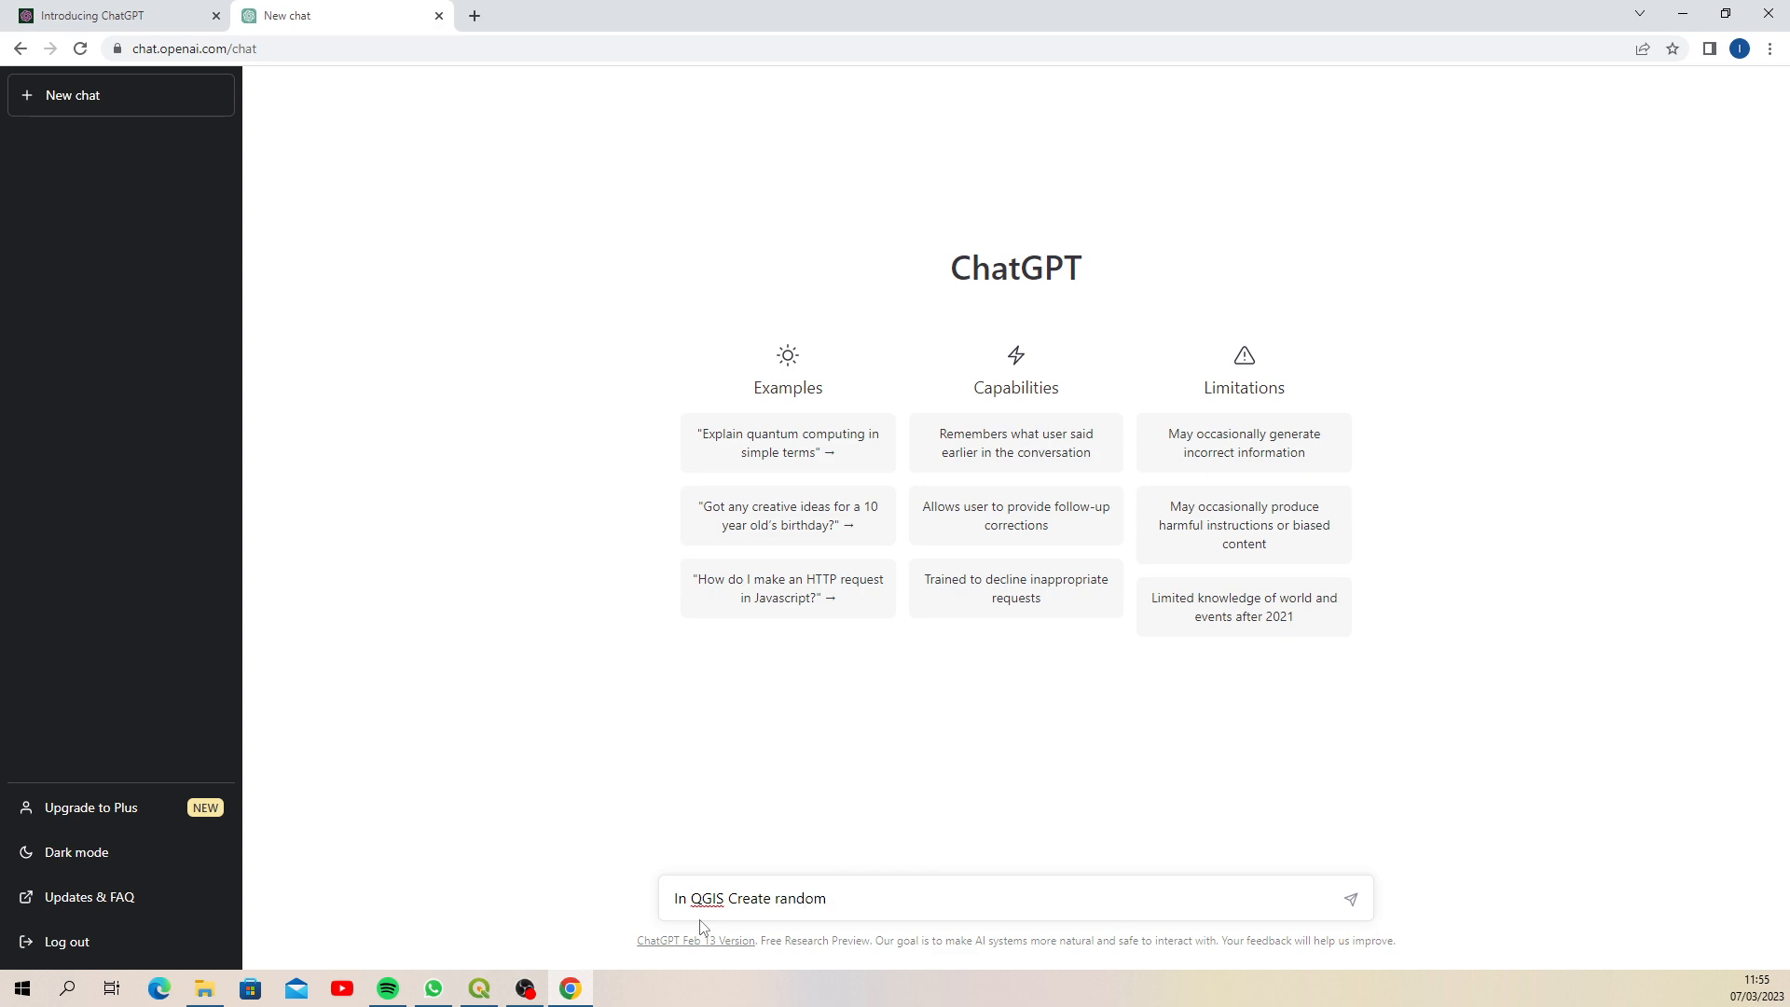
pyautogui.write('numbers')
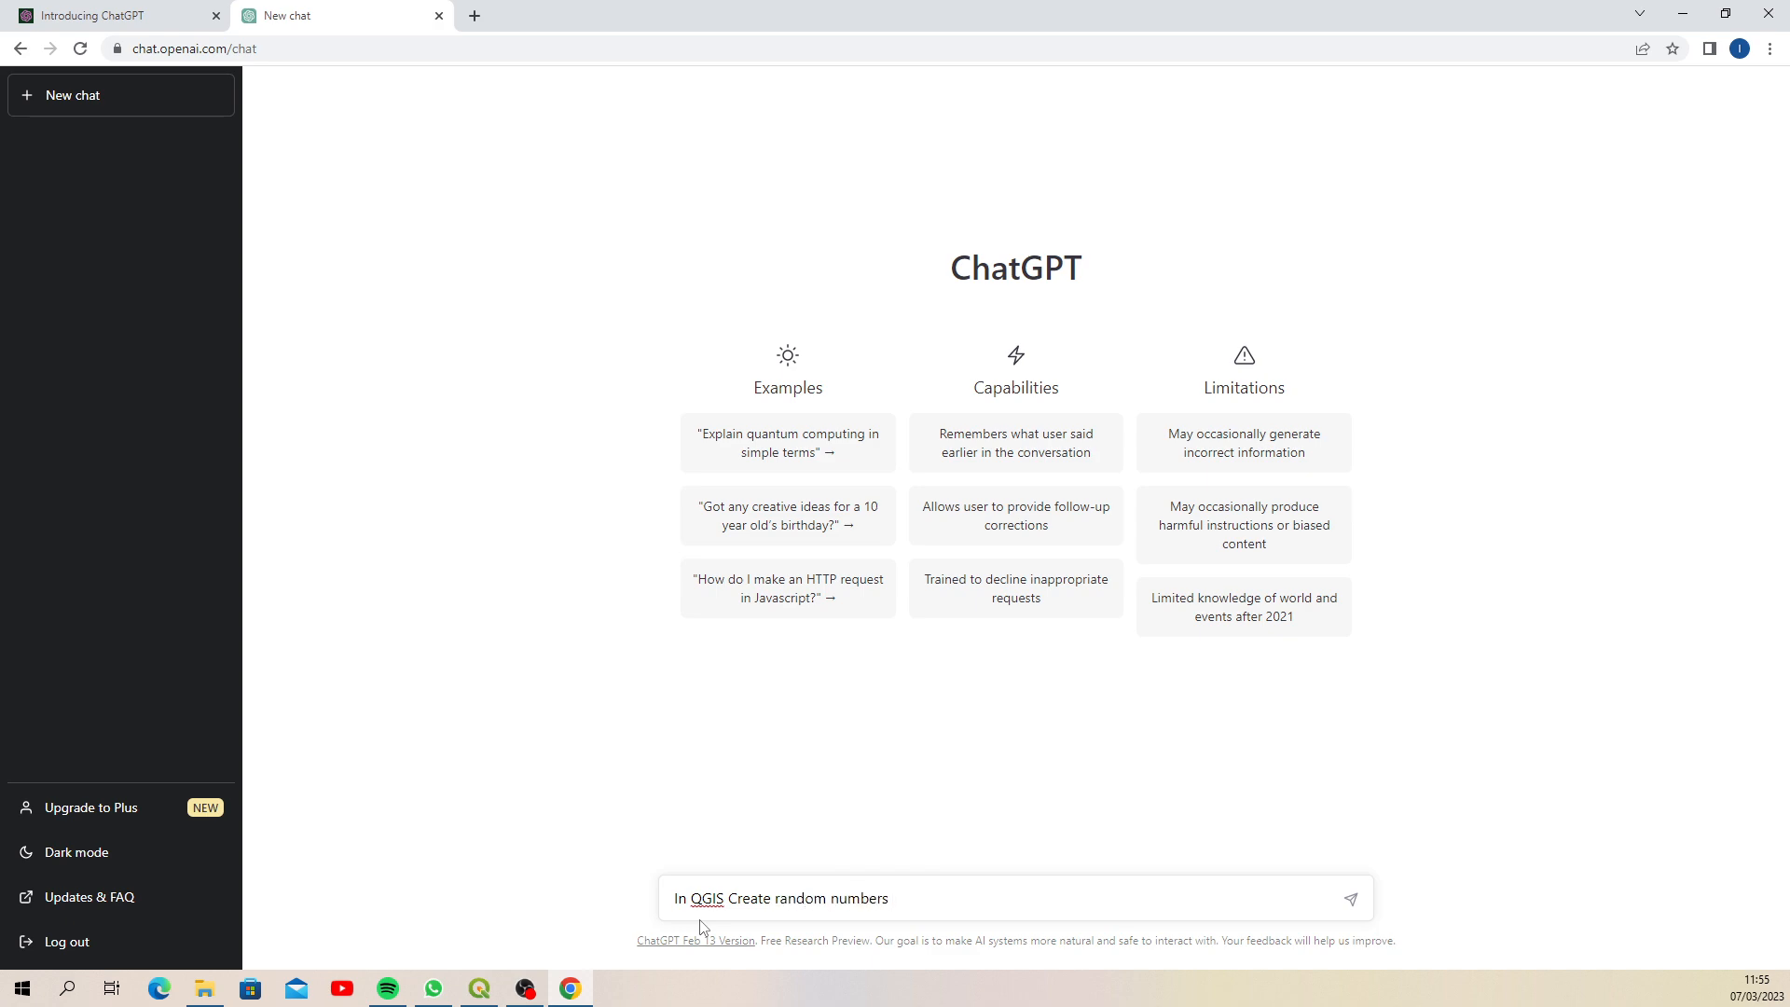
pyautogui.write('between')
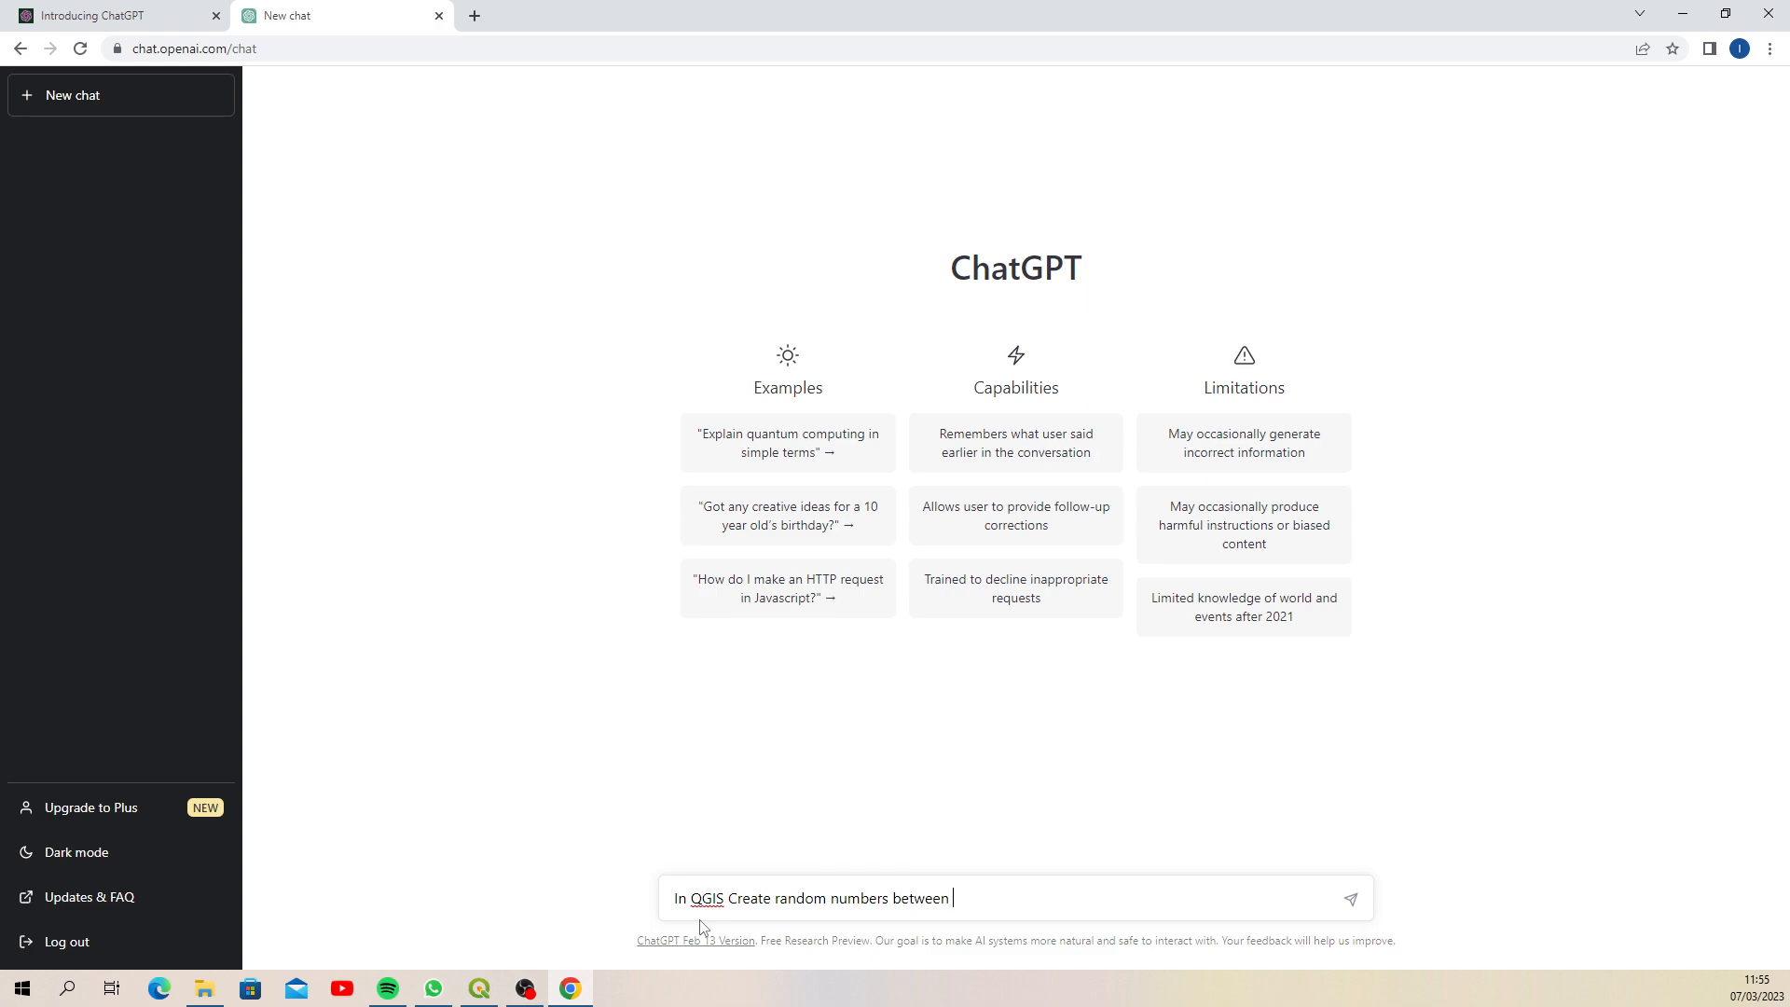
pyautogui.write('1 and 4 in a field.')
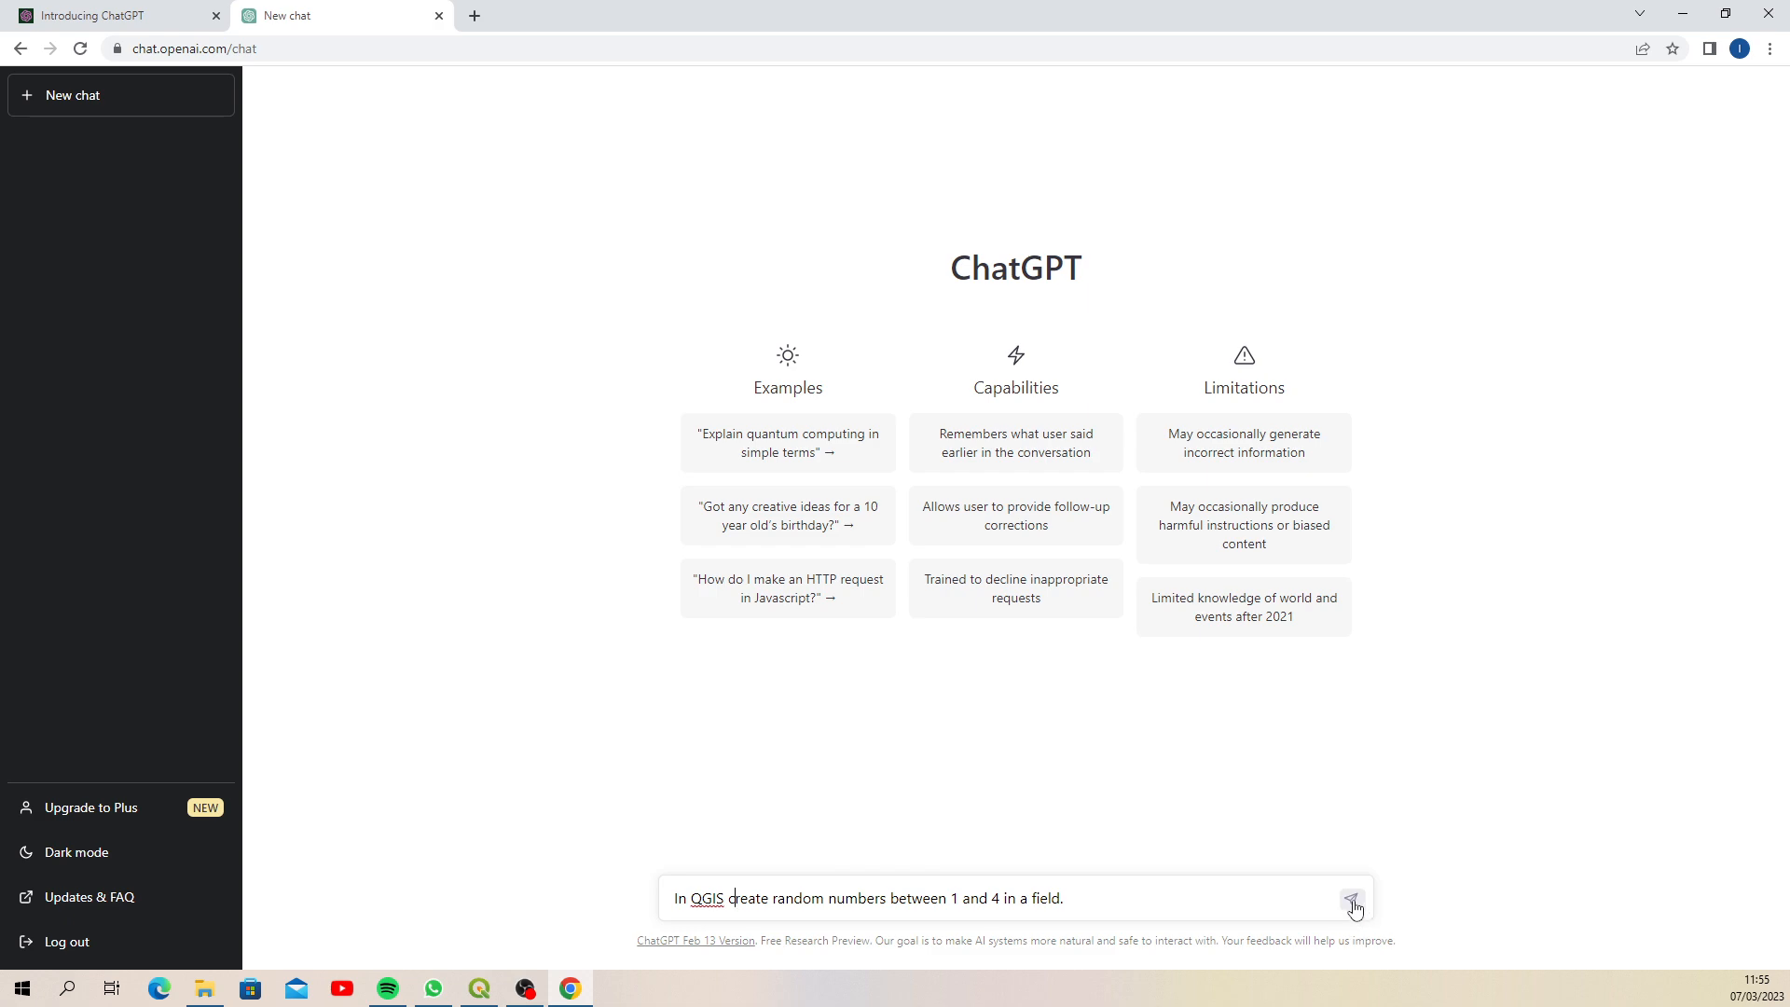
# Send the random-numbers question and get ChatGPT's rand(1,4) field steps
pyautogui.click(1353, 899)
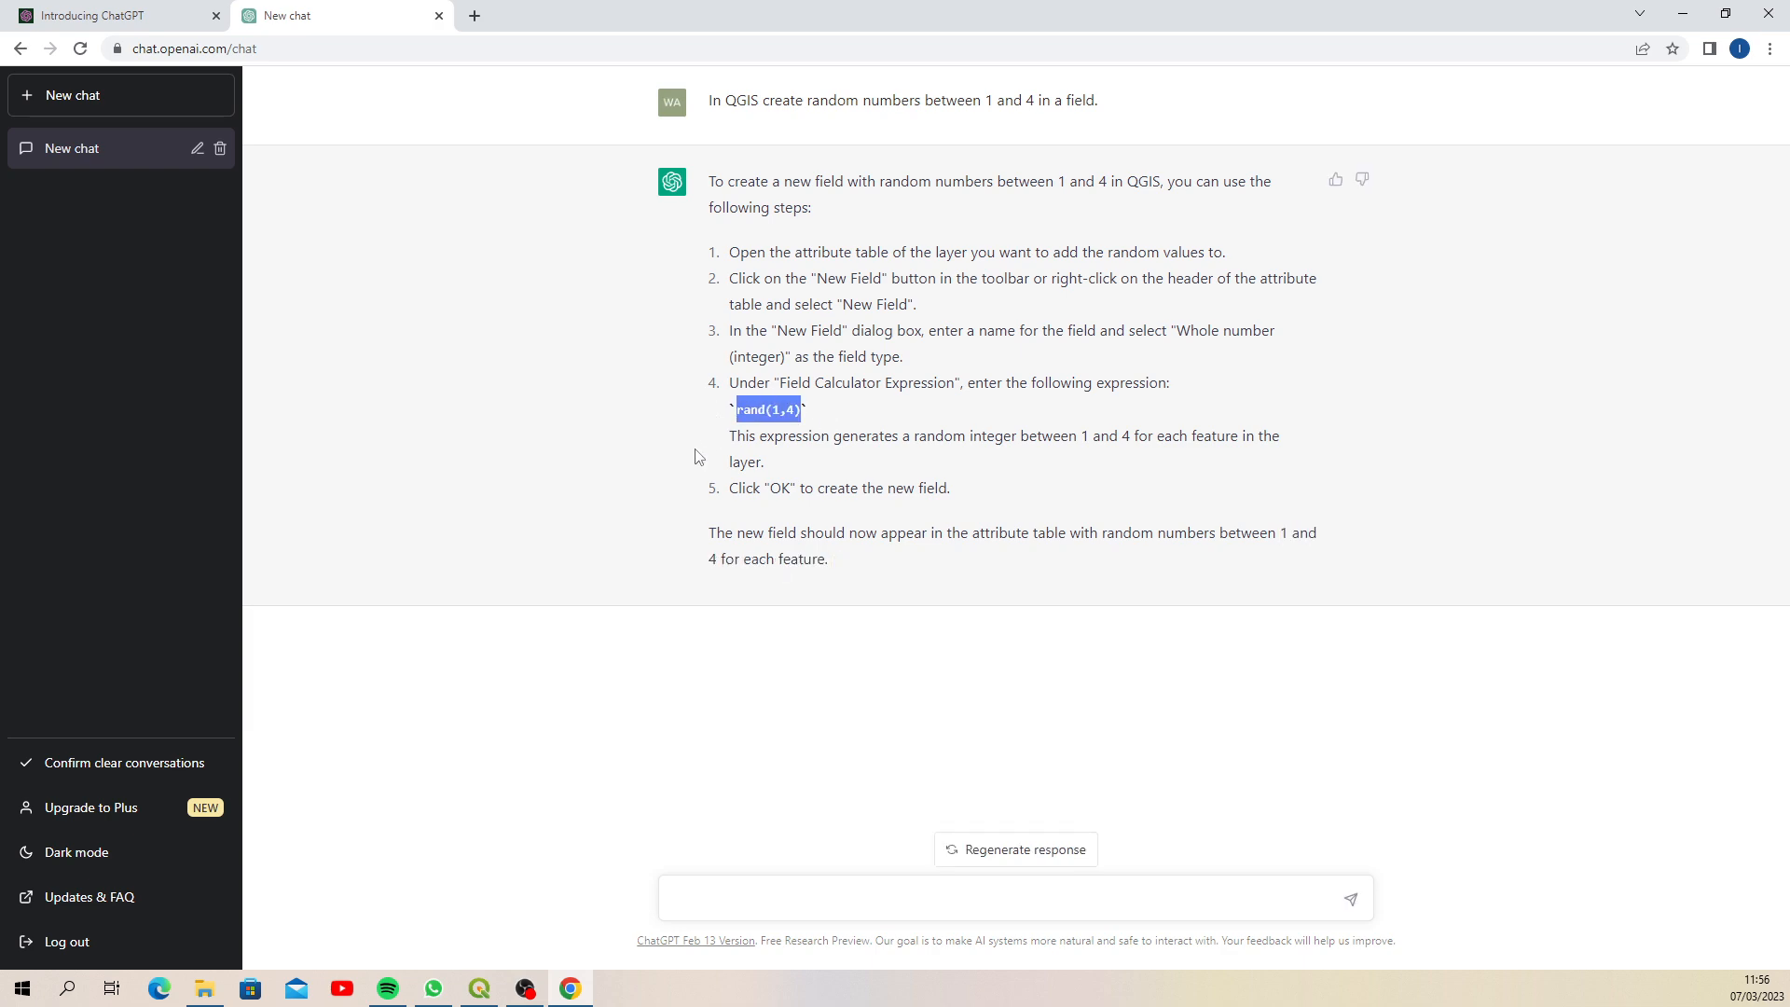
pyautogui.moveTo(842, 458)
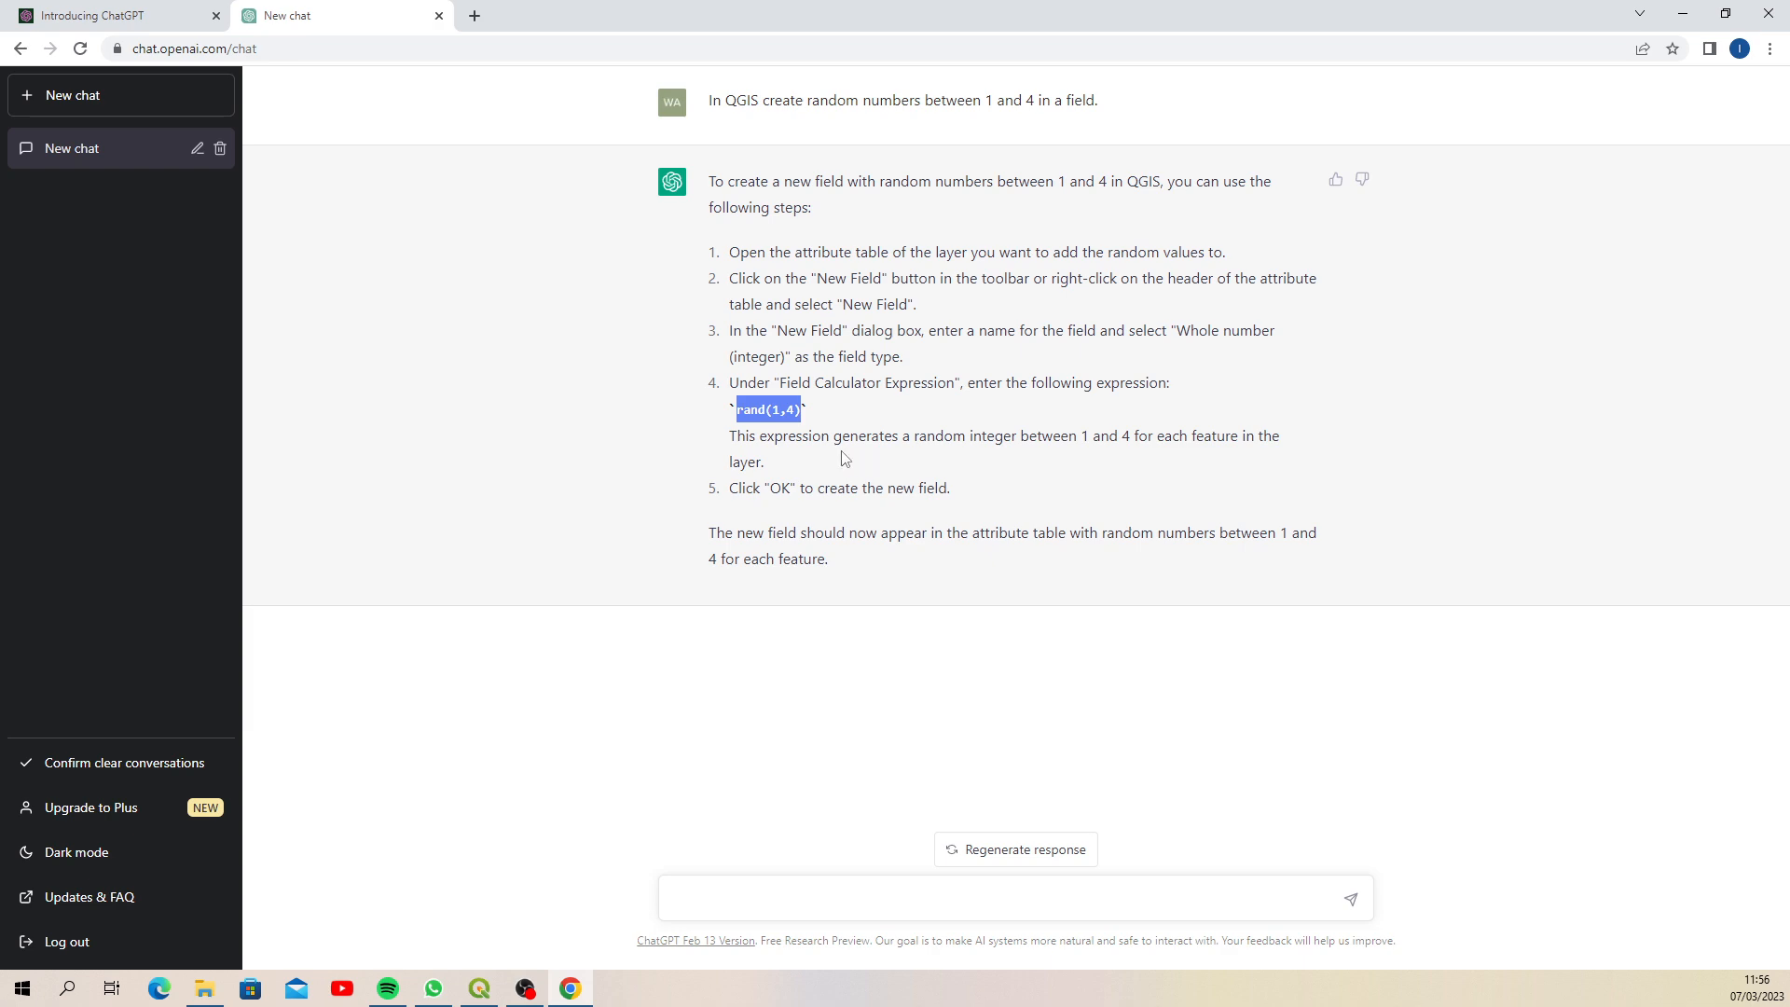
pyautogui.moveTo(1190, 466)
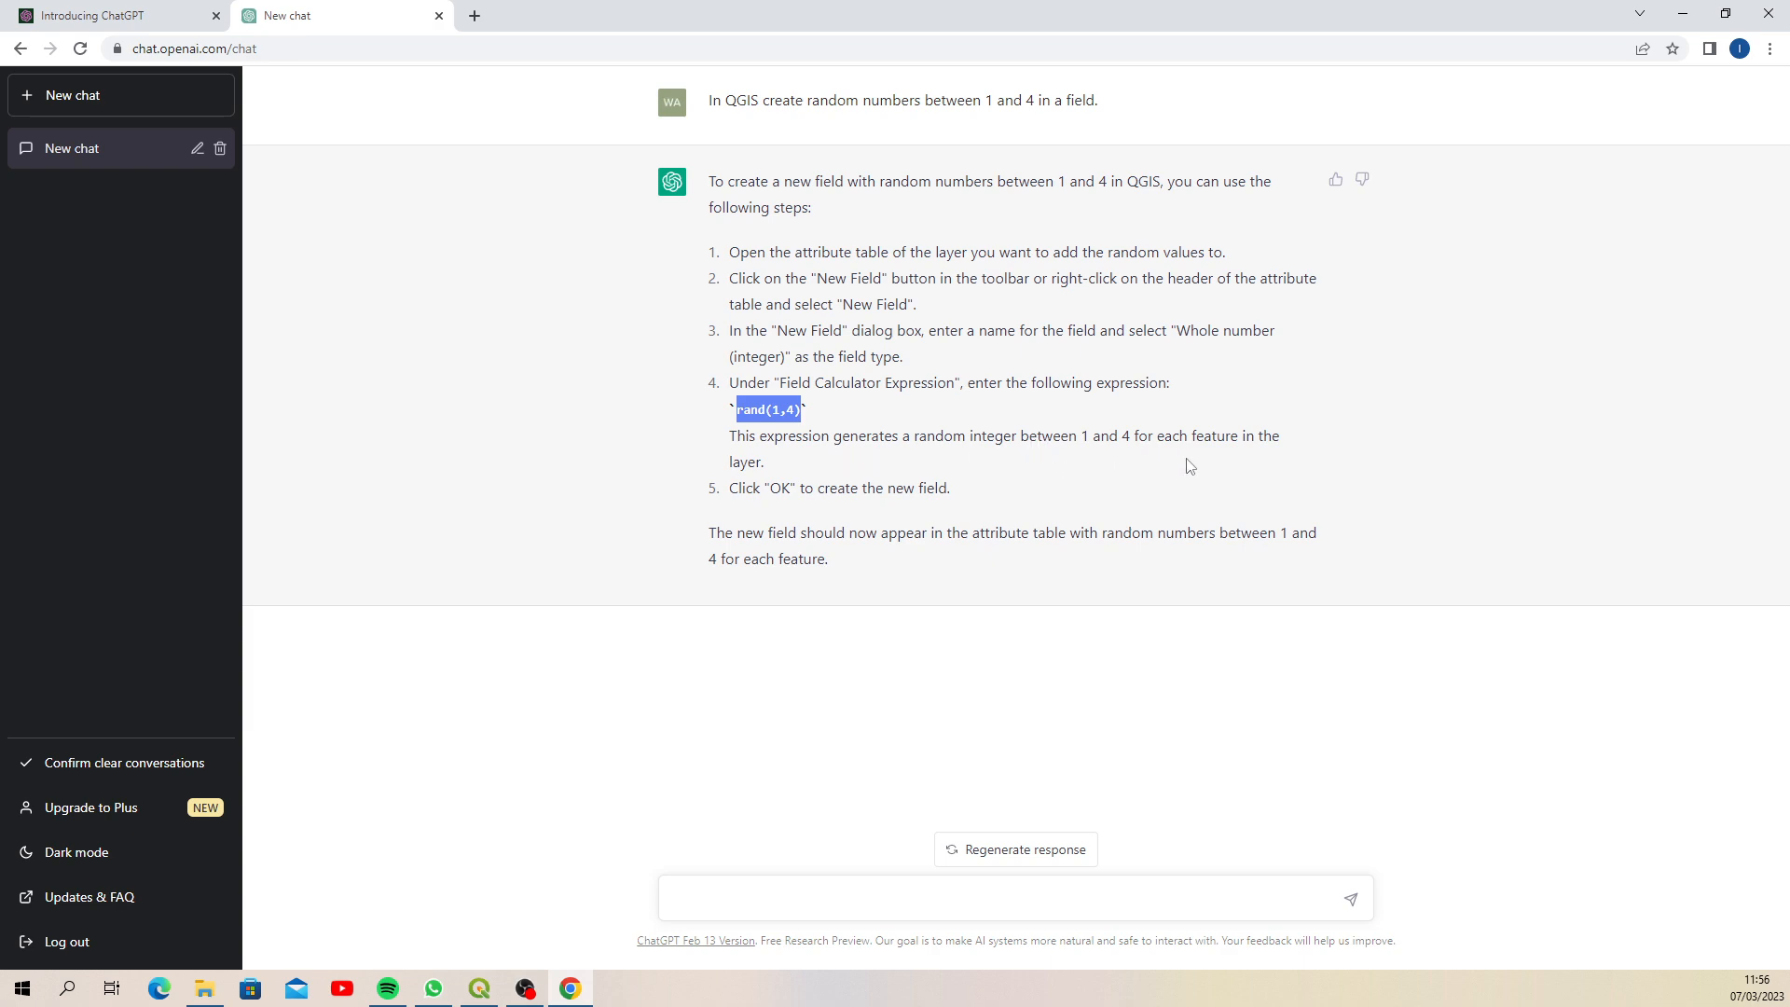
pyautogui.moveTo(768, 524)
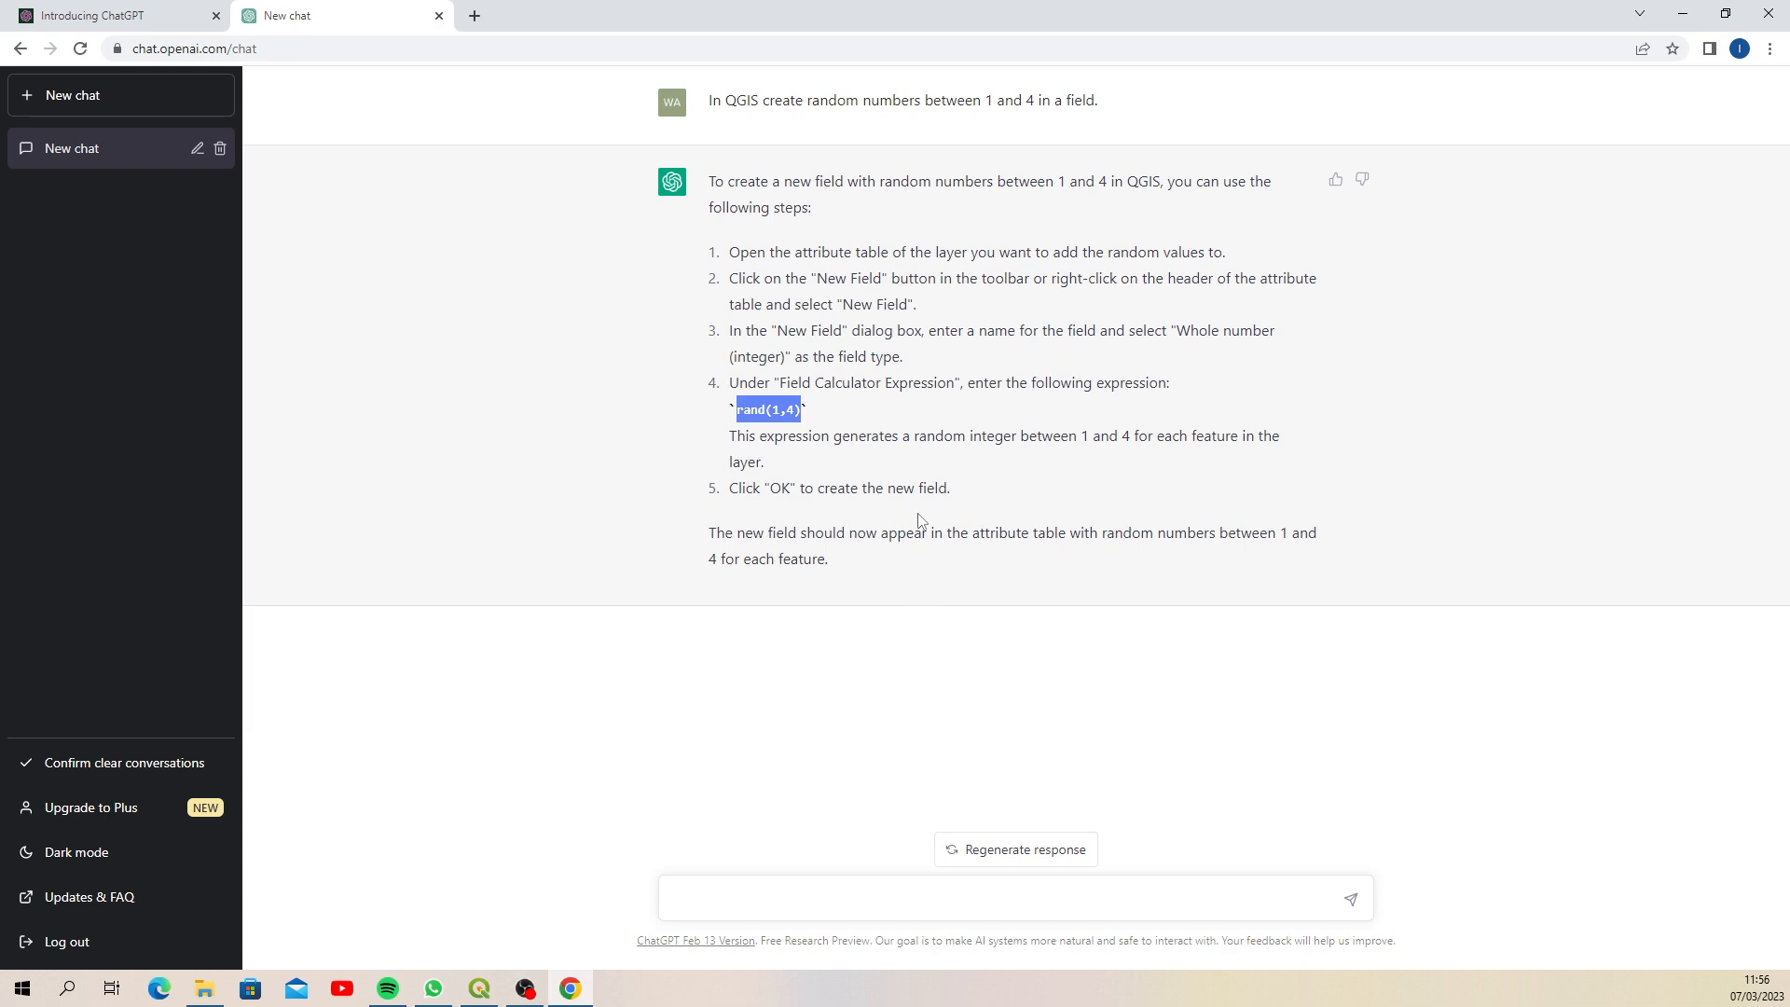
pyautogui.click(478, 987)
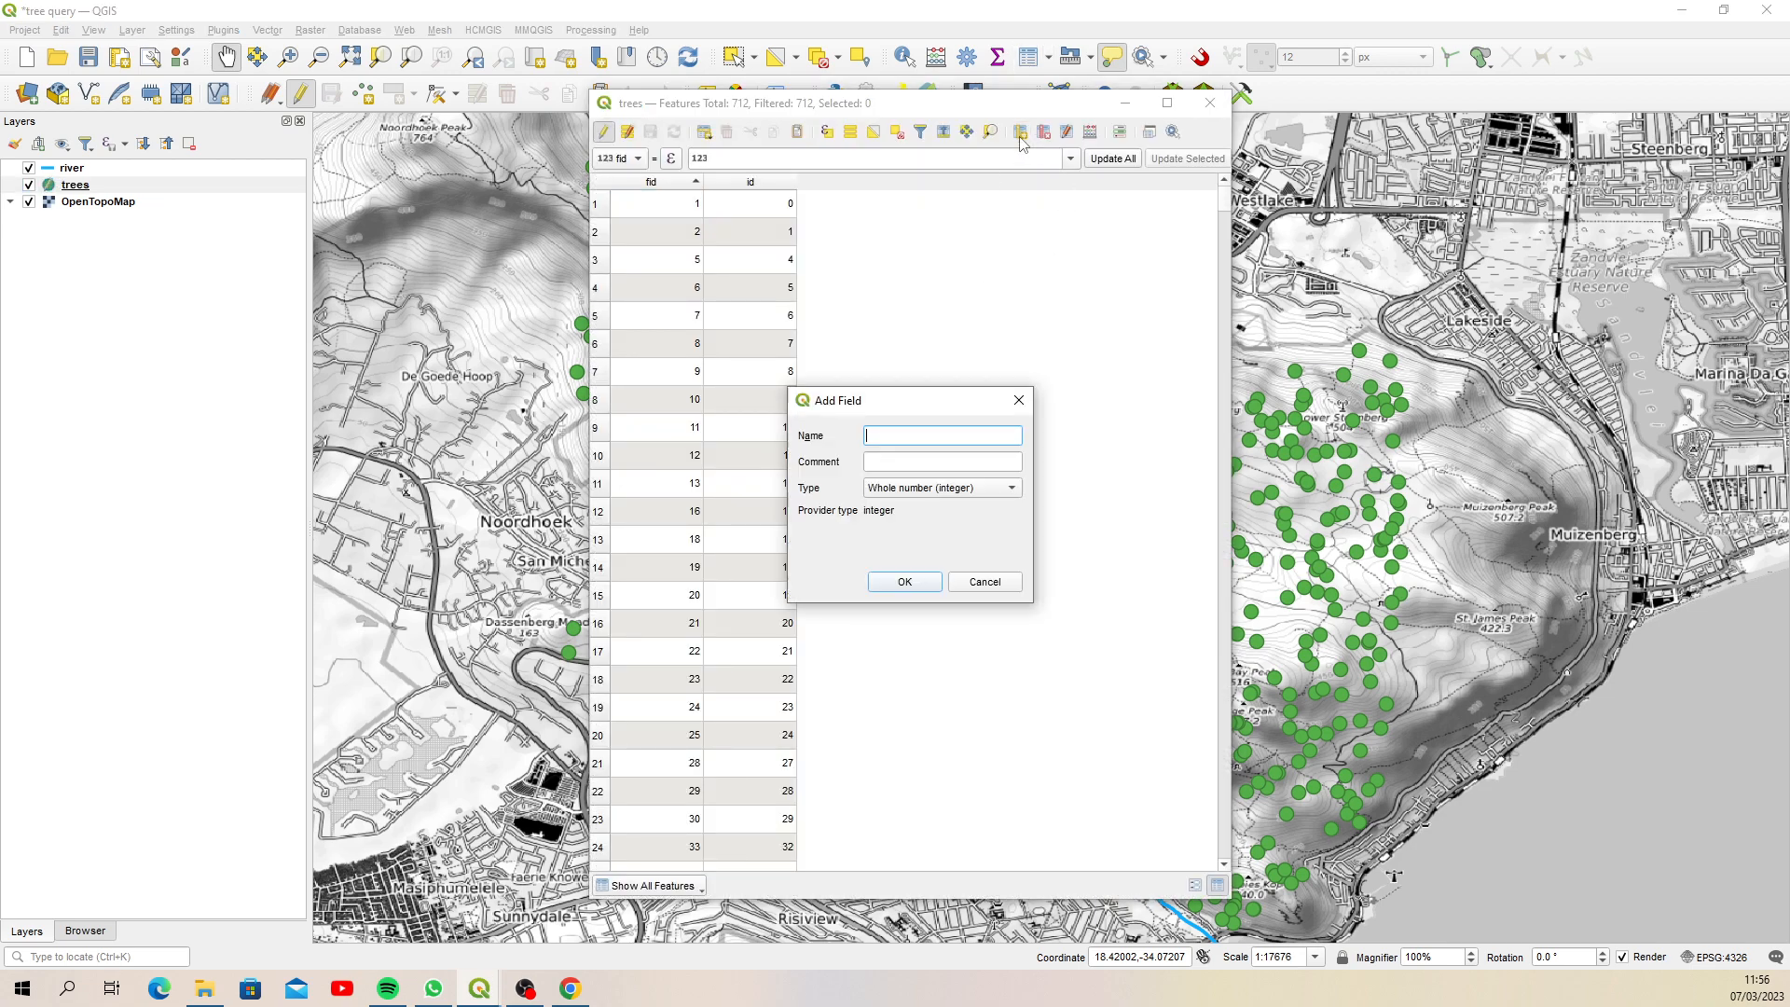
# Add a new integer field named 'size' to the trees attribute table
pyautogui.write('s')
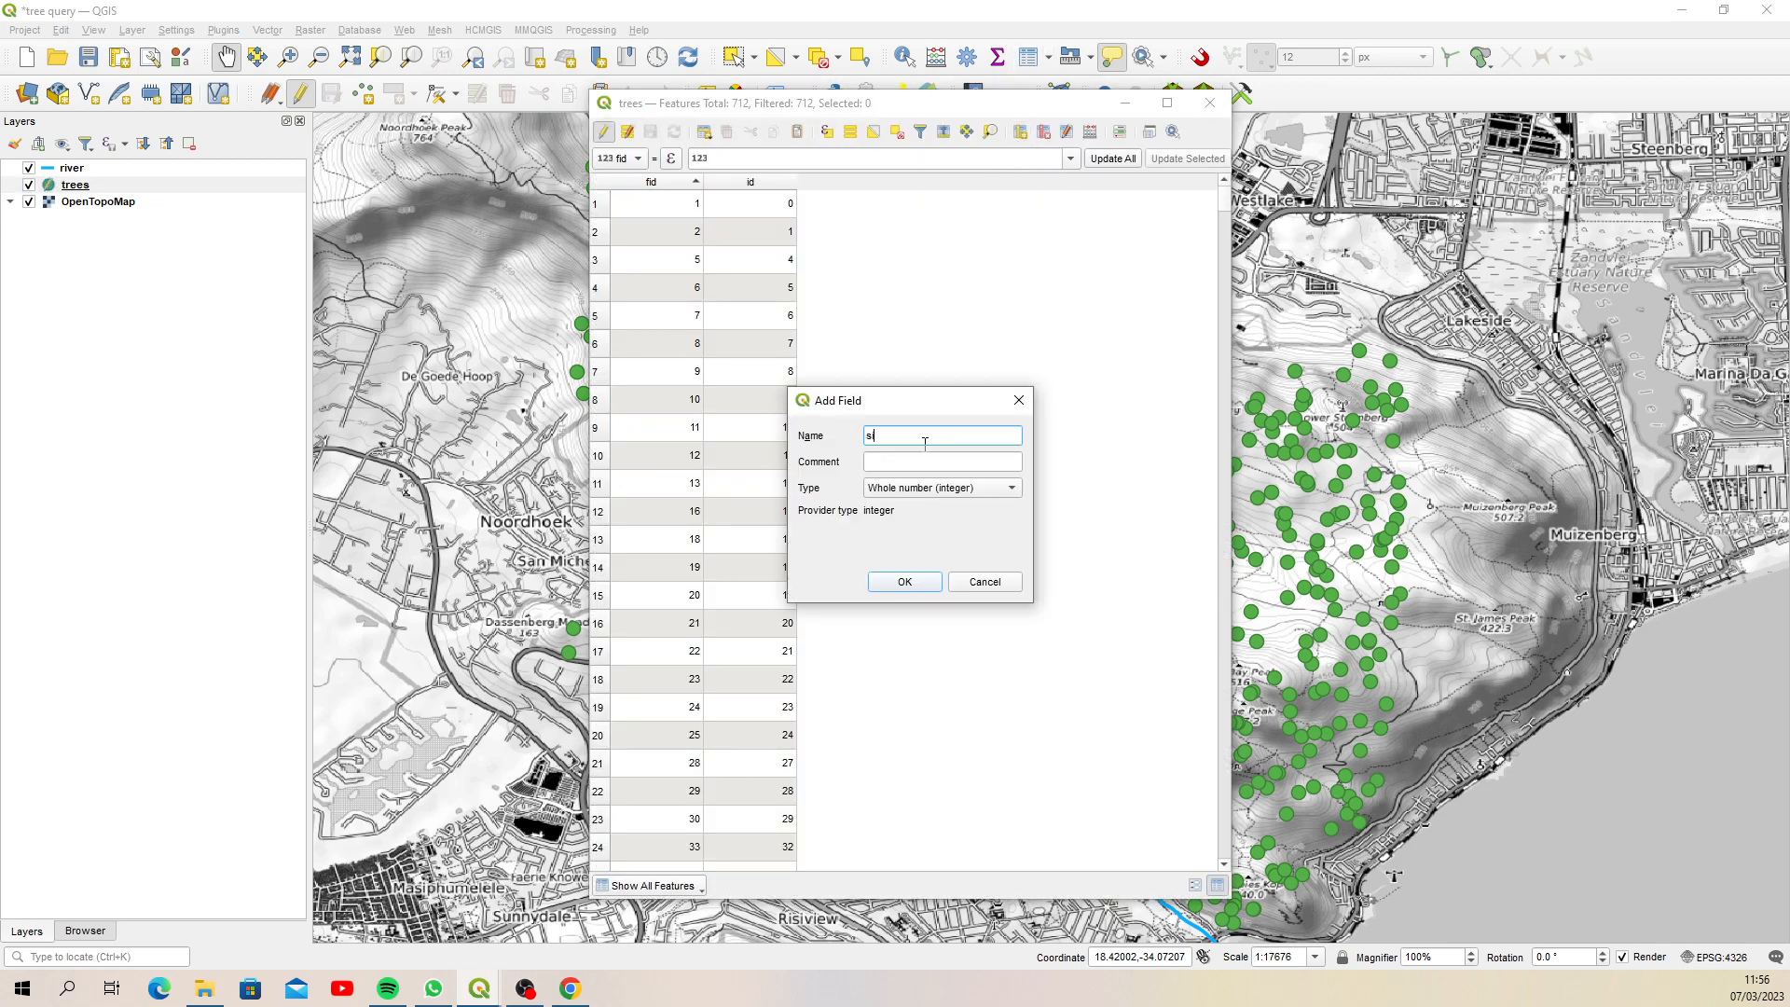
pyautogui.click(904, 581)
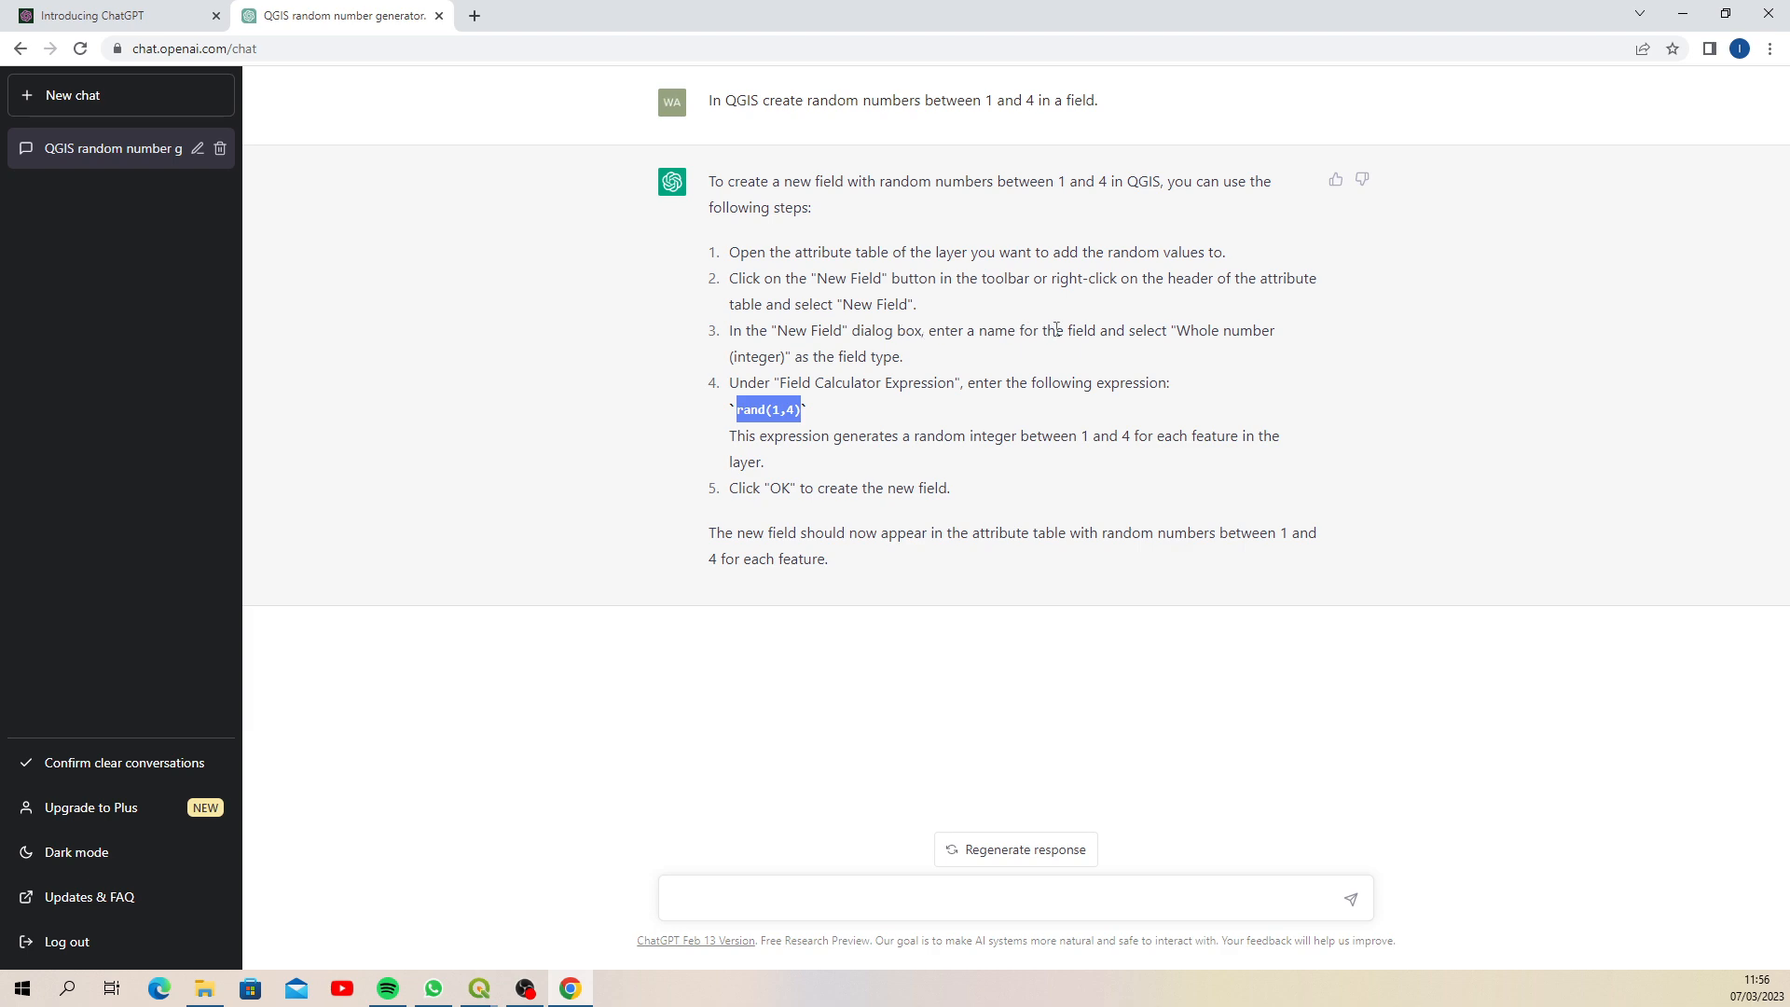
pyautogui.moveTo(909, 408)
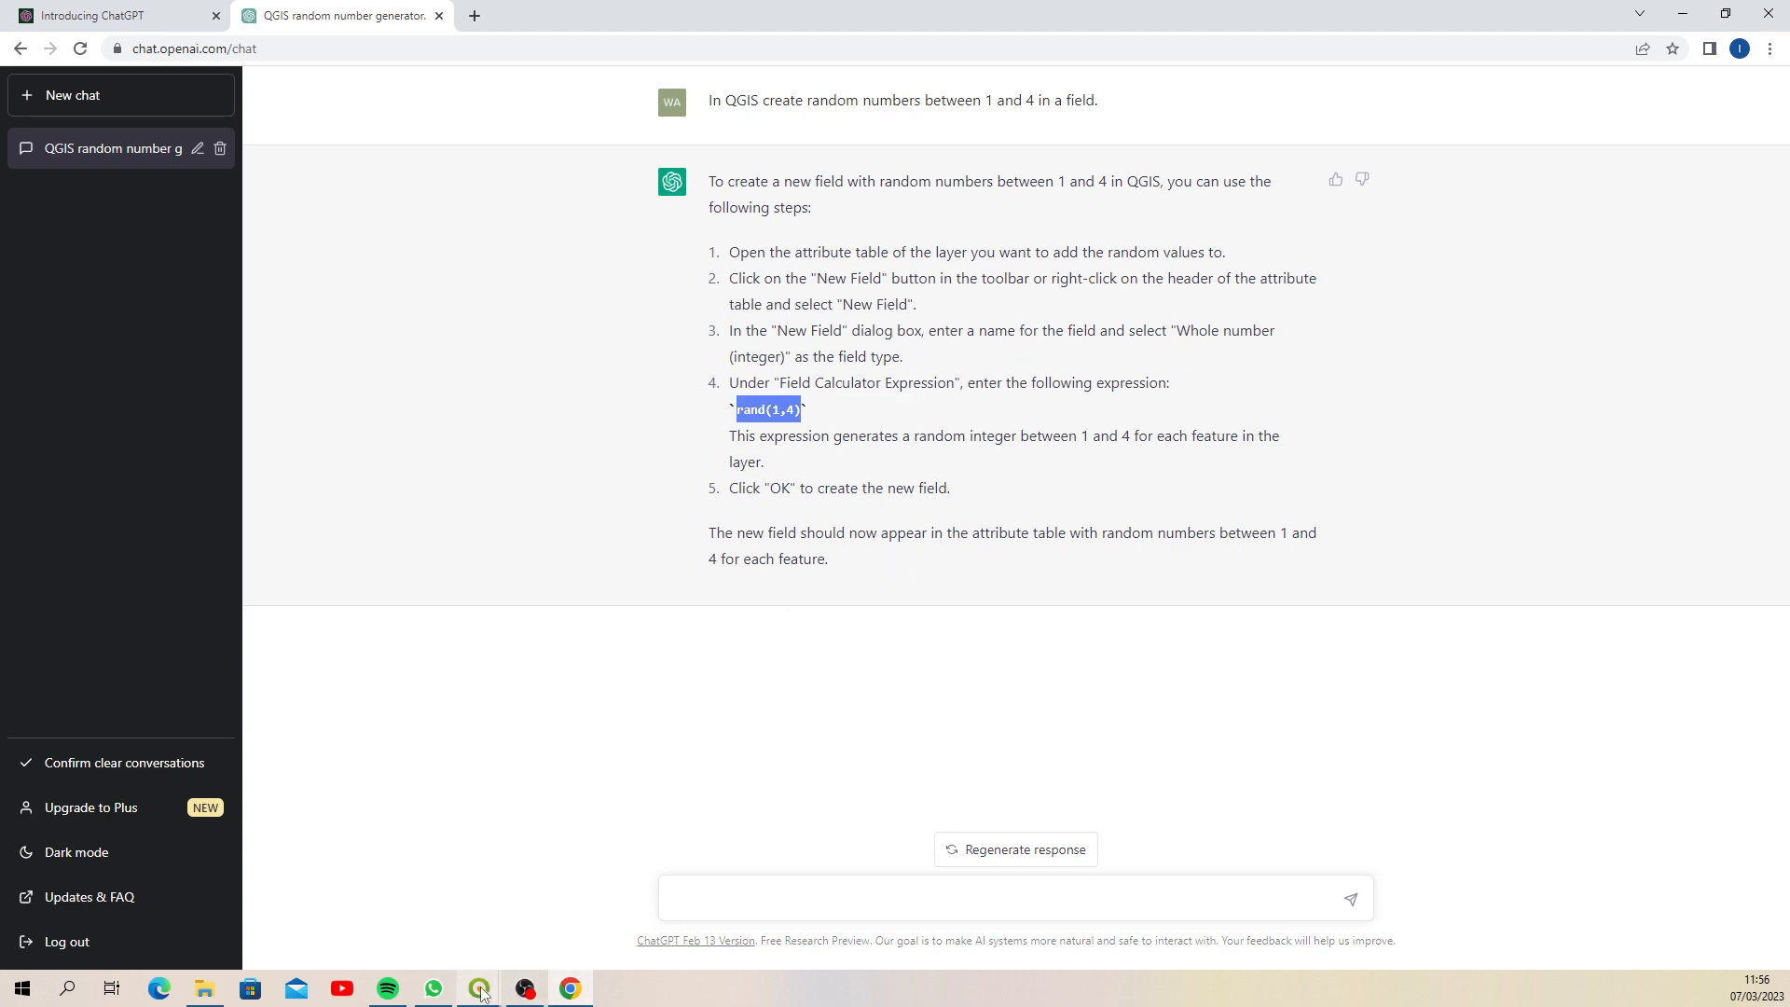
# Update the existing trees 'size' field with the expression rand(1,4) in the Field Calculator
pyautogui.click(478, 987)
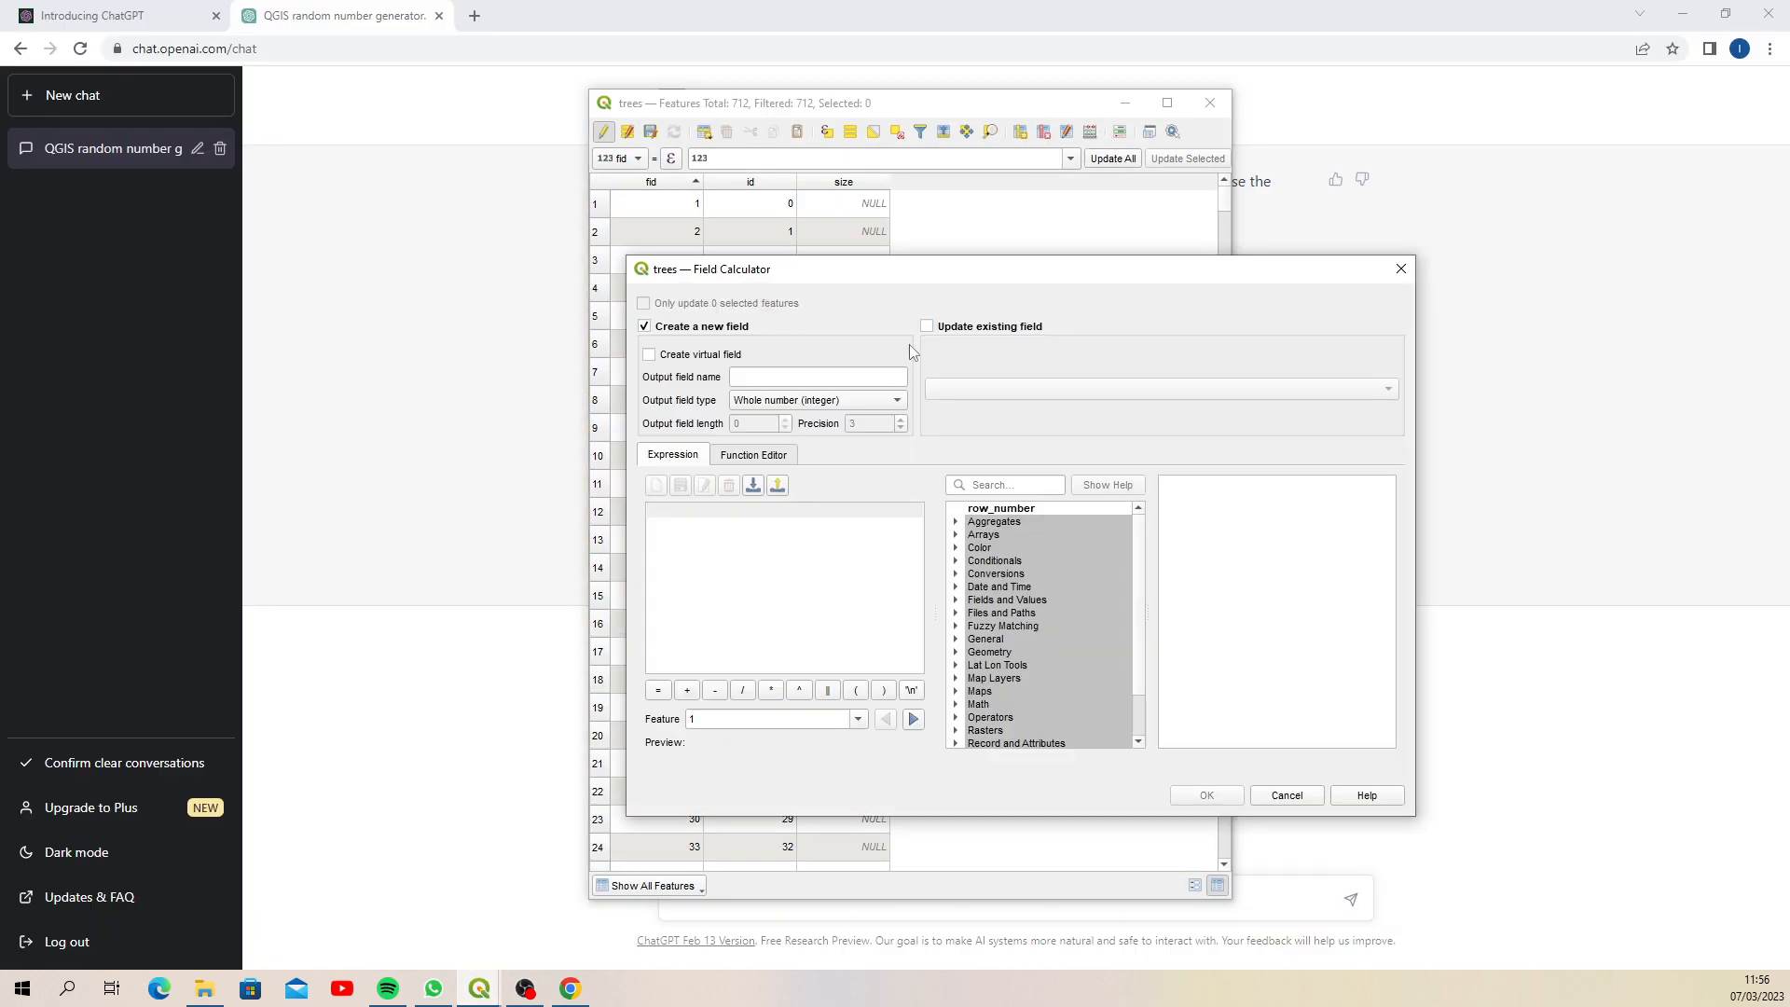
pyautogui.click(927, 328)
pyautogui.write('rand(')
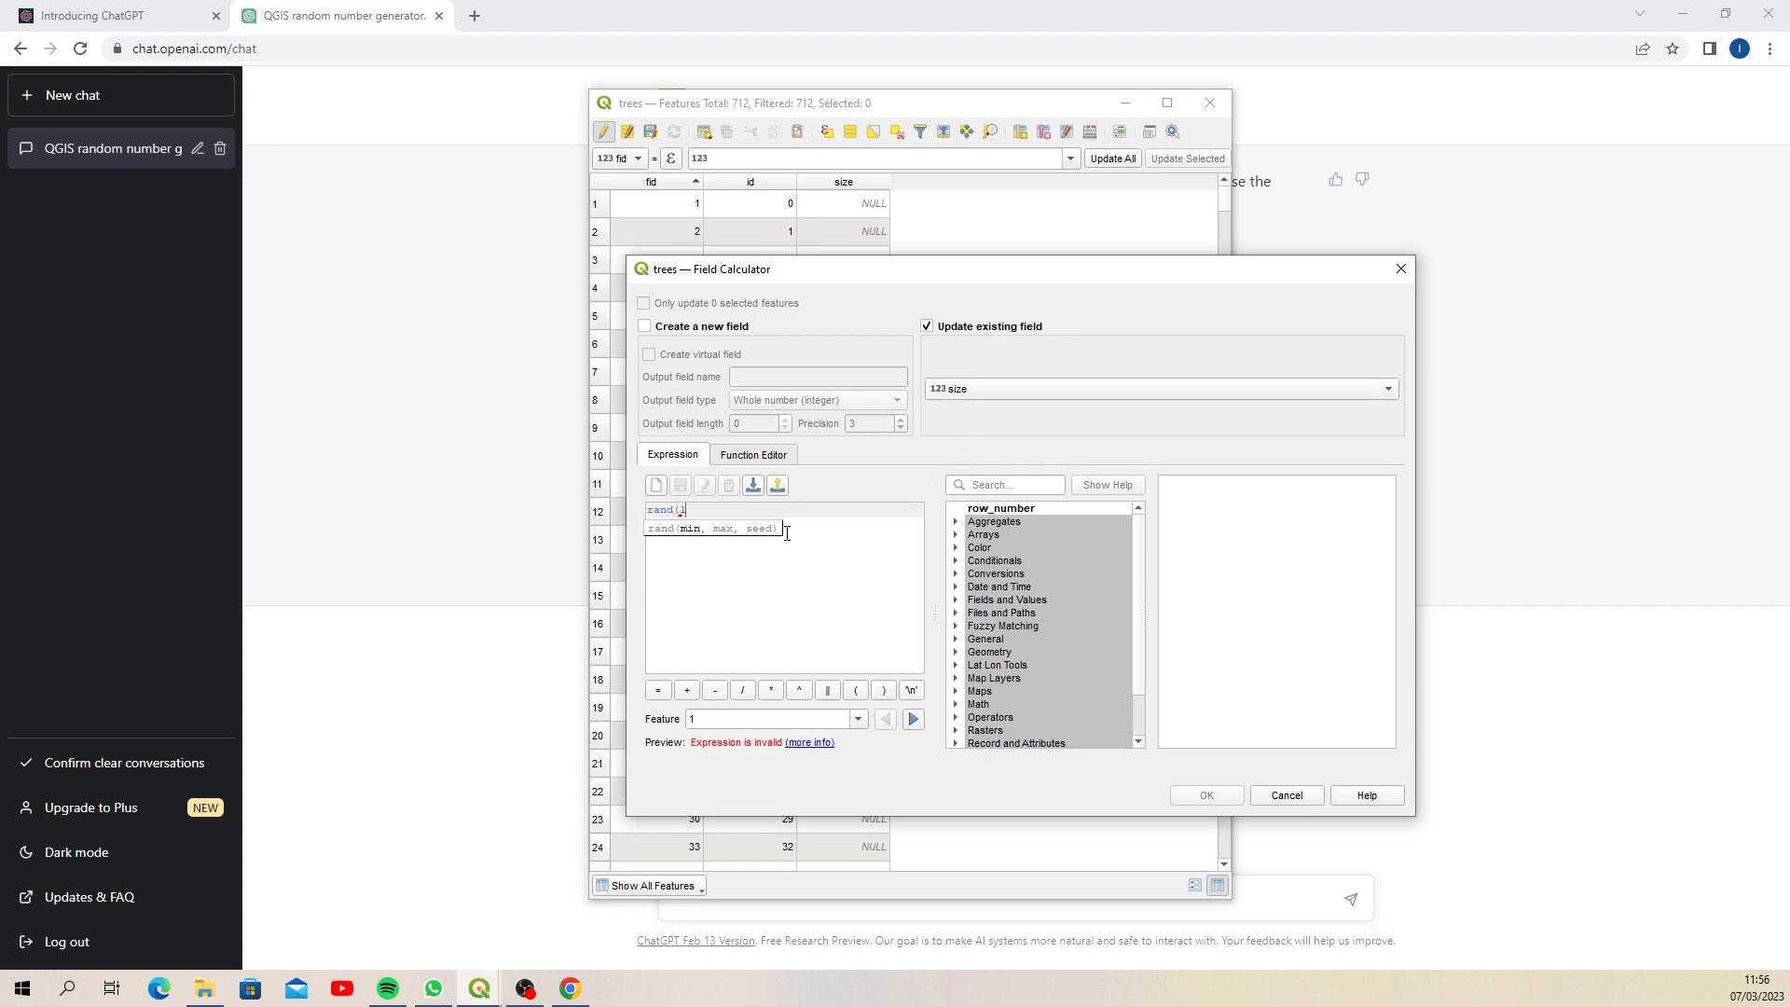
pyautogui.write('1, 4)')
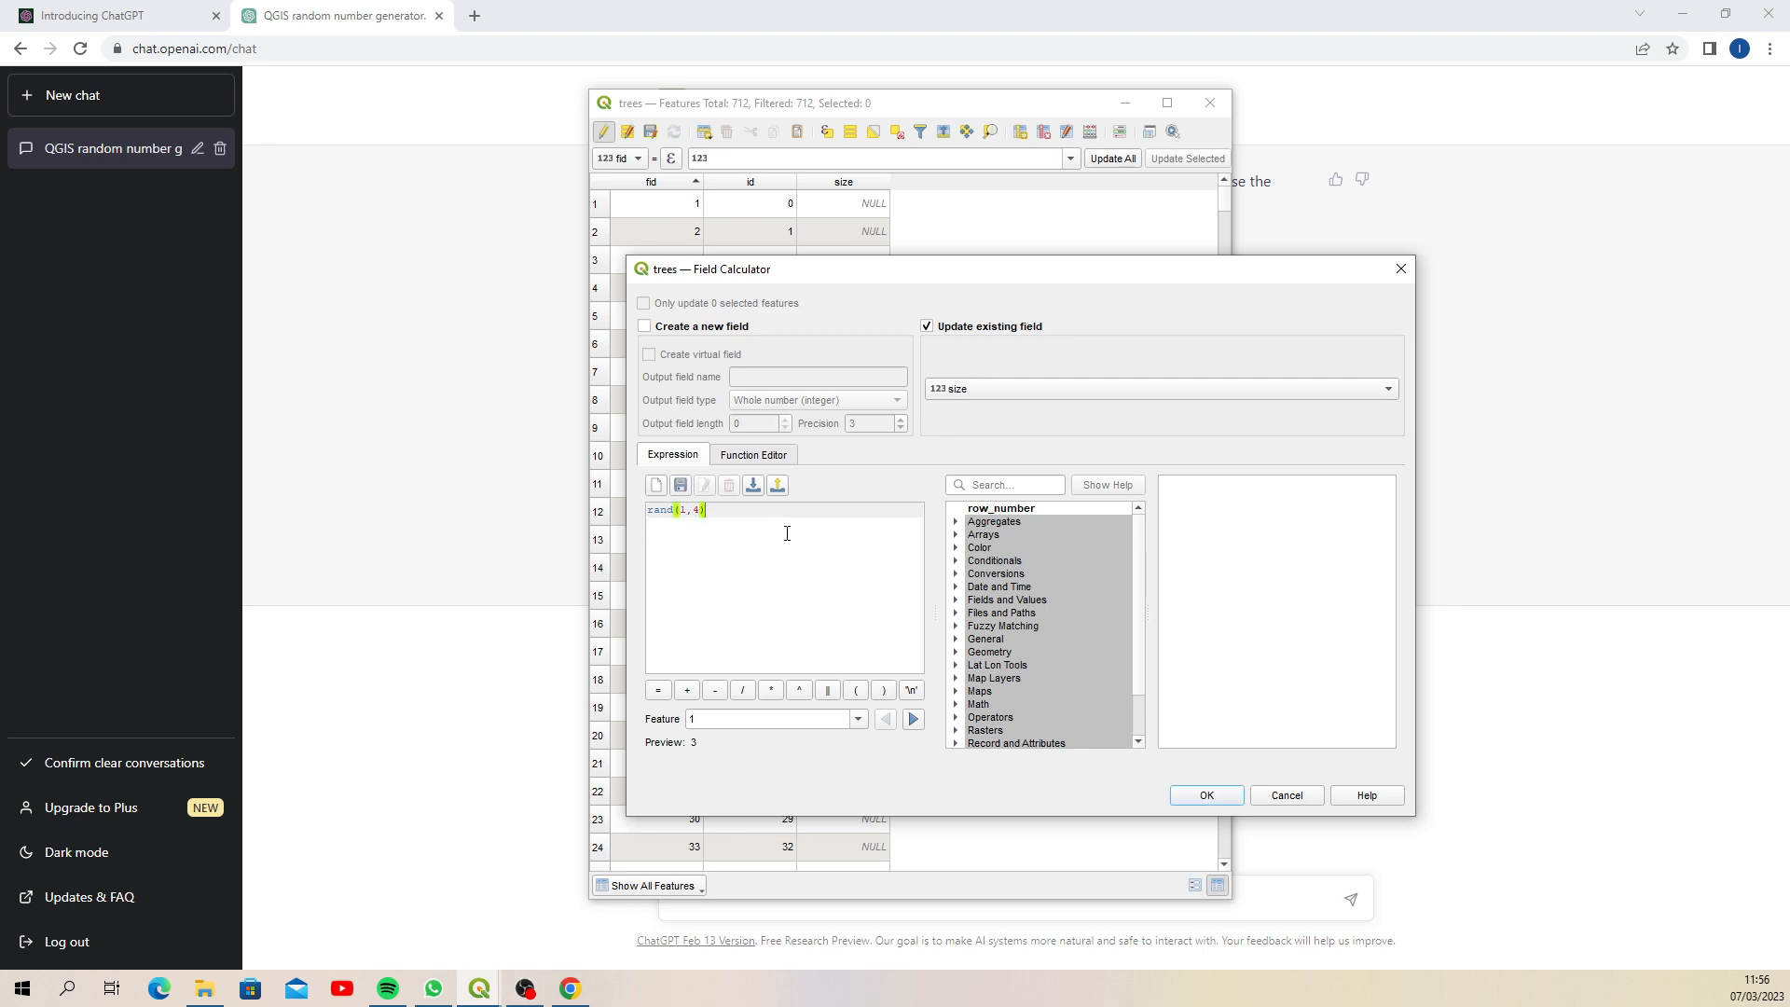
pyautogui.click(1205, 794)
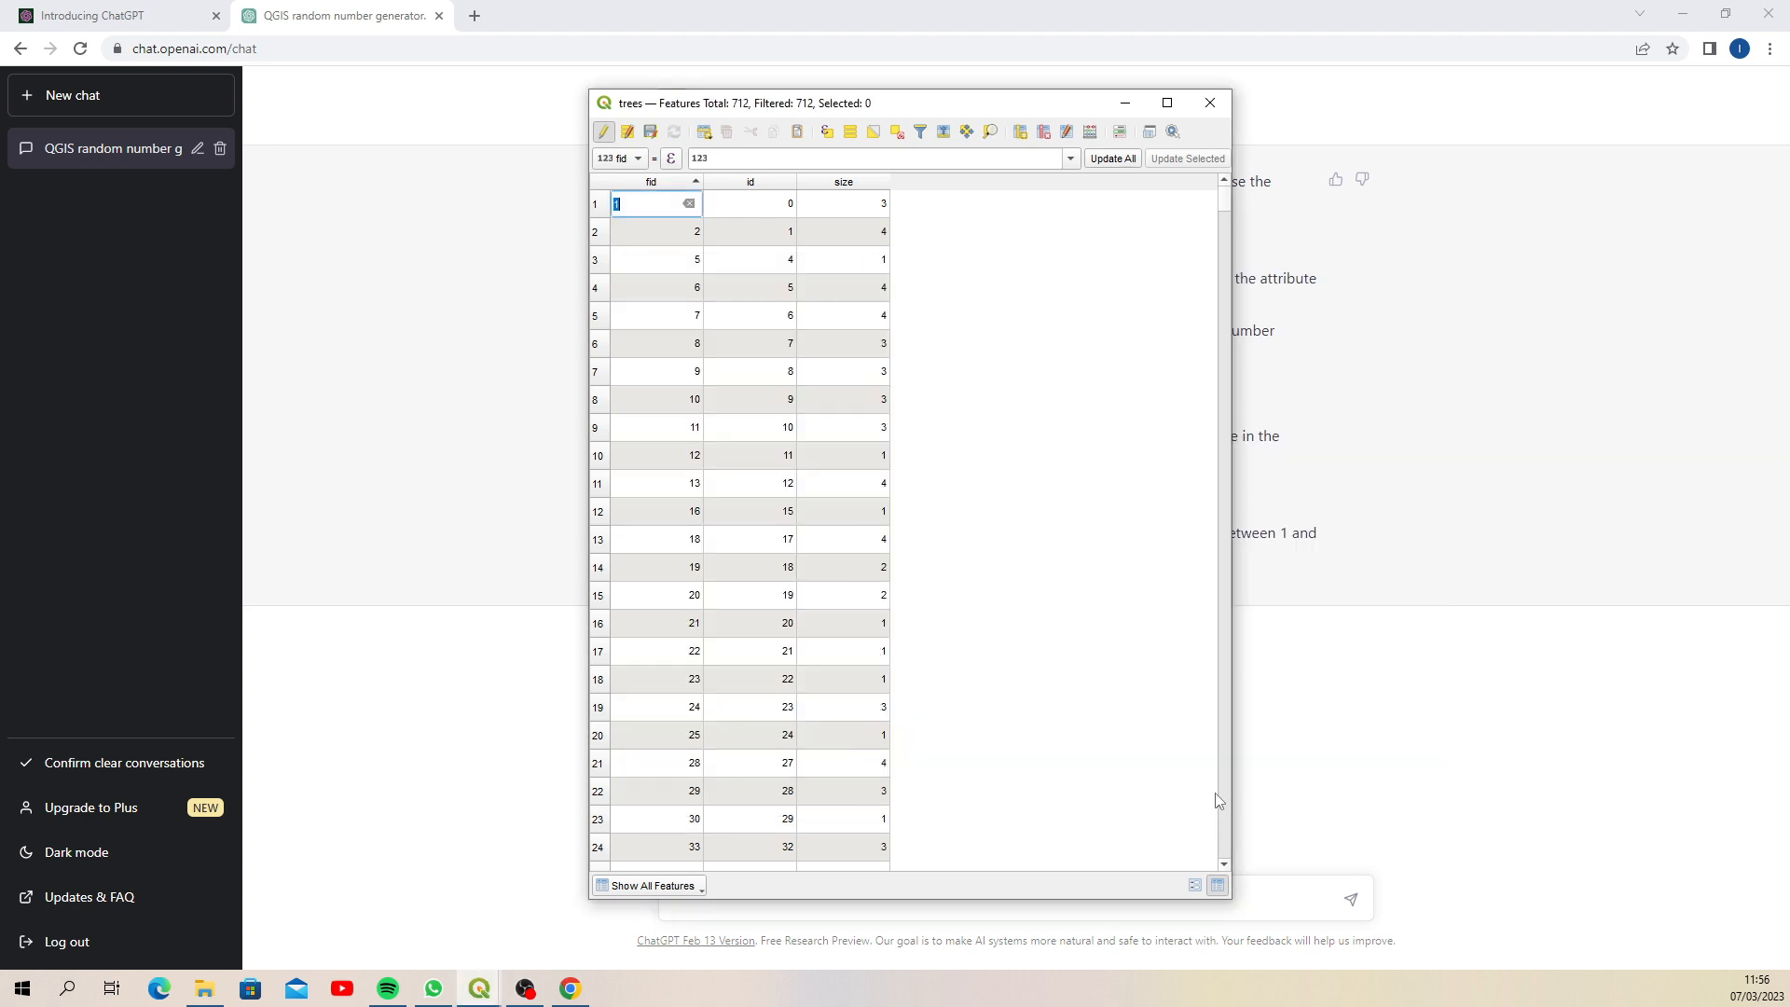
pyautogui.moveTo(624, 249)
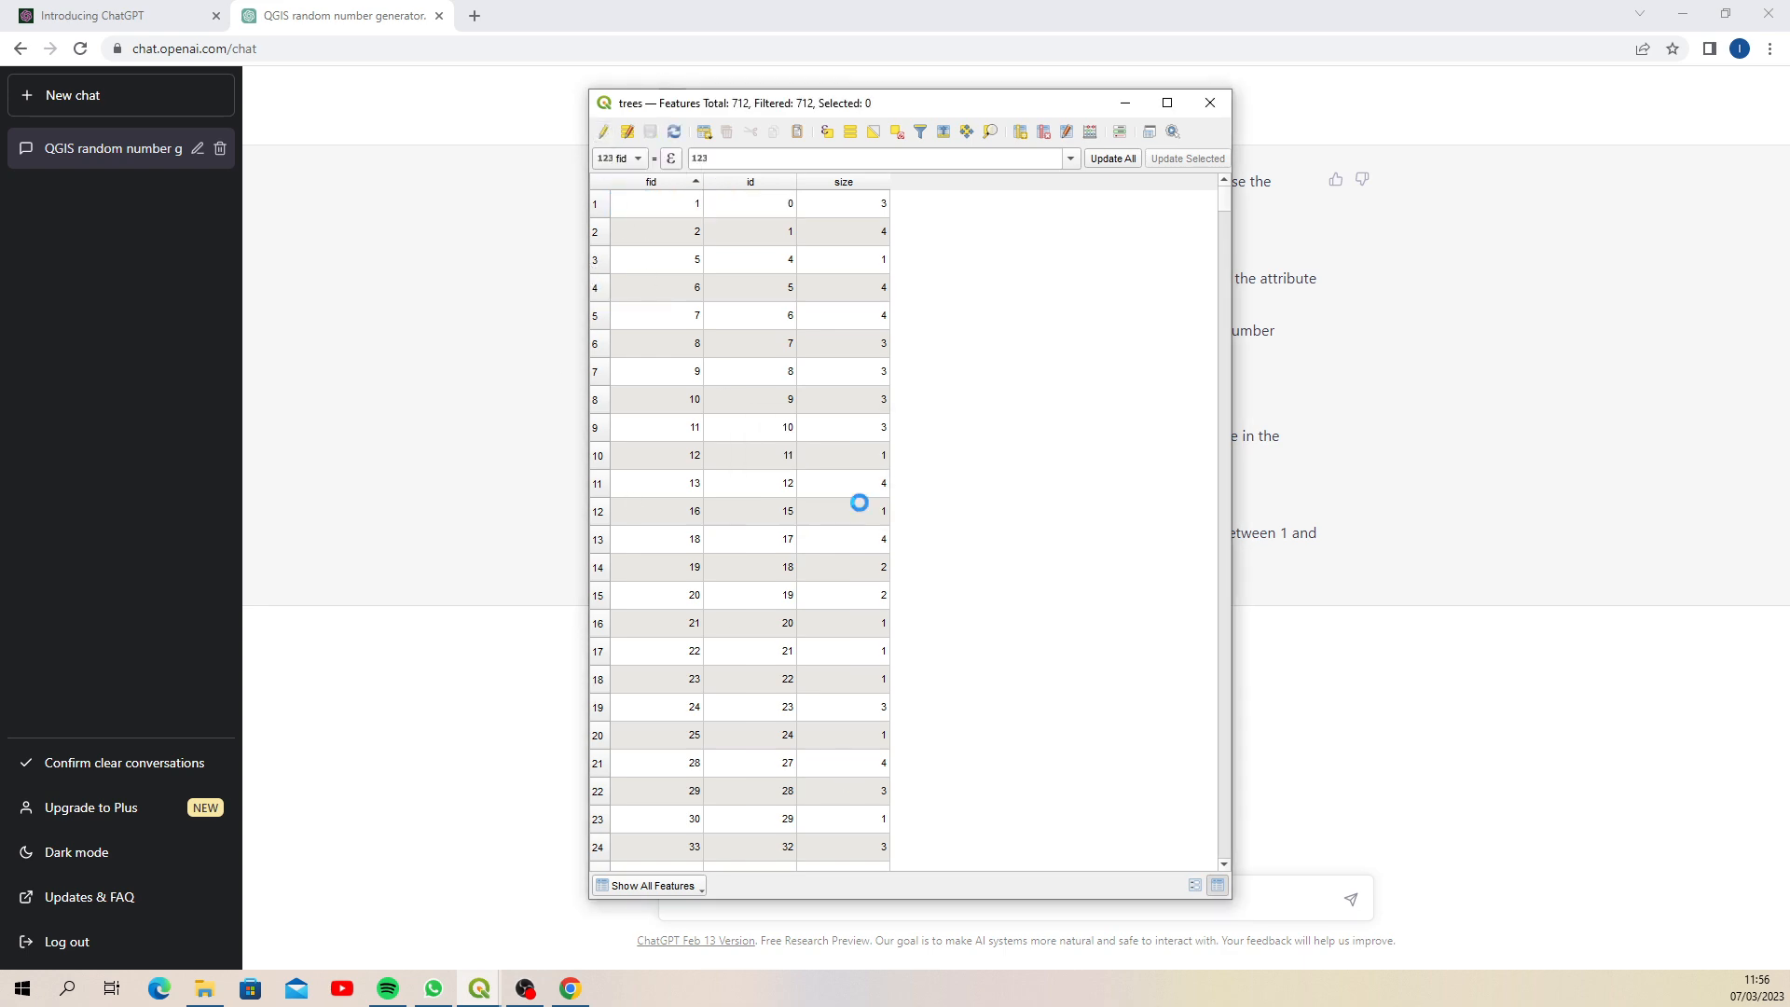
# Switch the trees layer style to Categorized on the size field, classes 1 to 4
pyautogui.click(1209, 103)
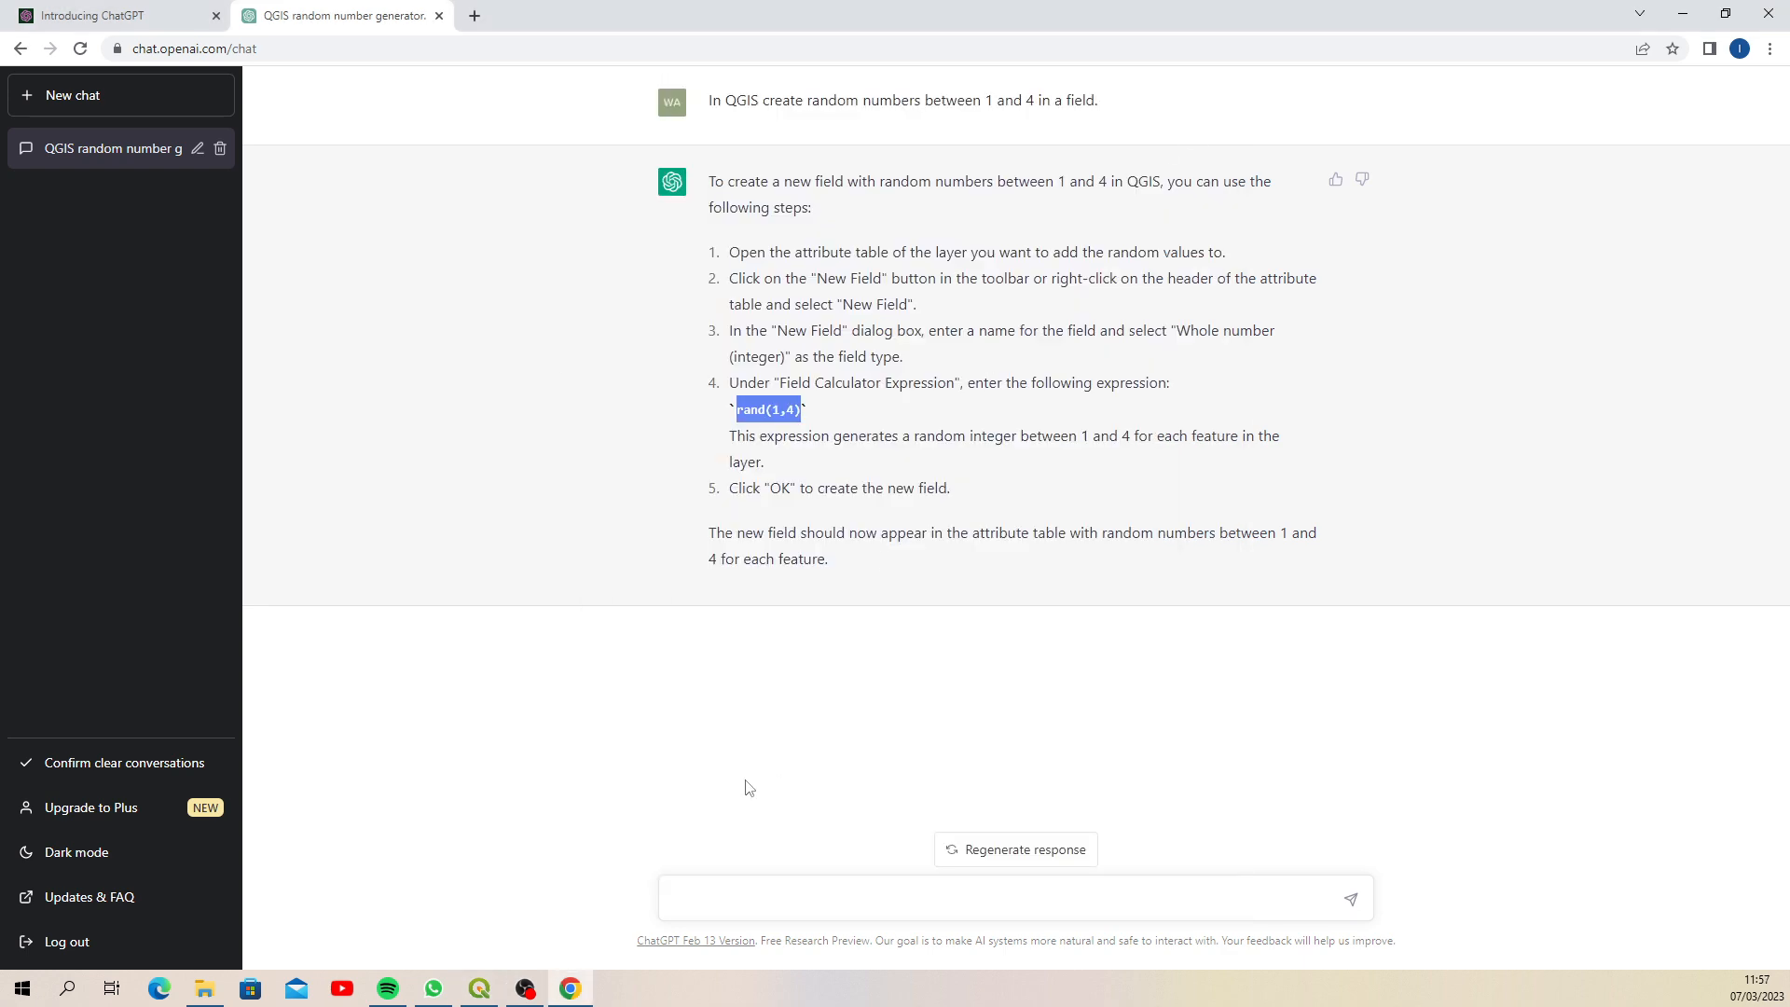
pyautogui.click(478, 988)
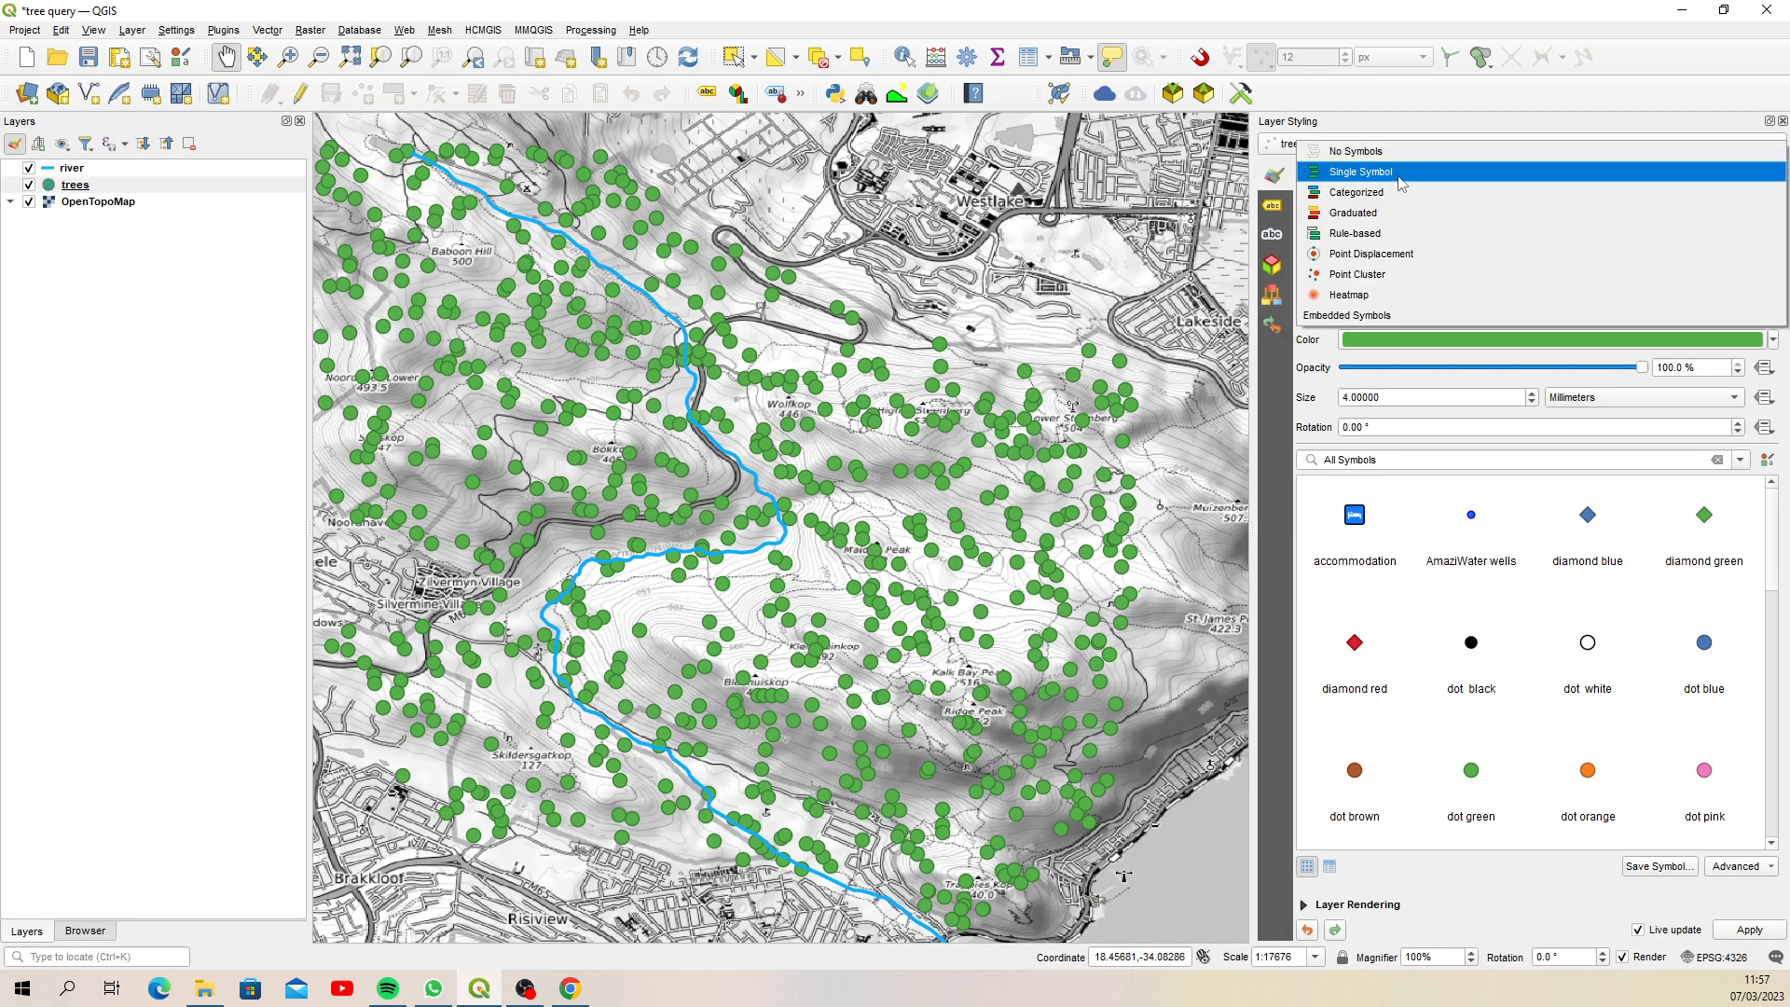
pyautogui.click(1350, 192)
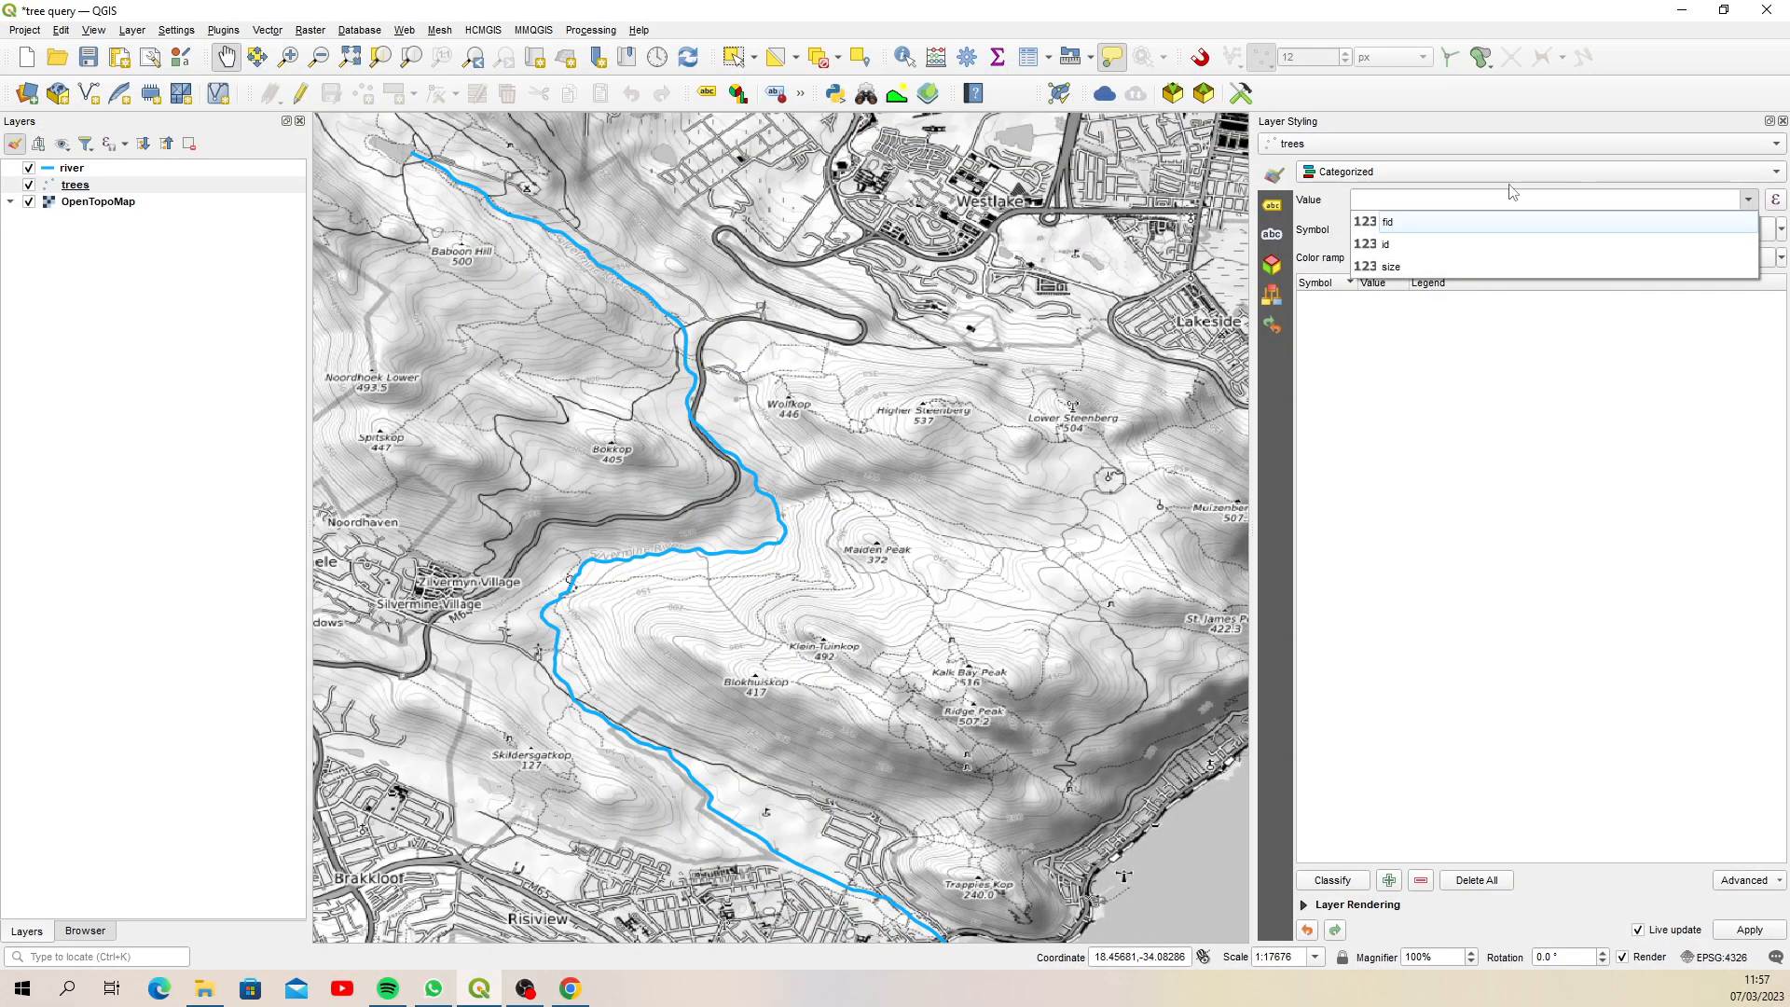
pyautogui.click(1387, 266)
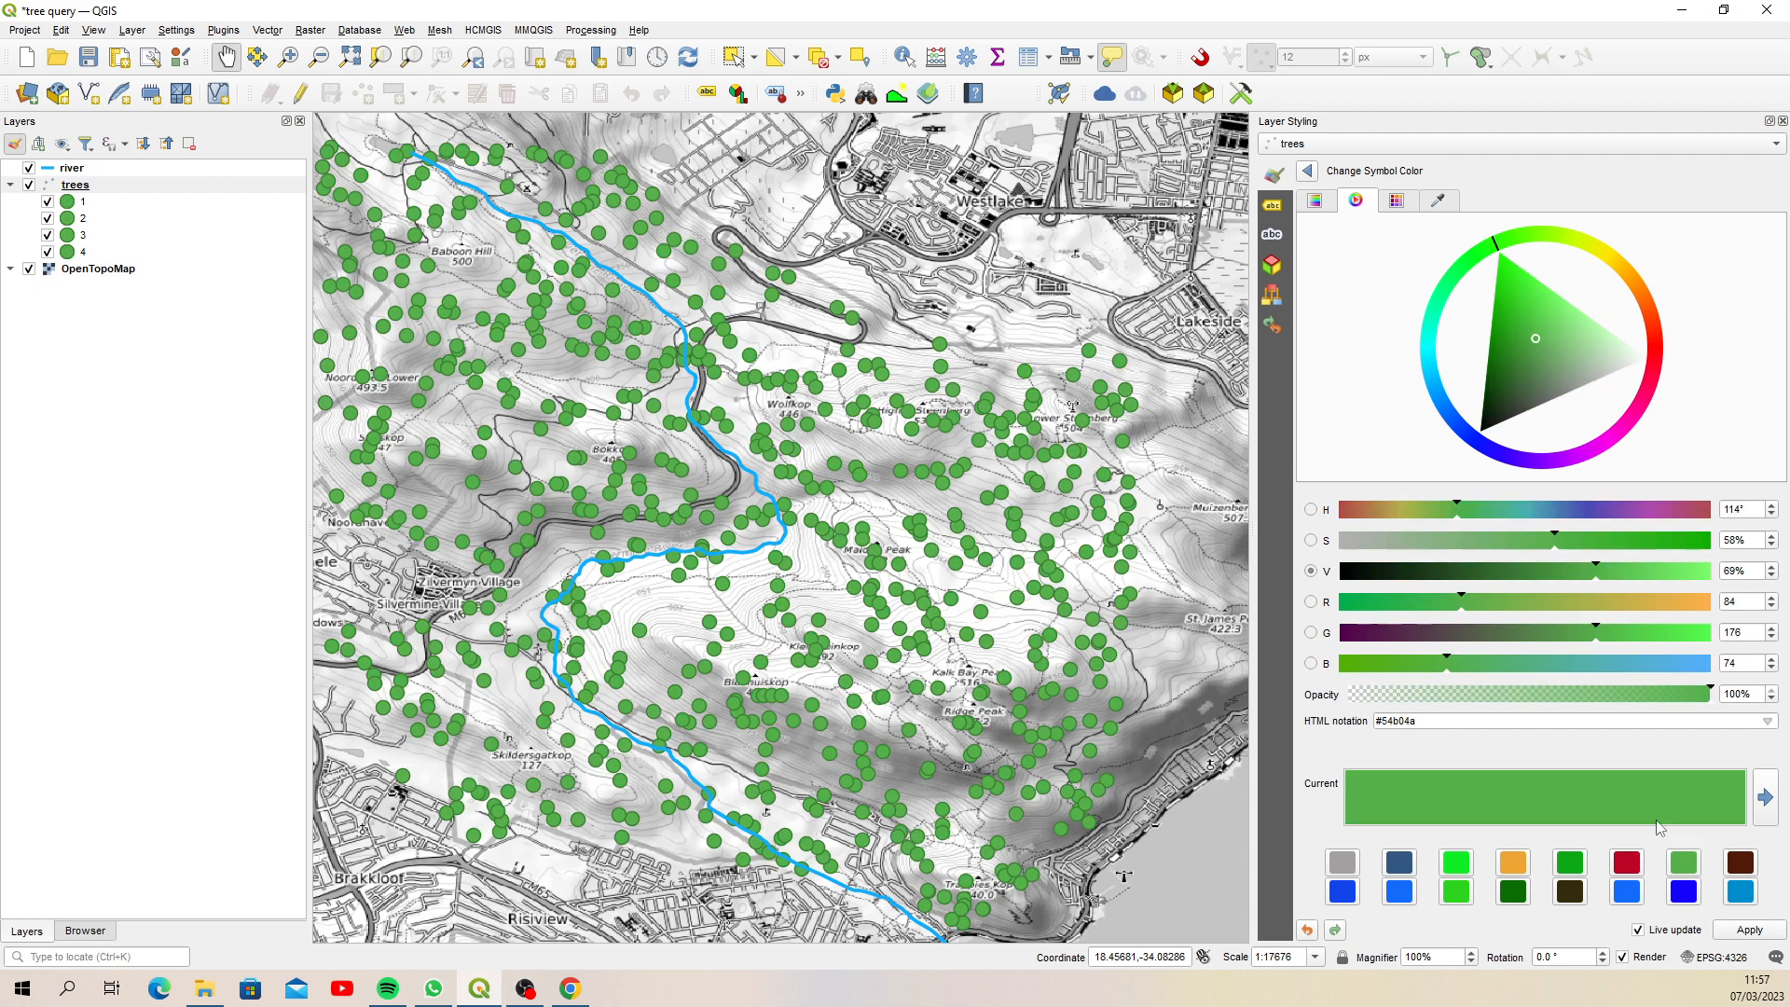
# Set marker sizes for the four tree size categories to values 4, 3, 2.5 and 2
pyautogui.click(1308, 169)
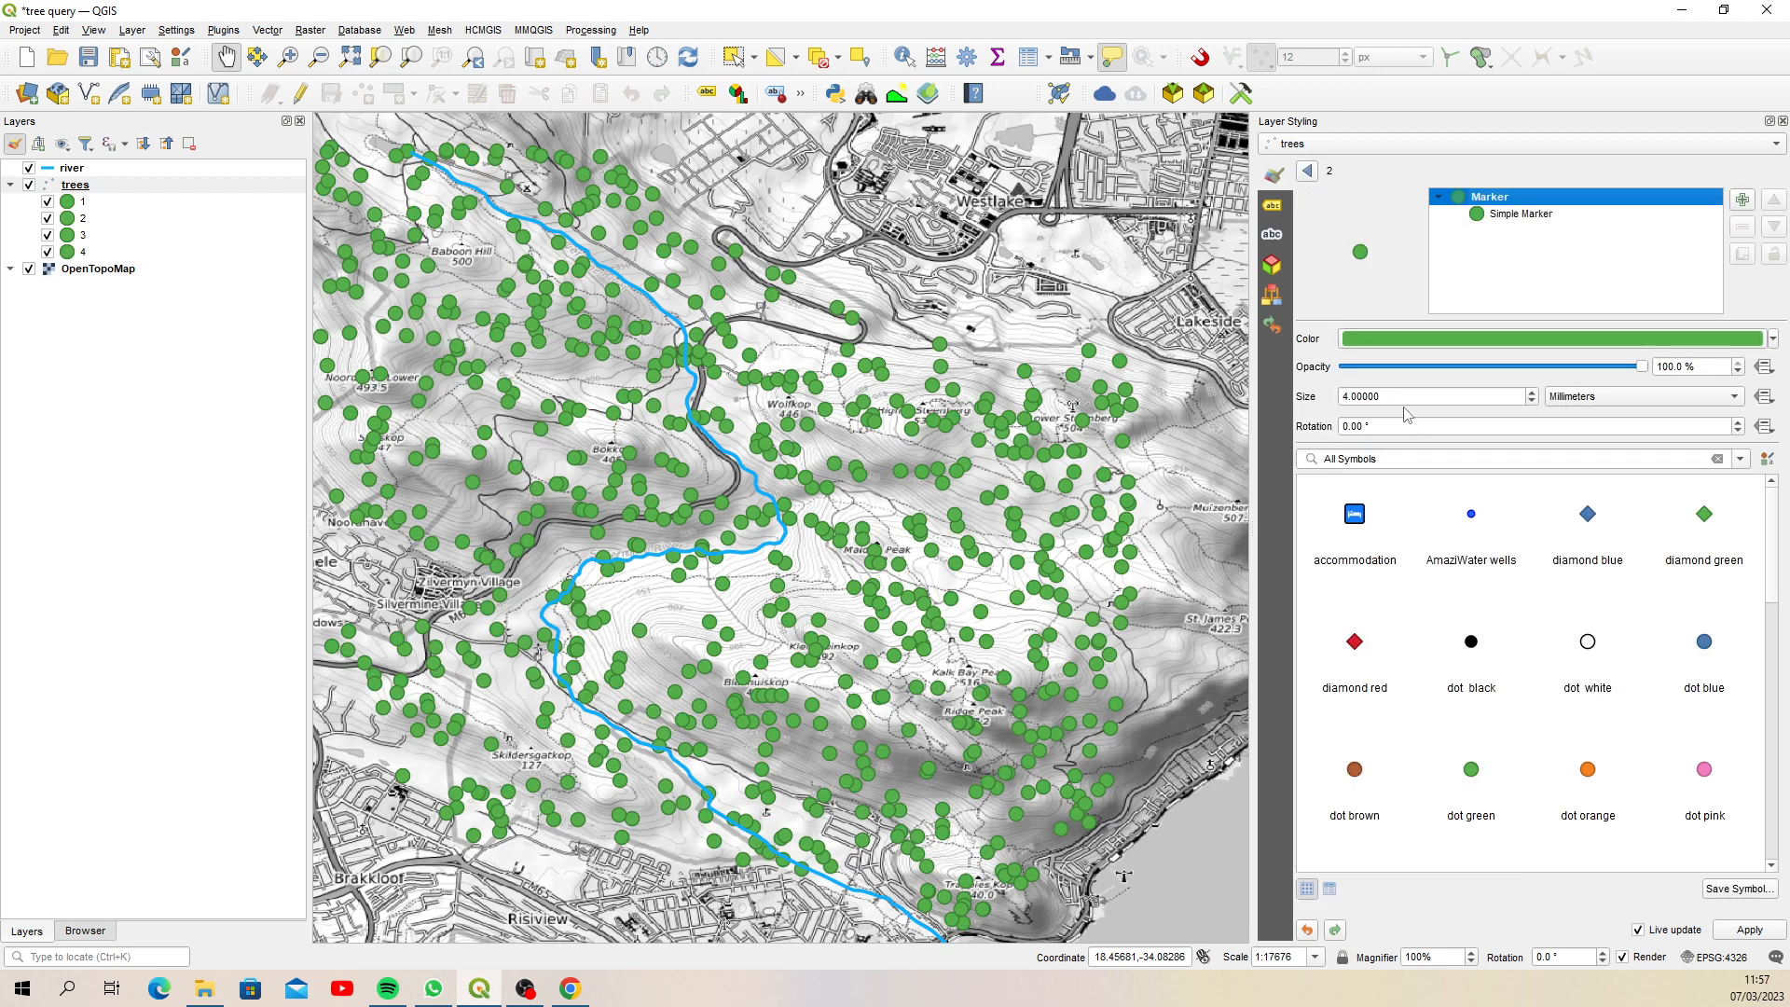
pyautogui.write('3')
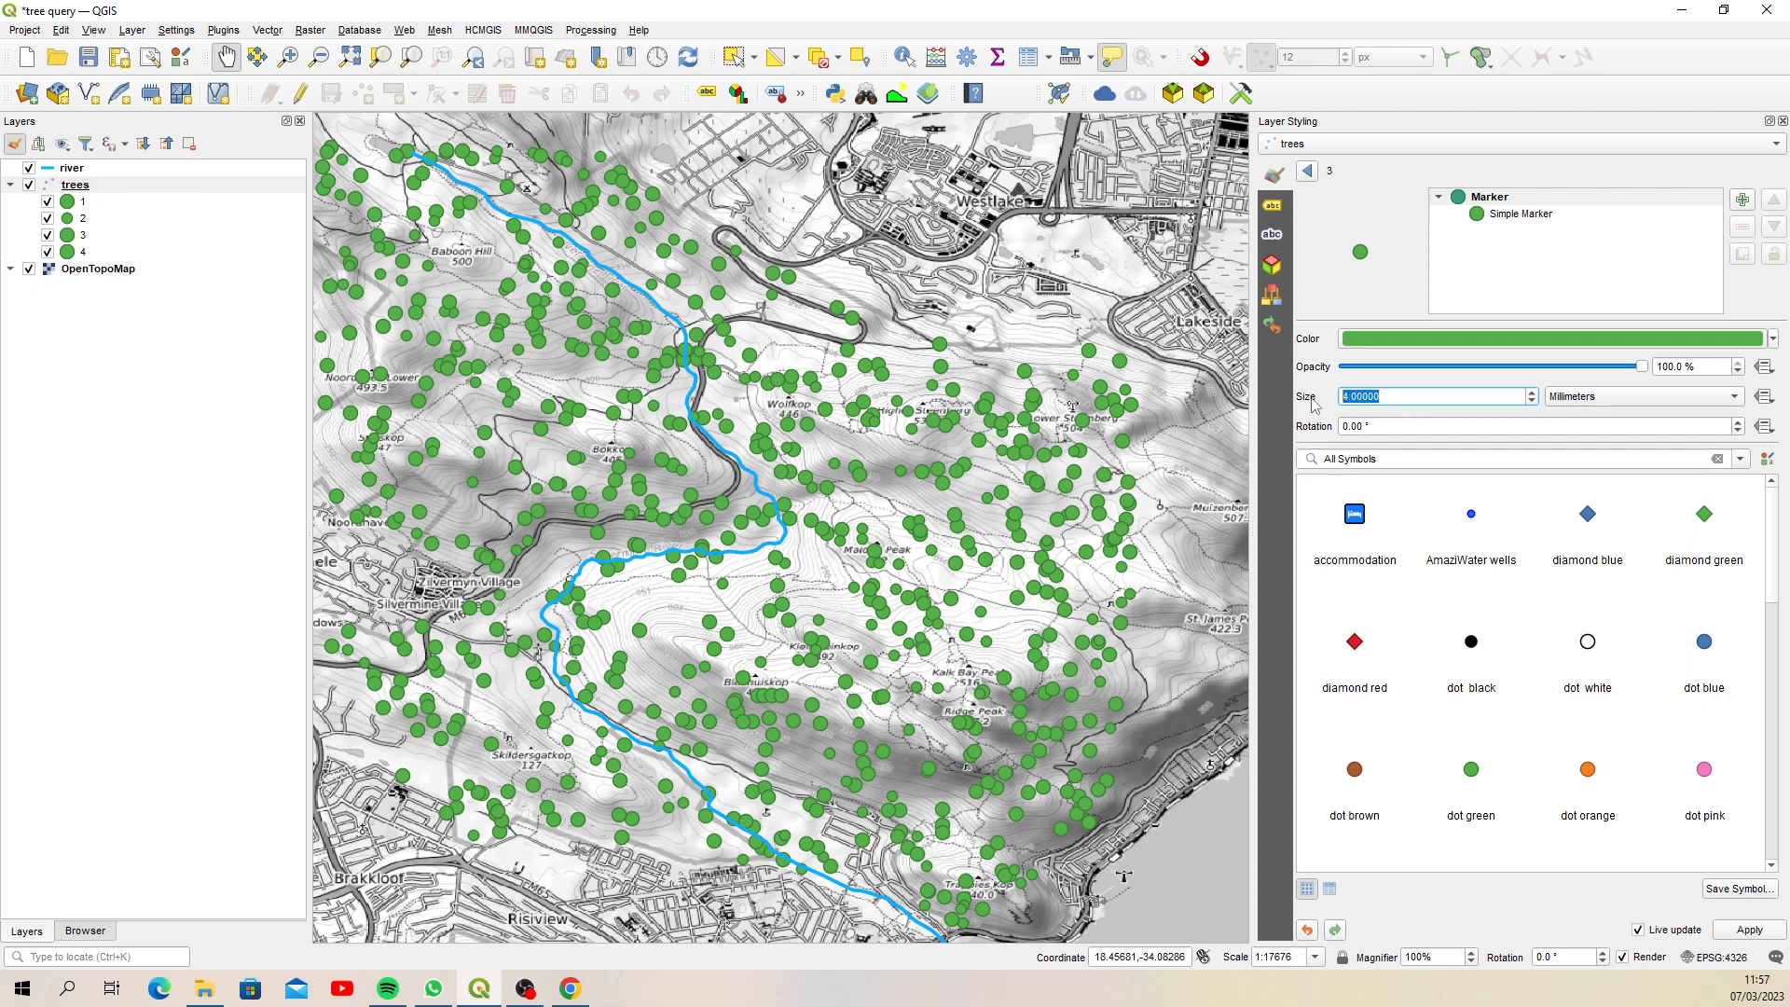
pyautogui.write('2.5')
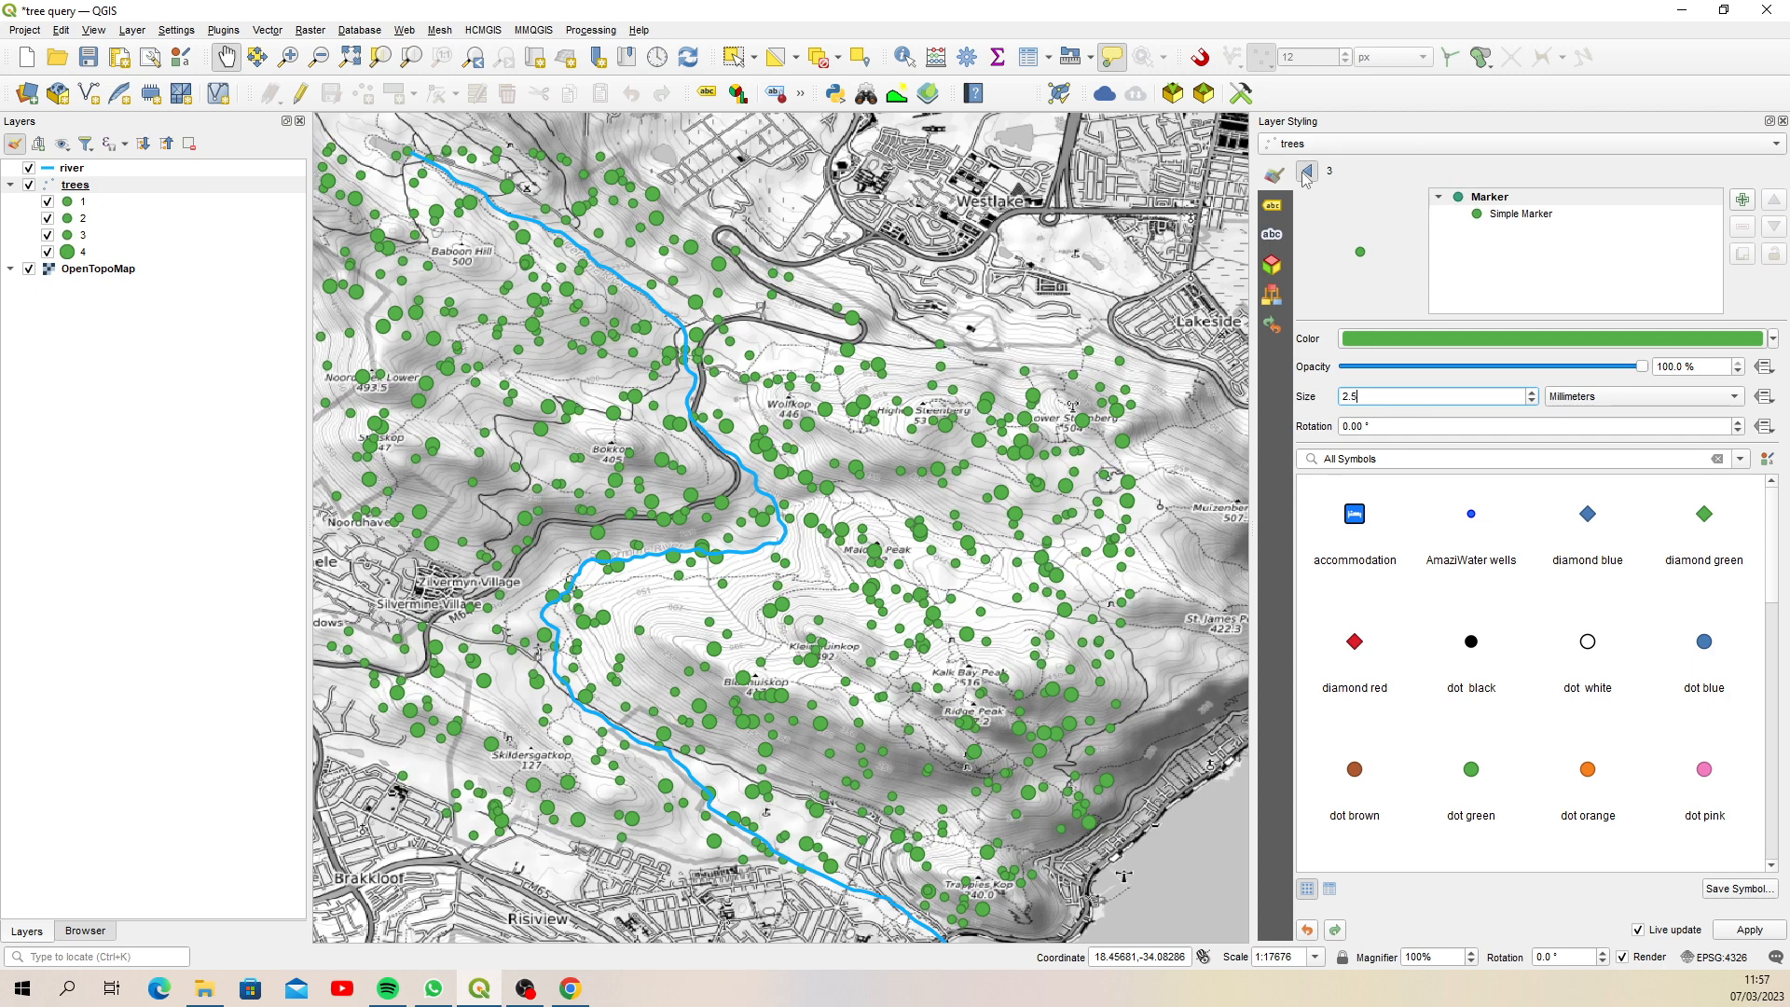
pyautogui.write('4.00000')
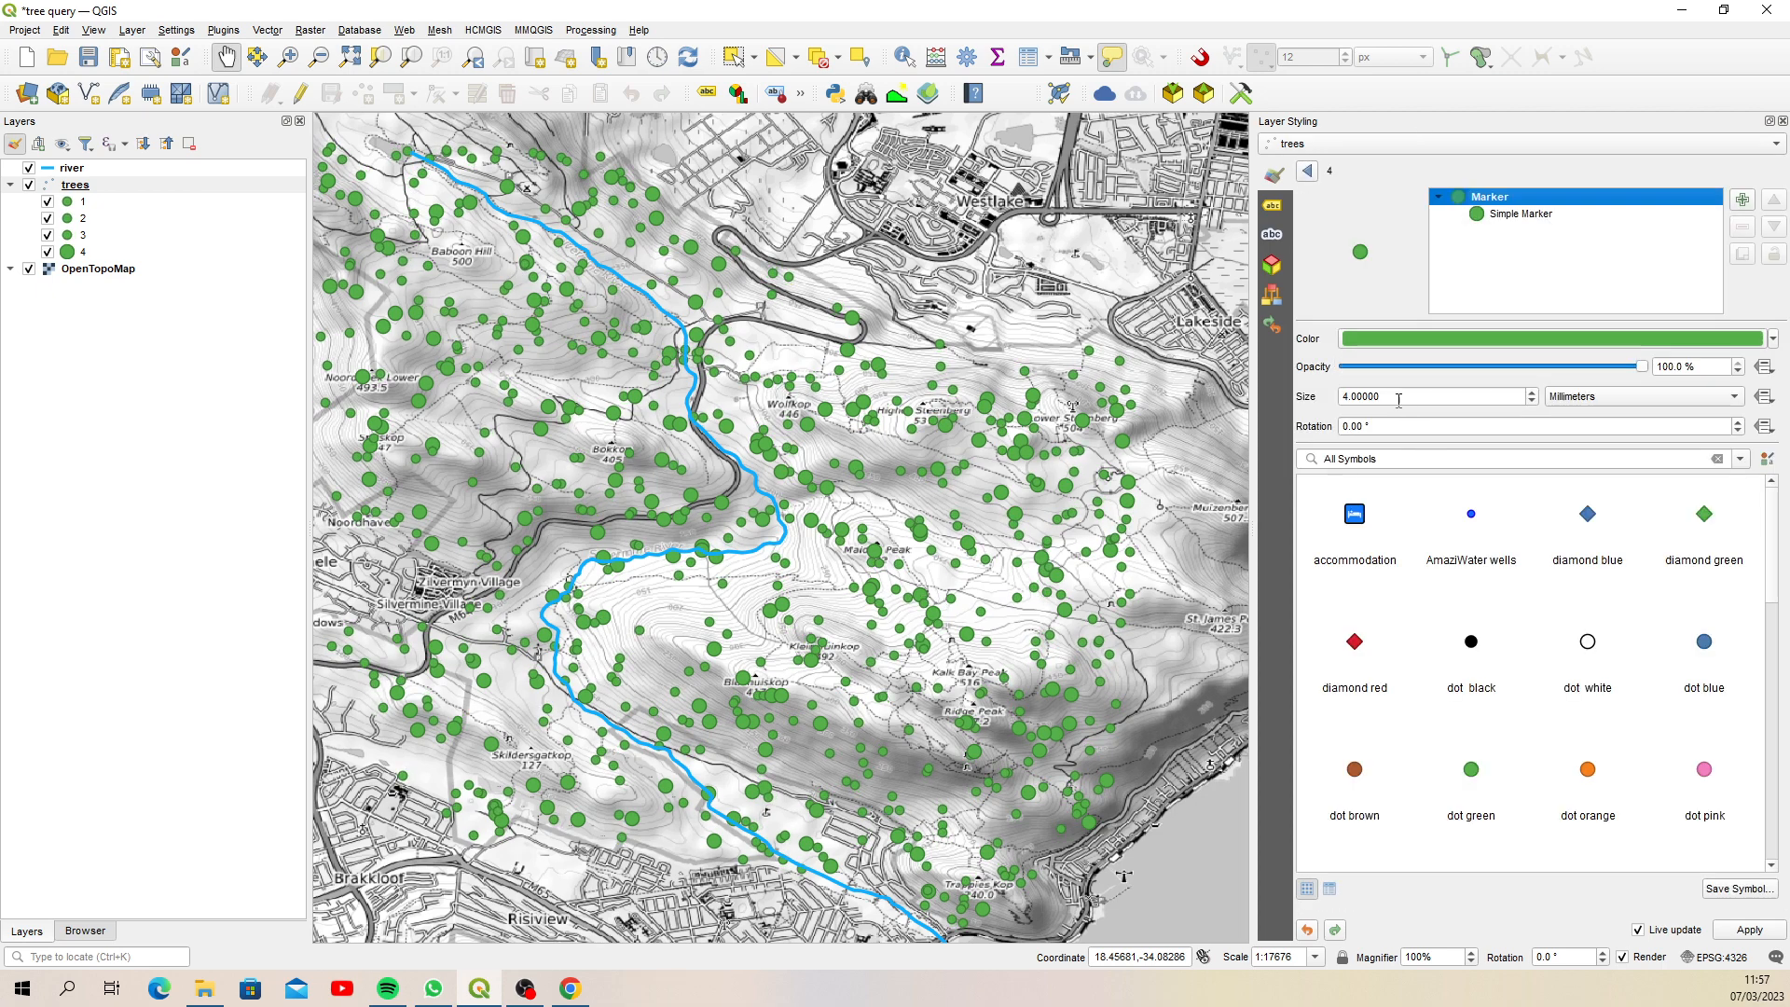
pyautogui.write('2')
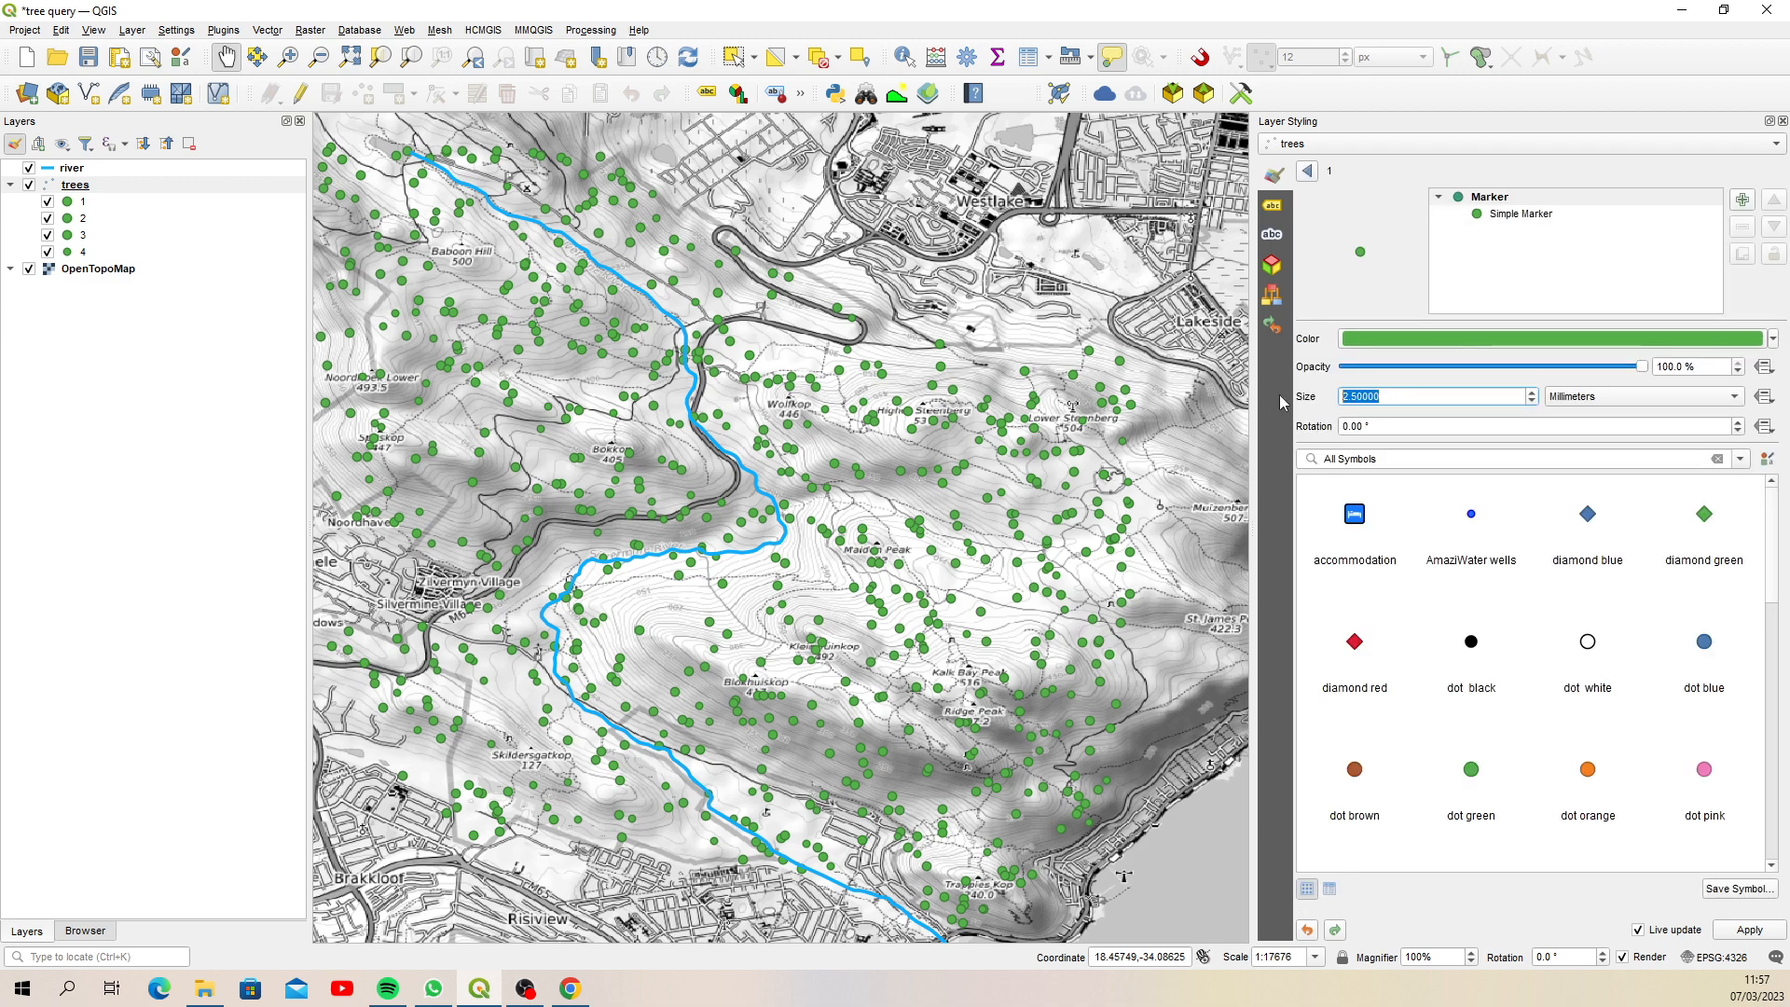
pyautogui.write('4')
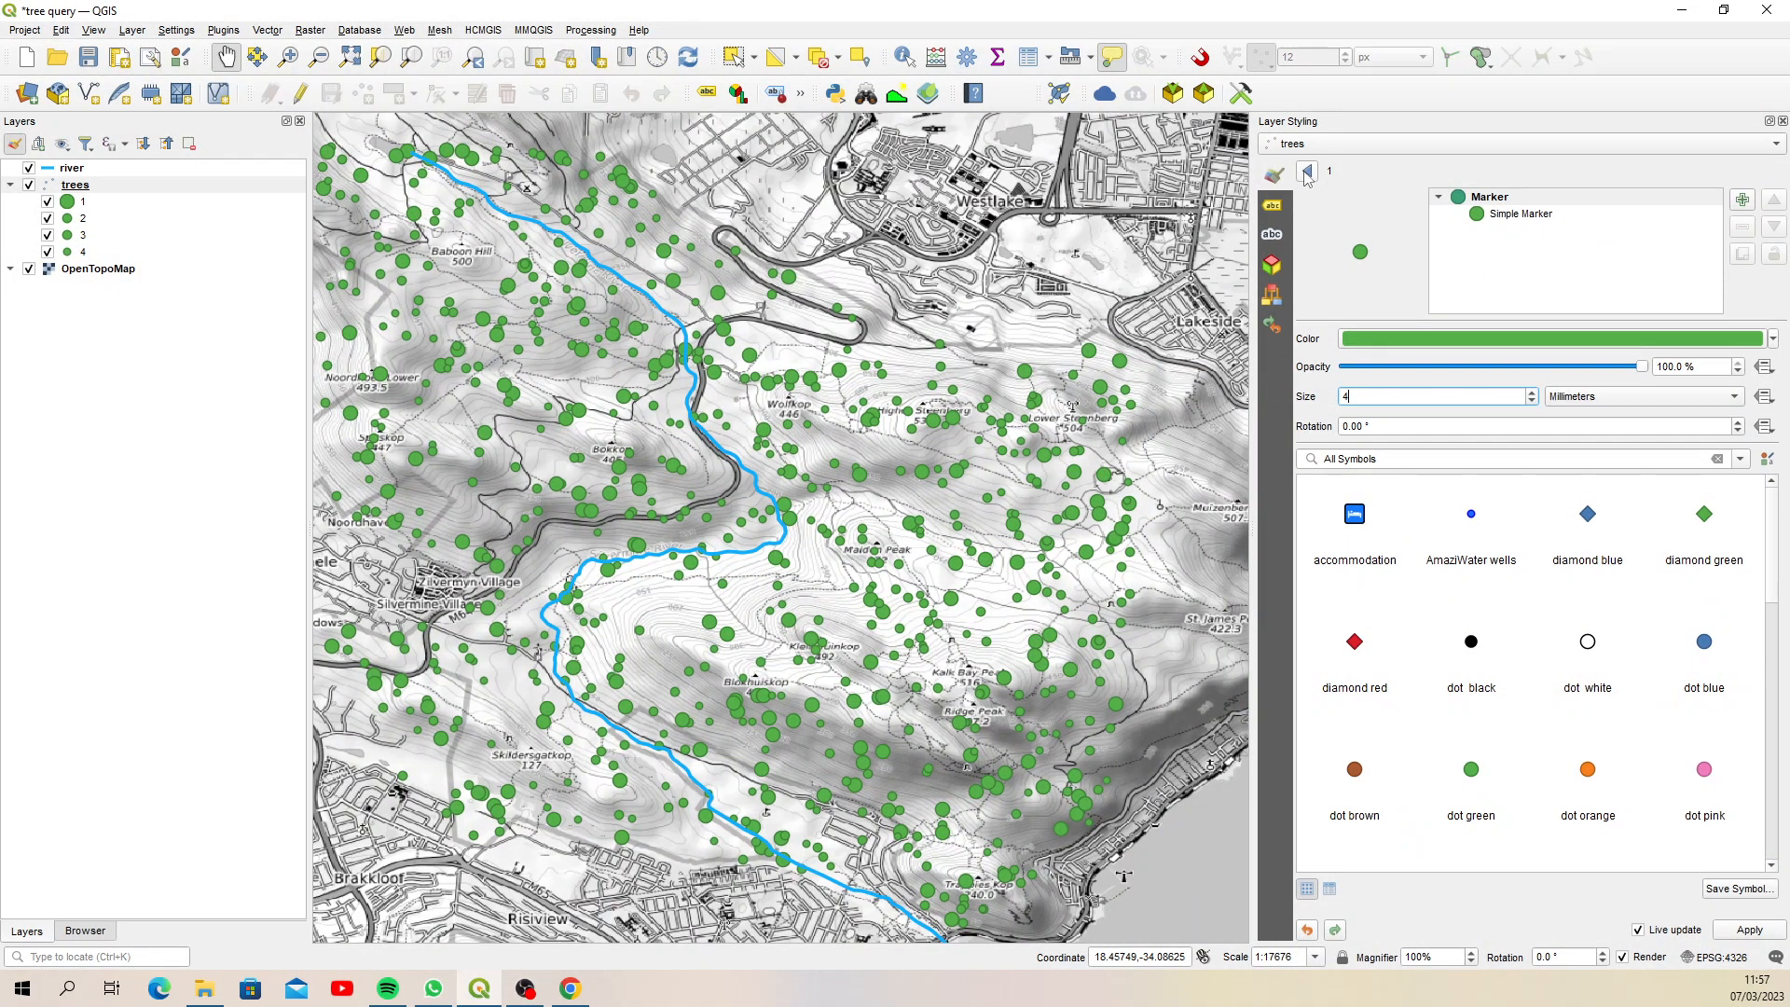
pyautogui.write('2.50000')
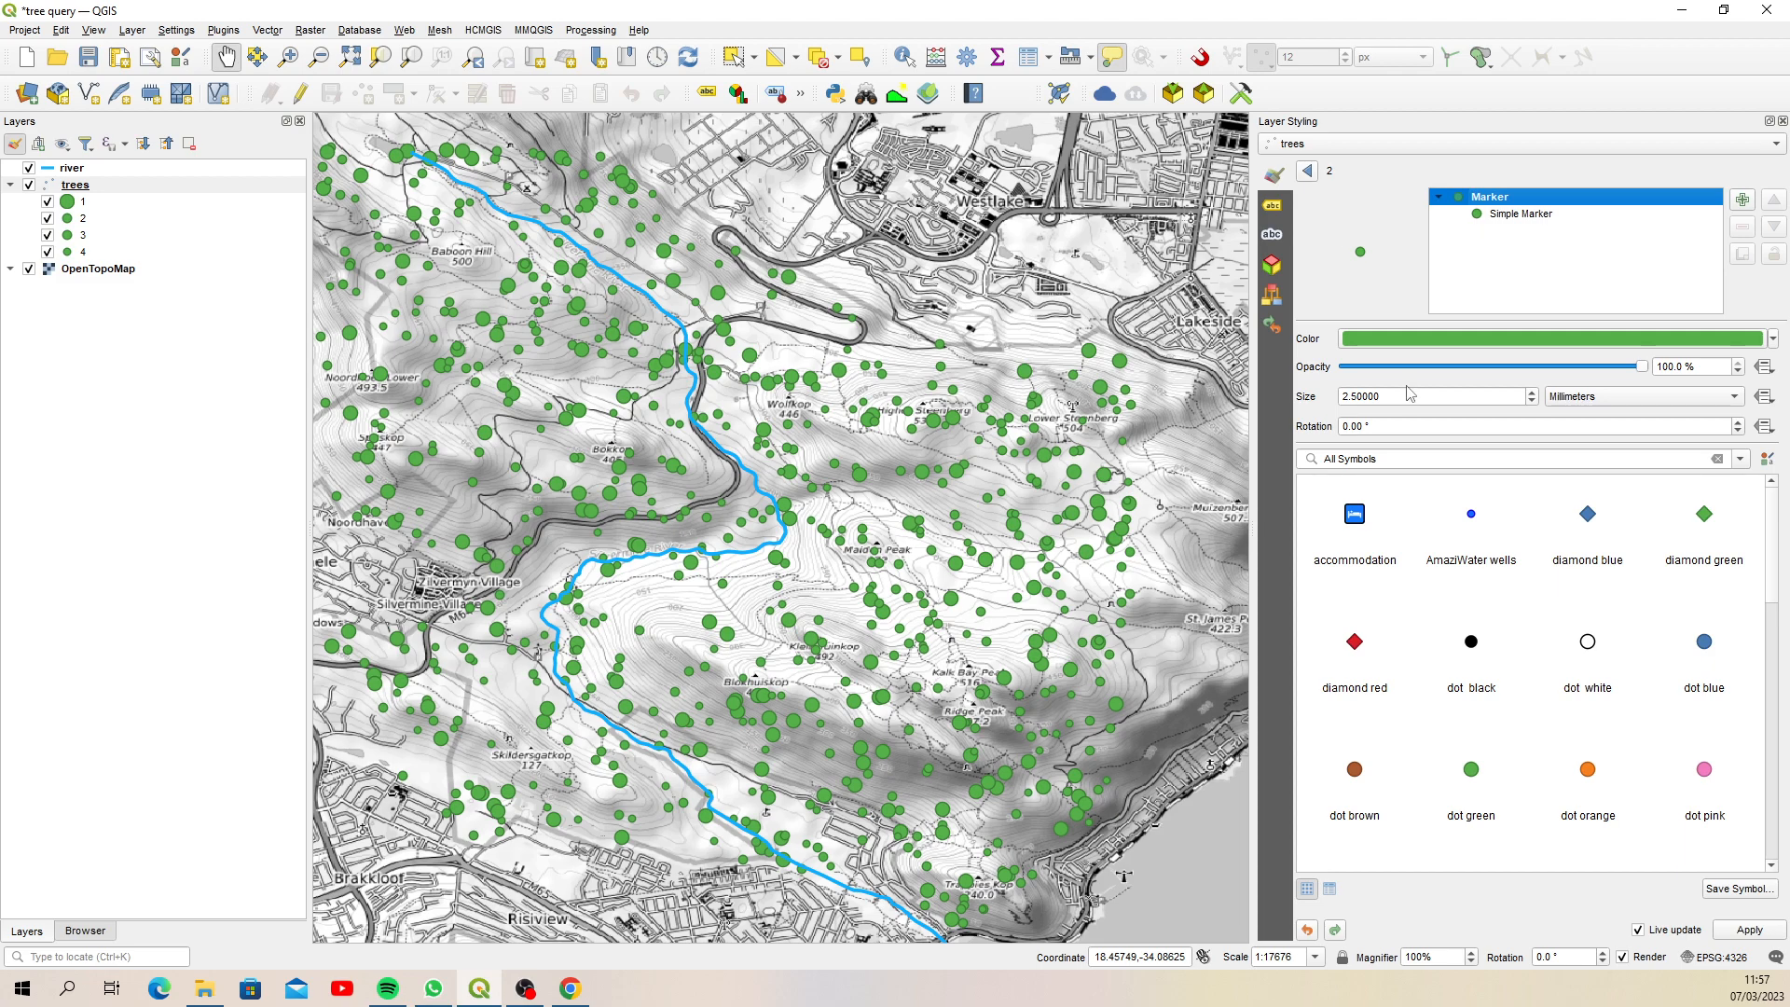
pyautogui.write('3')
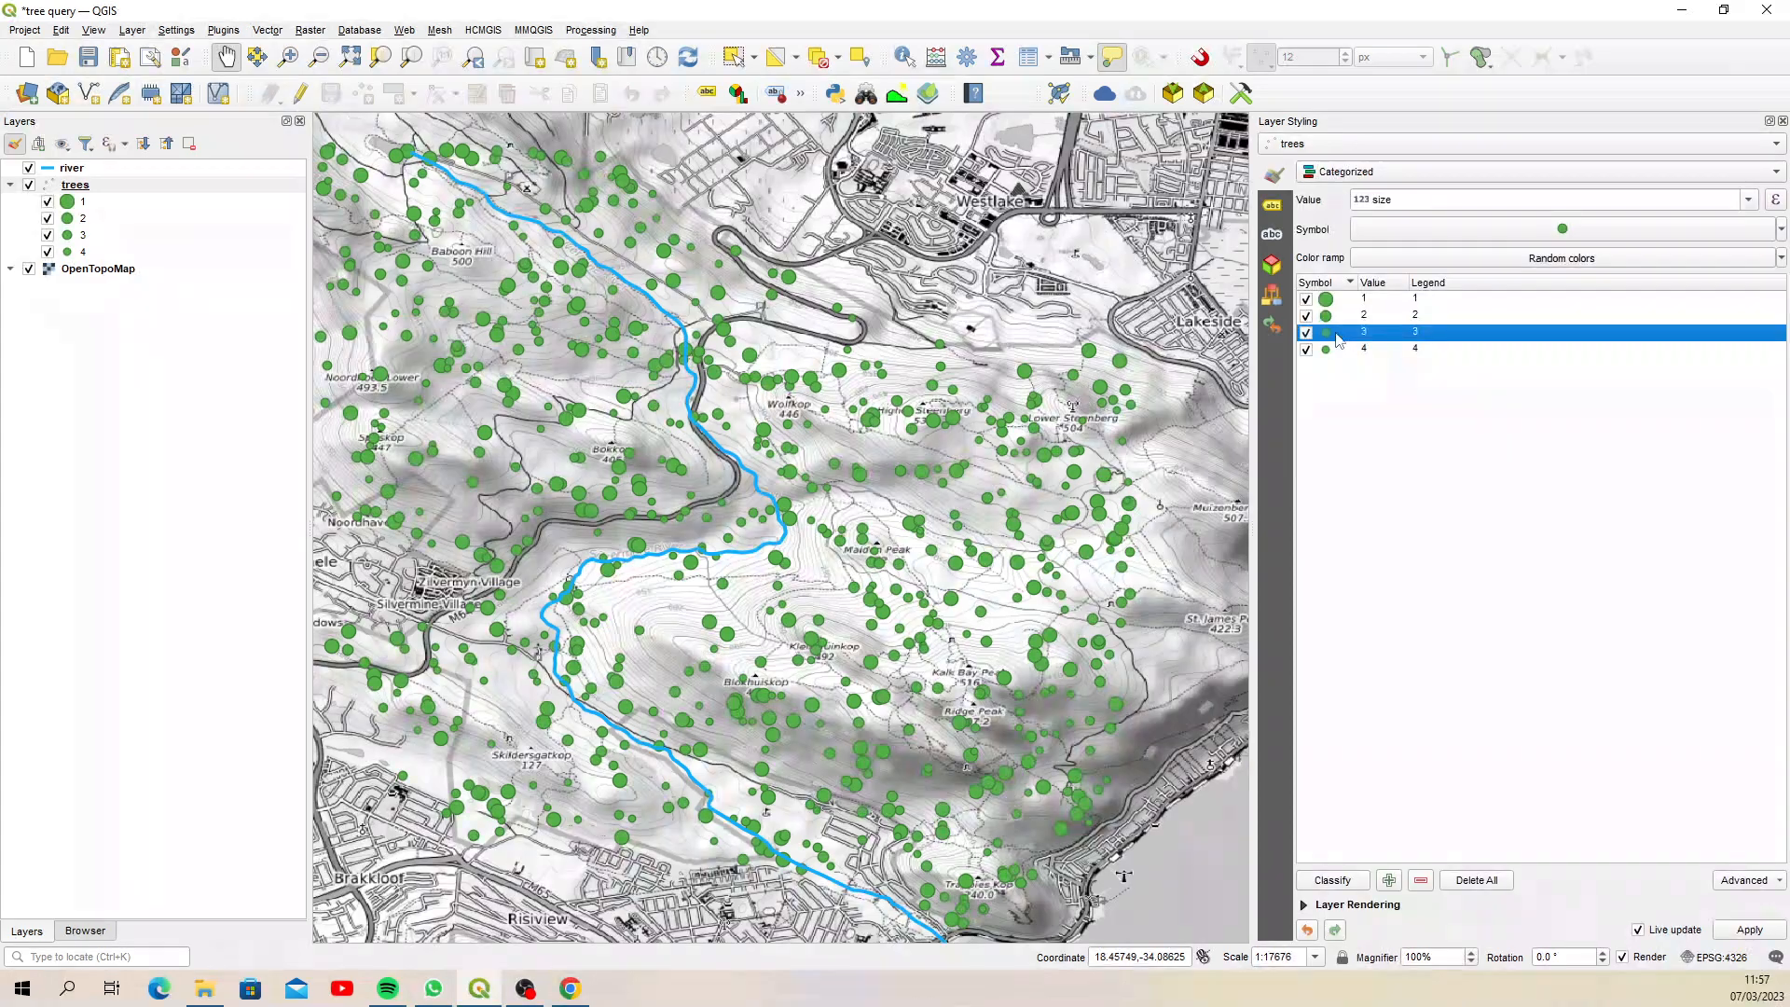
pyautogui.click(1363, 348)
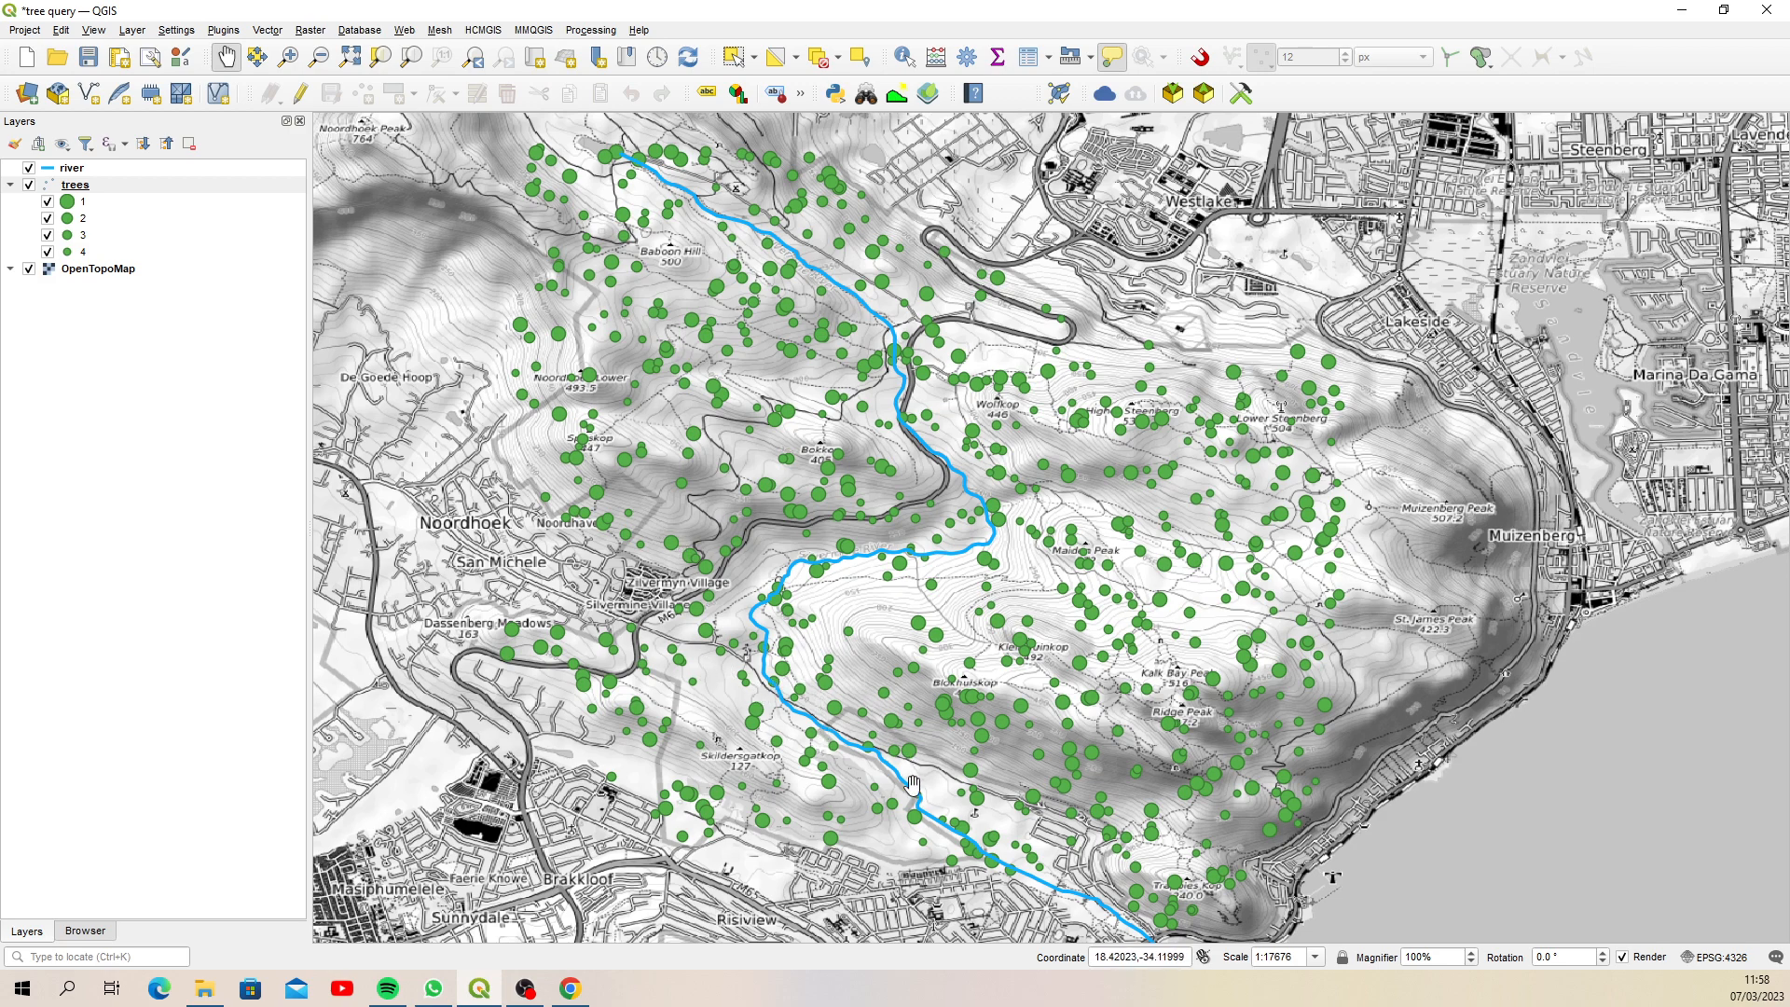
pyautogui.moveTo(795, 716)
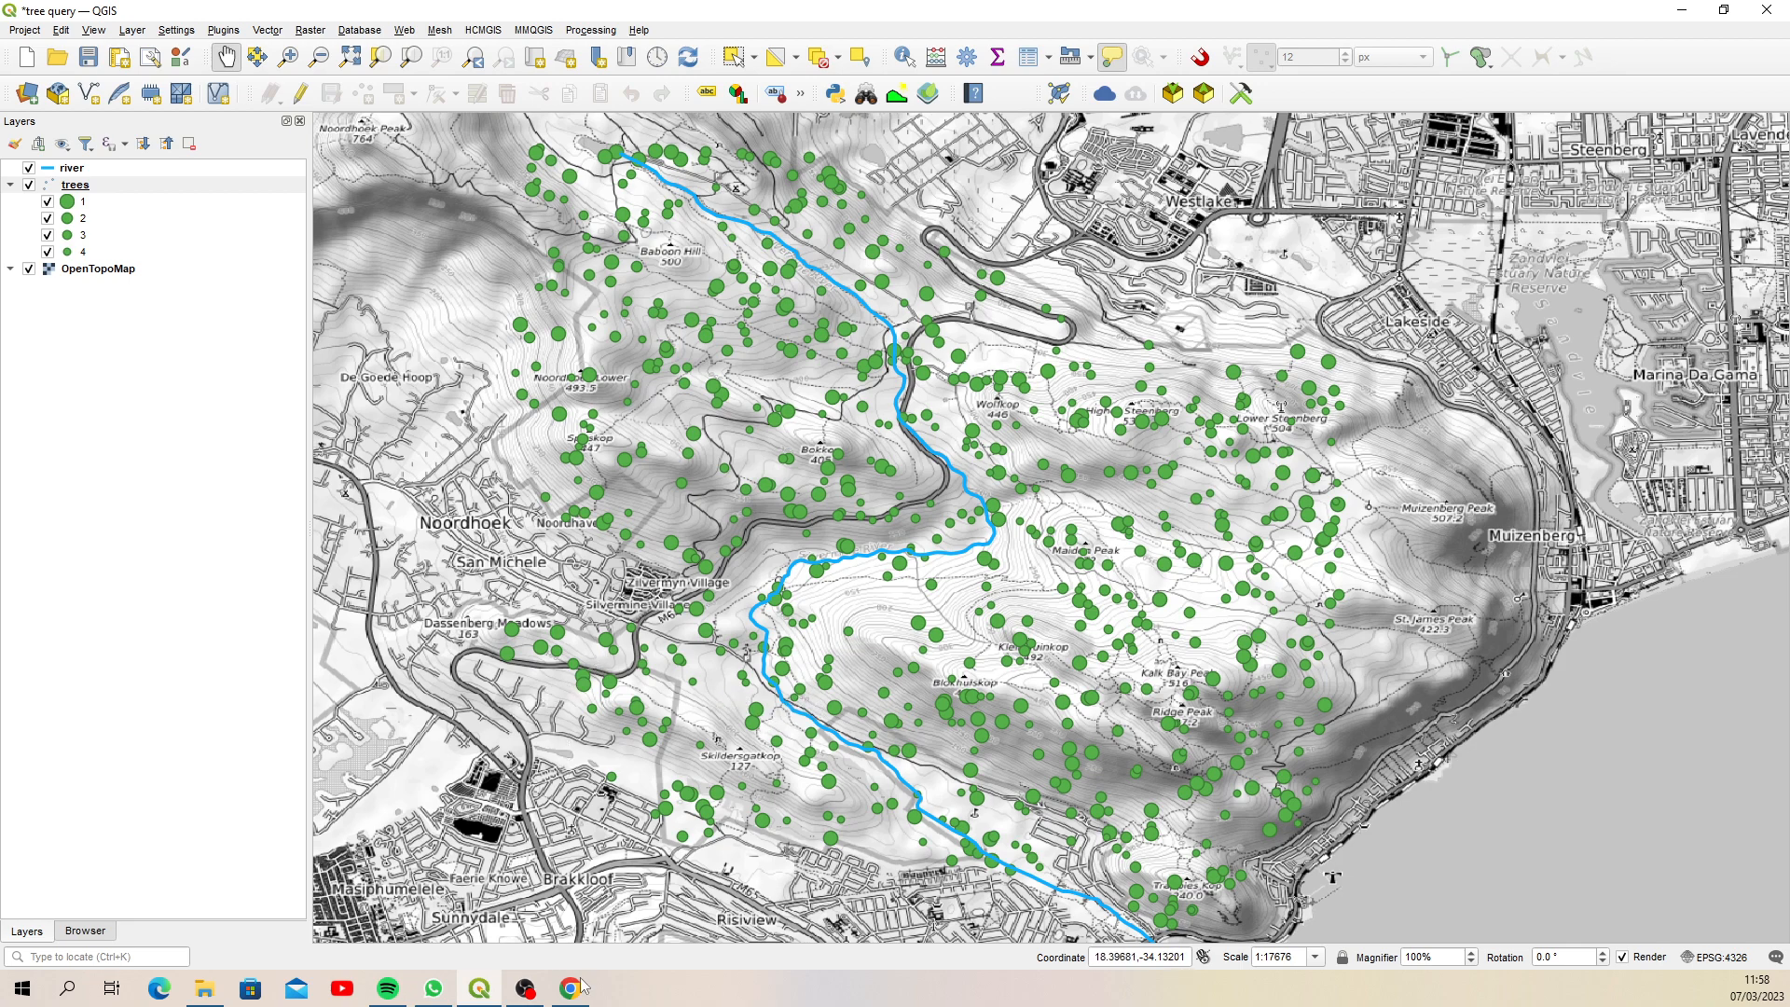
# Switch from QGIS back to the ChatGPT conversation in Chrome
pyautogui.click(569, 987)
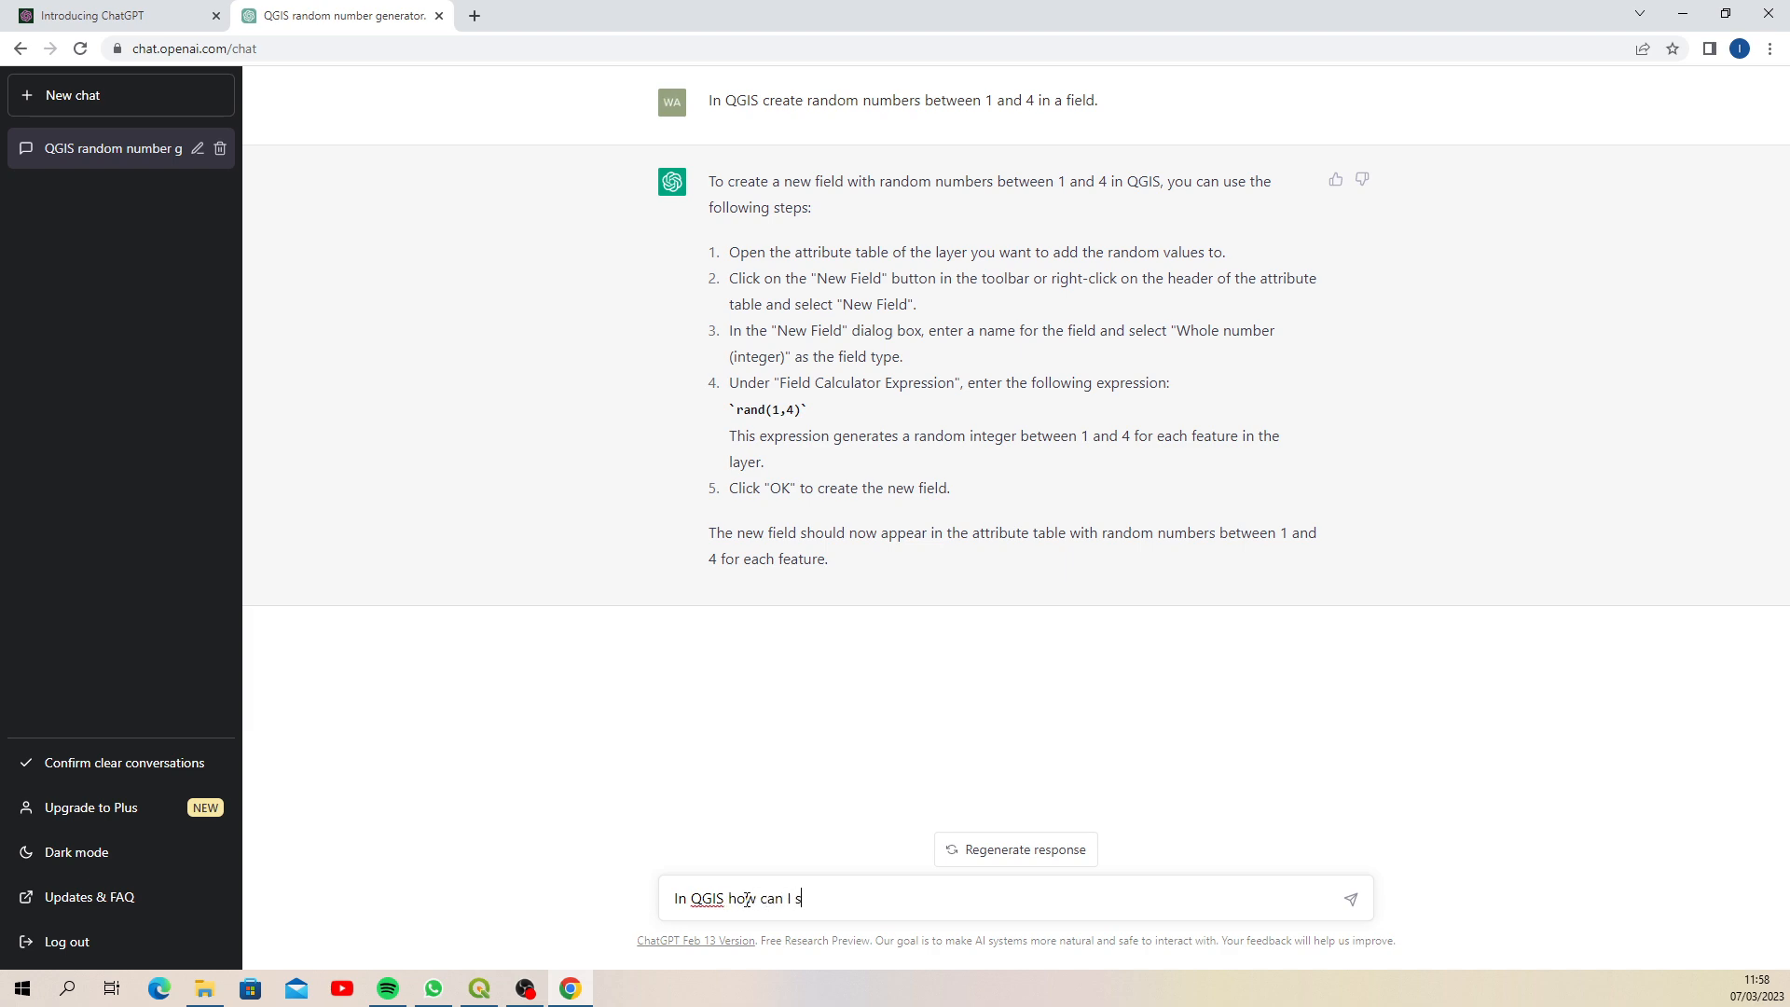
# Ask ChatGPT how to select points within 100m of a line and read its reply
pyautogui.write('elect point within 100m')
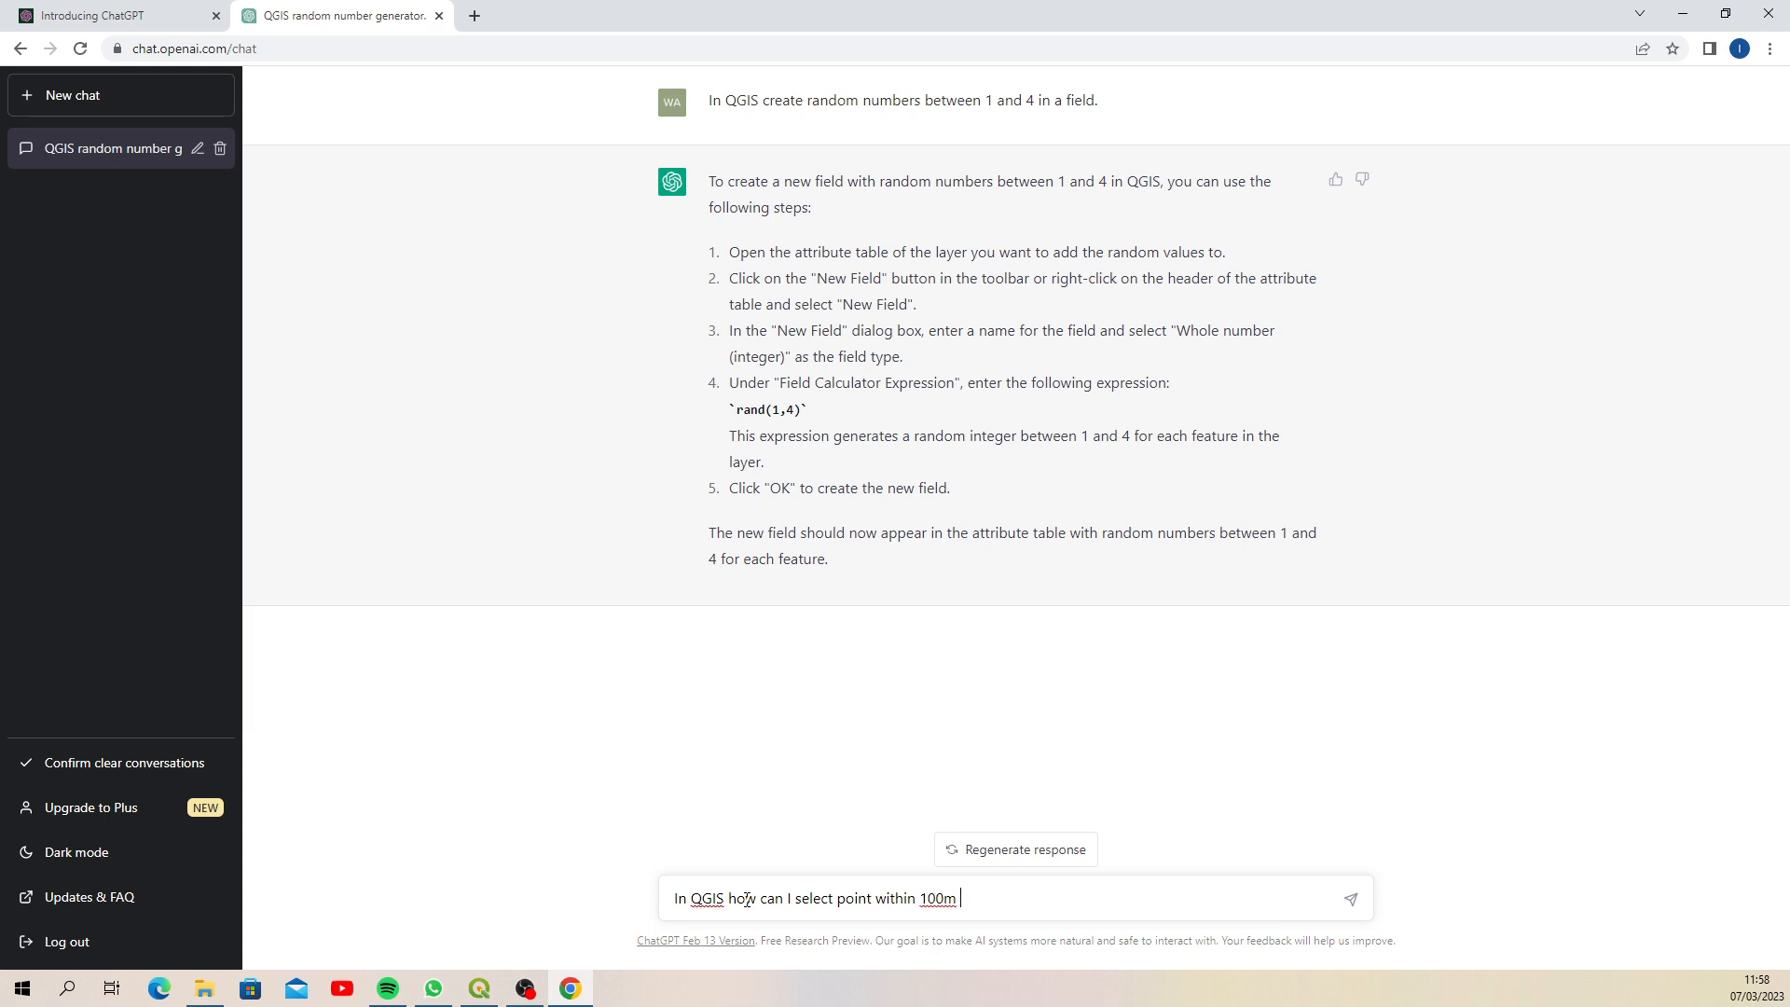
pyautogui.write('of a')
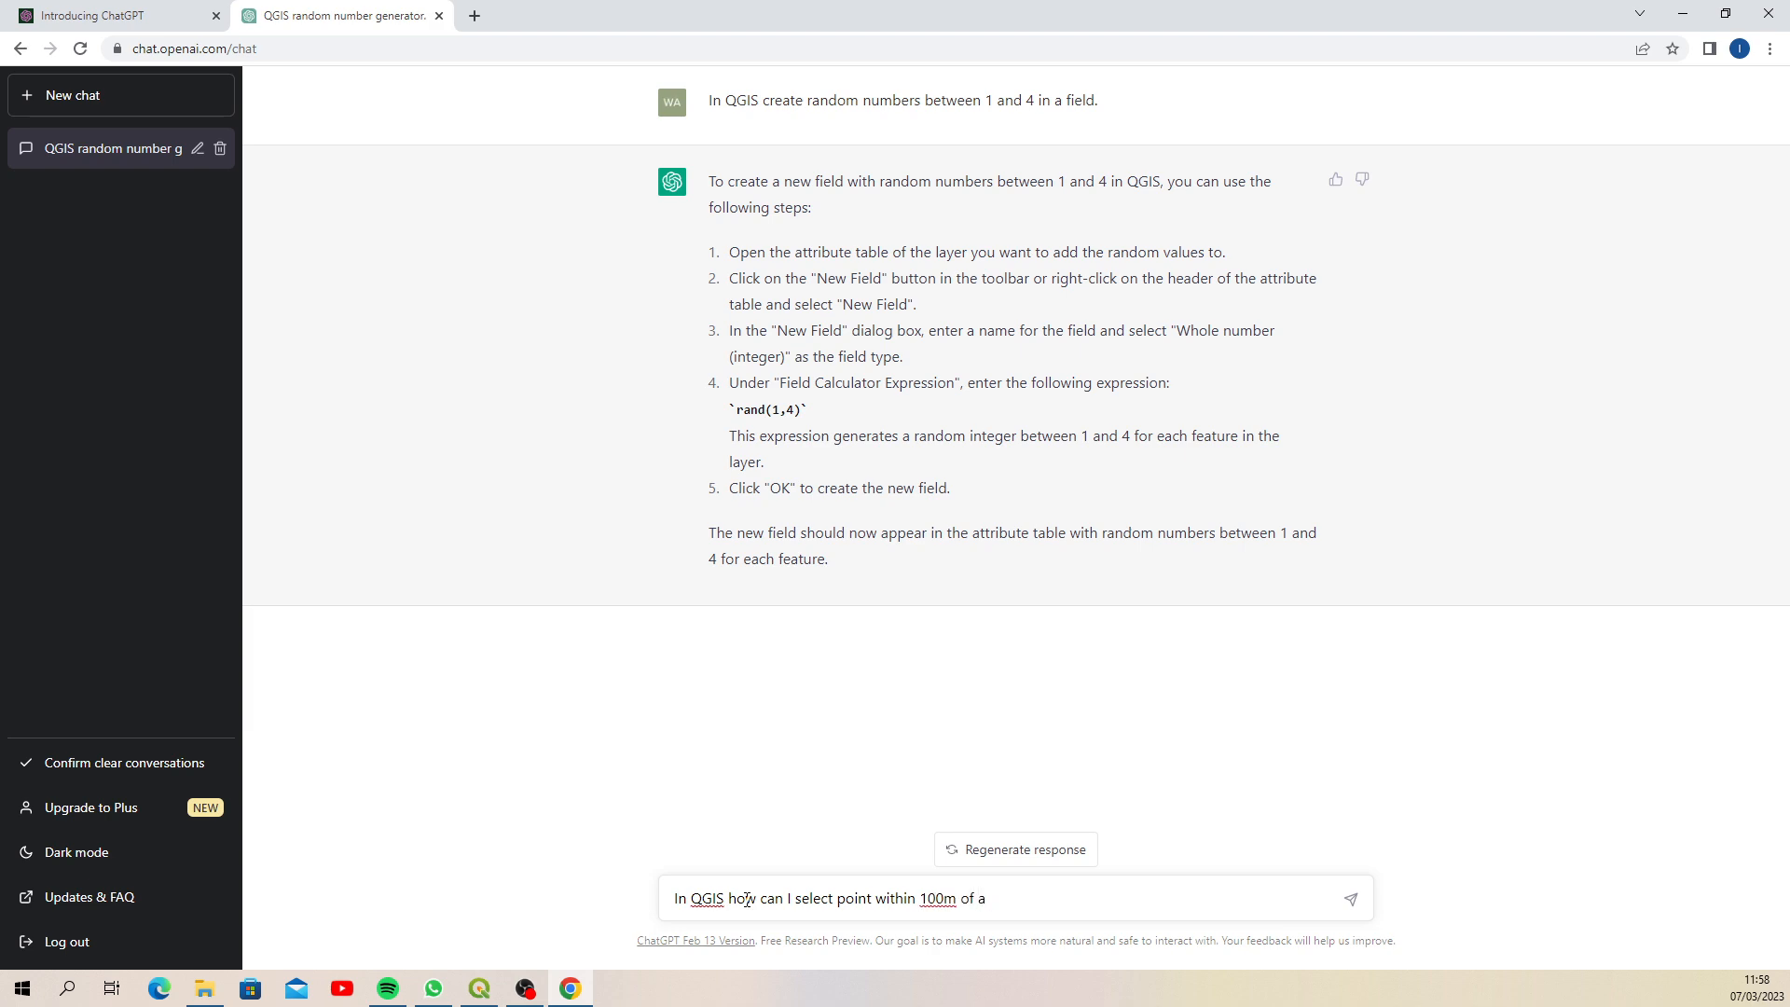
pyautogui.write('line')
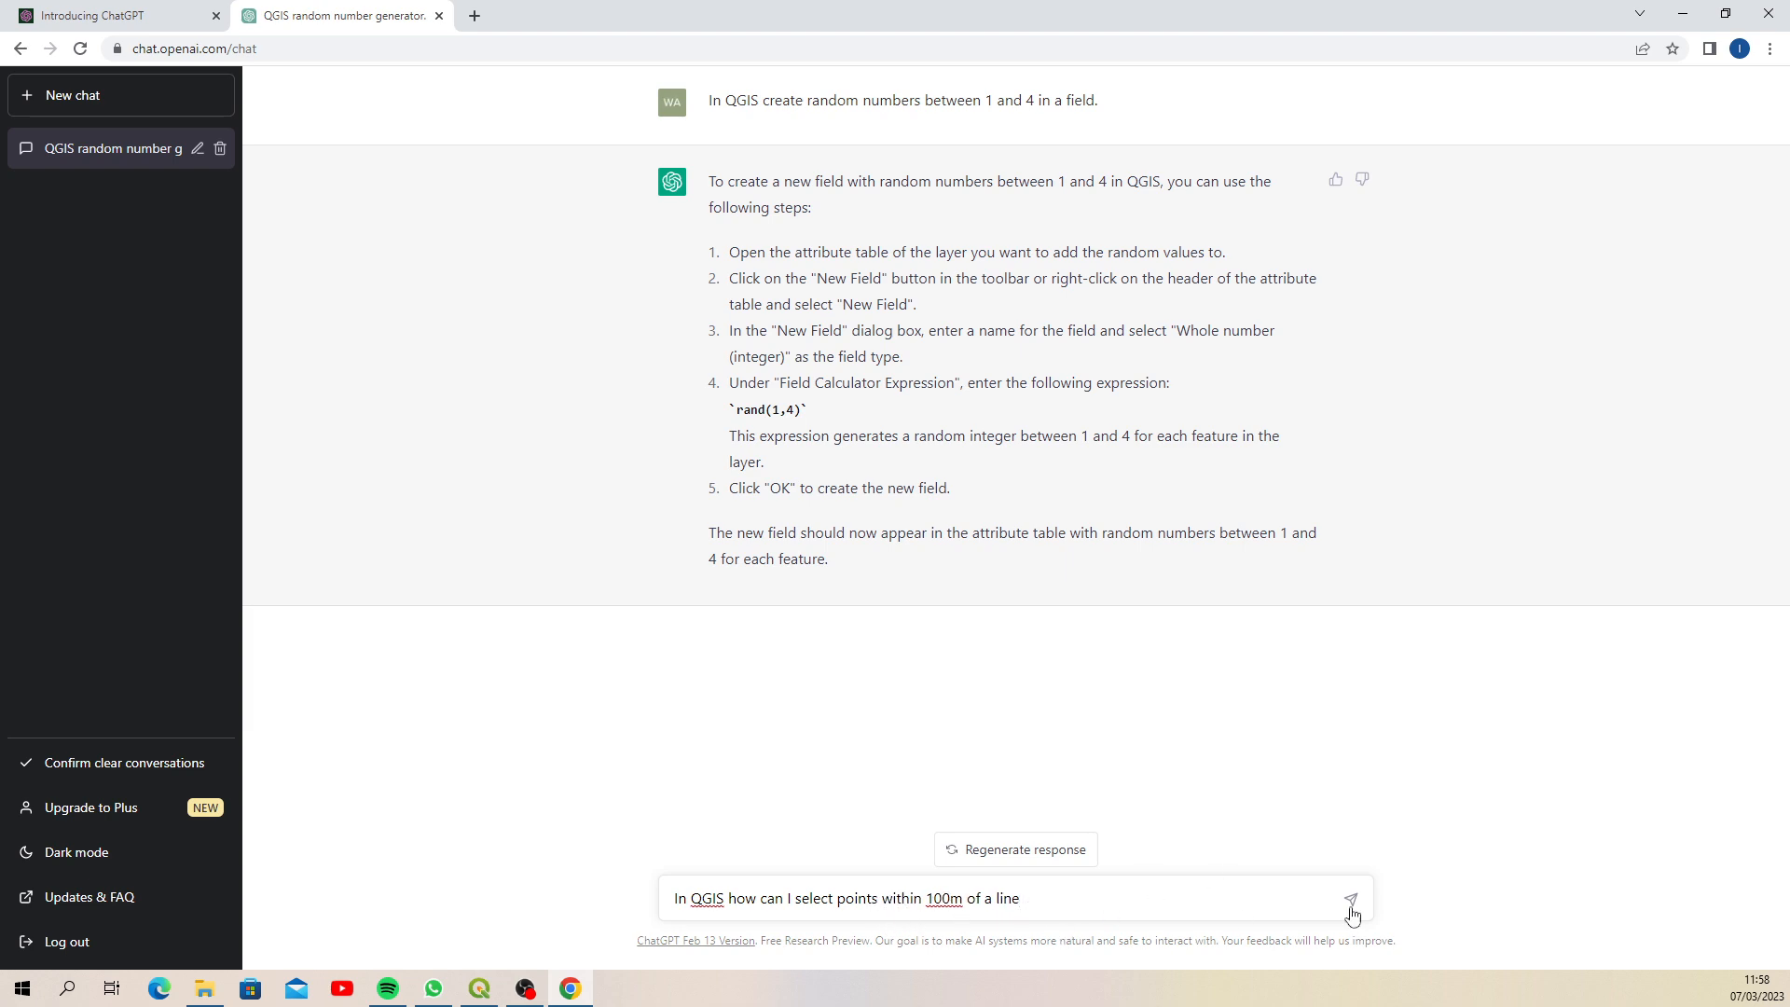
pyautogui.click(1351, 899)
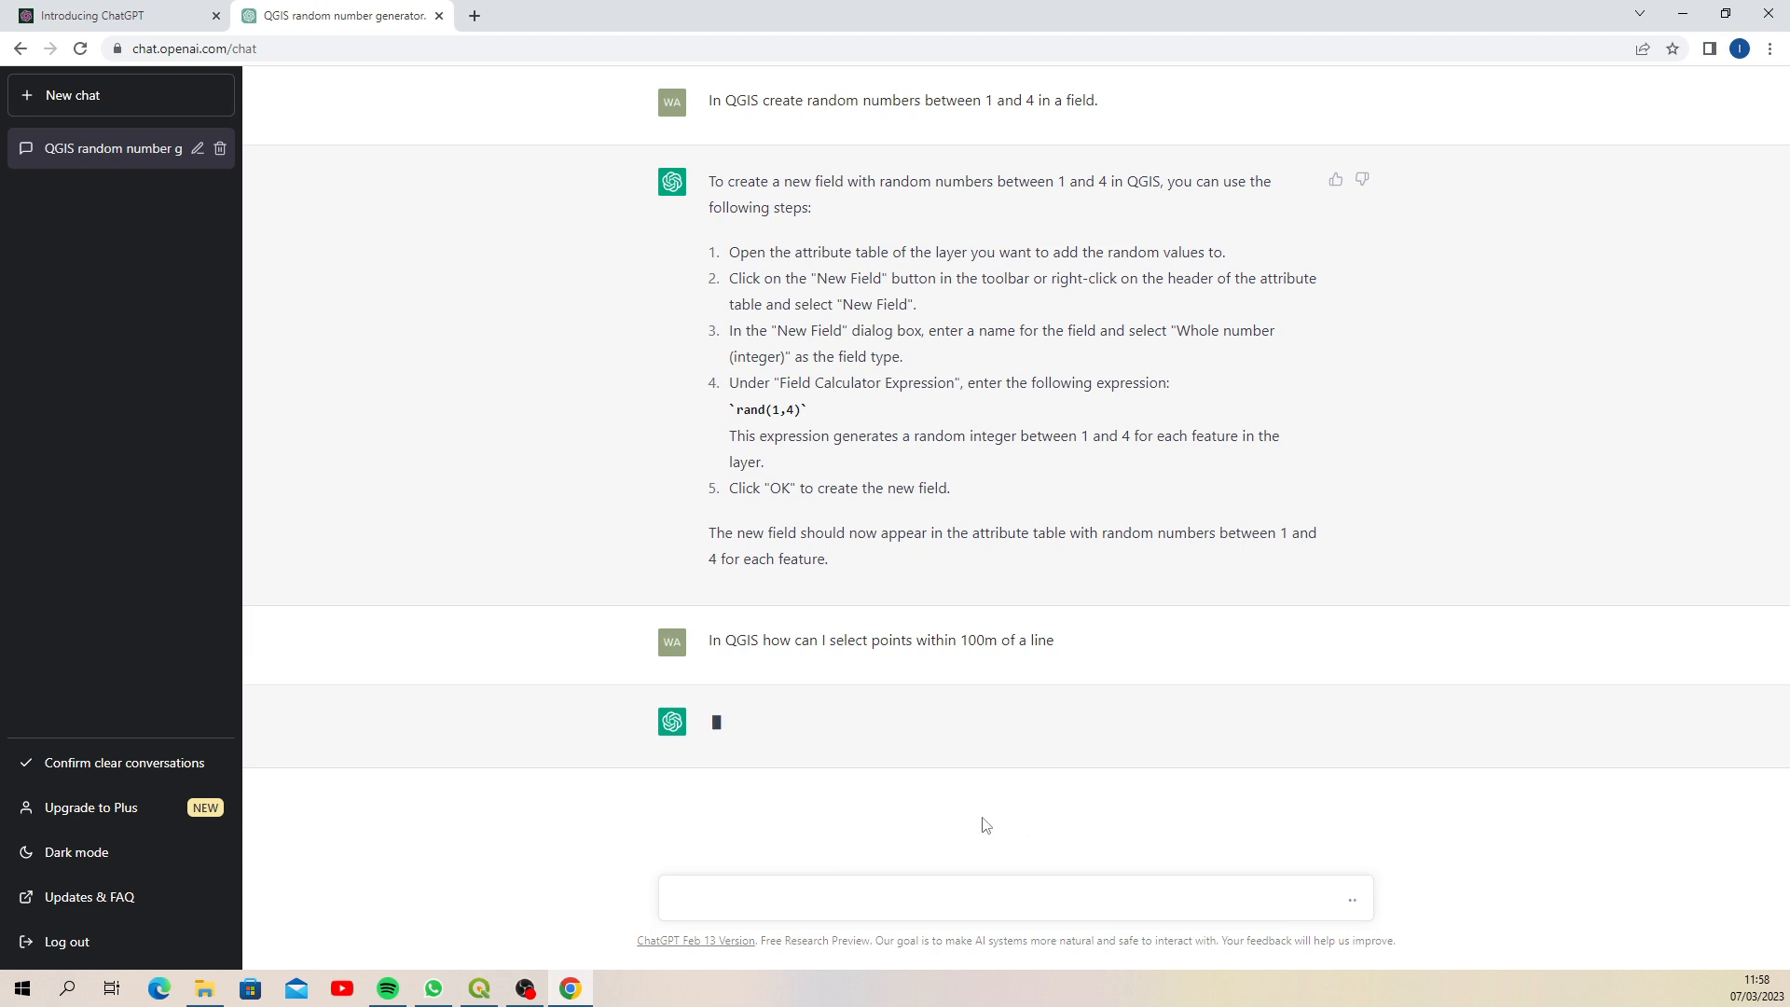
pyautogui.moveTo(1176, 651)
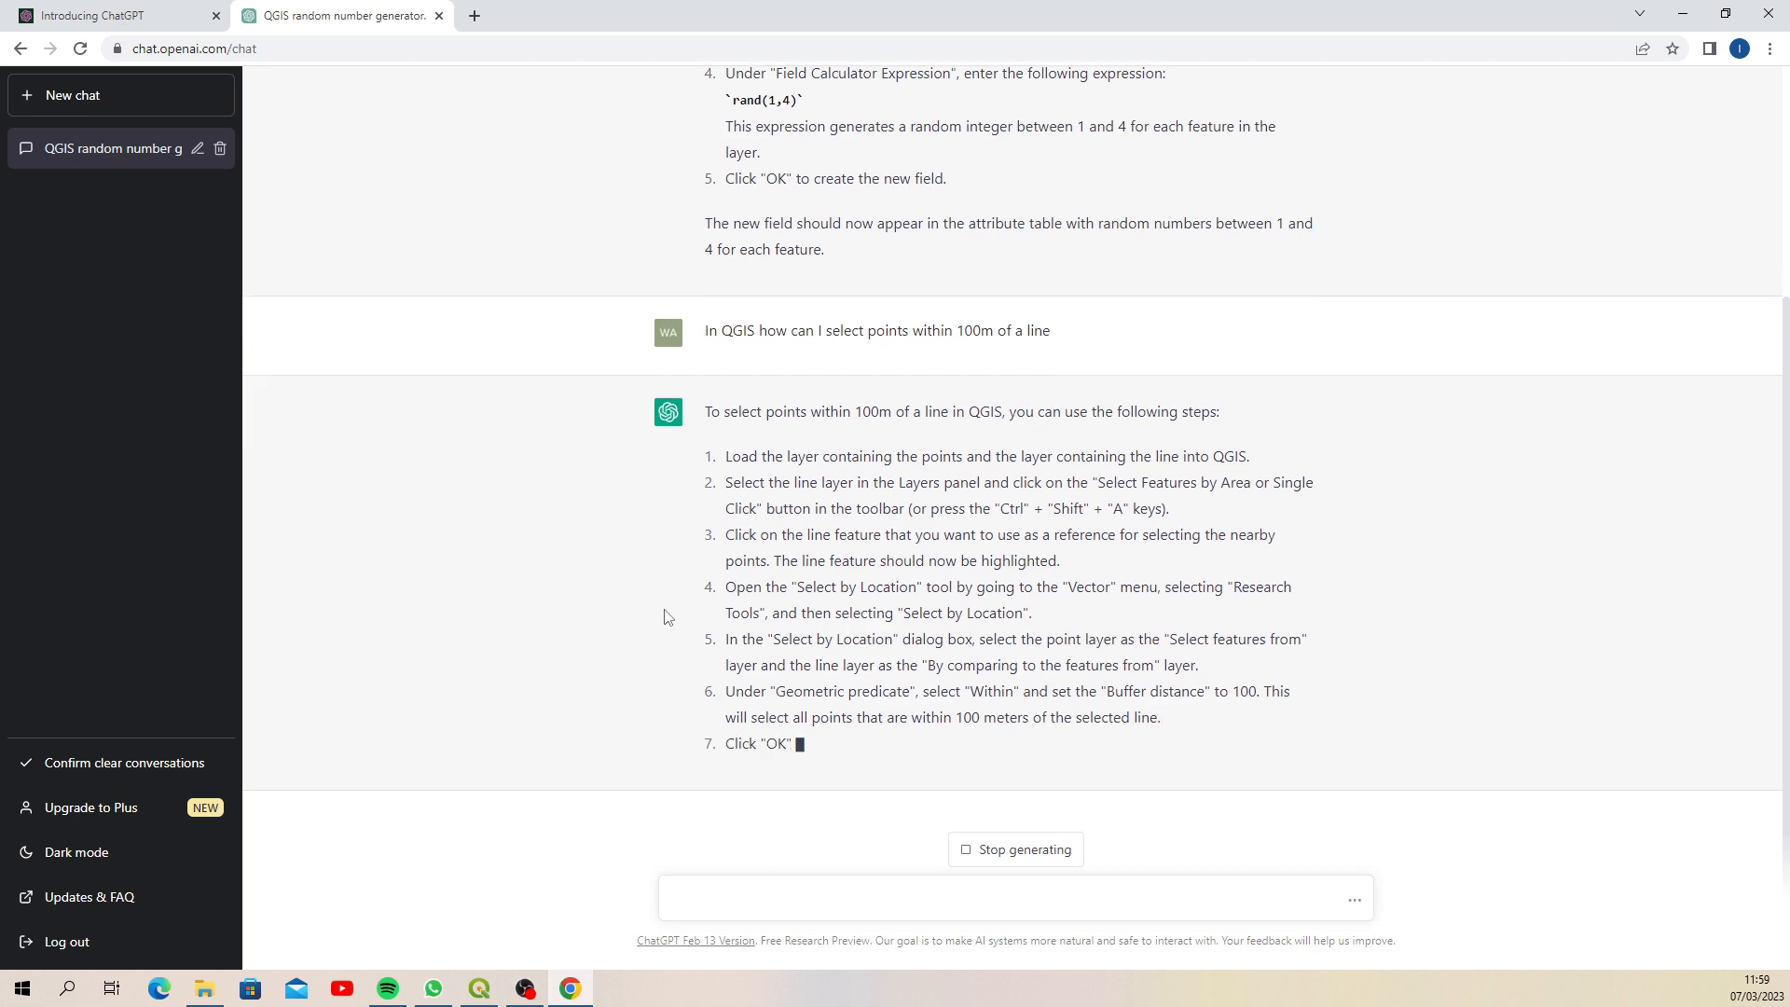
pyautogui.scroll(-3)
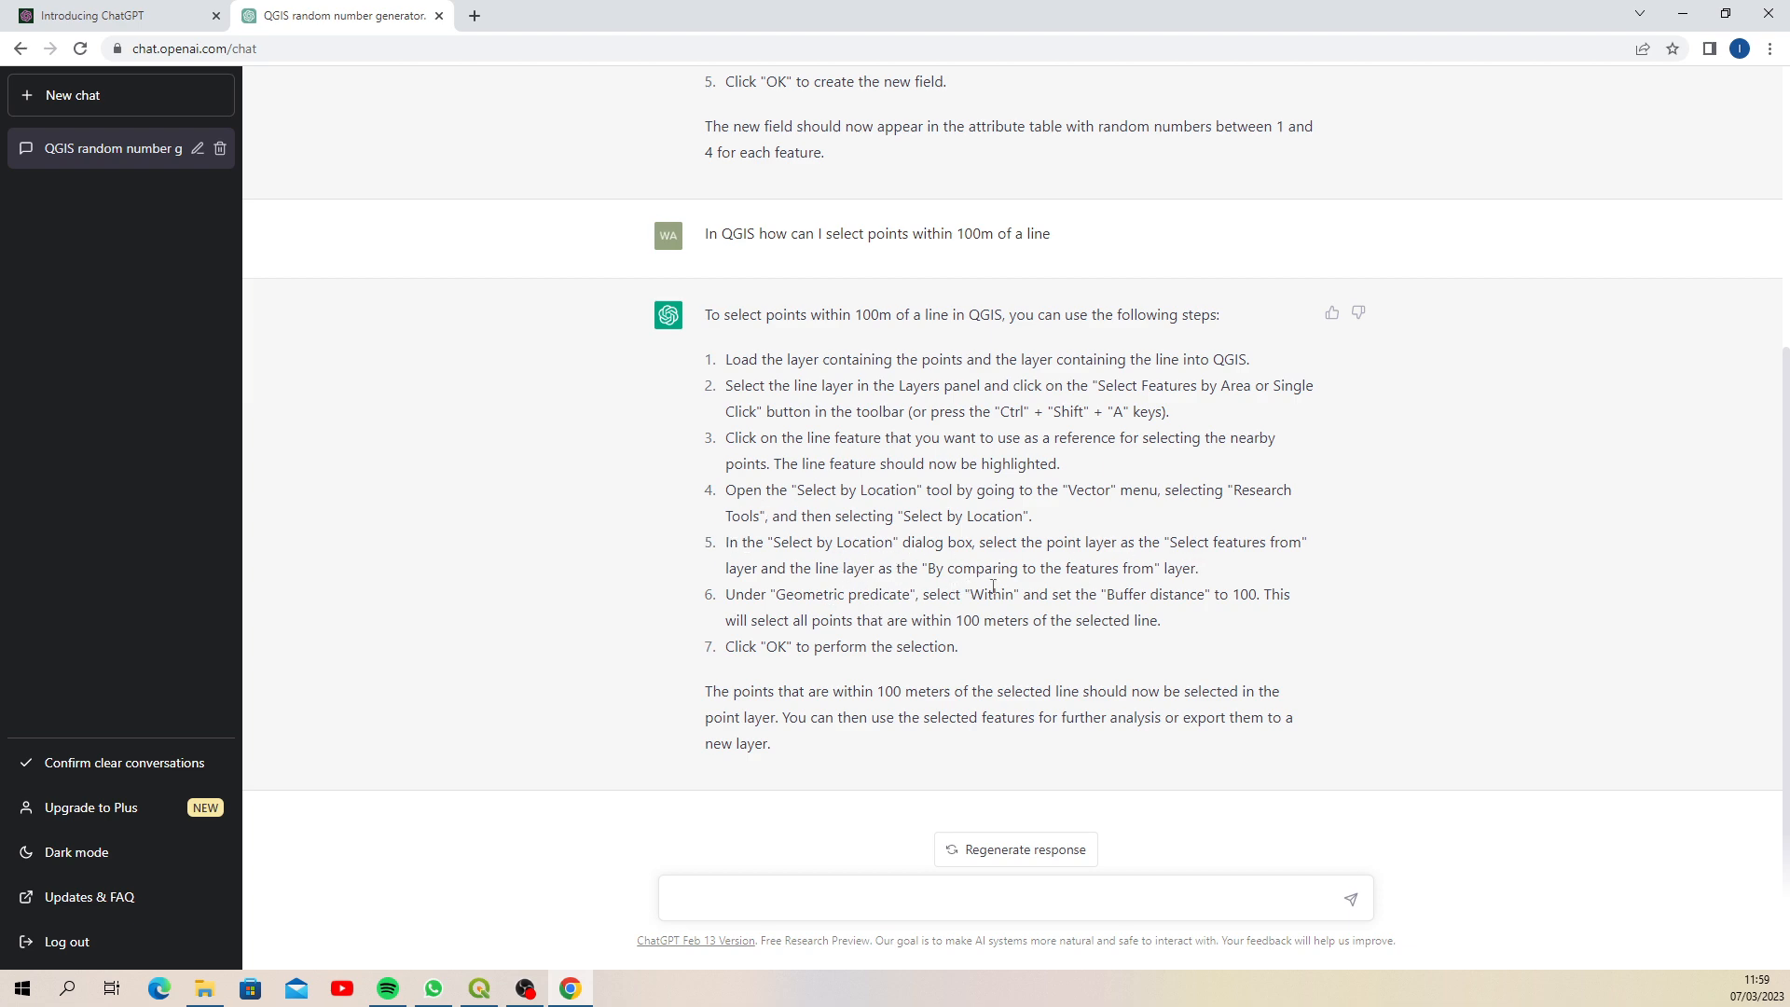
pyautogui.moveTo(898, 610)
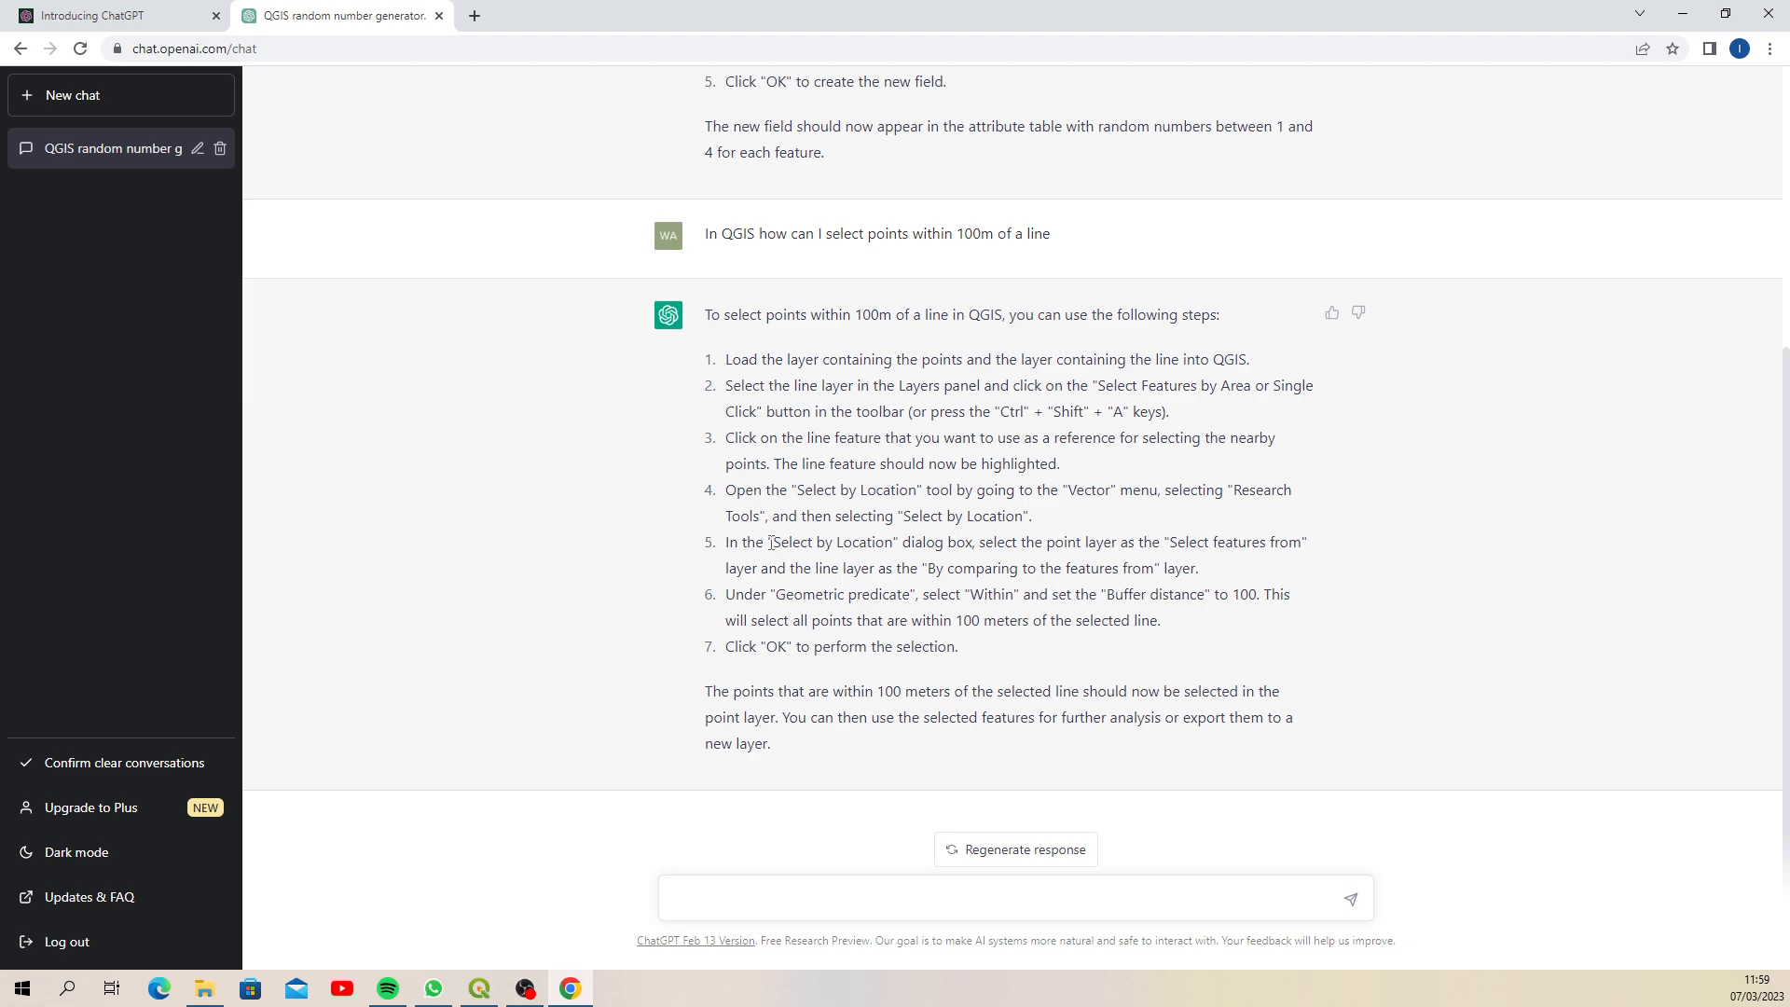
pyautogui.moveTo(991, 281)
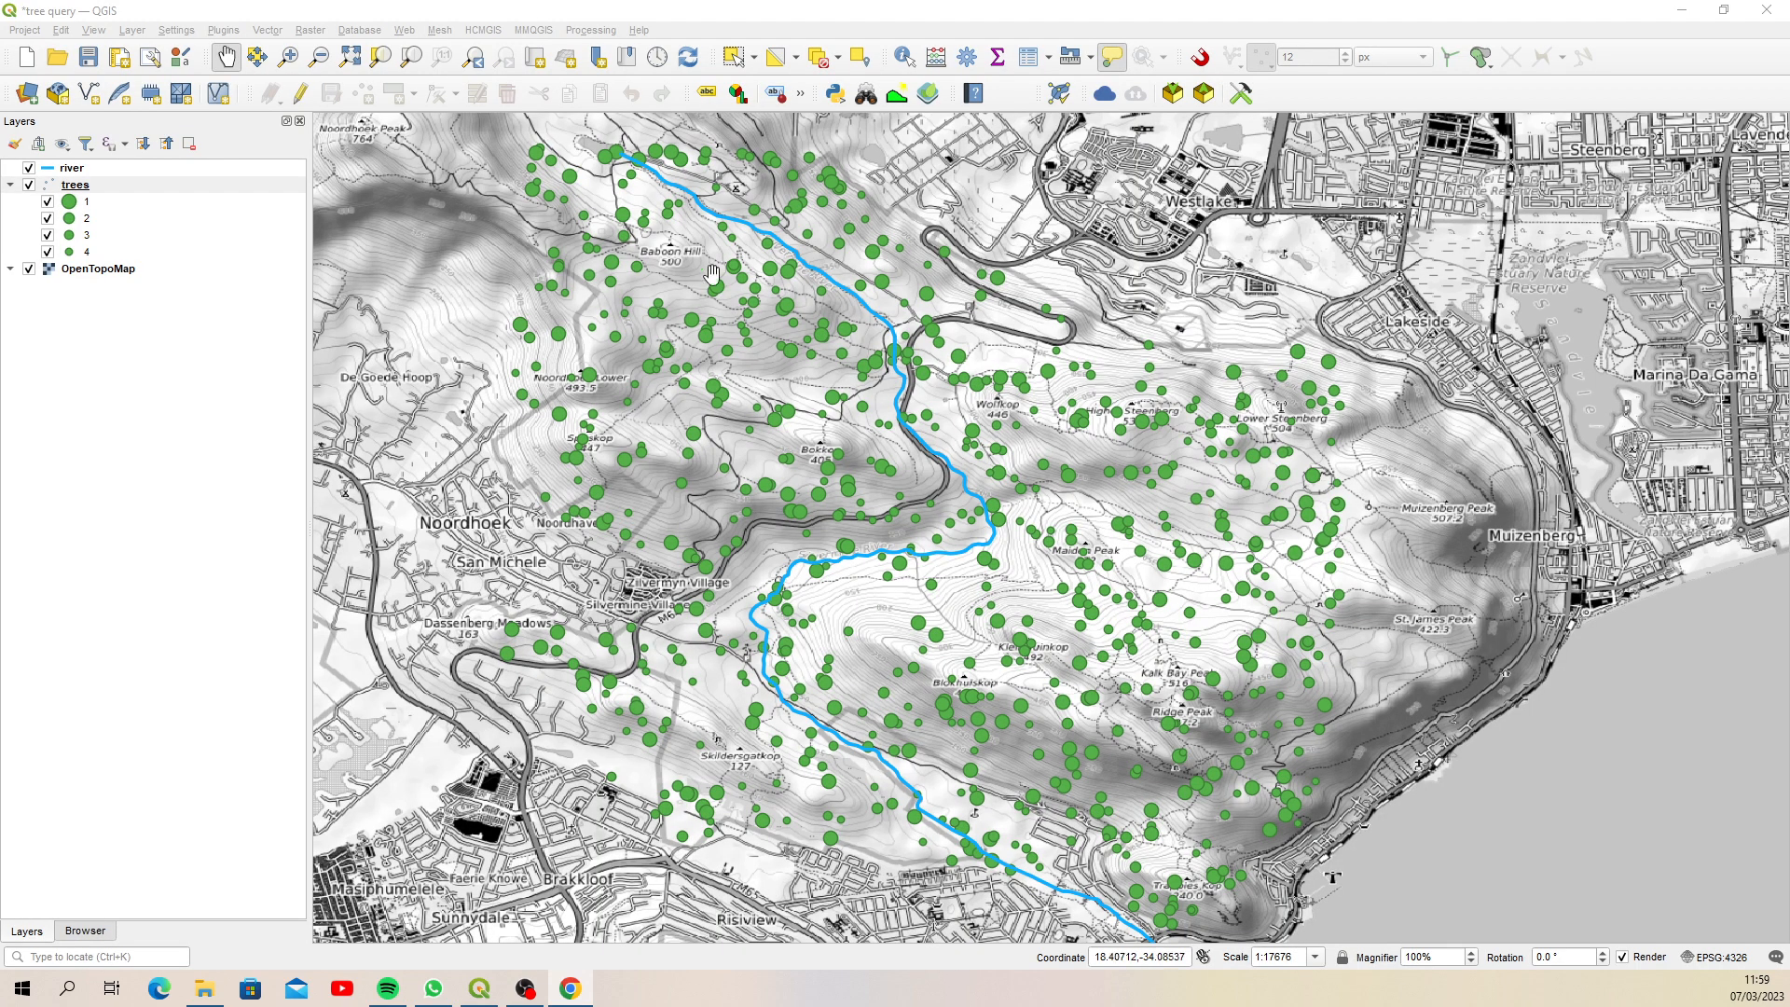
# Set Select by Location to pick trees within the river layer, replacing intersect with 'are within'
pyautogui.click(266, 29)
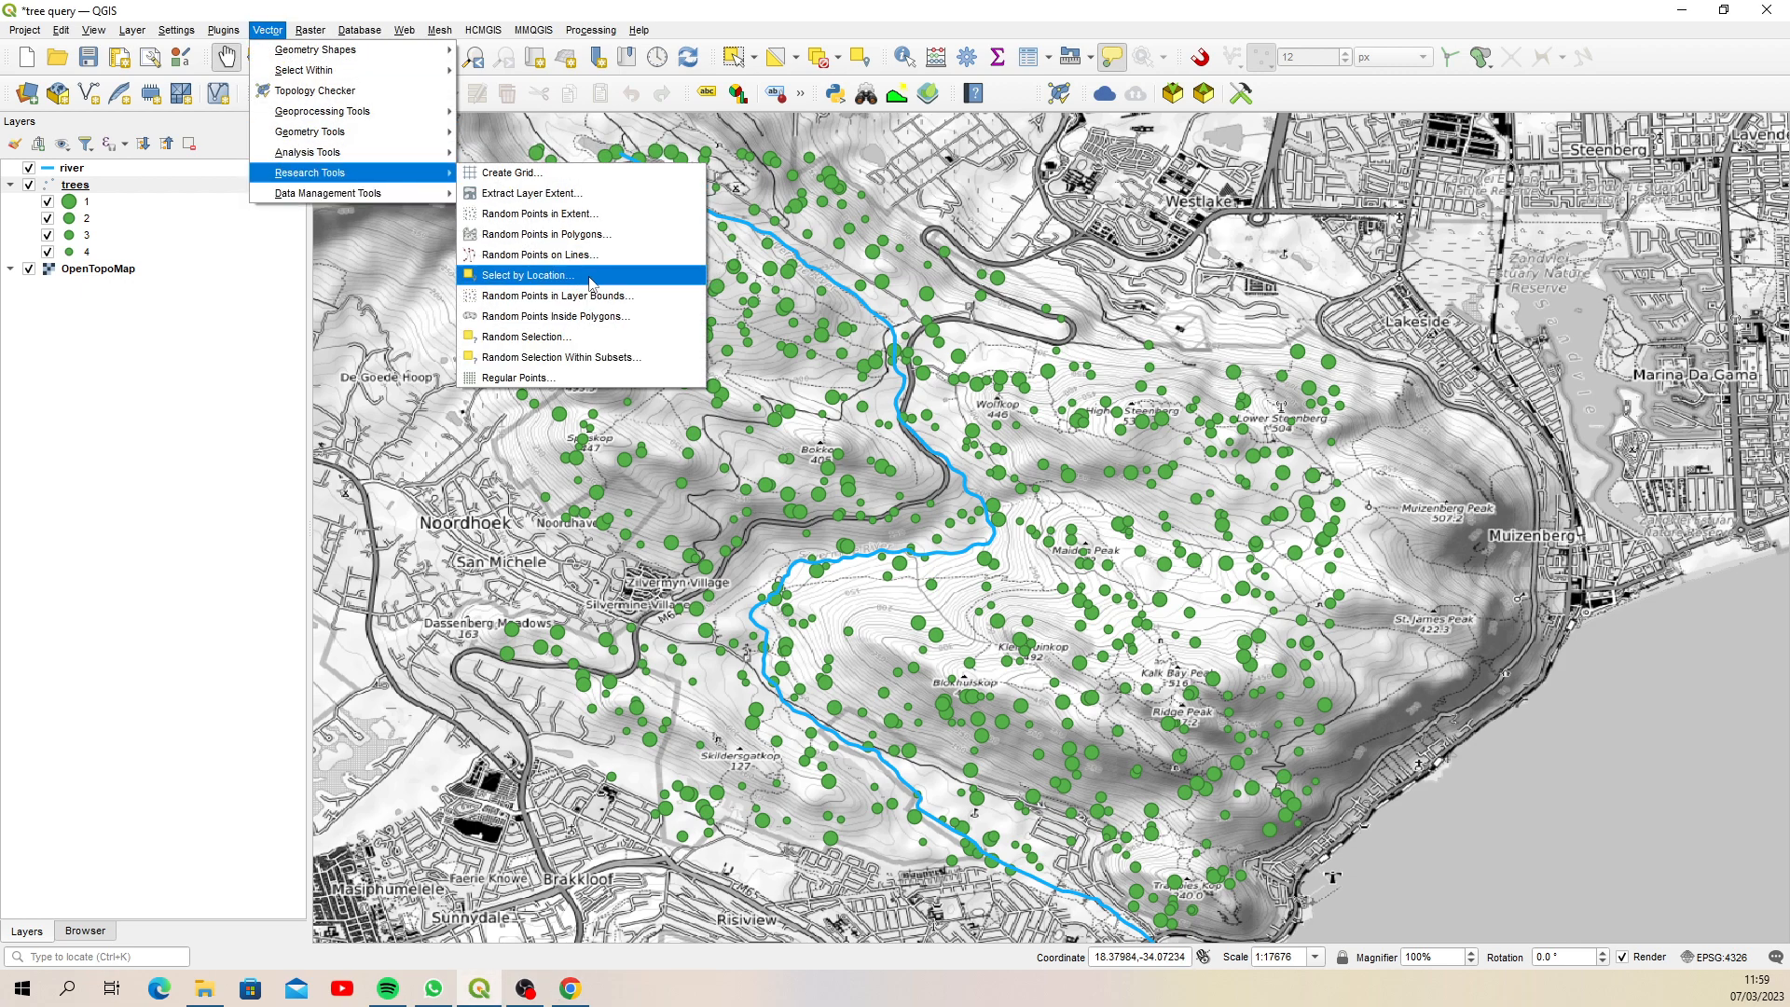
pyautogui.click(525, 275)
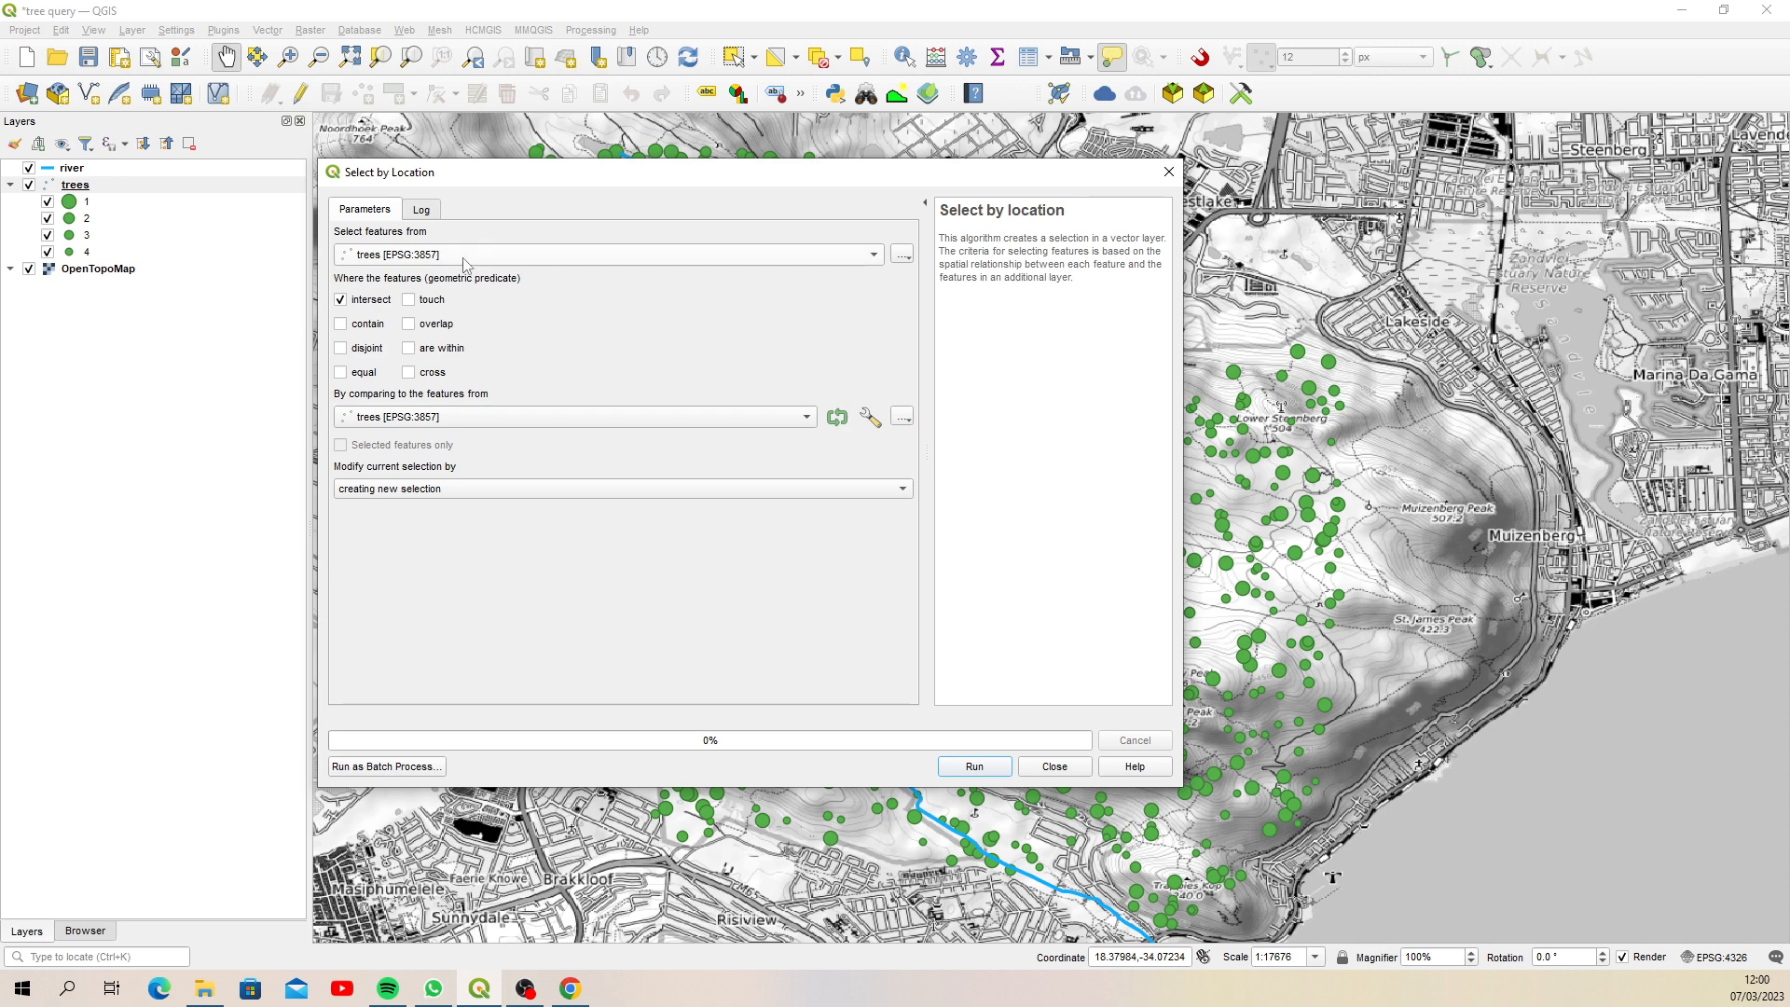
pyautogui.click(575, 416)
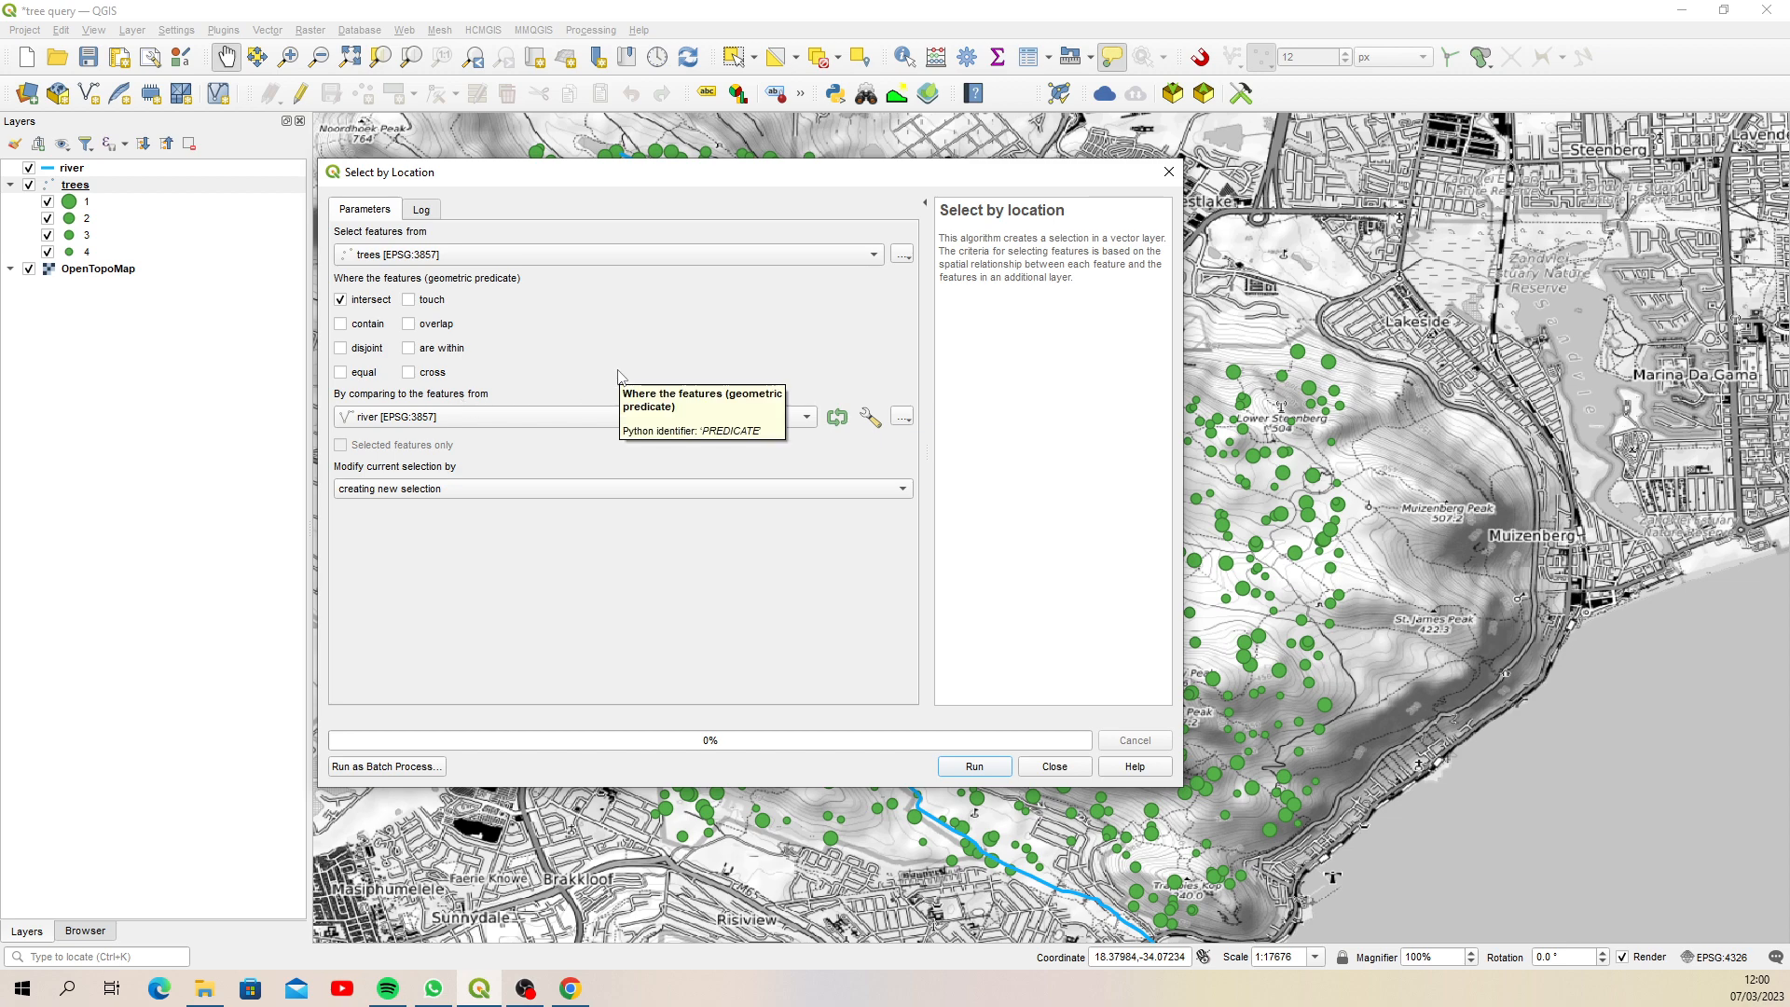
pyautogui.moveTo(508, 374)
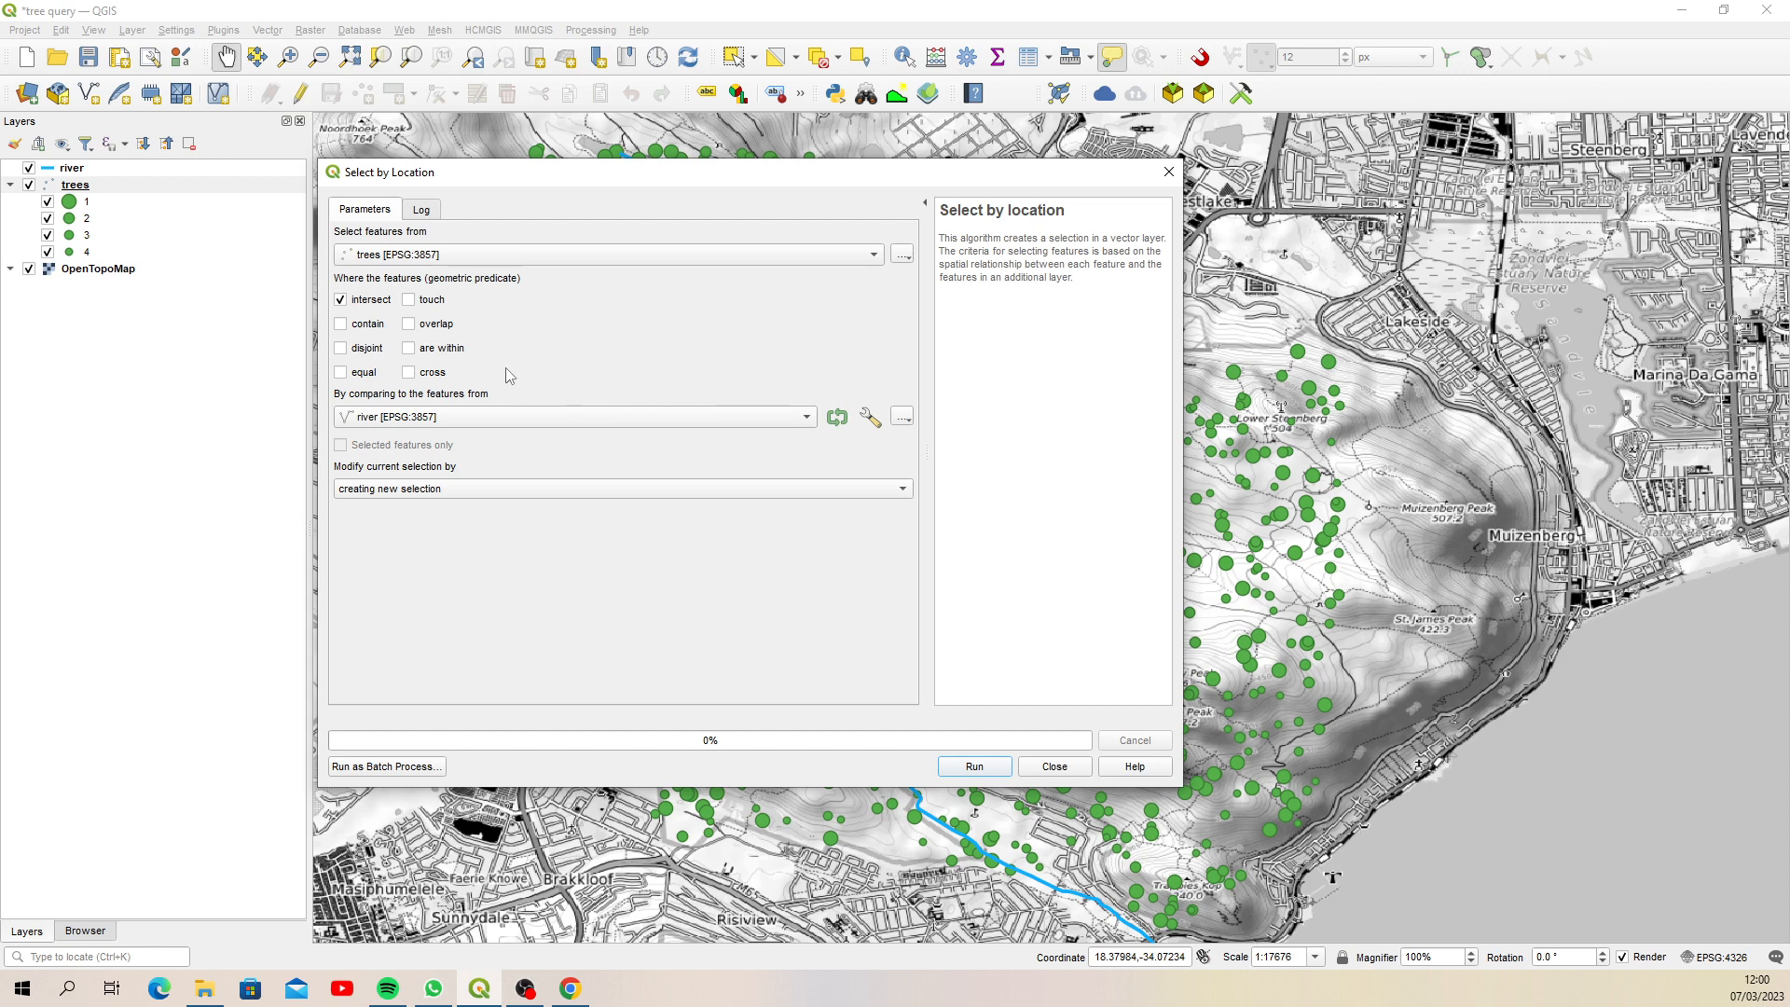
pyautogui.click(409, 347)
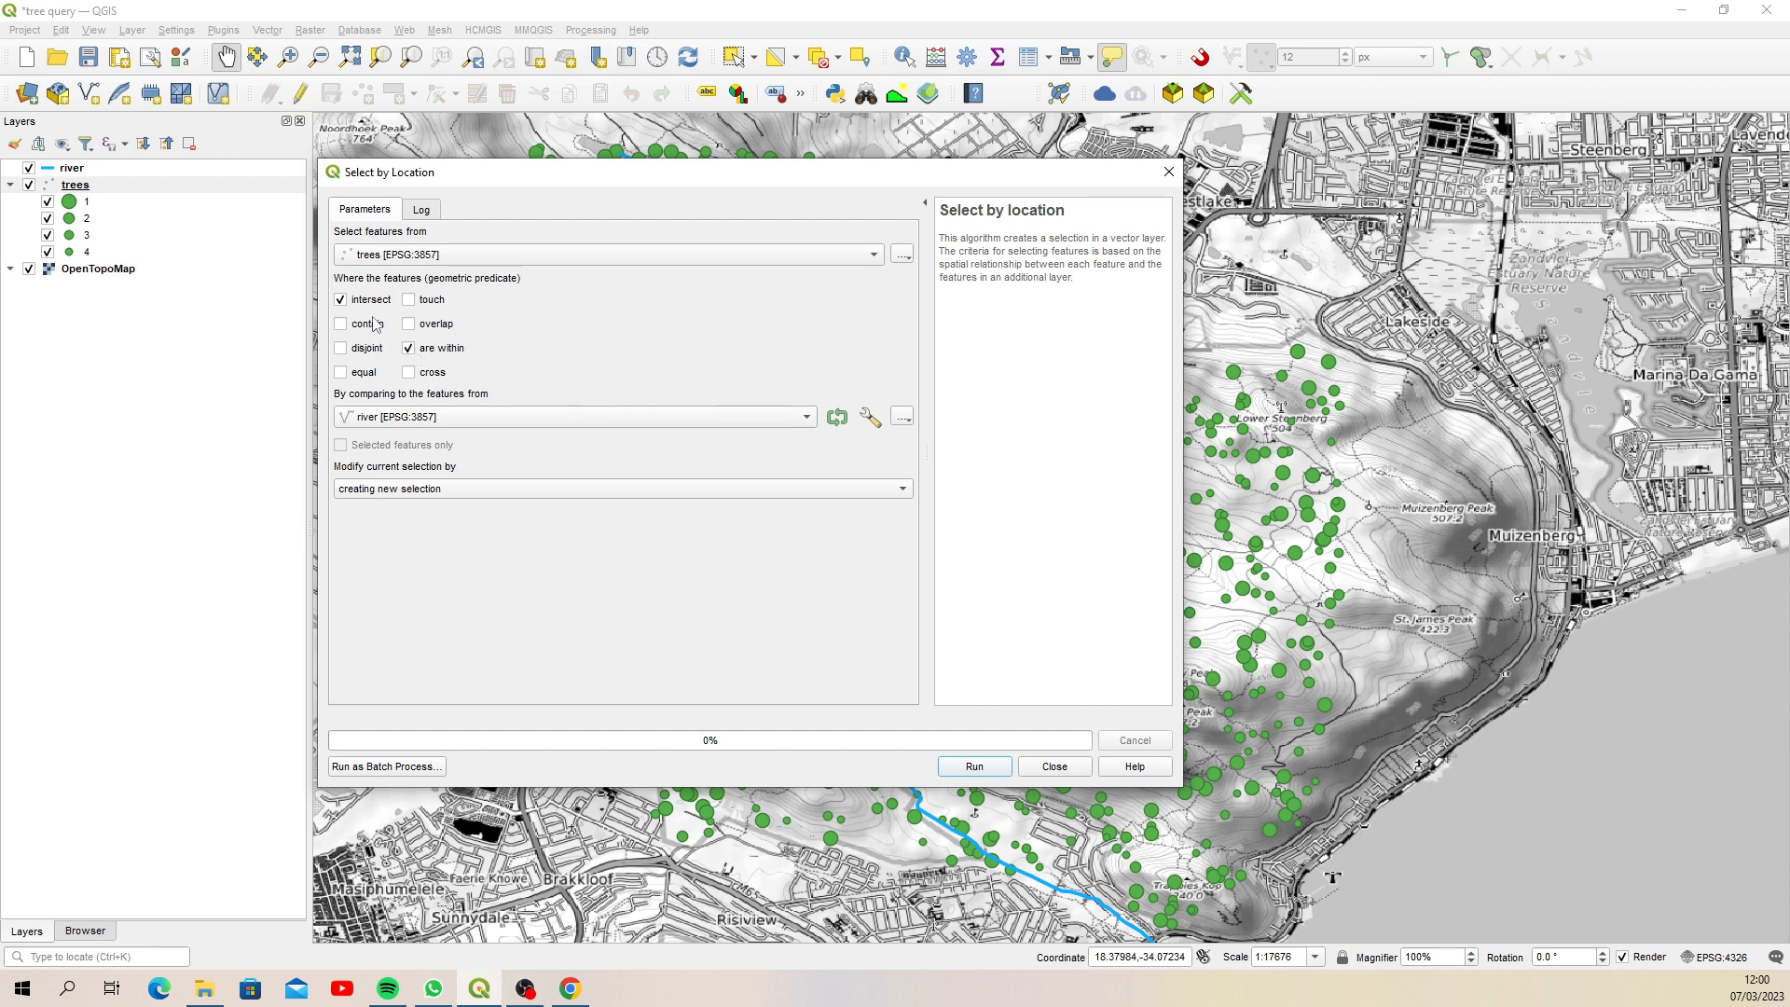
pyautogui.click(340, 299)
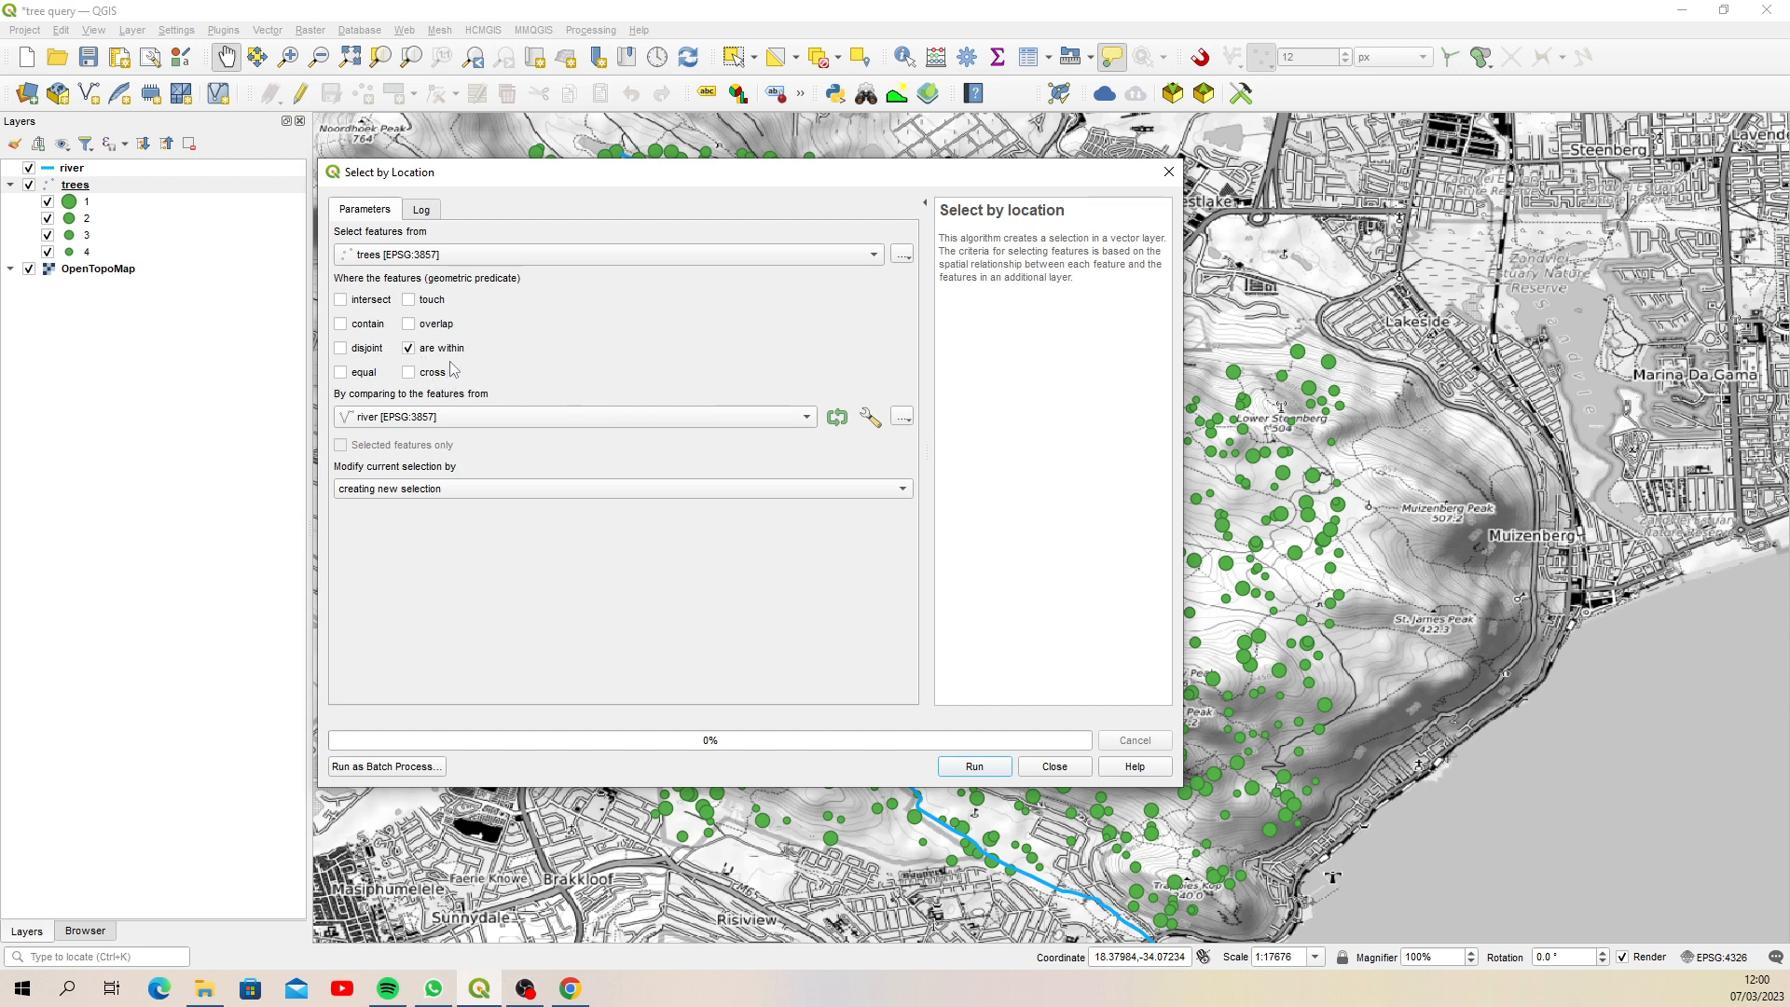
pyautogui.moveTo(516, 362)
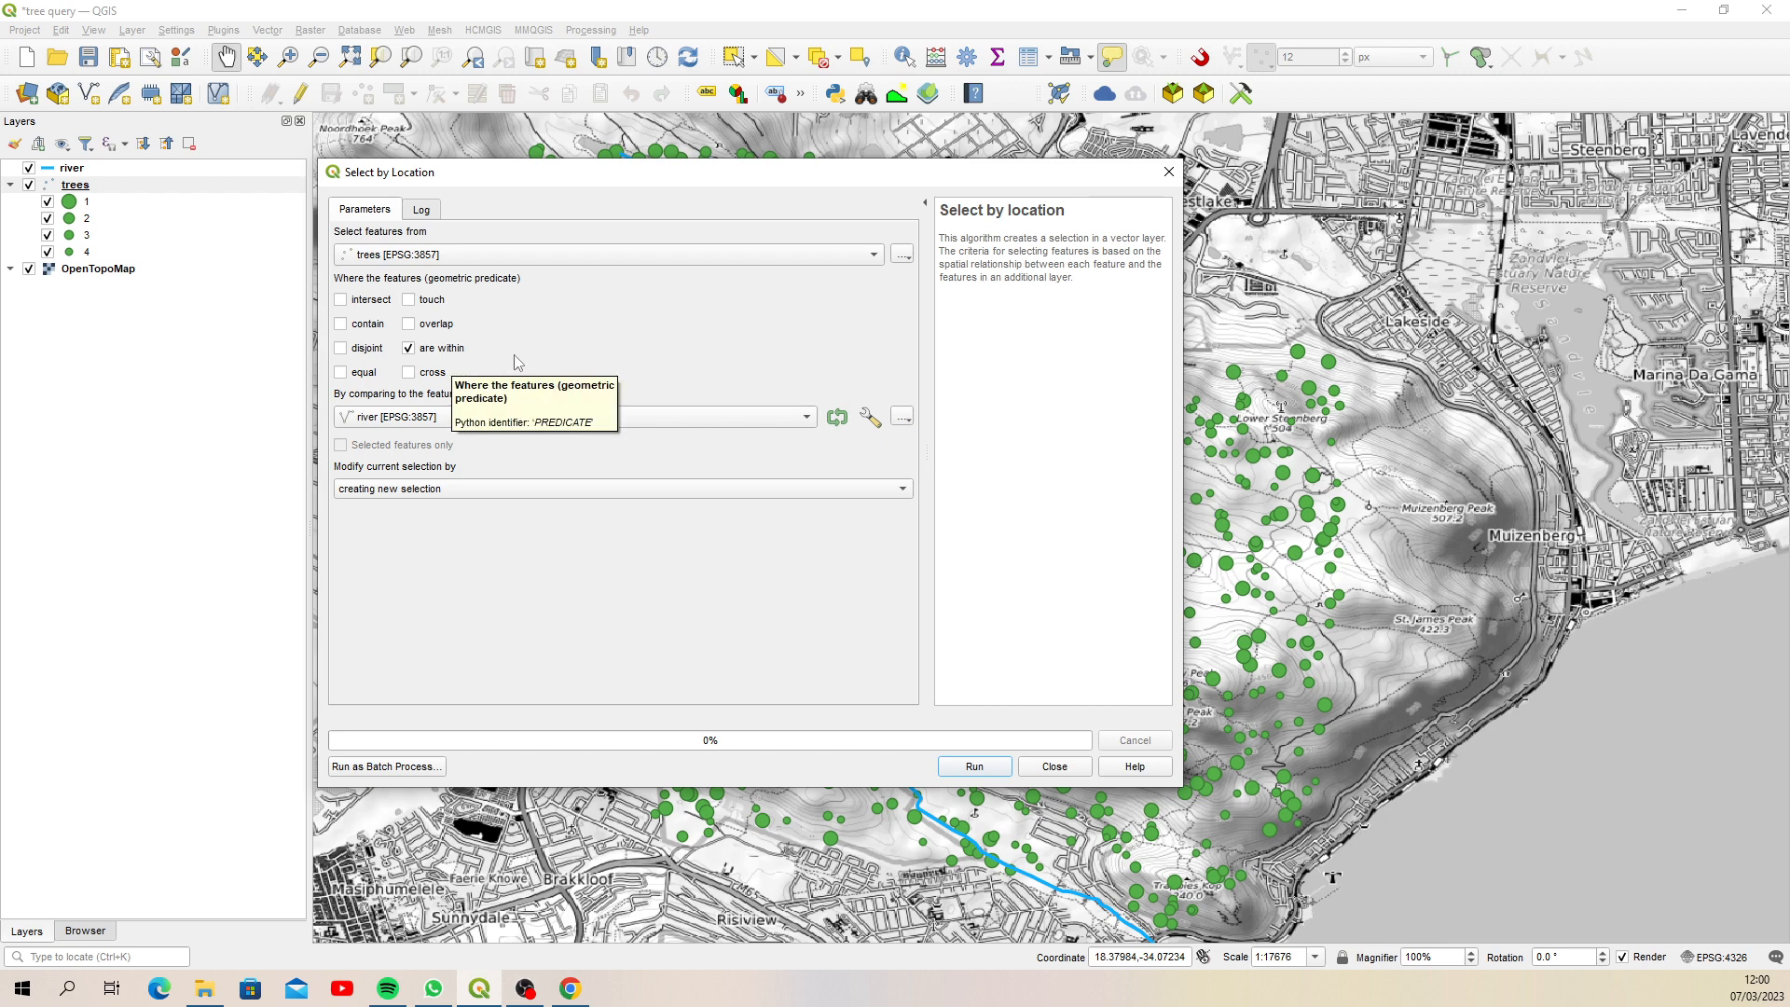
pyautogui.moveTo(452, 320)
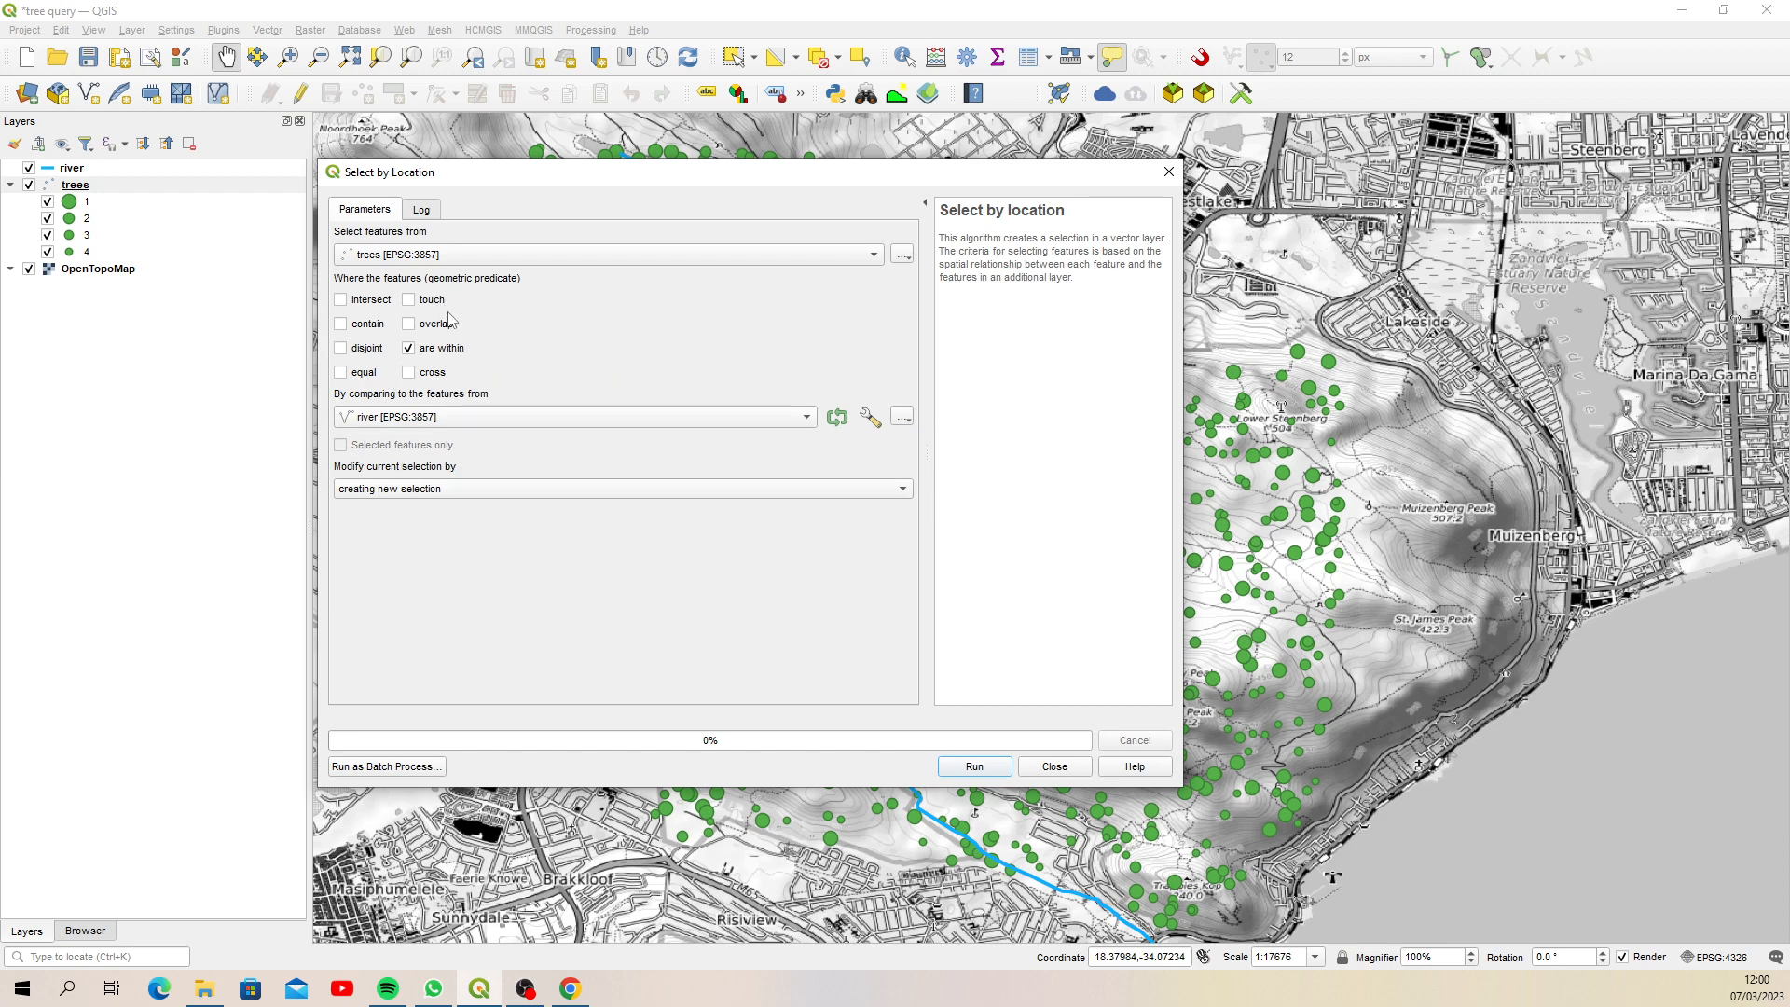
pyautogui.moveTo(512, 309)
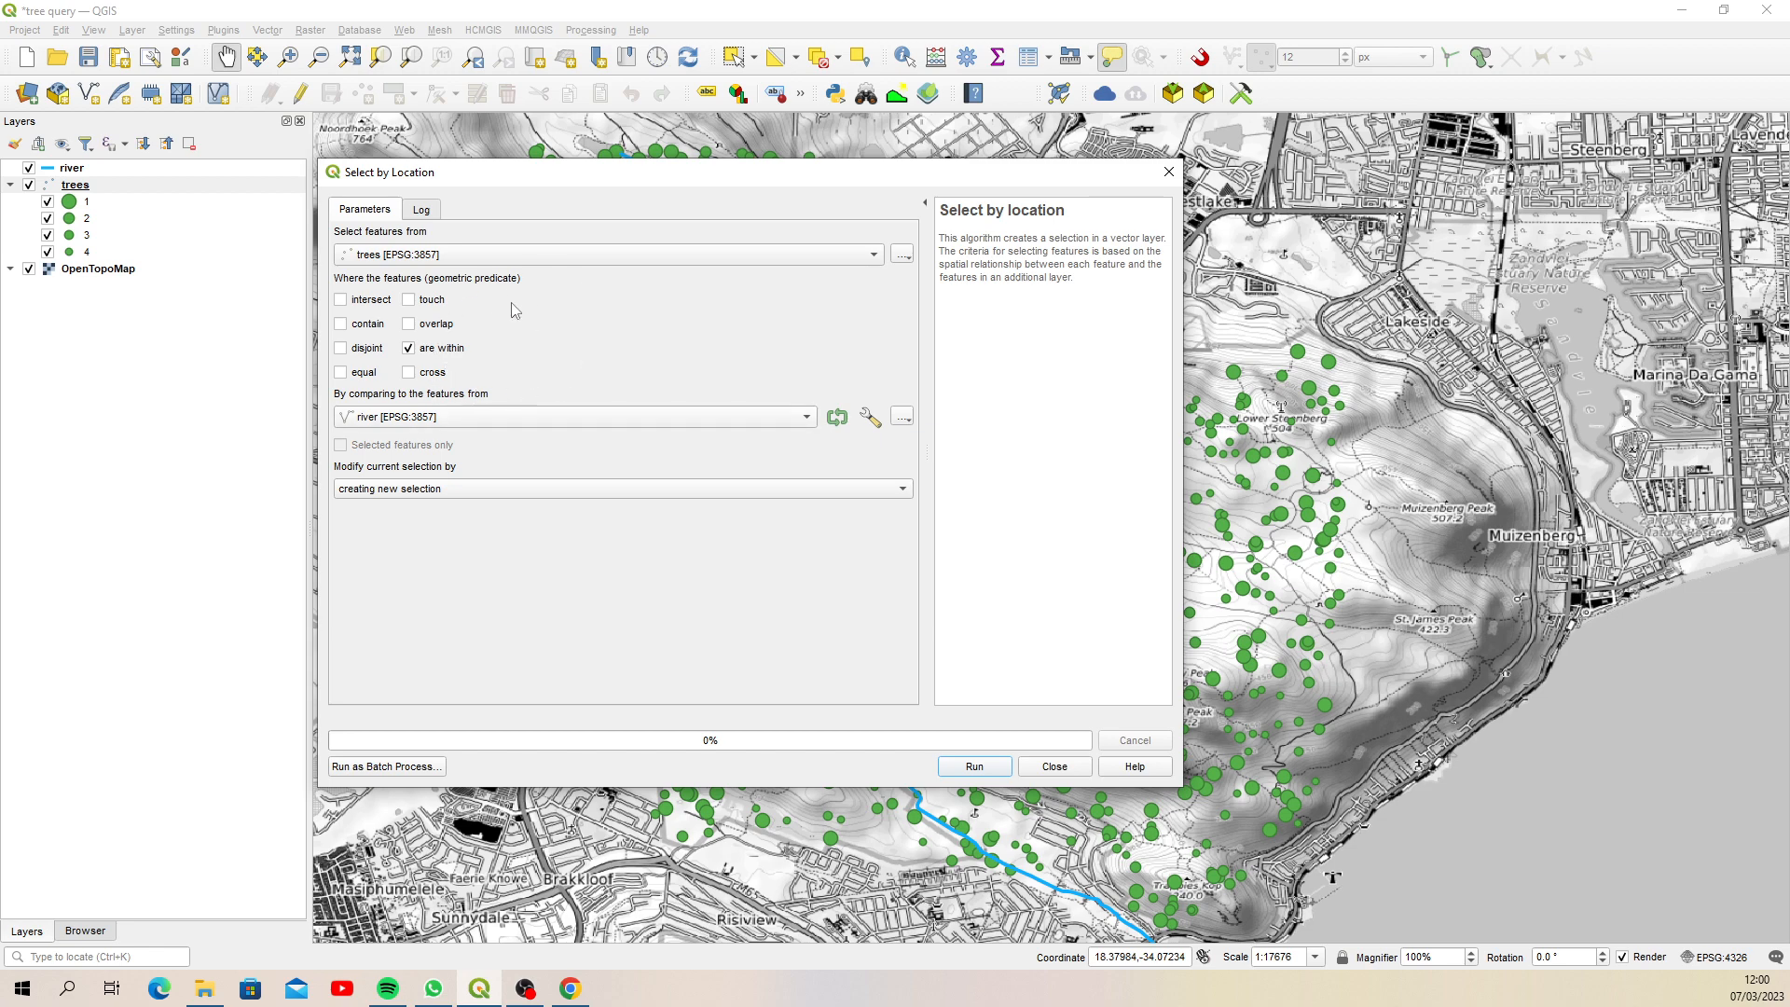
pyautogui.moveTo(1103, 281)
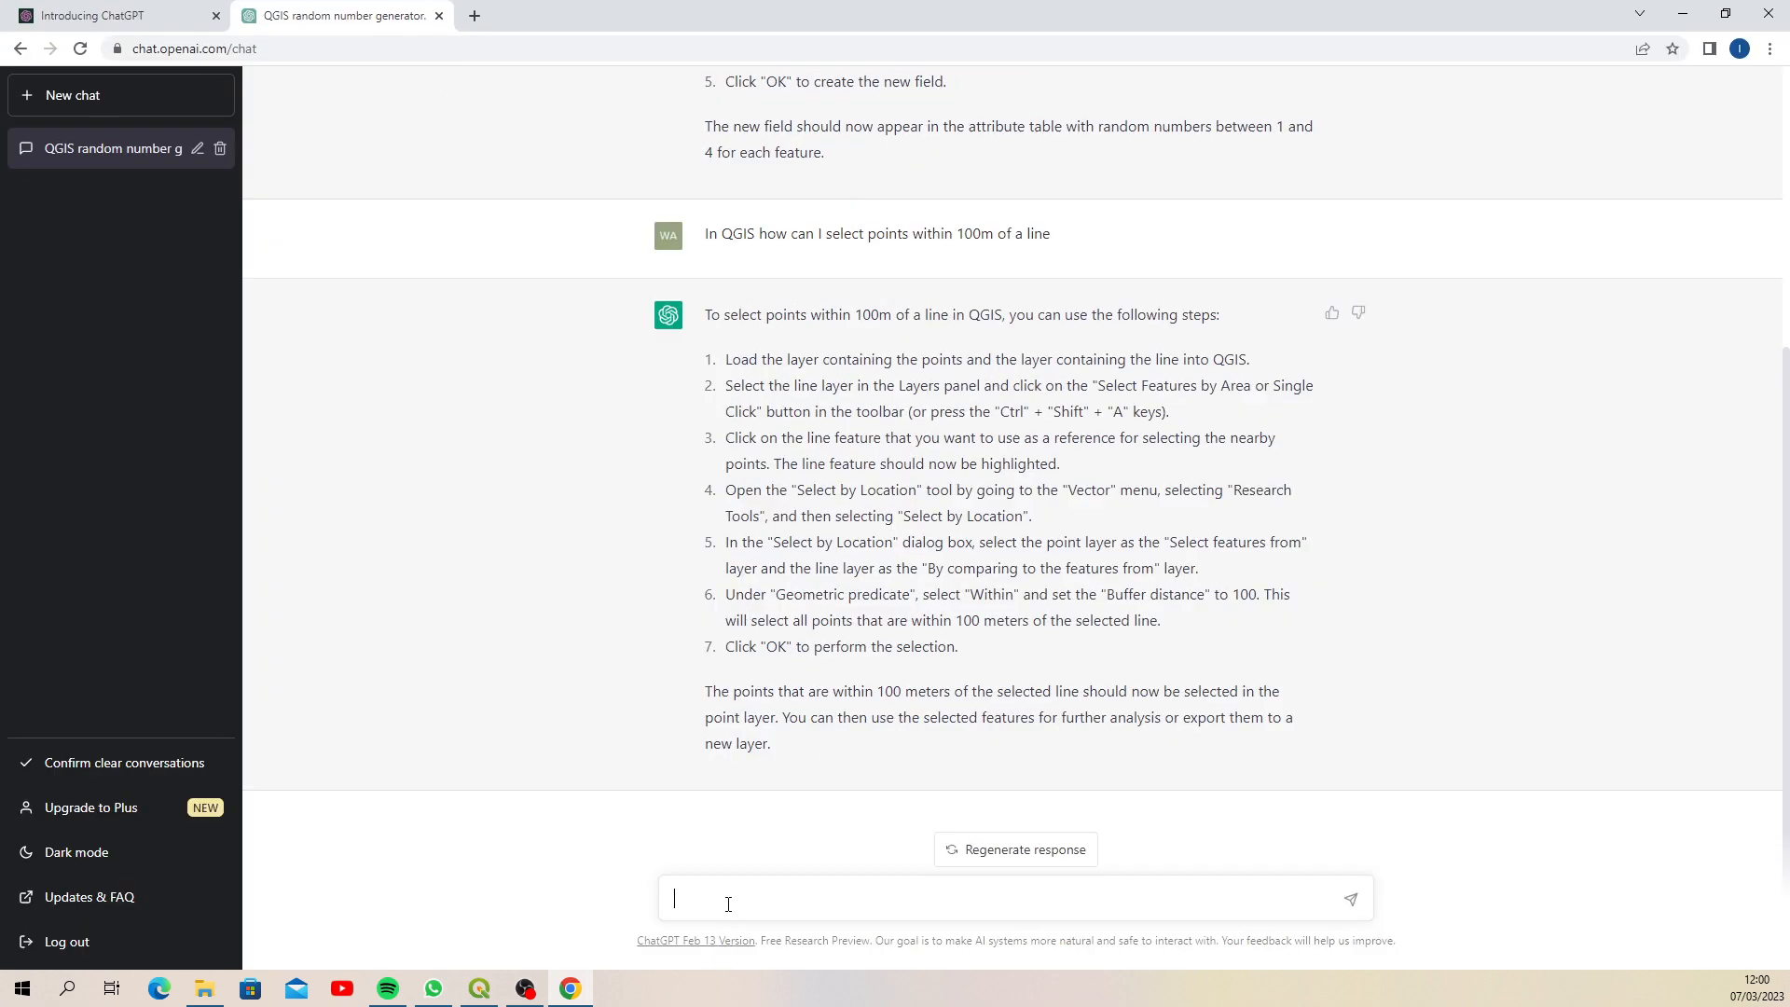
# Draft 'there is no buffer distance option', then send 'that is not the problem' to ChatGPT
pyautogui.write('there is')
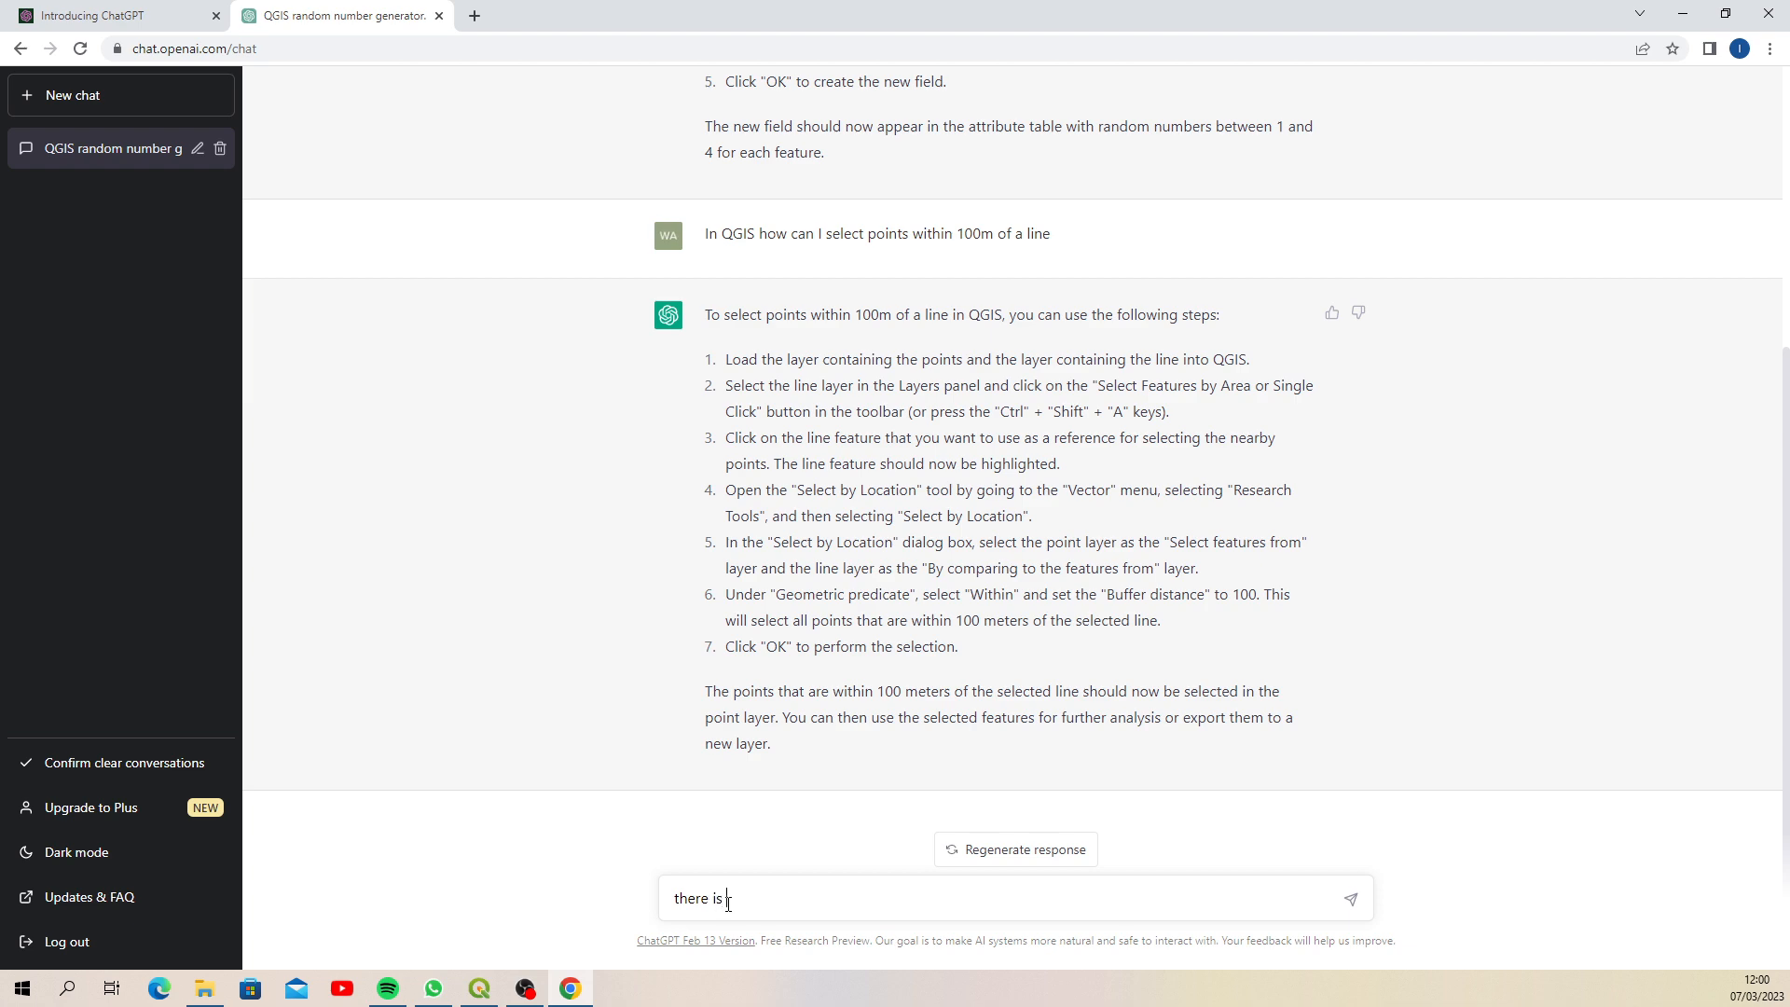
pyautogui.write('no buffer')
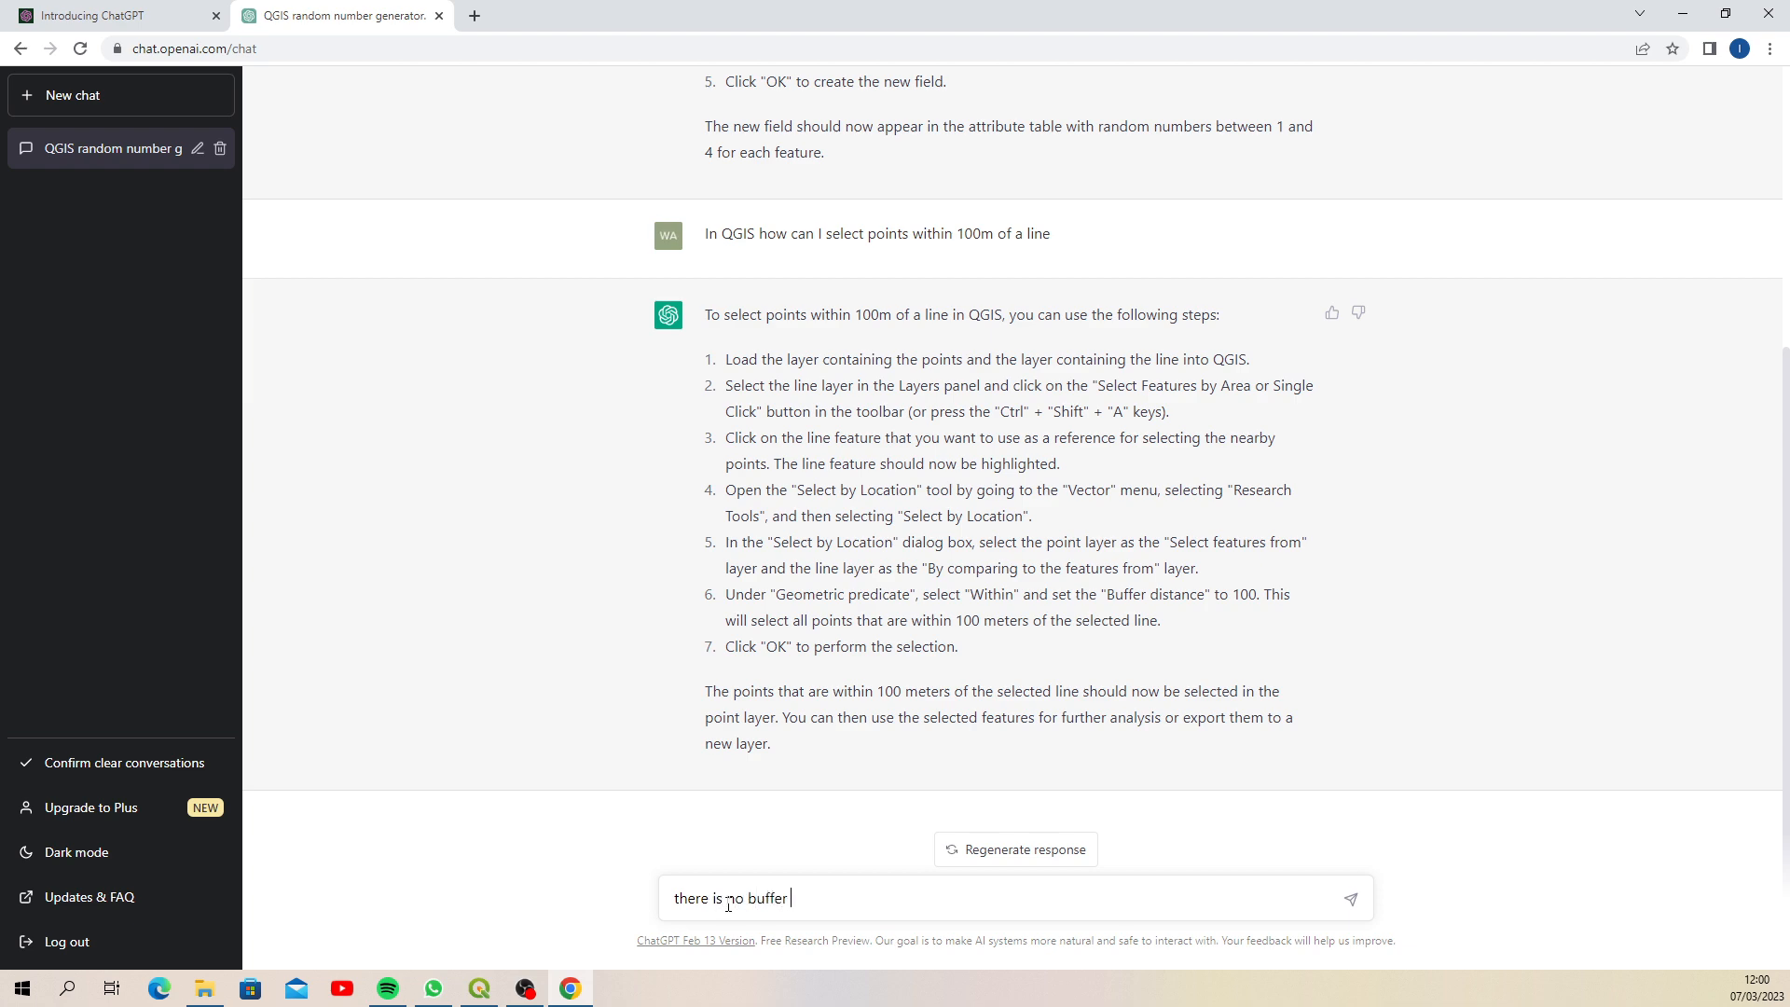
pyautogui.write('dis')
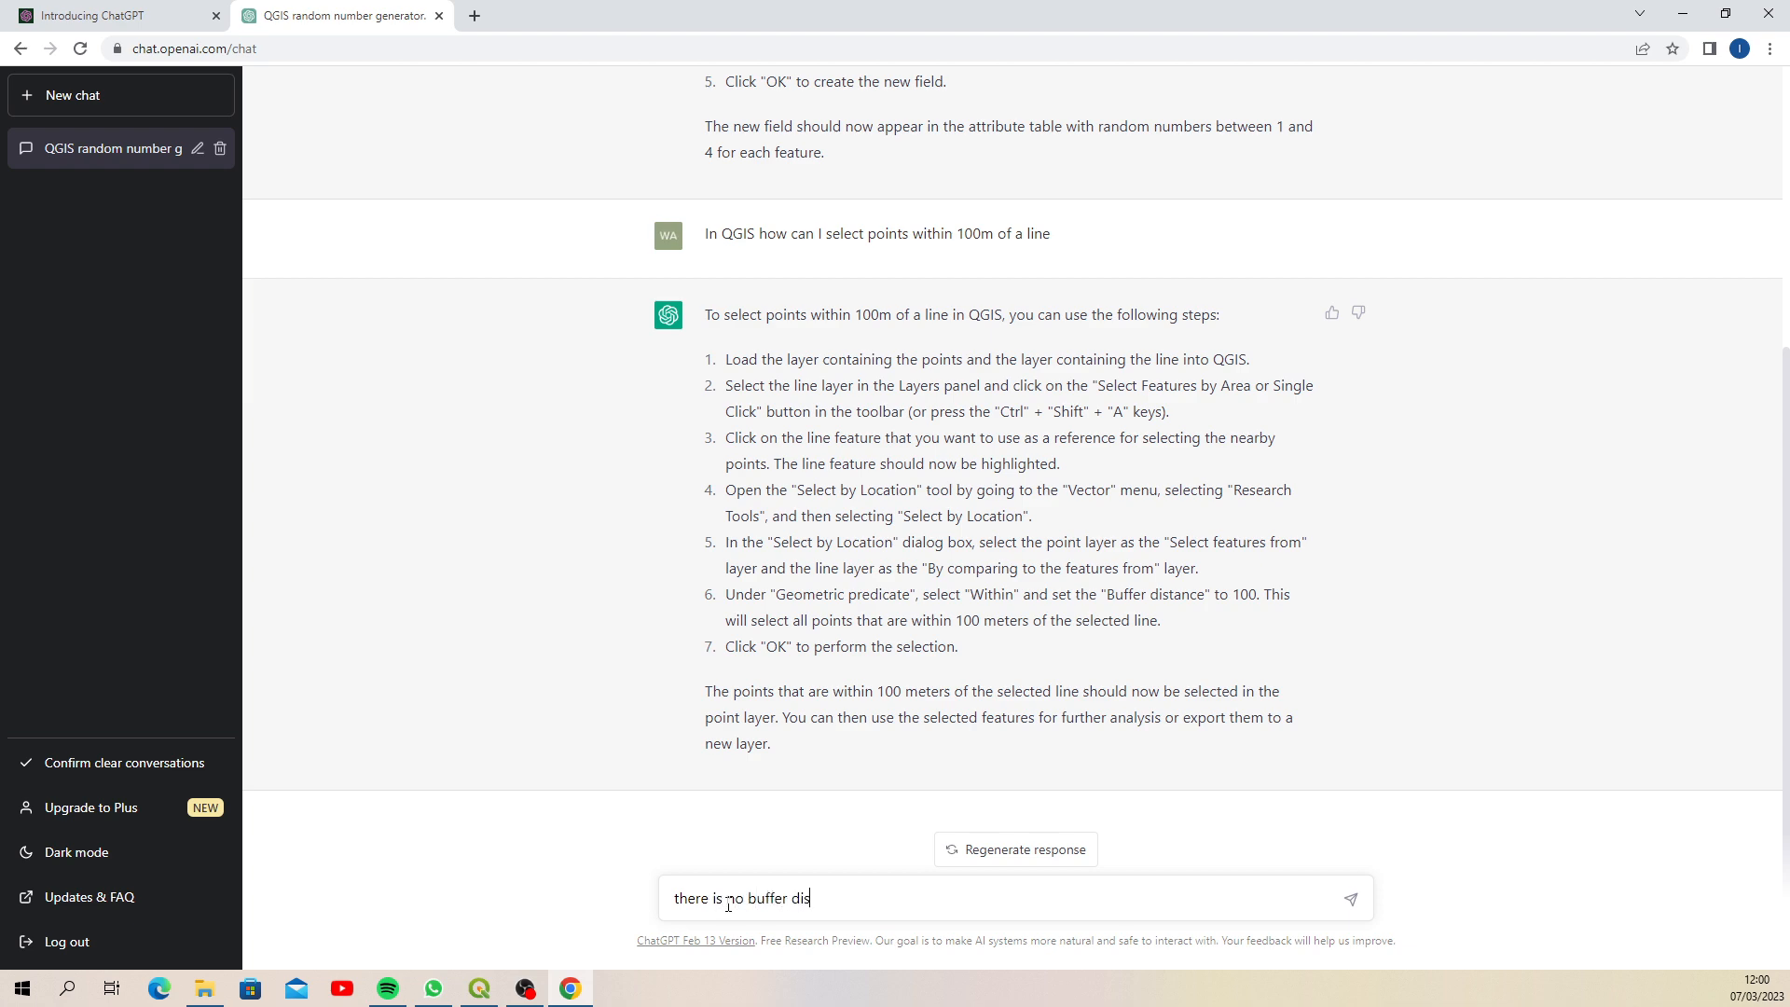
pyautogui.write('tance op')
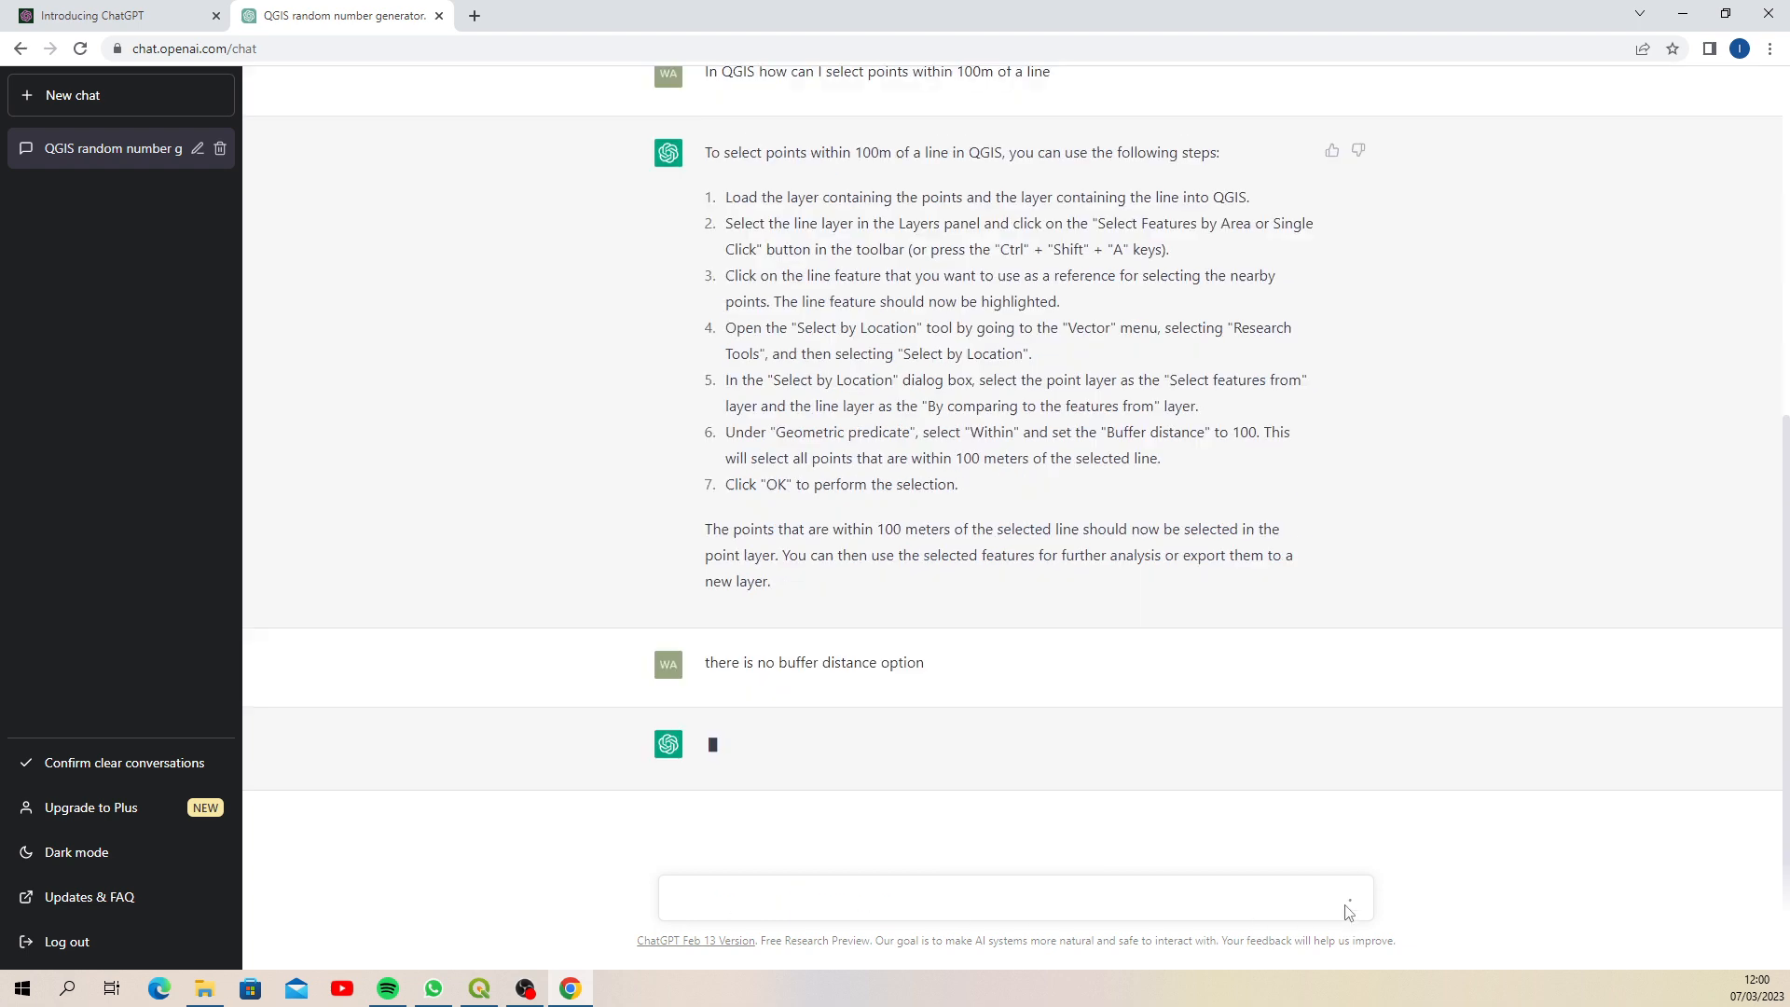
pyautogui.moveTo(1062, 788)
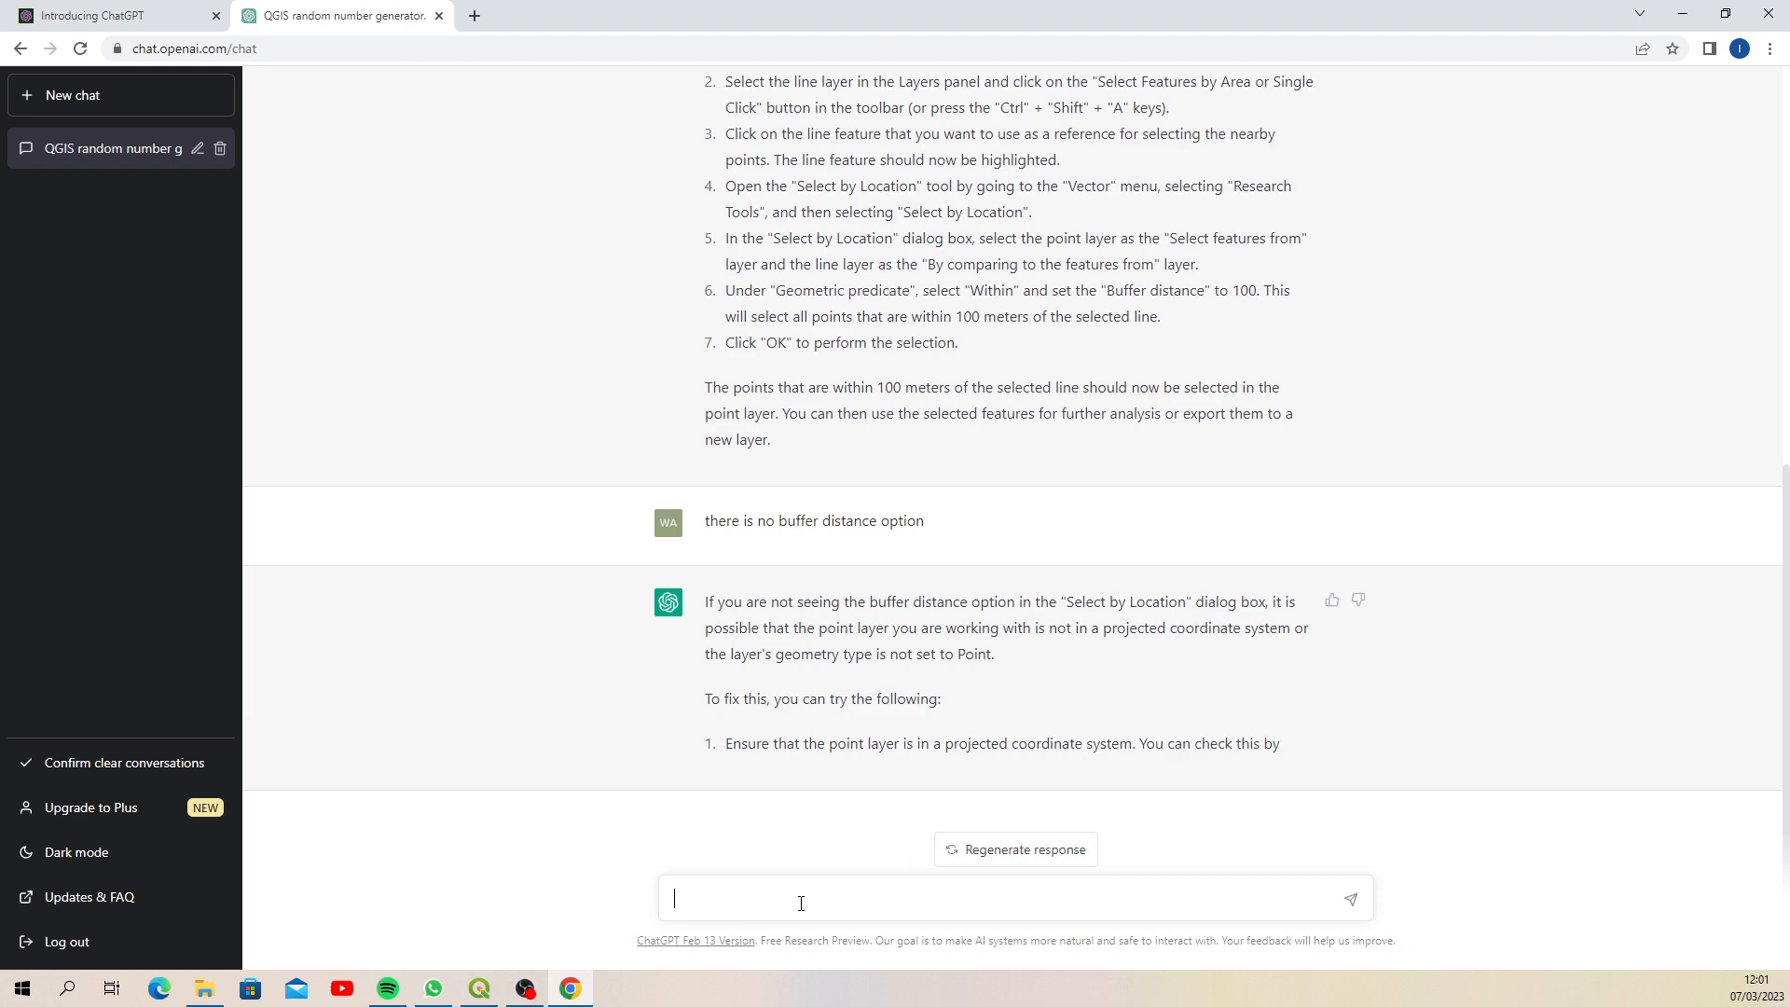
pyautogui.write('that is not the pr')
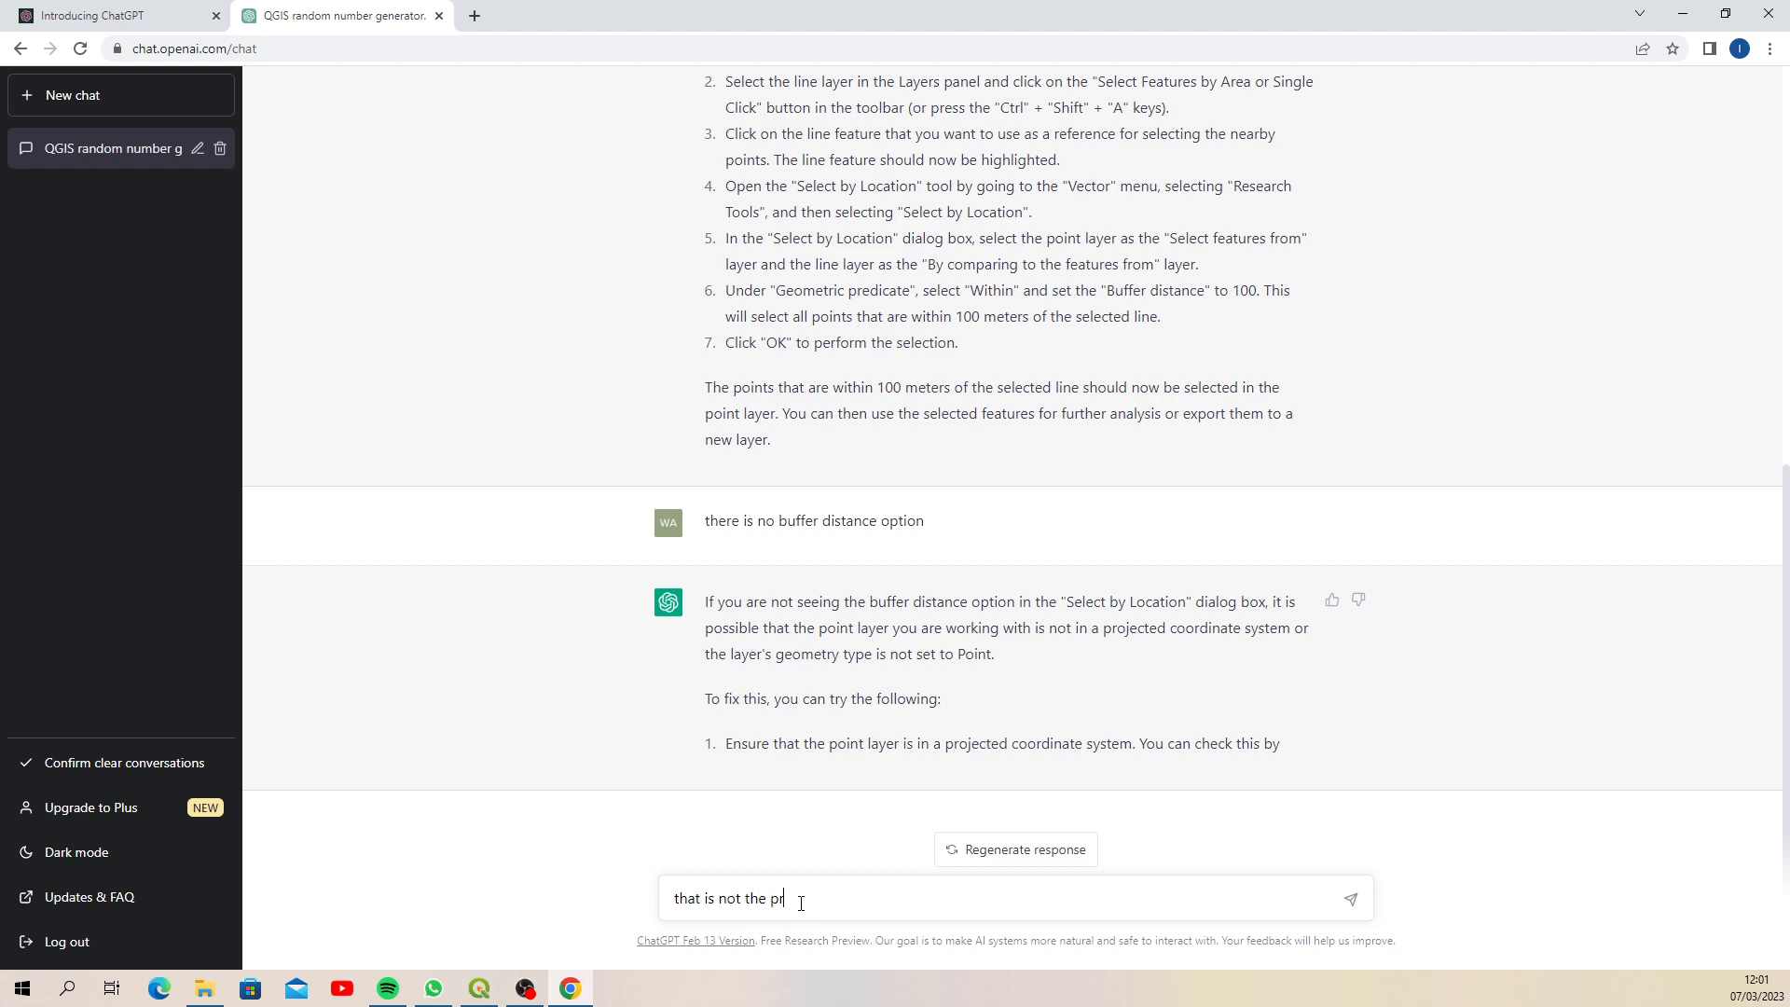
pyautogui.write('oblem')
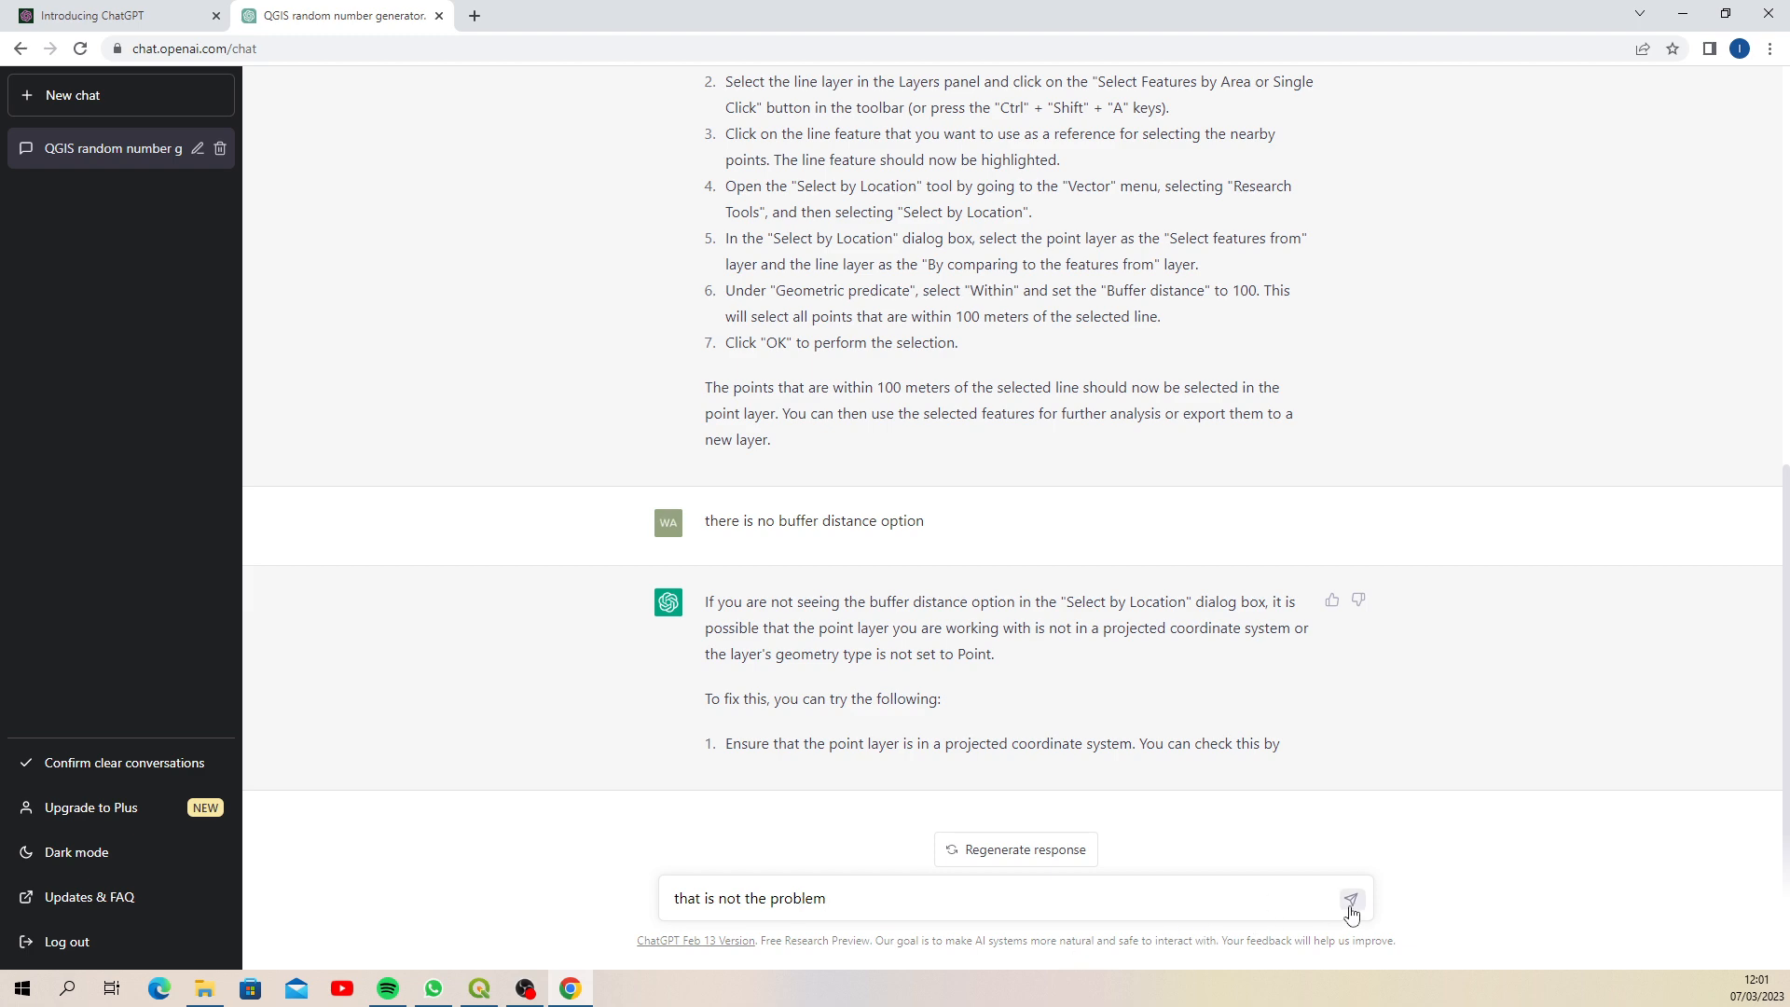
pyautogui.click(1352, 898)
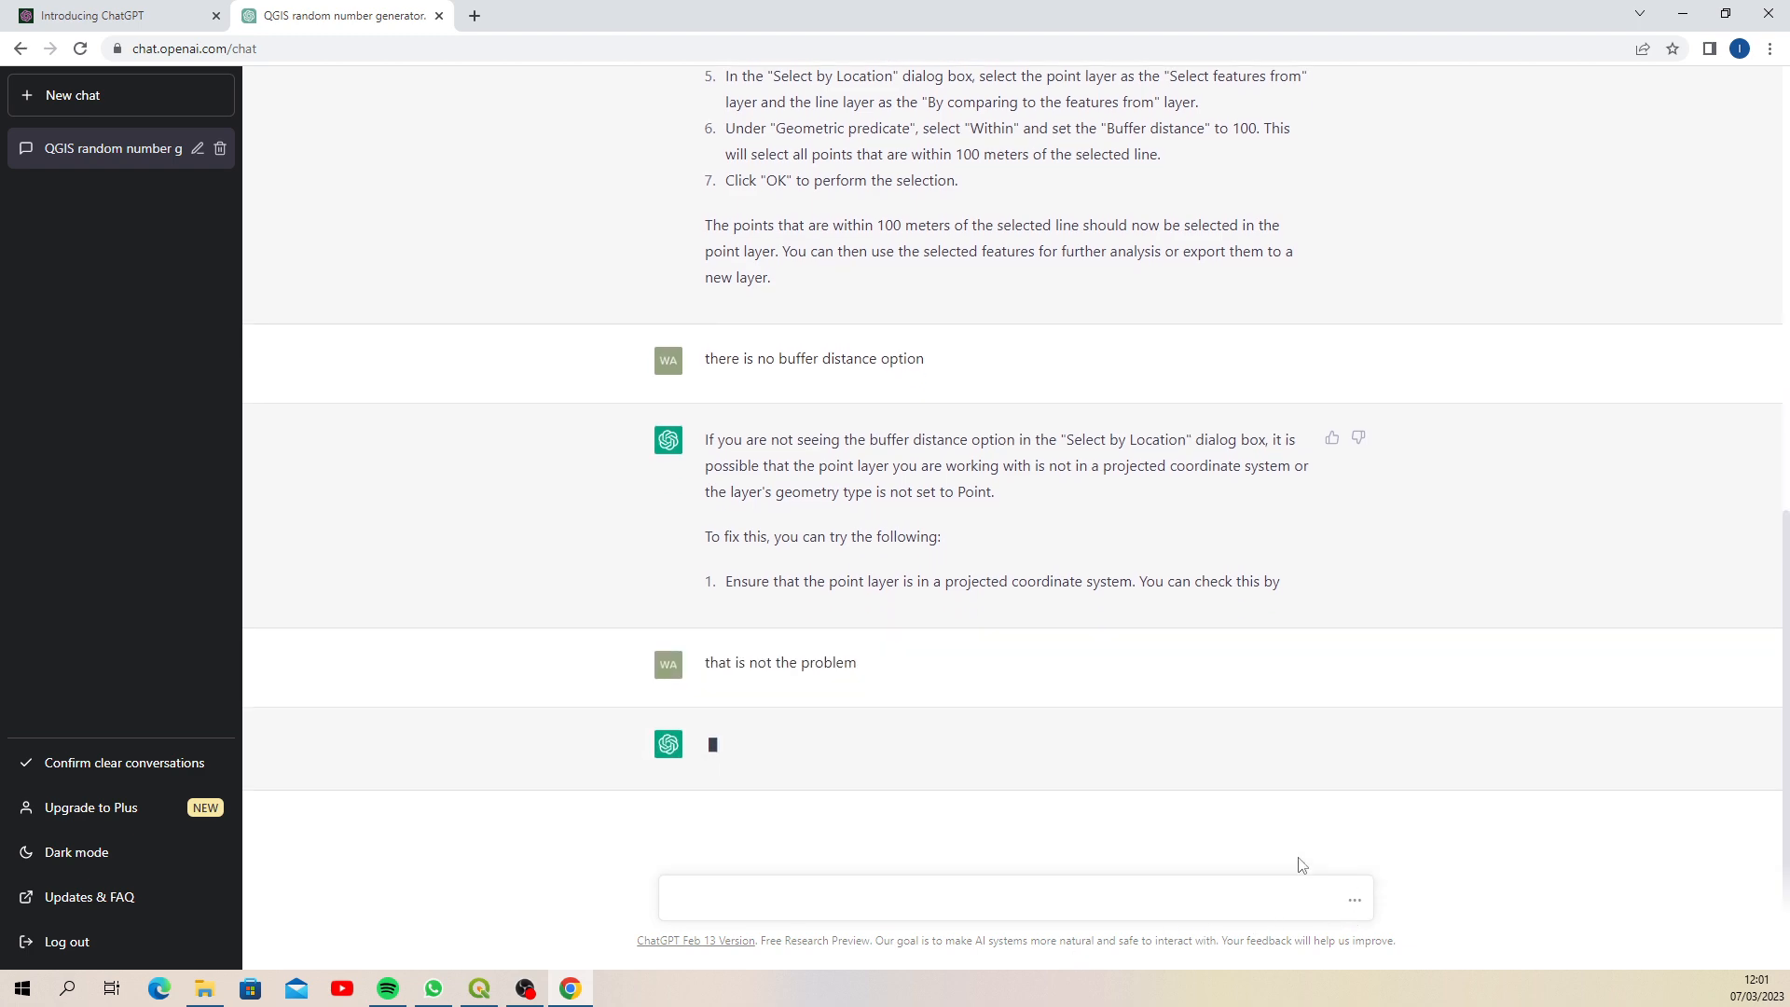
pyautogui.moveTo(529, 700)
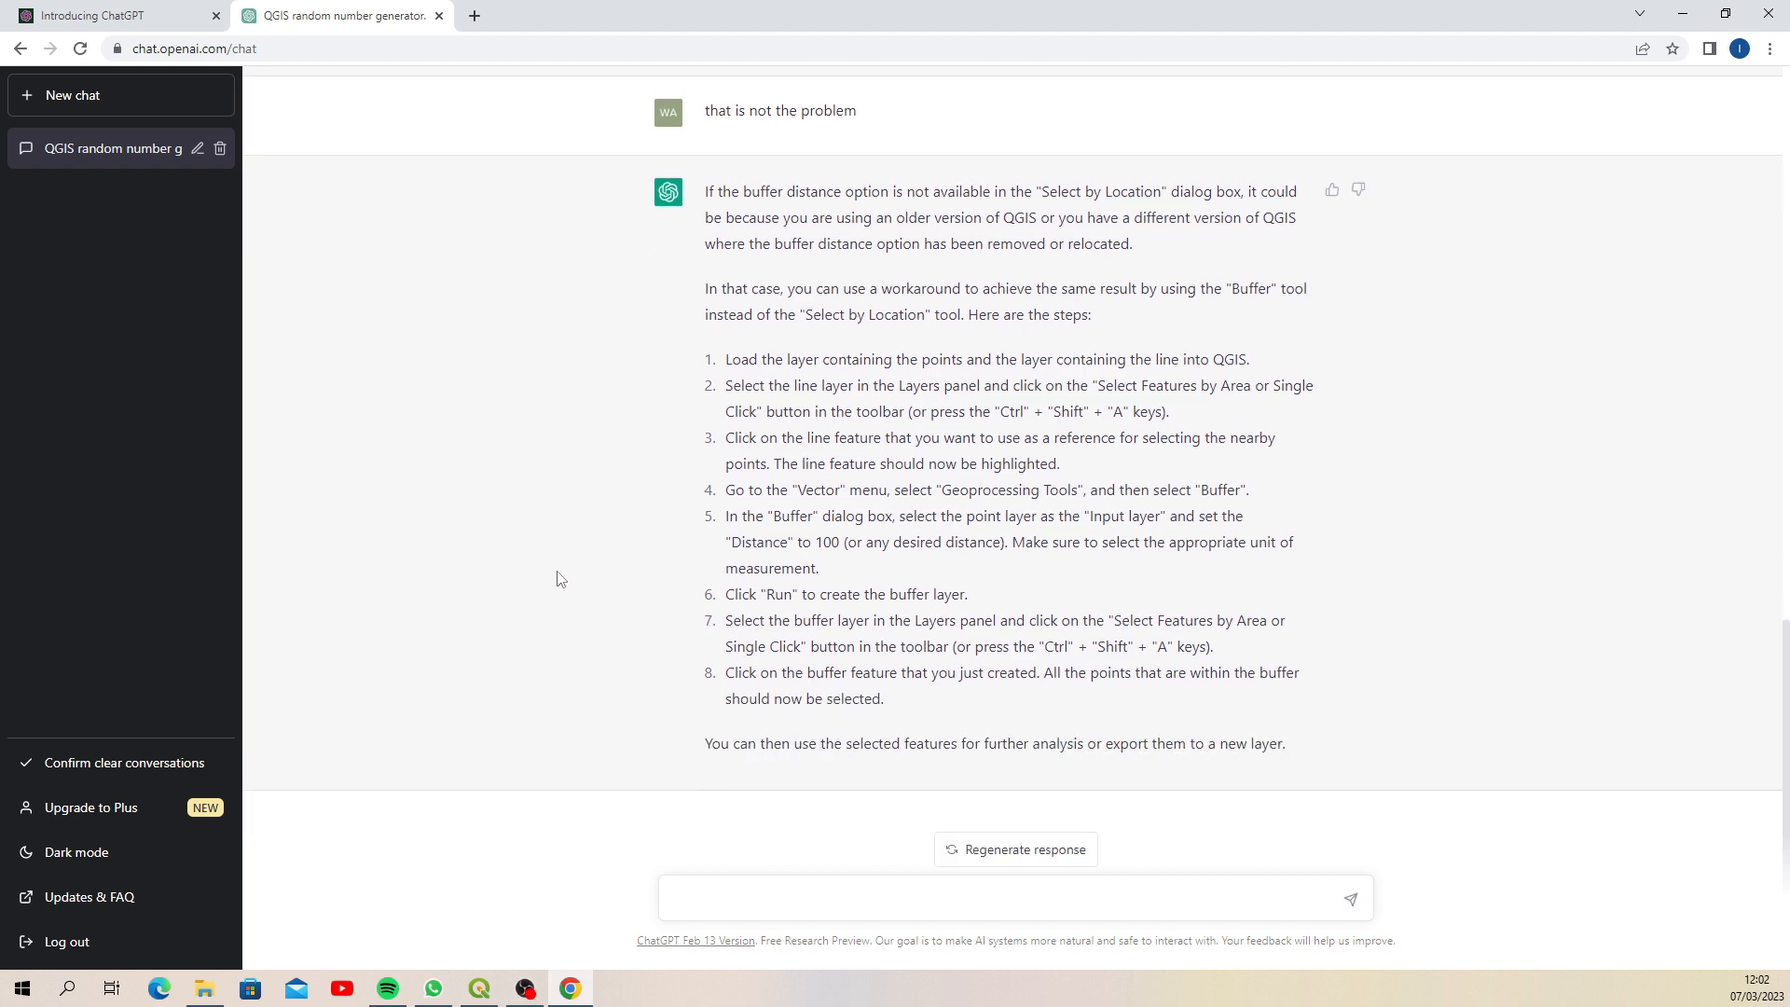
pyautogui.moveTo(725, 213)
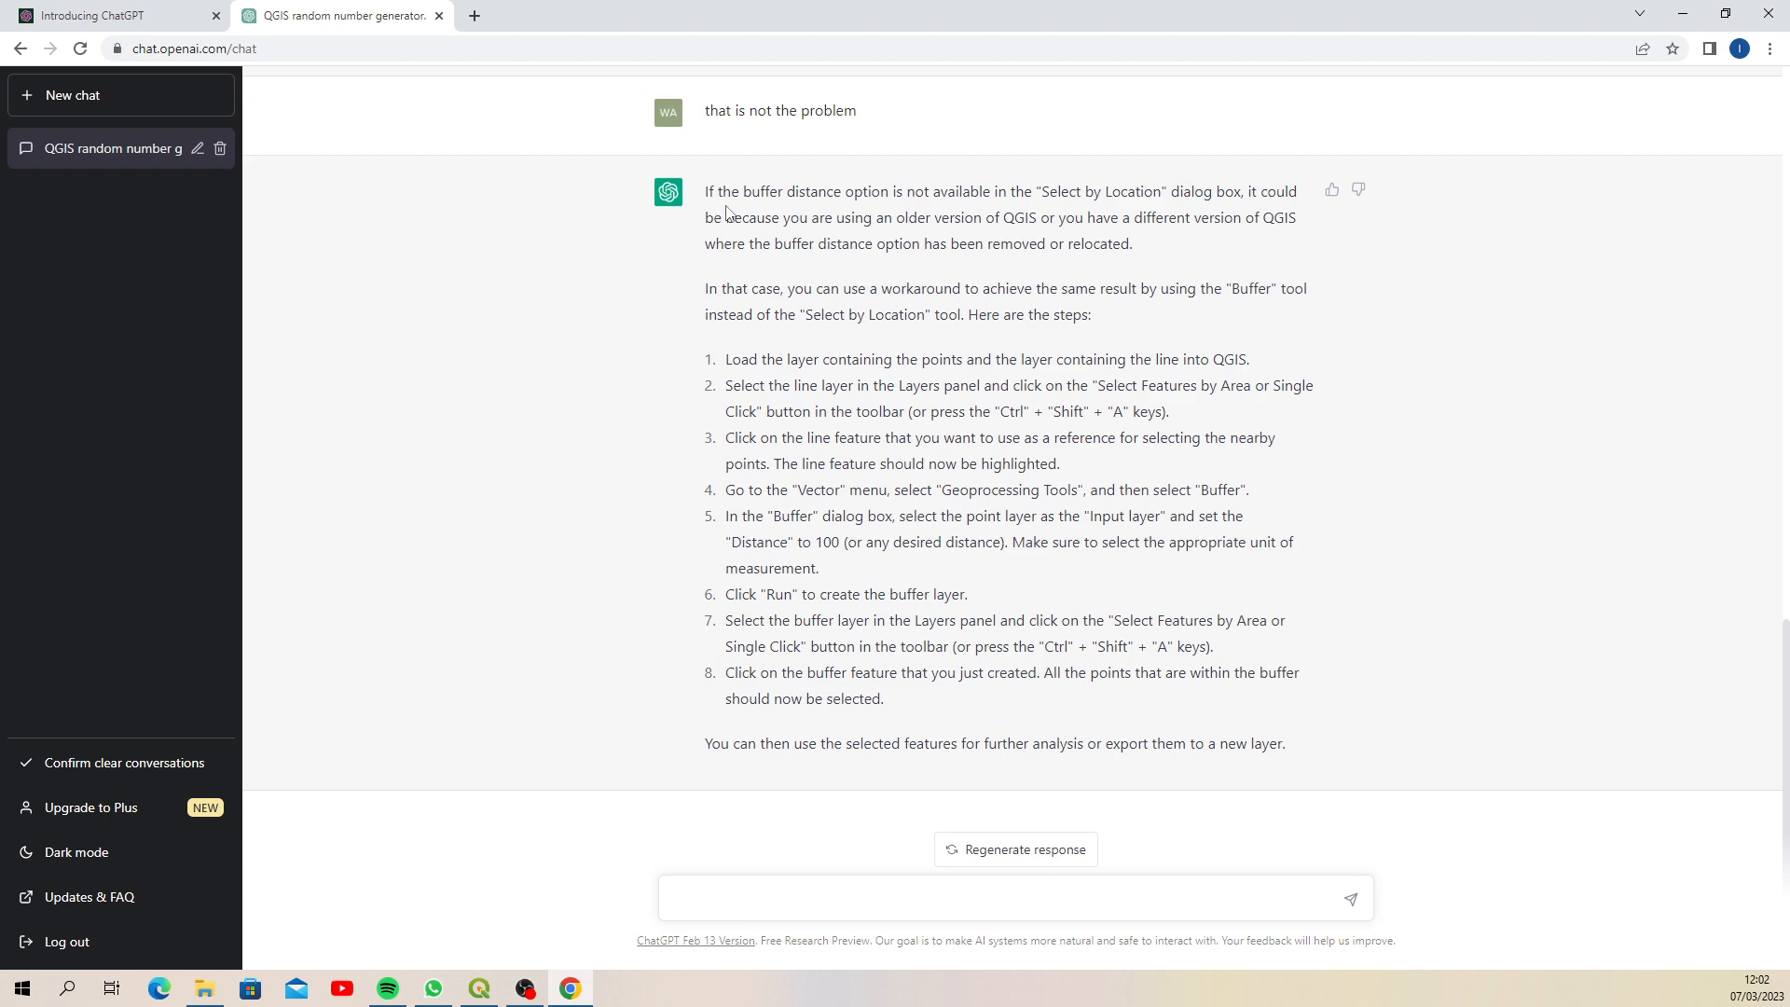
pyautogui.moveTo(702, 688)
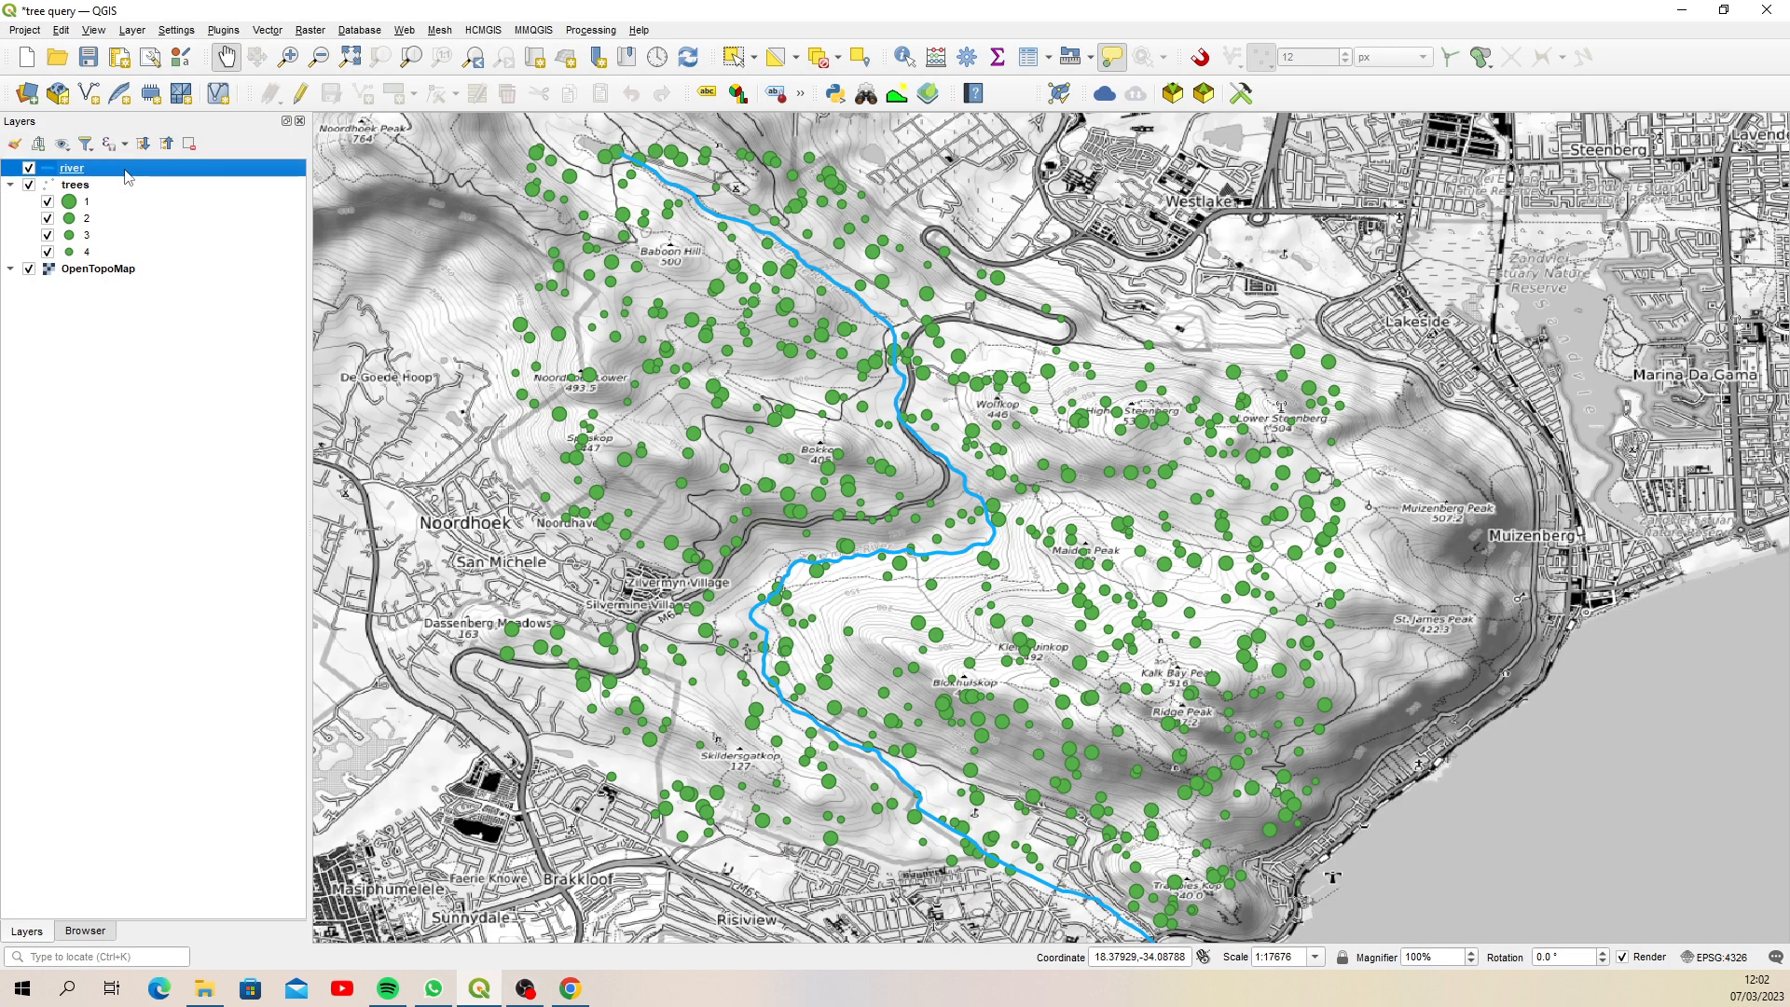
# Buffer the river layer by 100 meters into a new Buffered layer
pyautogui.click(267, 30)
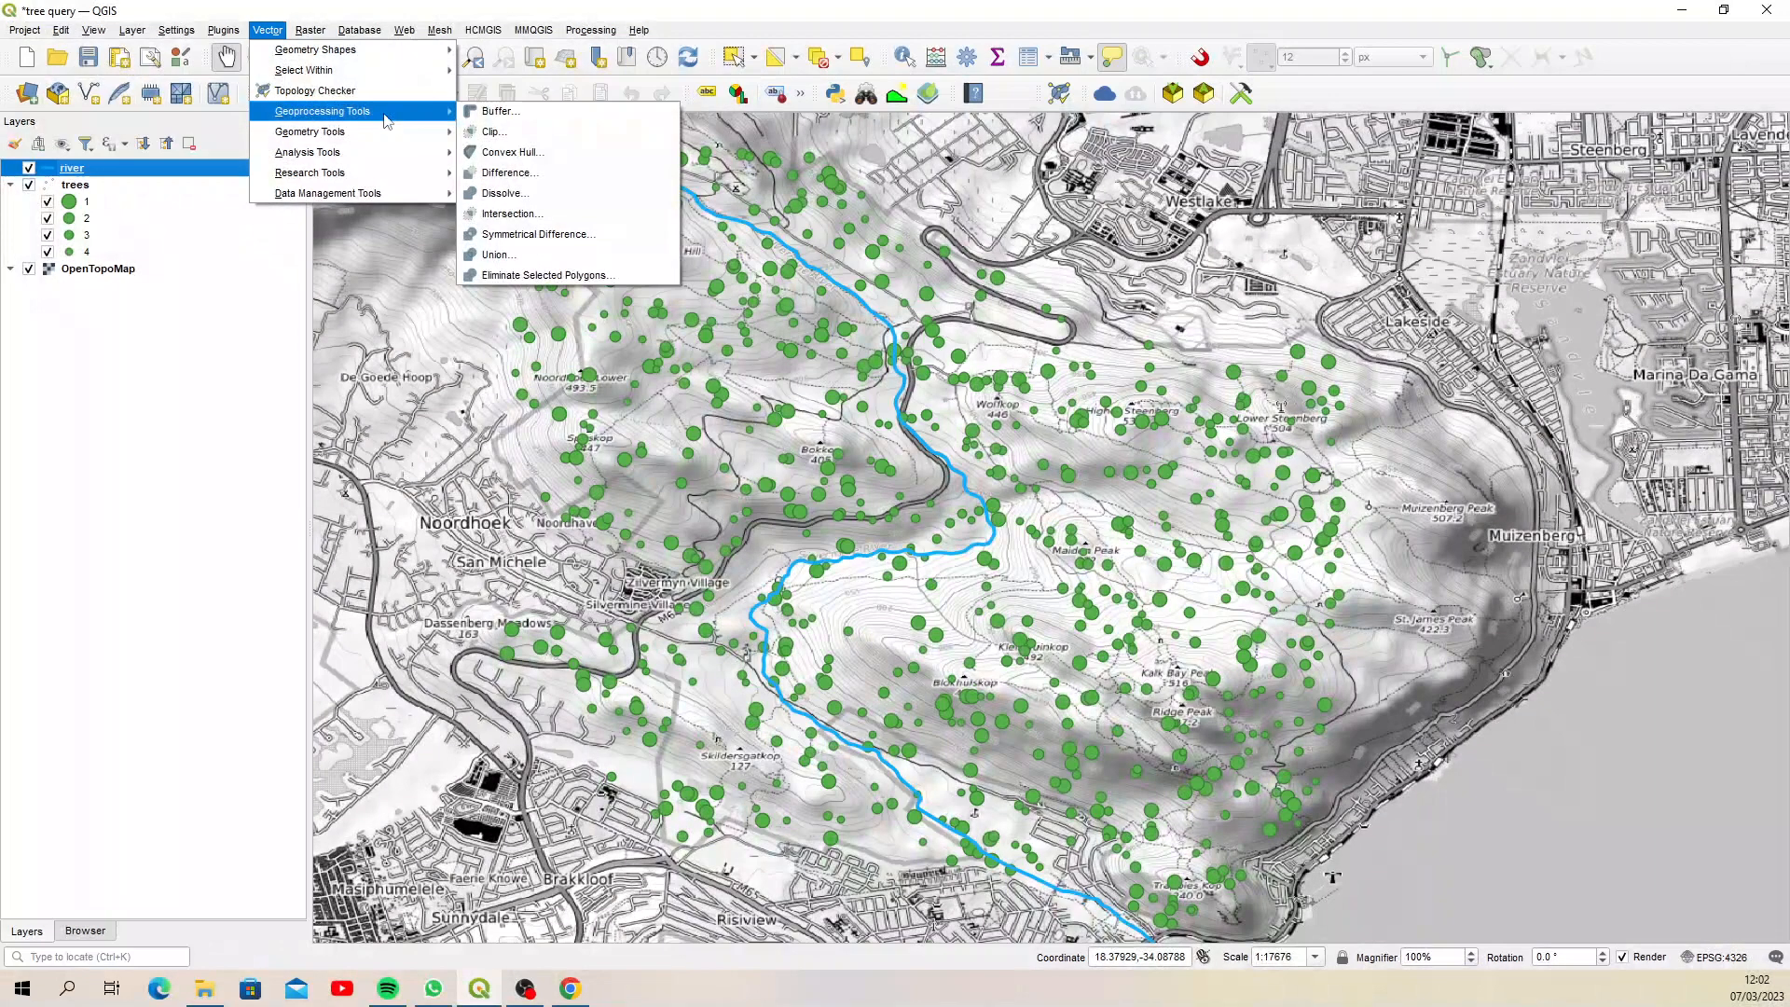
pyautogui.click(499, 111)
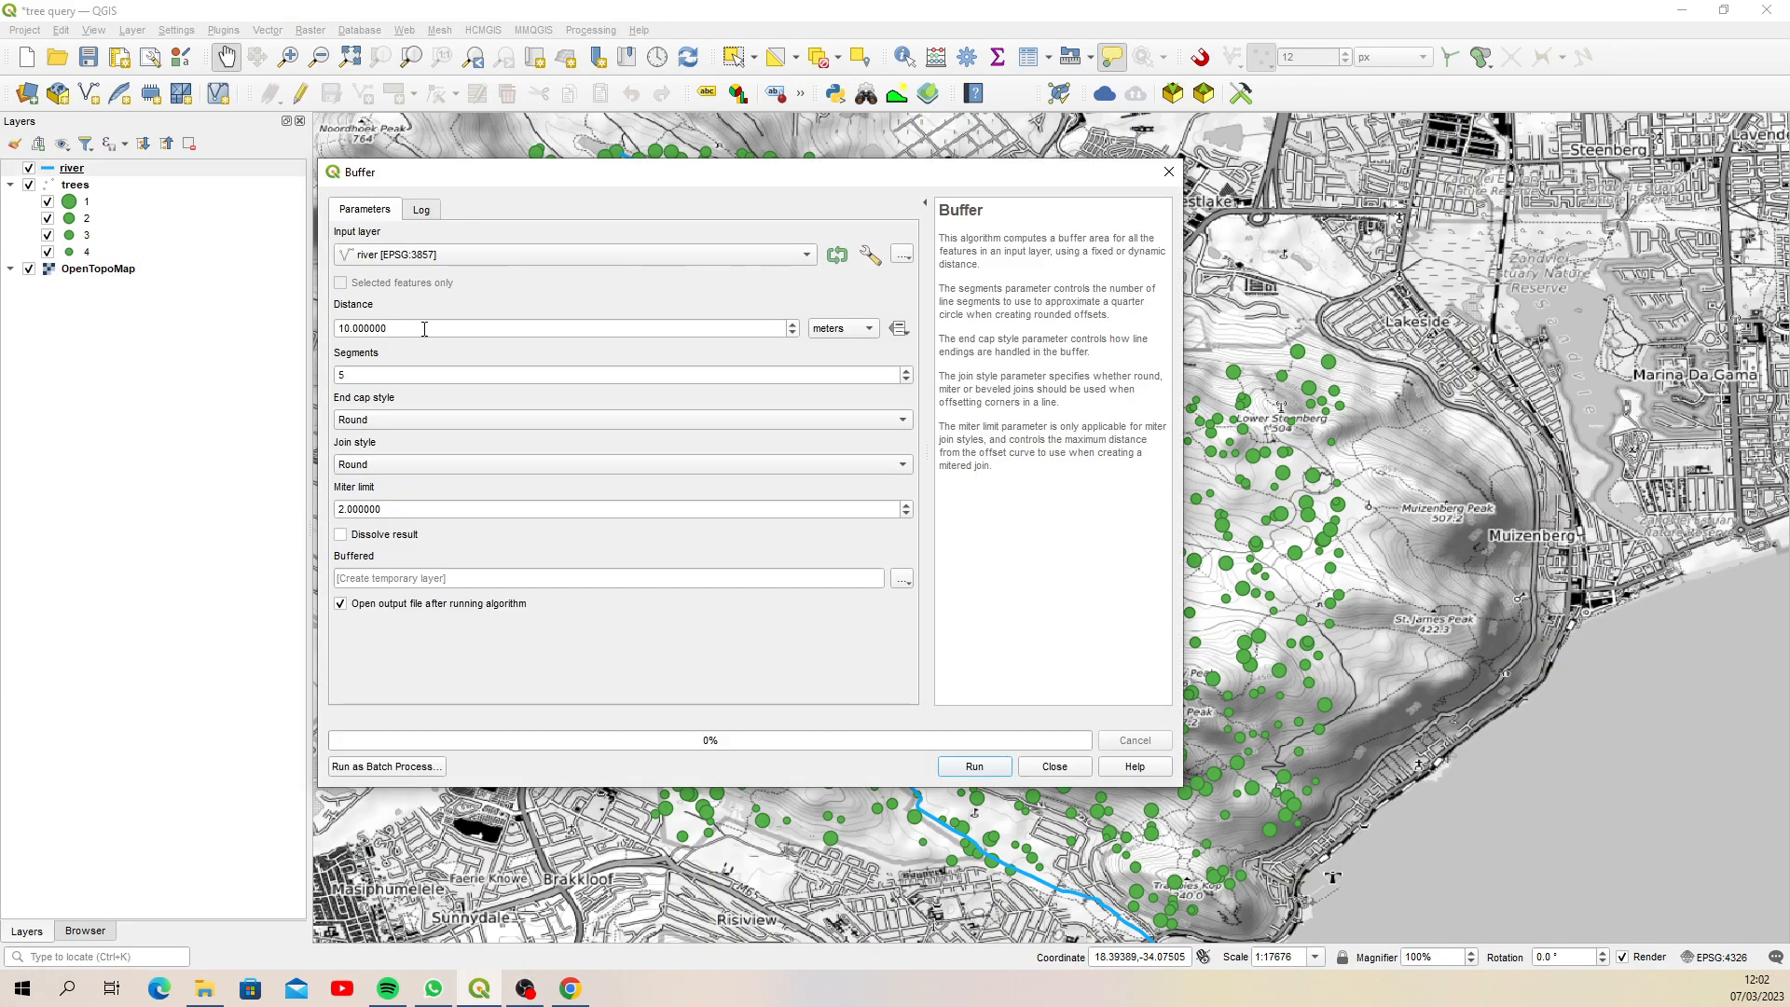
pyautogui.write('100')
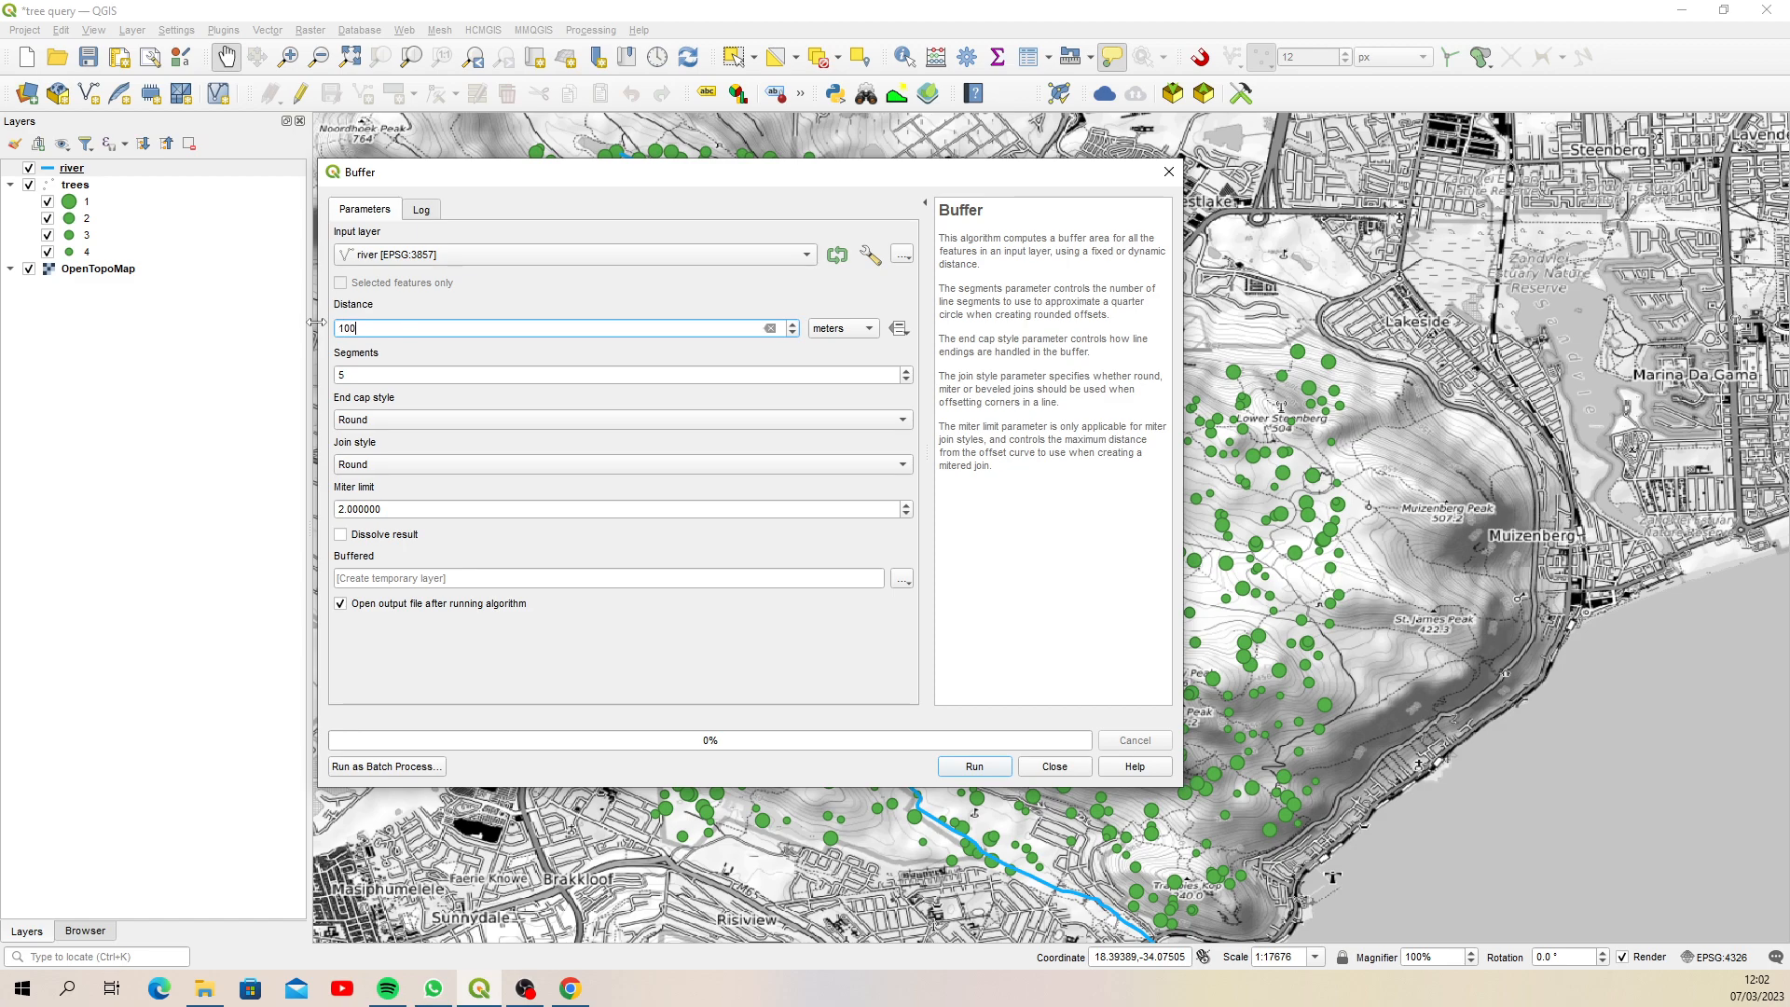
pyautogui.click(974, 766)
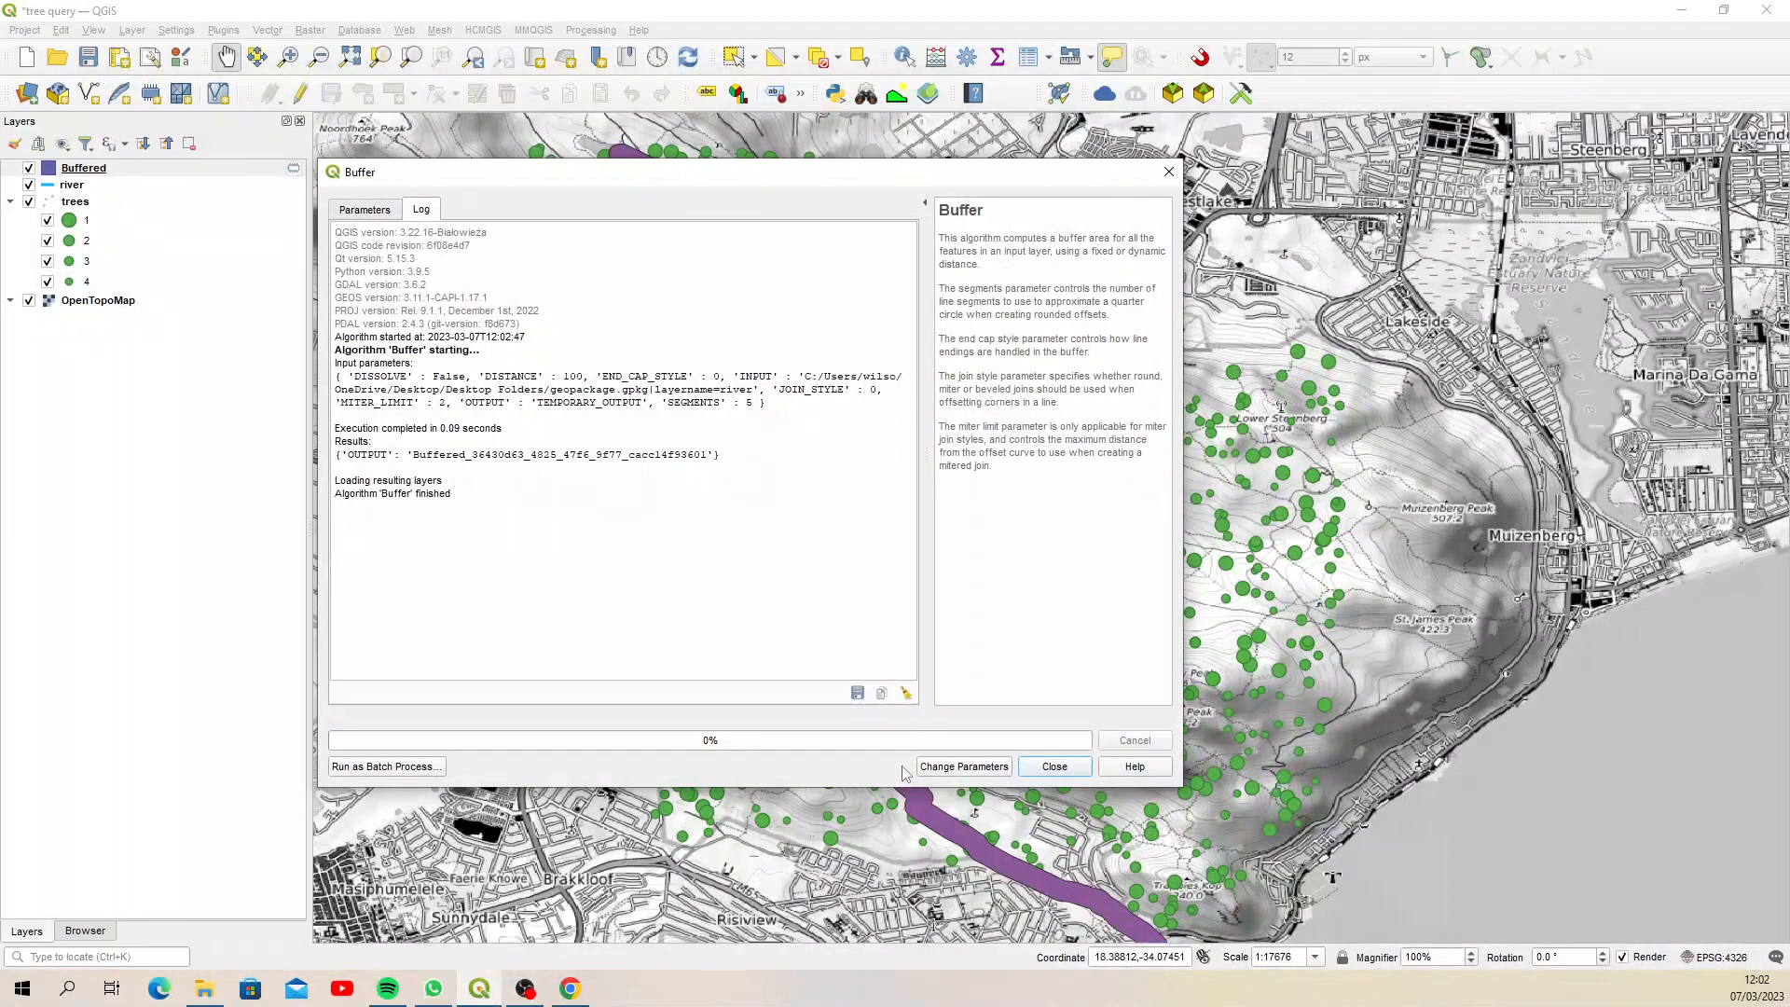
pyautogui.click(1051, 767)
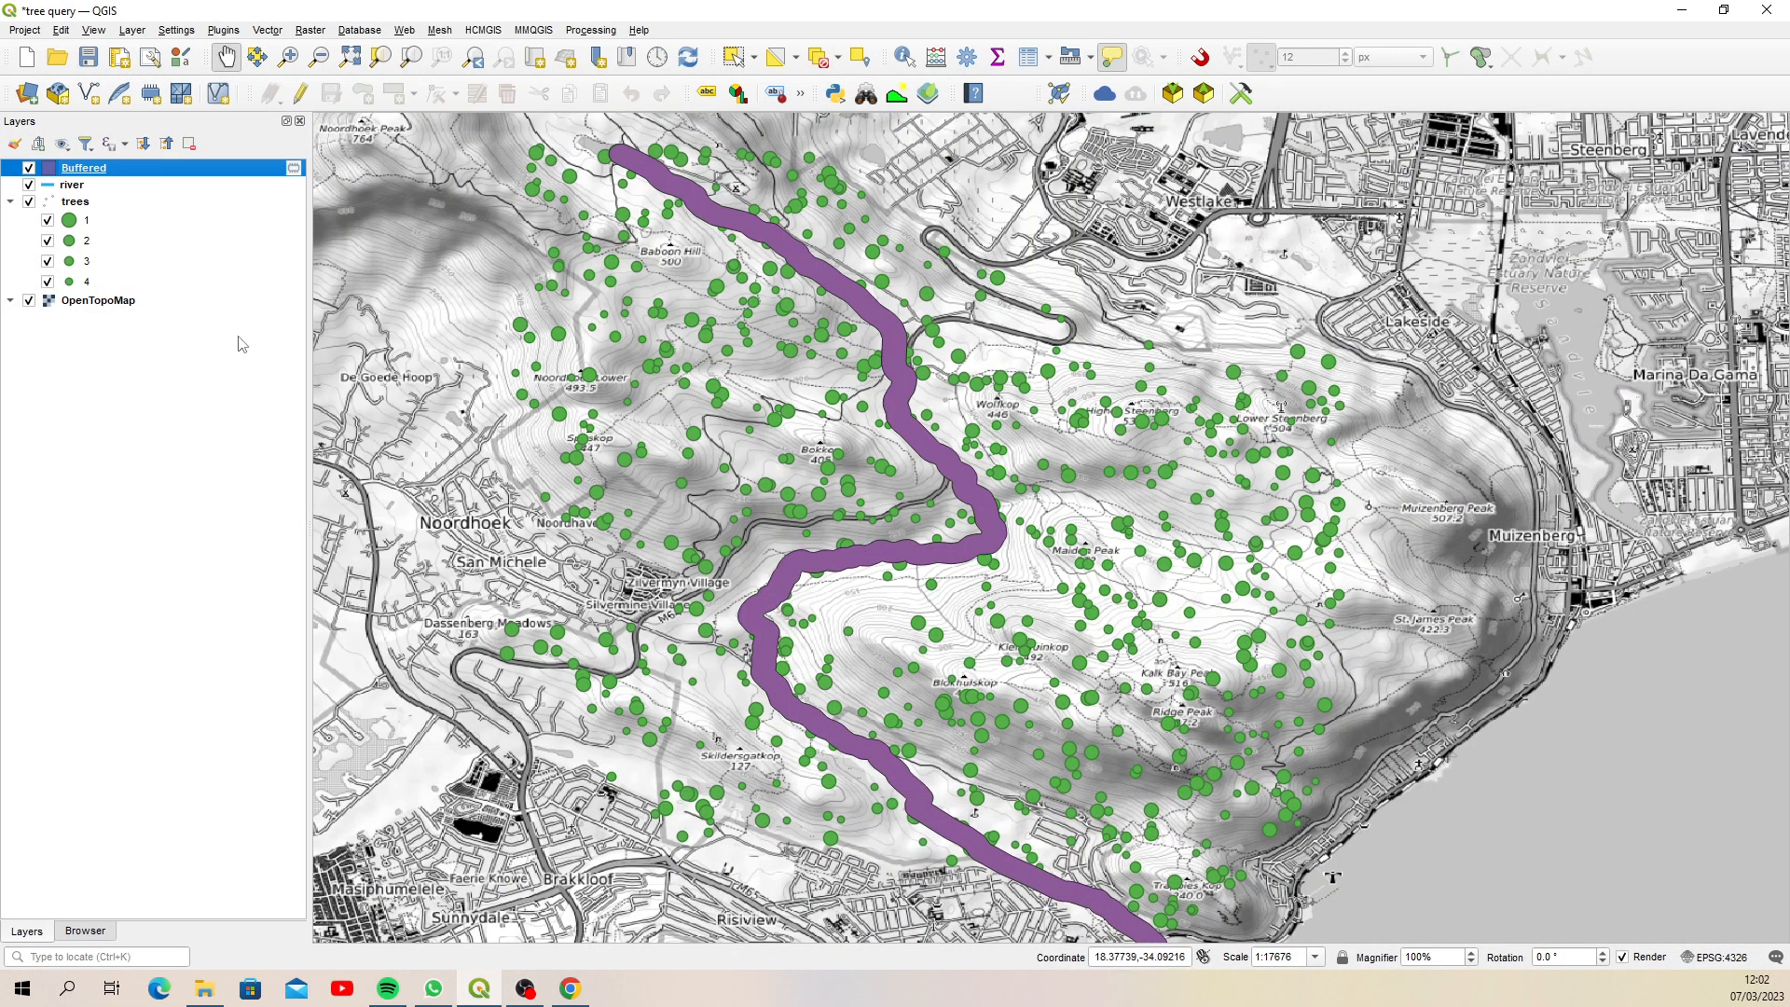
# Select the trees that intersect the Buffered layer with Select by Location
pyautogui.click(268, 30)
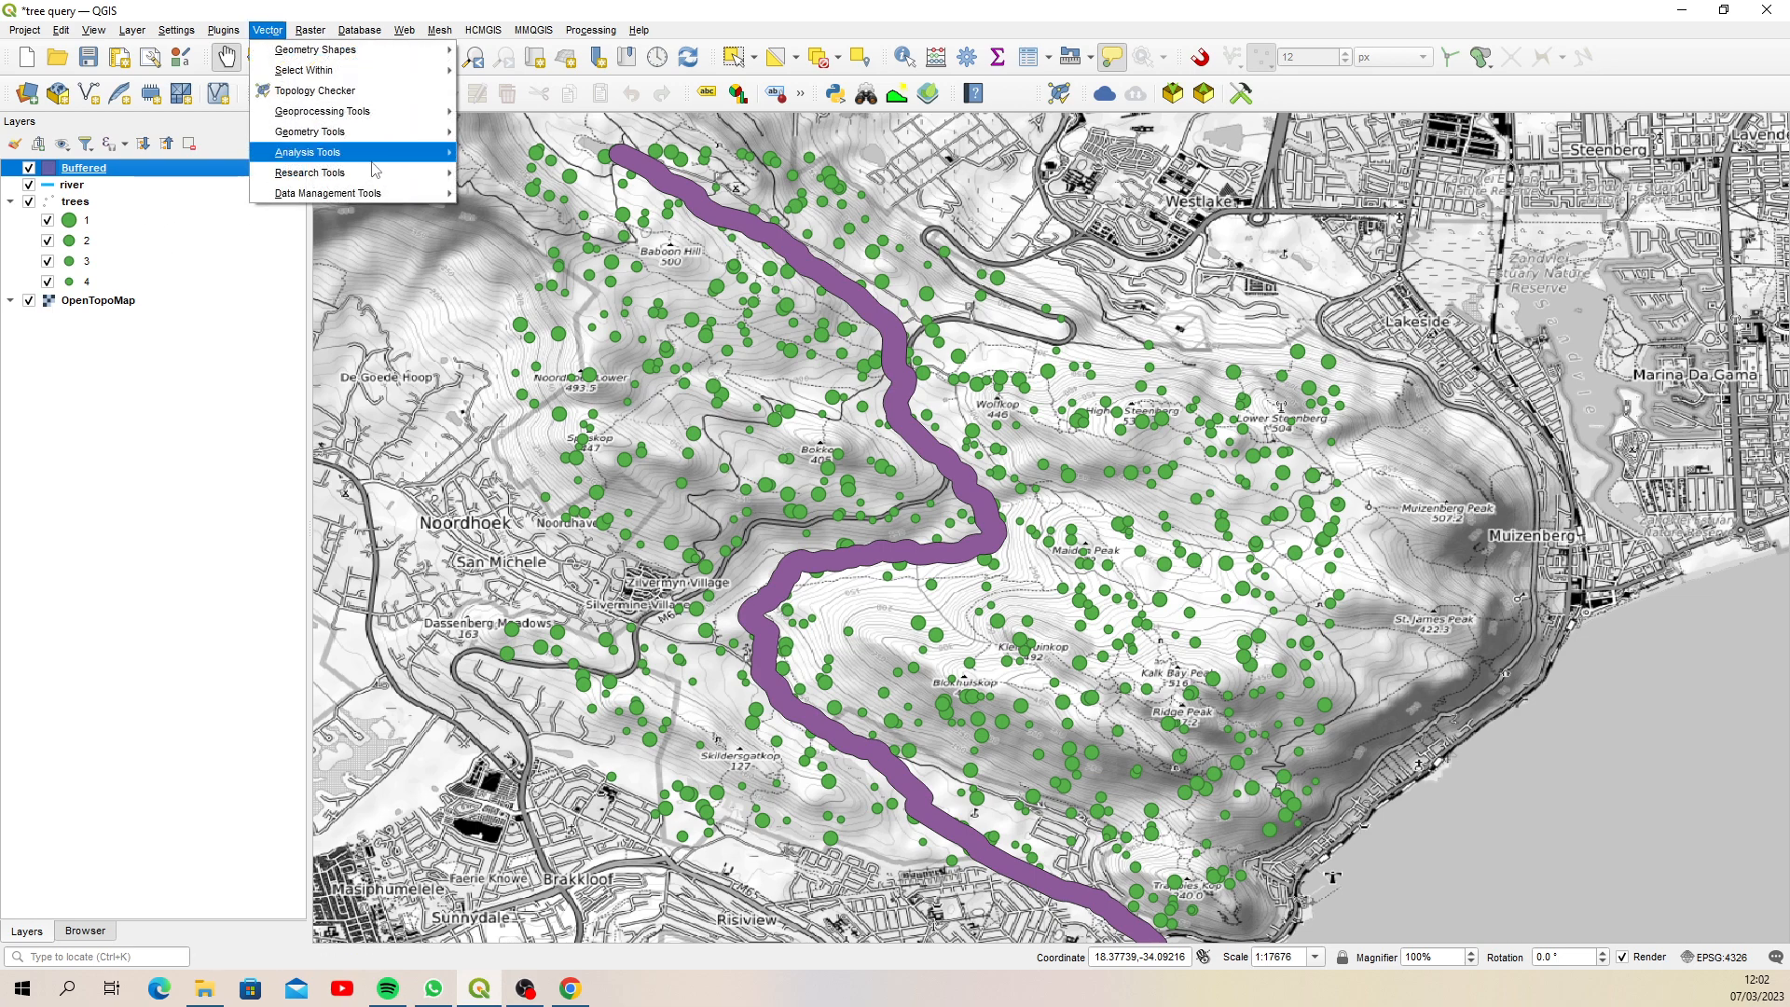
pyautogui.click(366, 172)
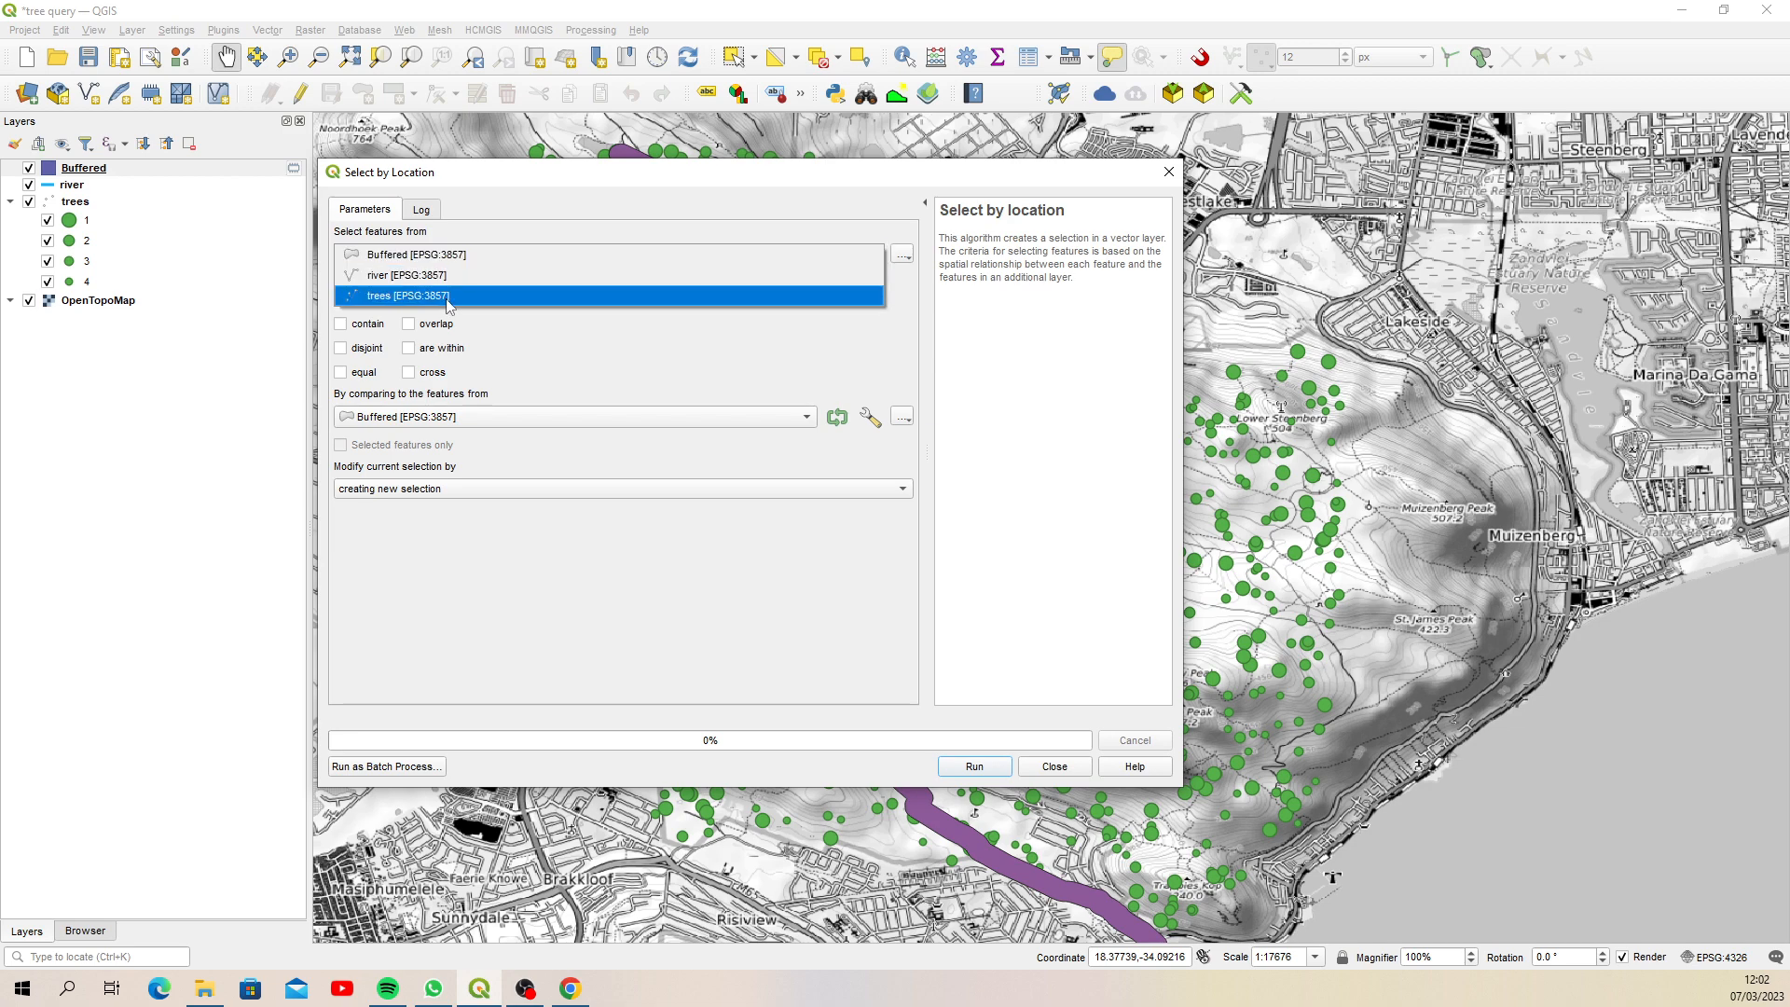
pyautogui.click(406, 296)
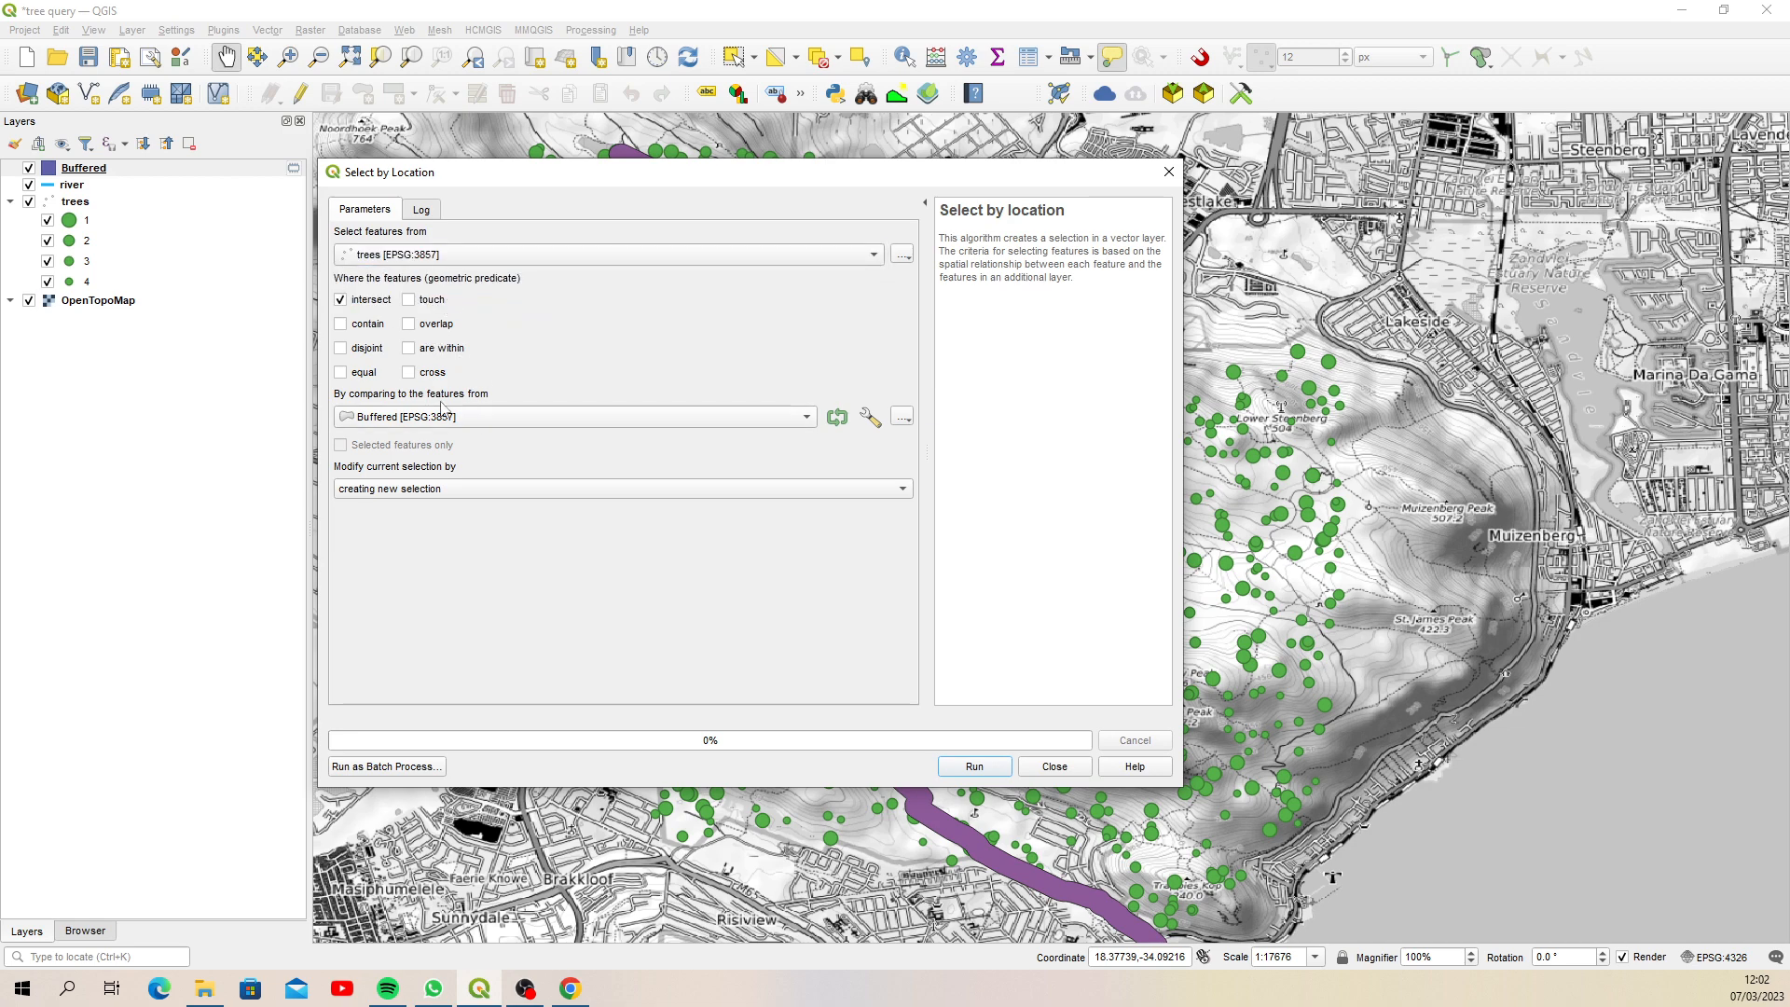
pyautogui.click(973, 766)
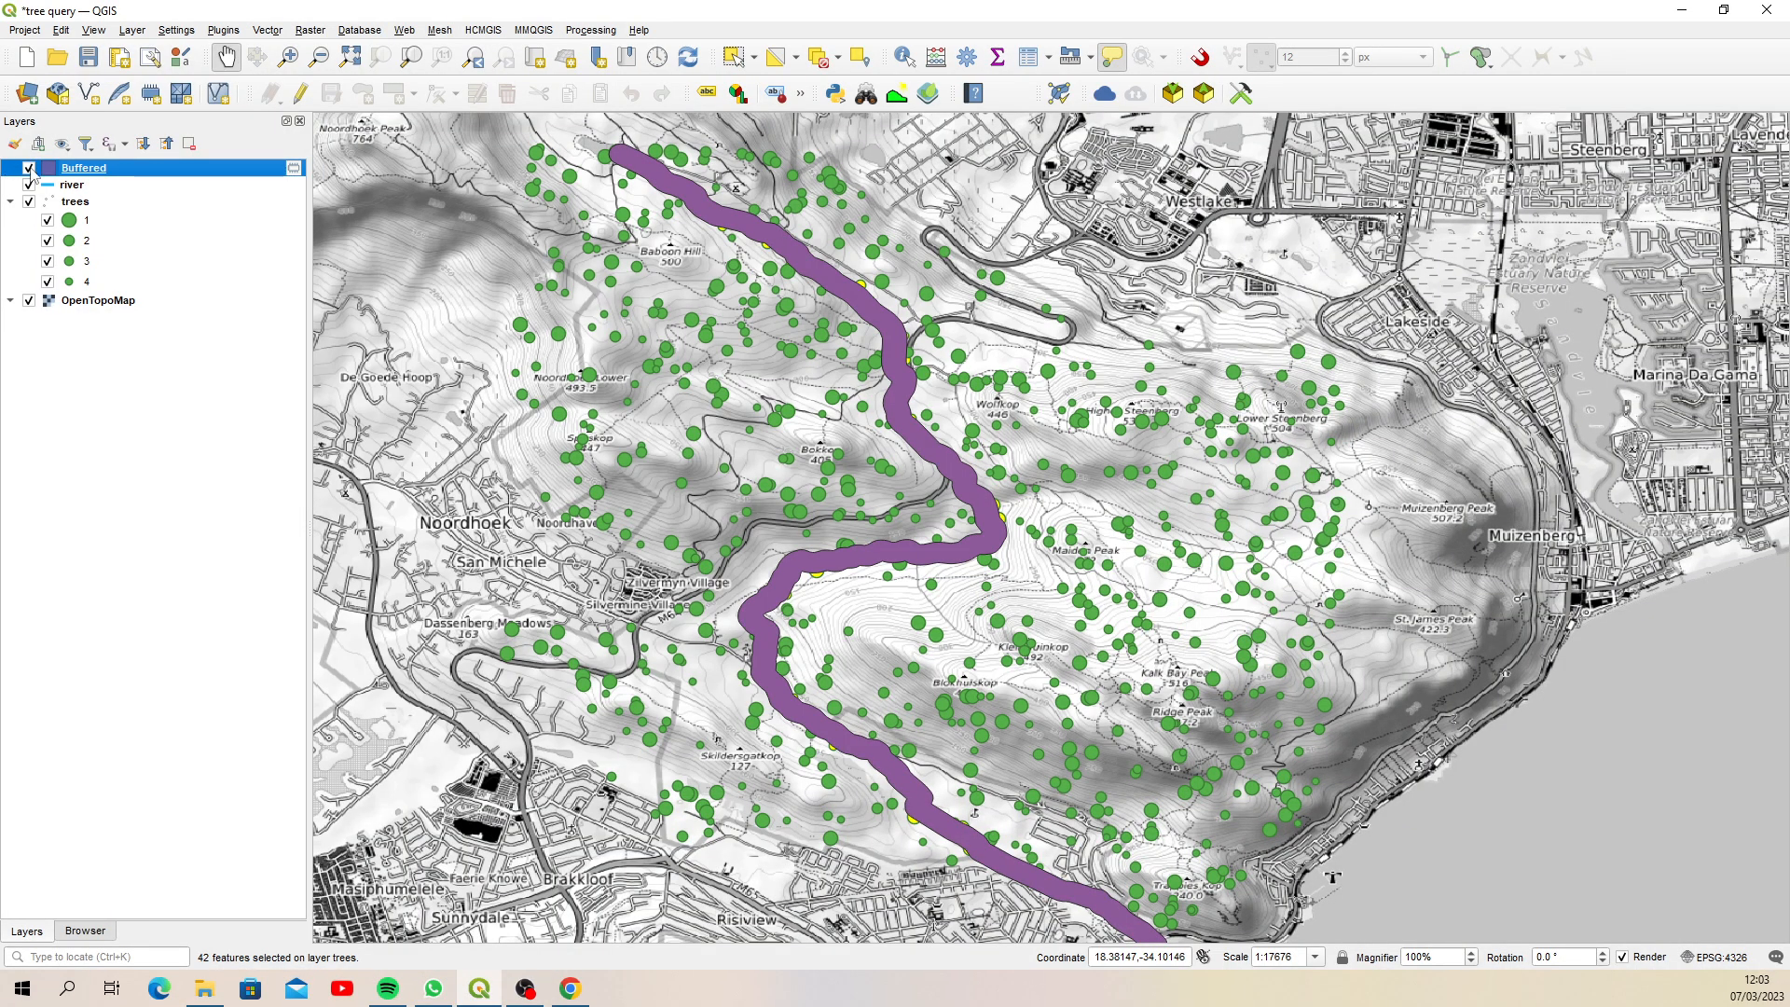
# Hide the Buffered layer, check the 42 selected trees in the attribute table, and open the layer menu
pyautogui.click(27, 168)
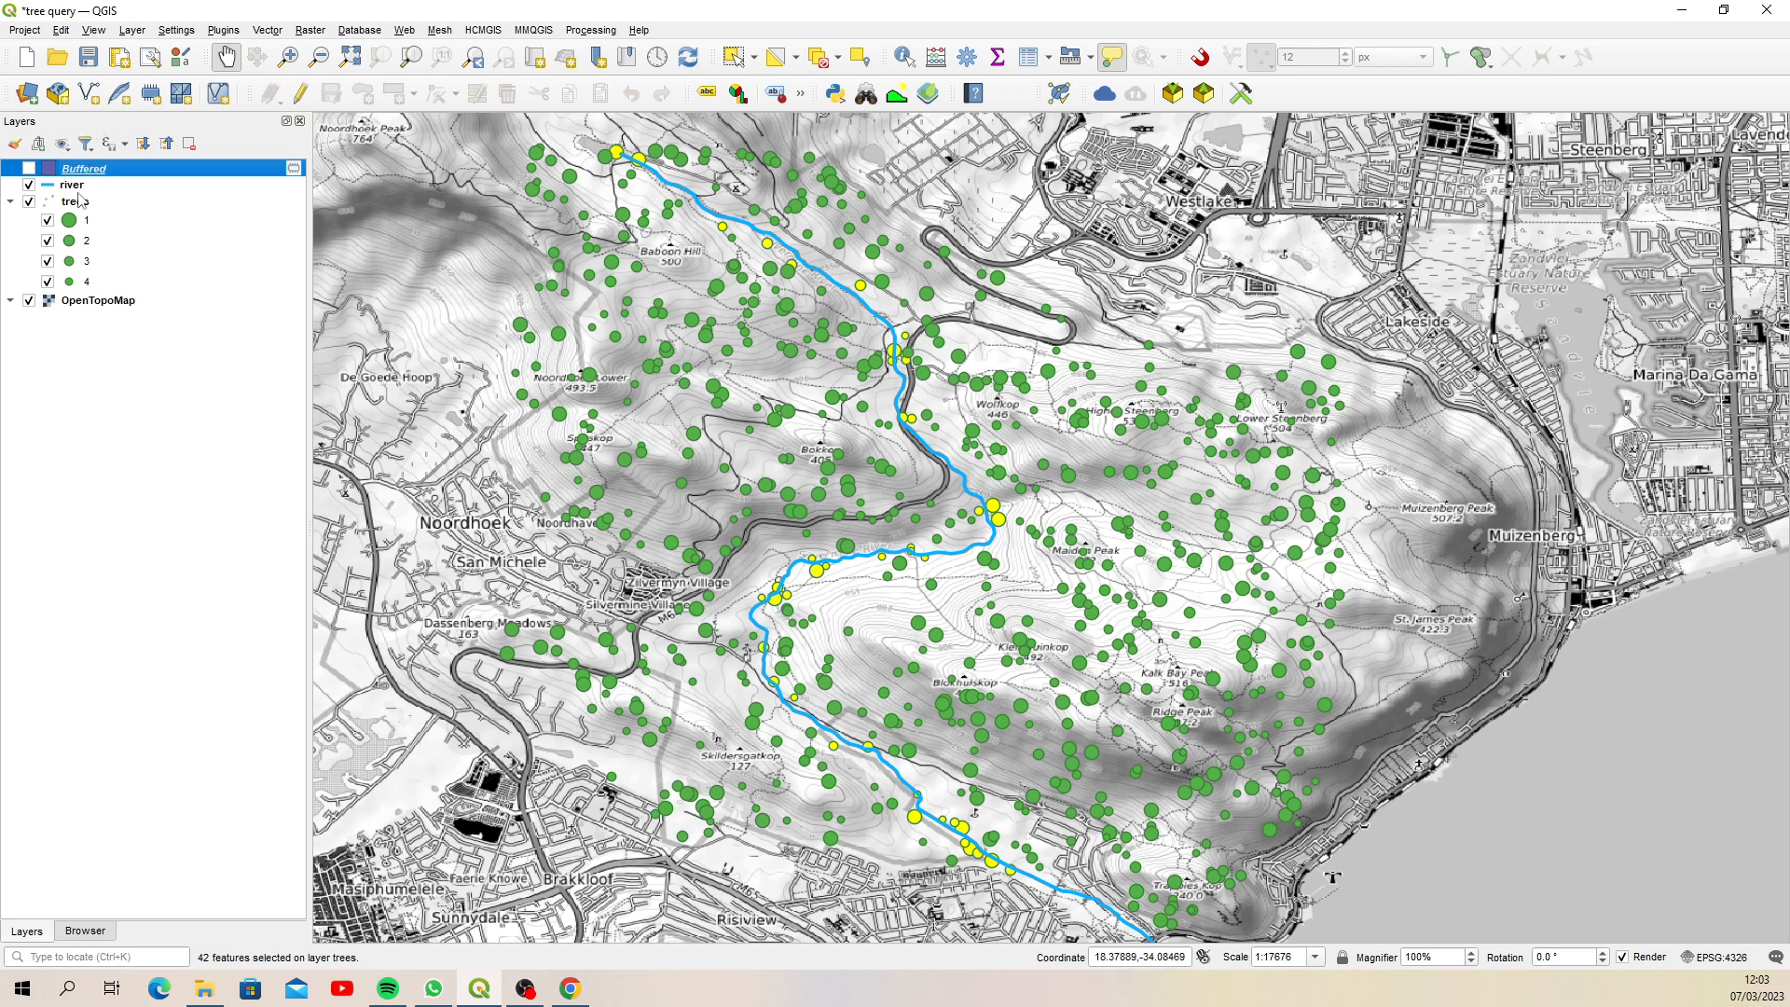
pyautogui.click(1028, 57)
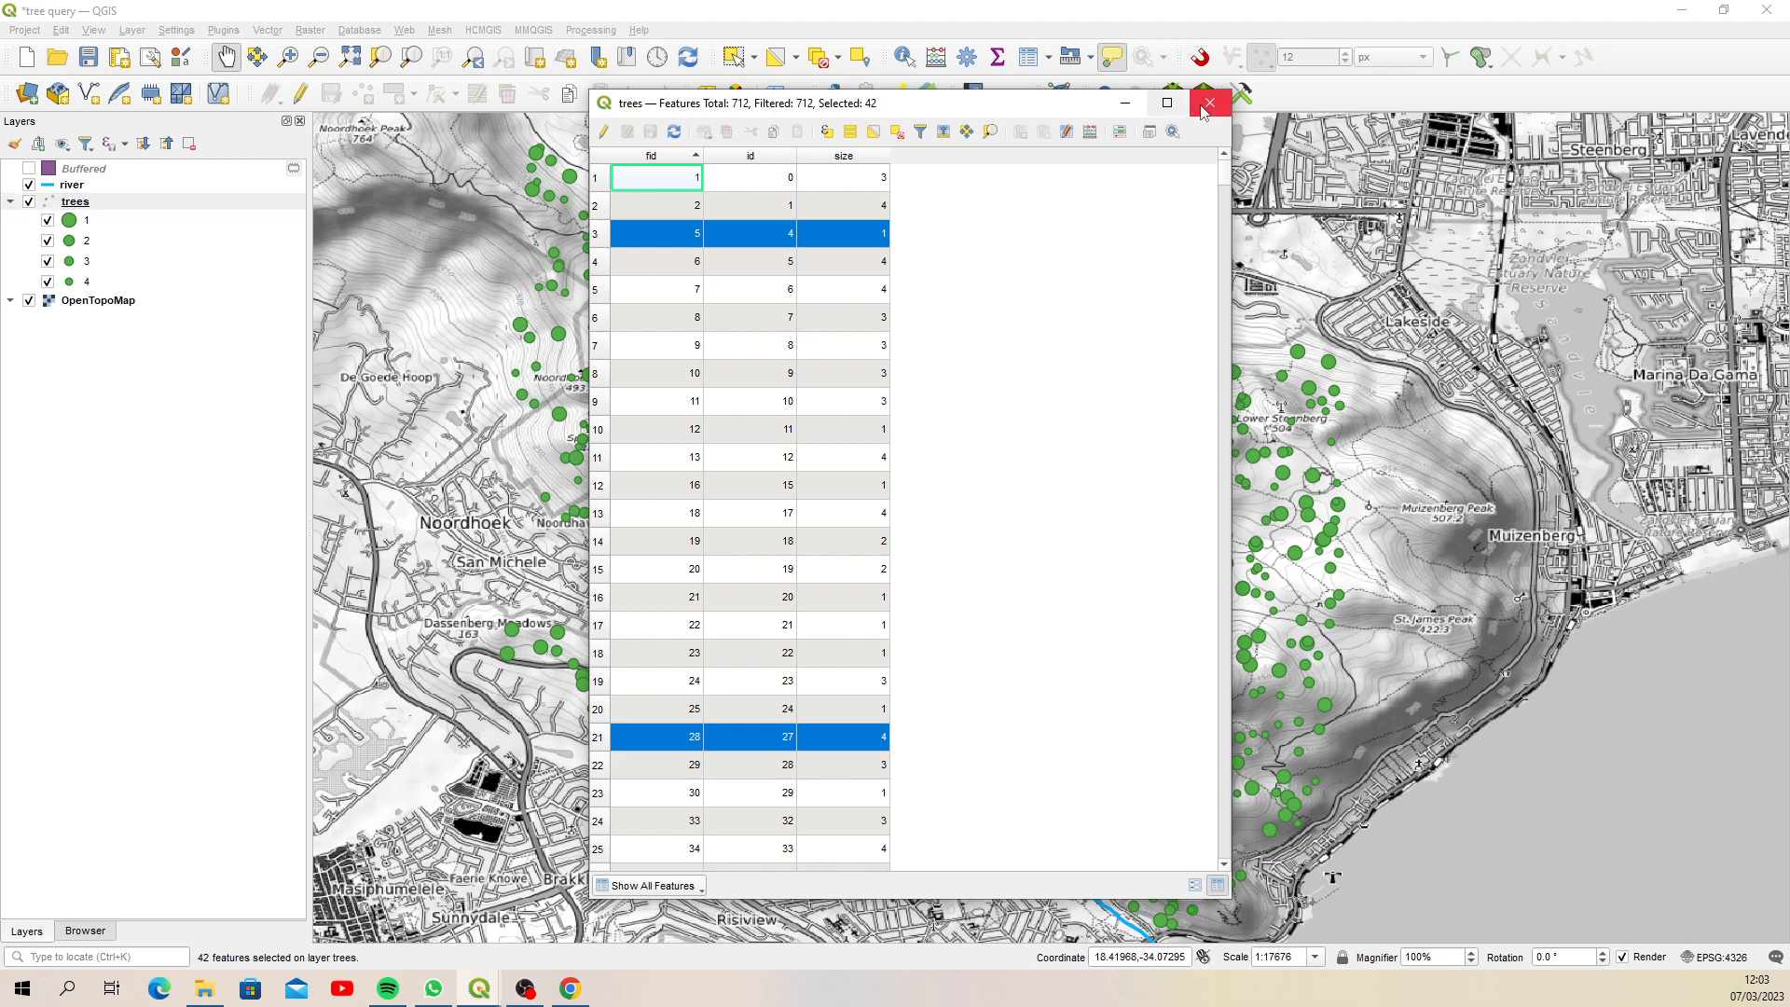
pyautogui.click(1208, 102)
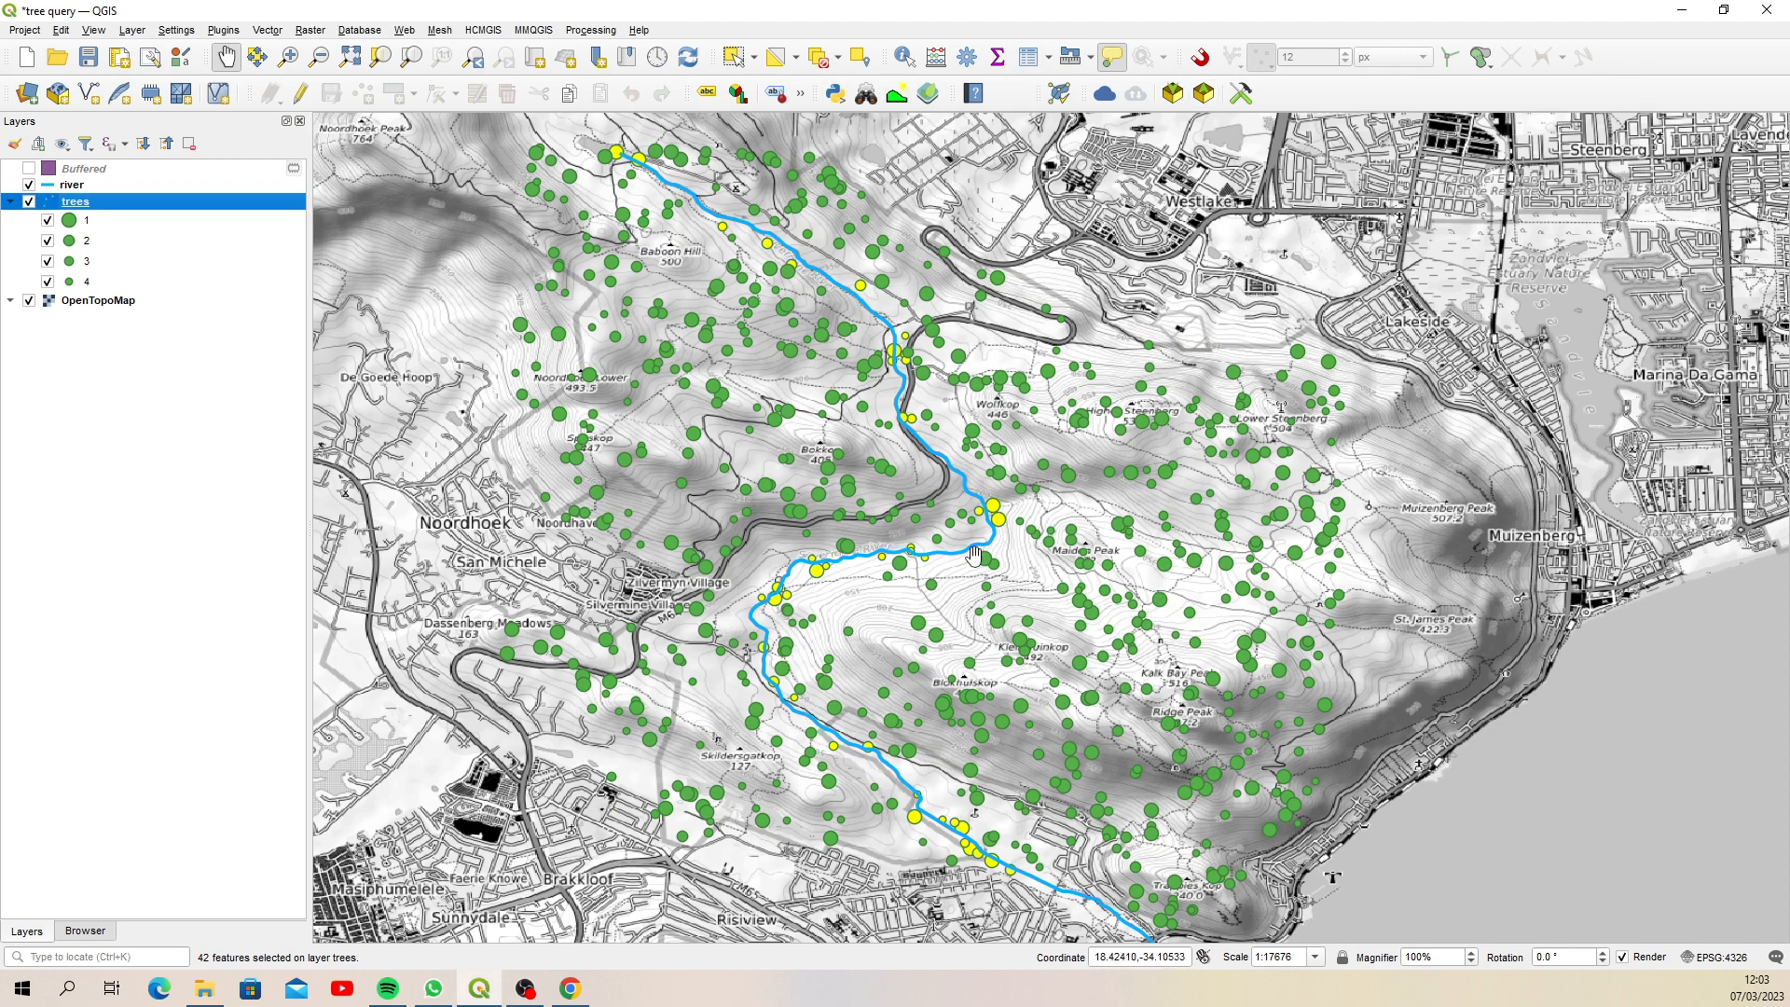
pyautogui.rightClick(82, 168)
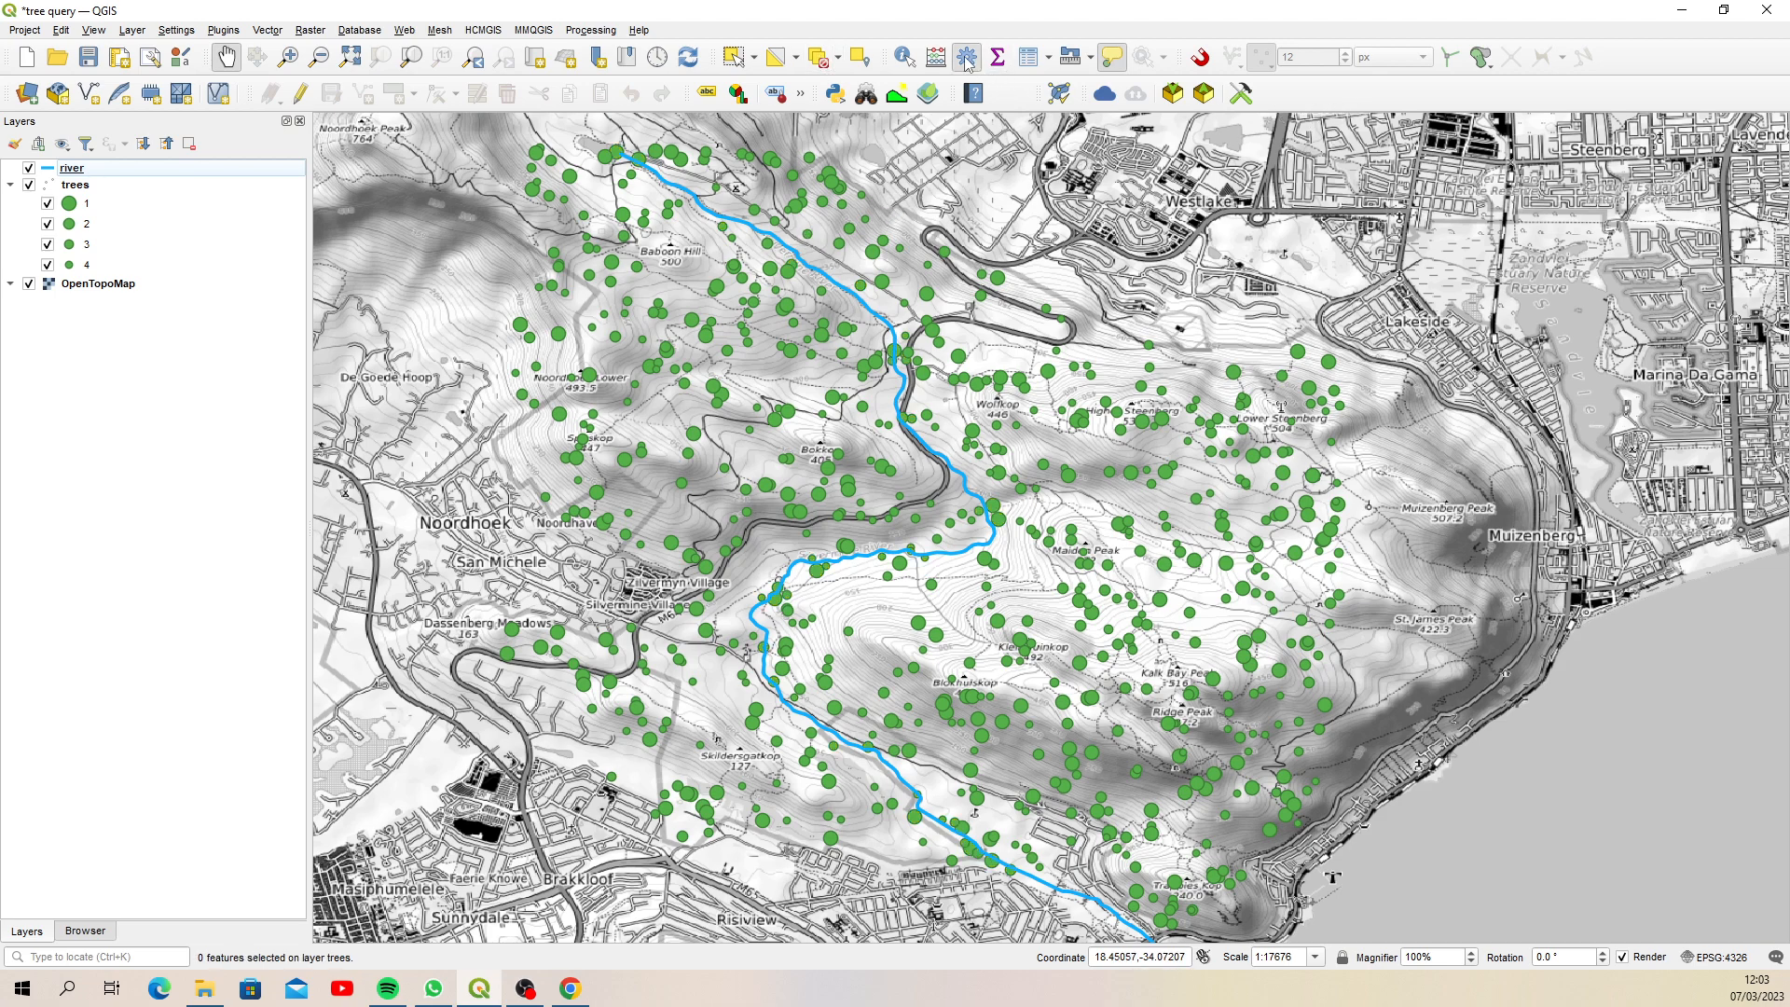
# Select trees within 100 m of the river using Select Within Distance, then review the attribute table
pyautogui.click(966, 57)
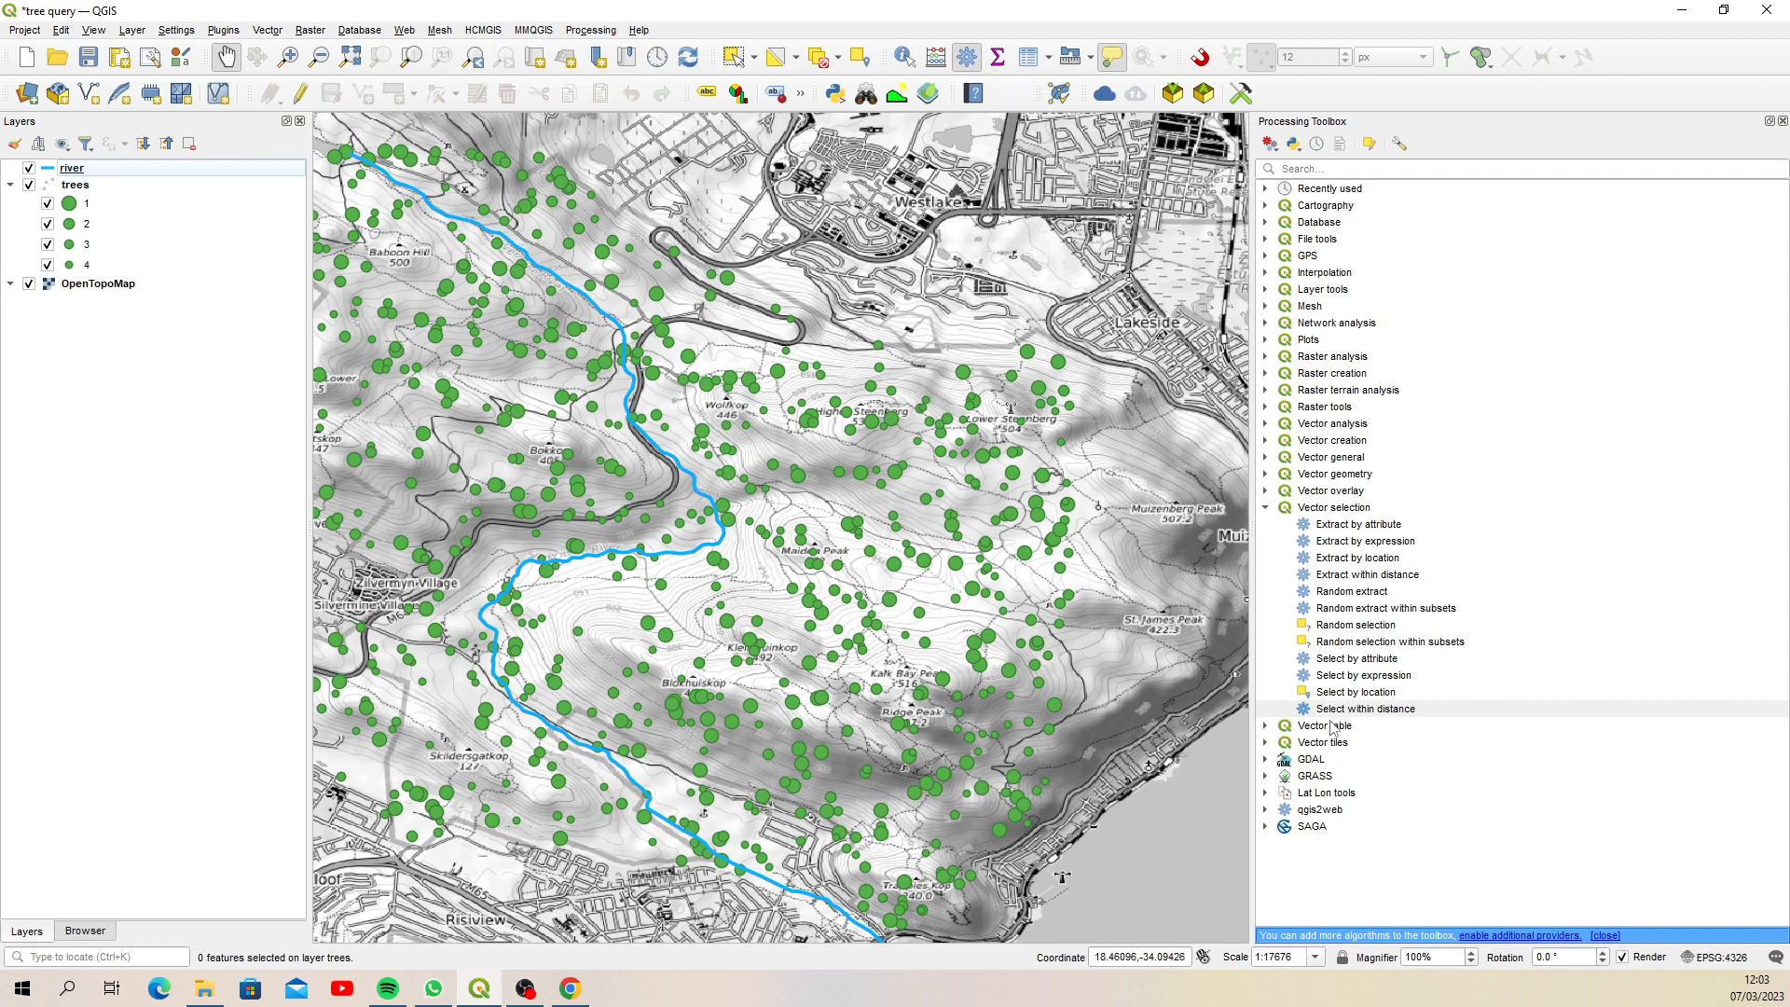
pyautogui.click(1265, 507)
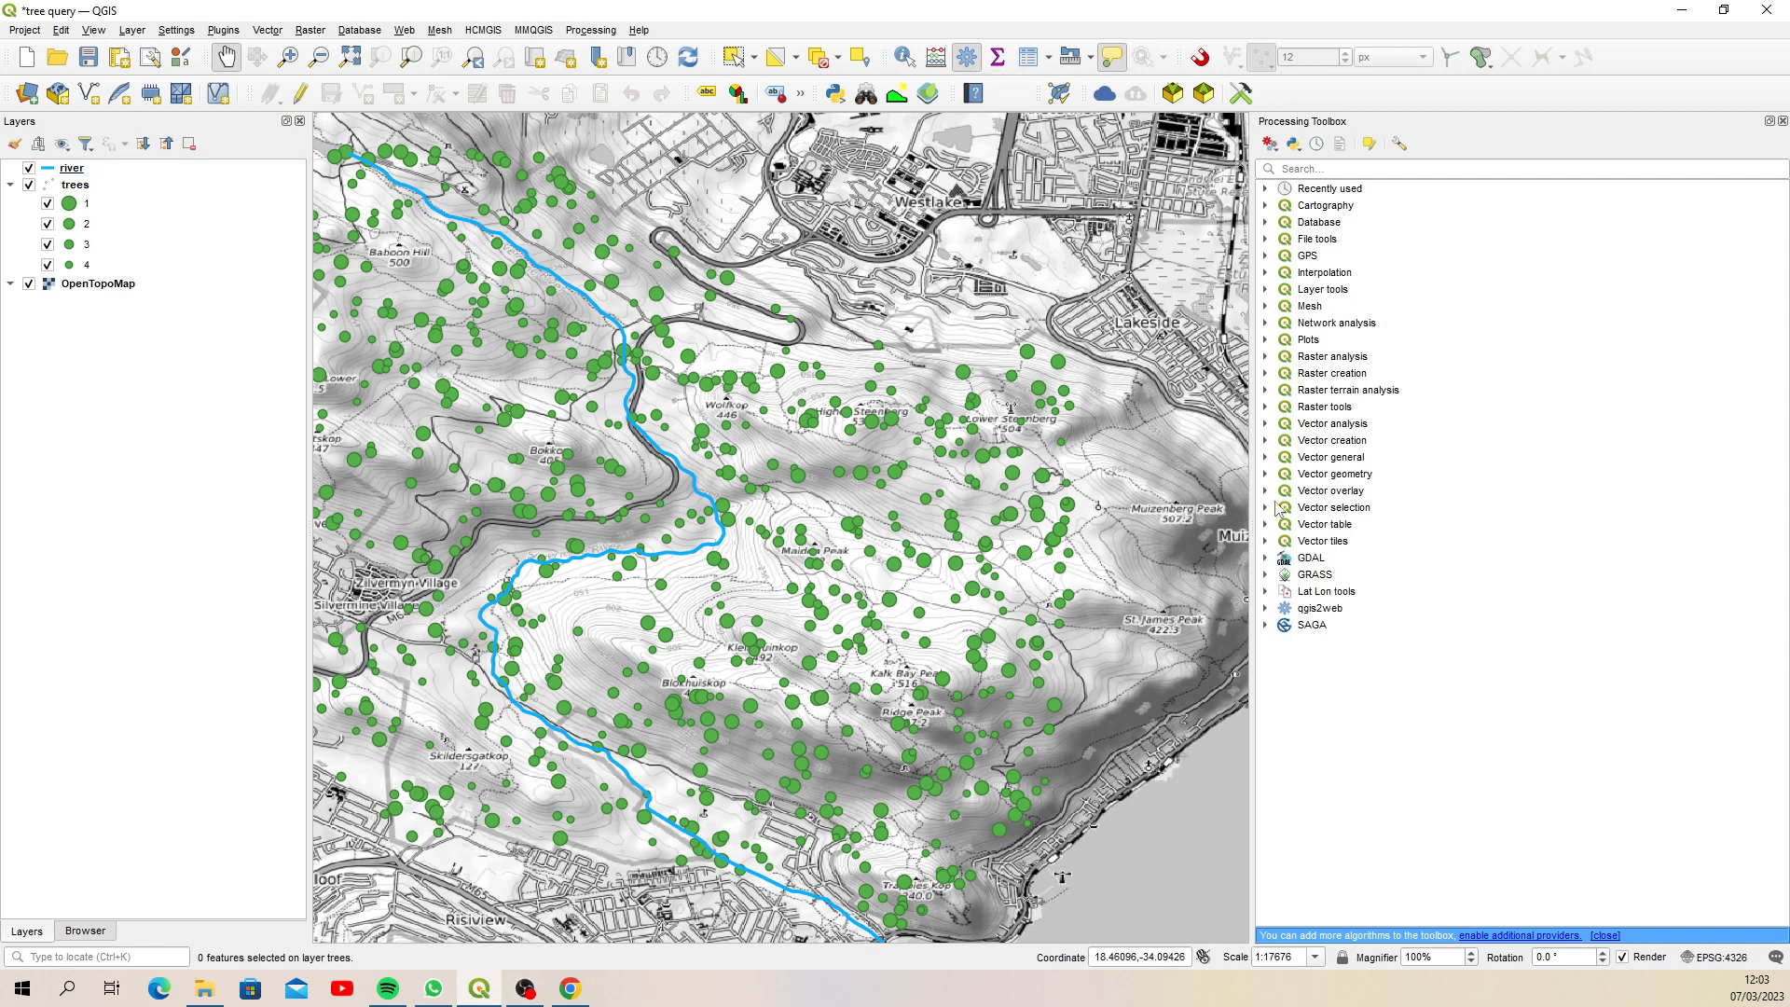
pyautogui.moveTo(1301, 591)
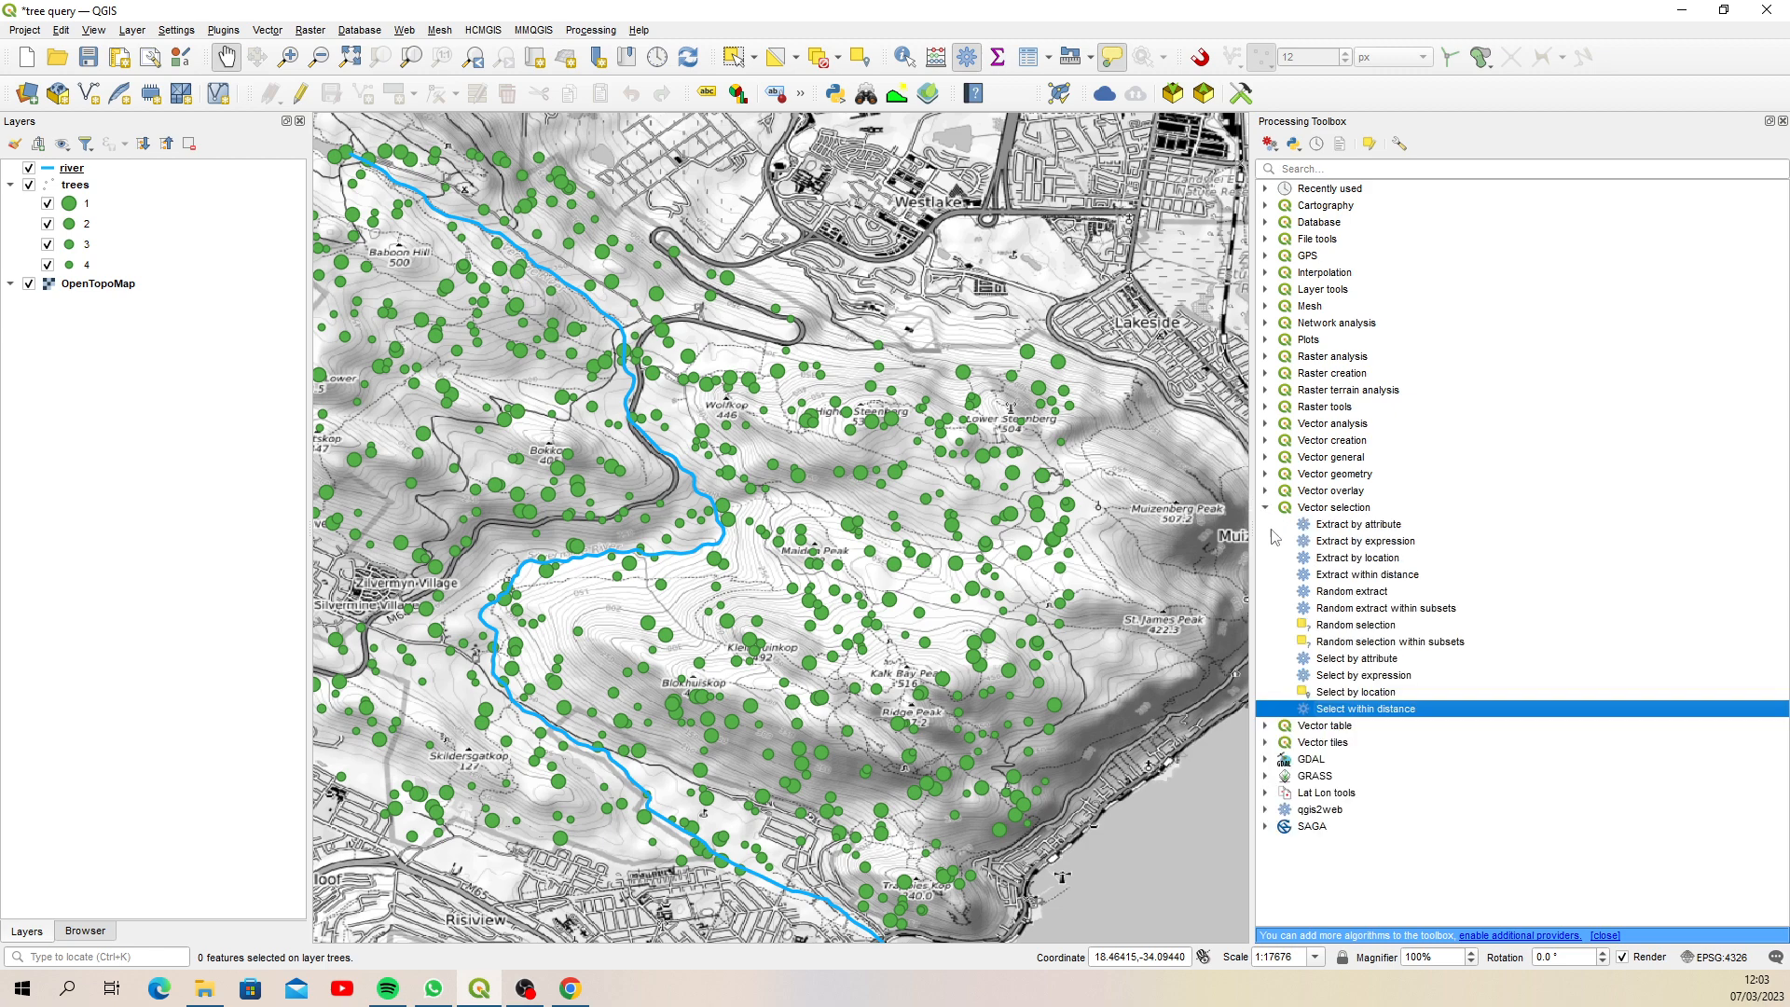
pyautogui.doubleClick(1364, 707)
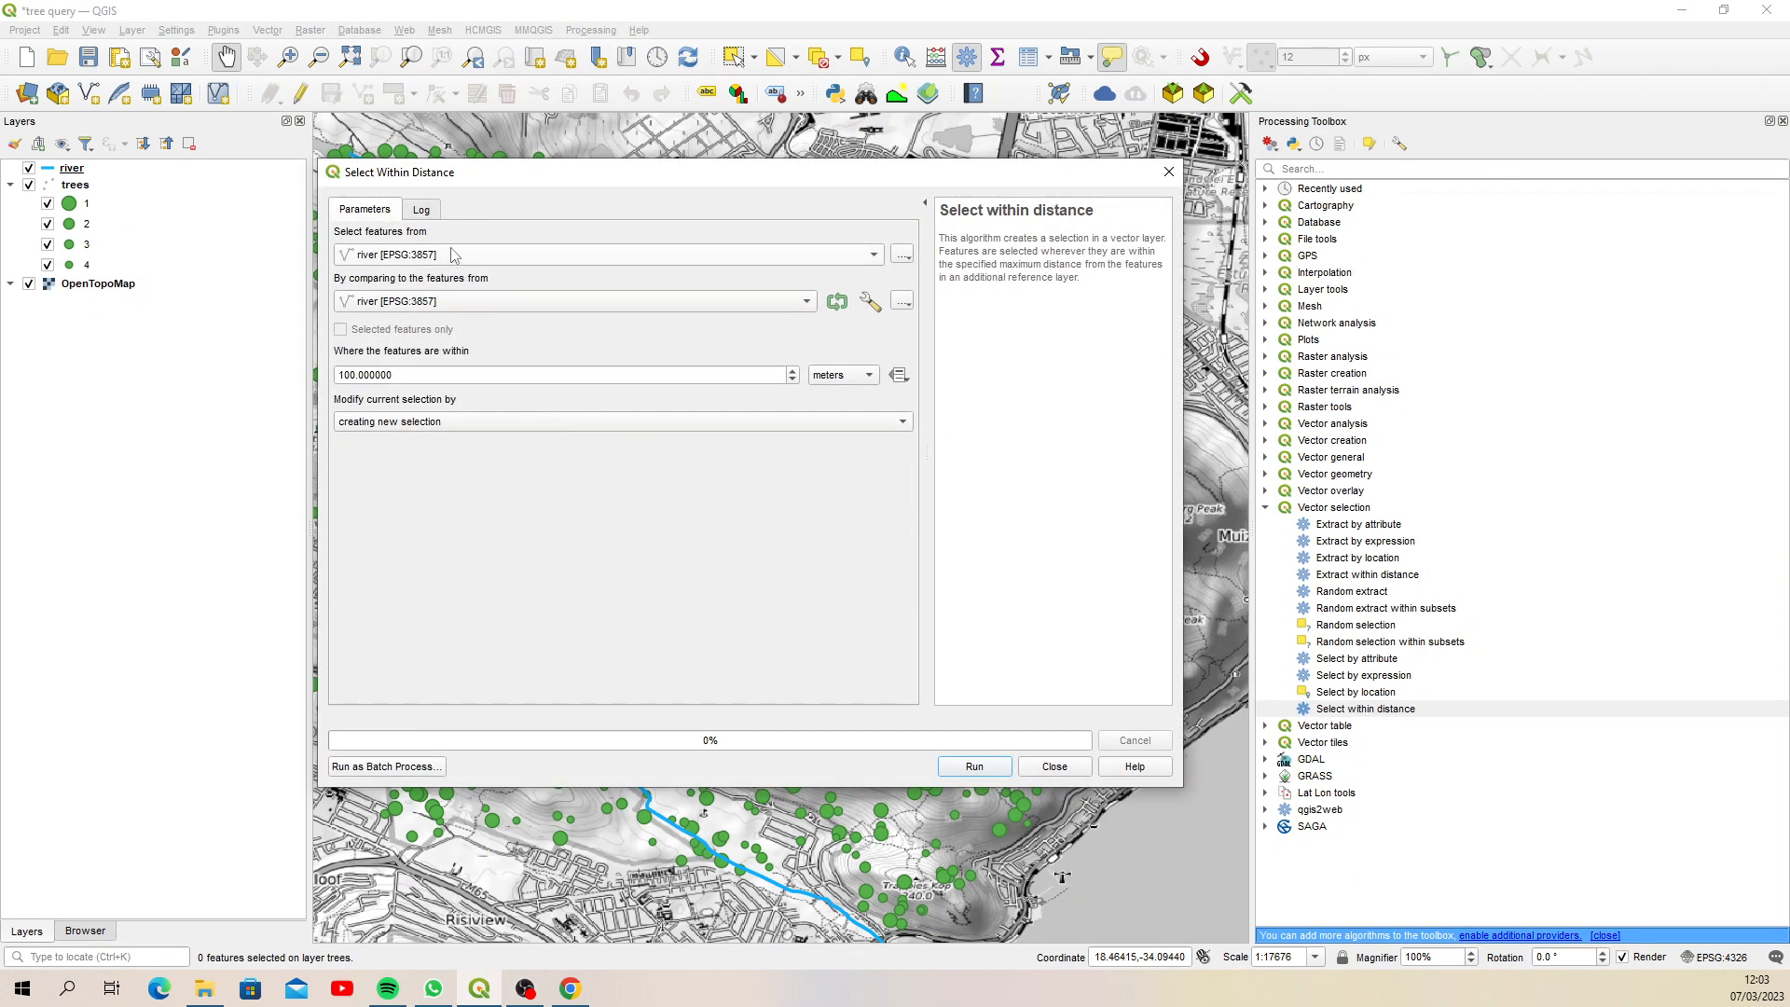
pyautogui.click(606, 253)
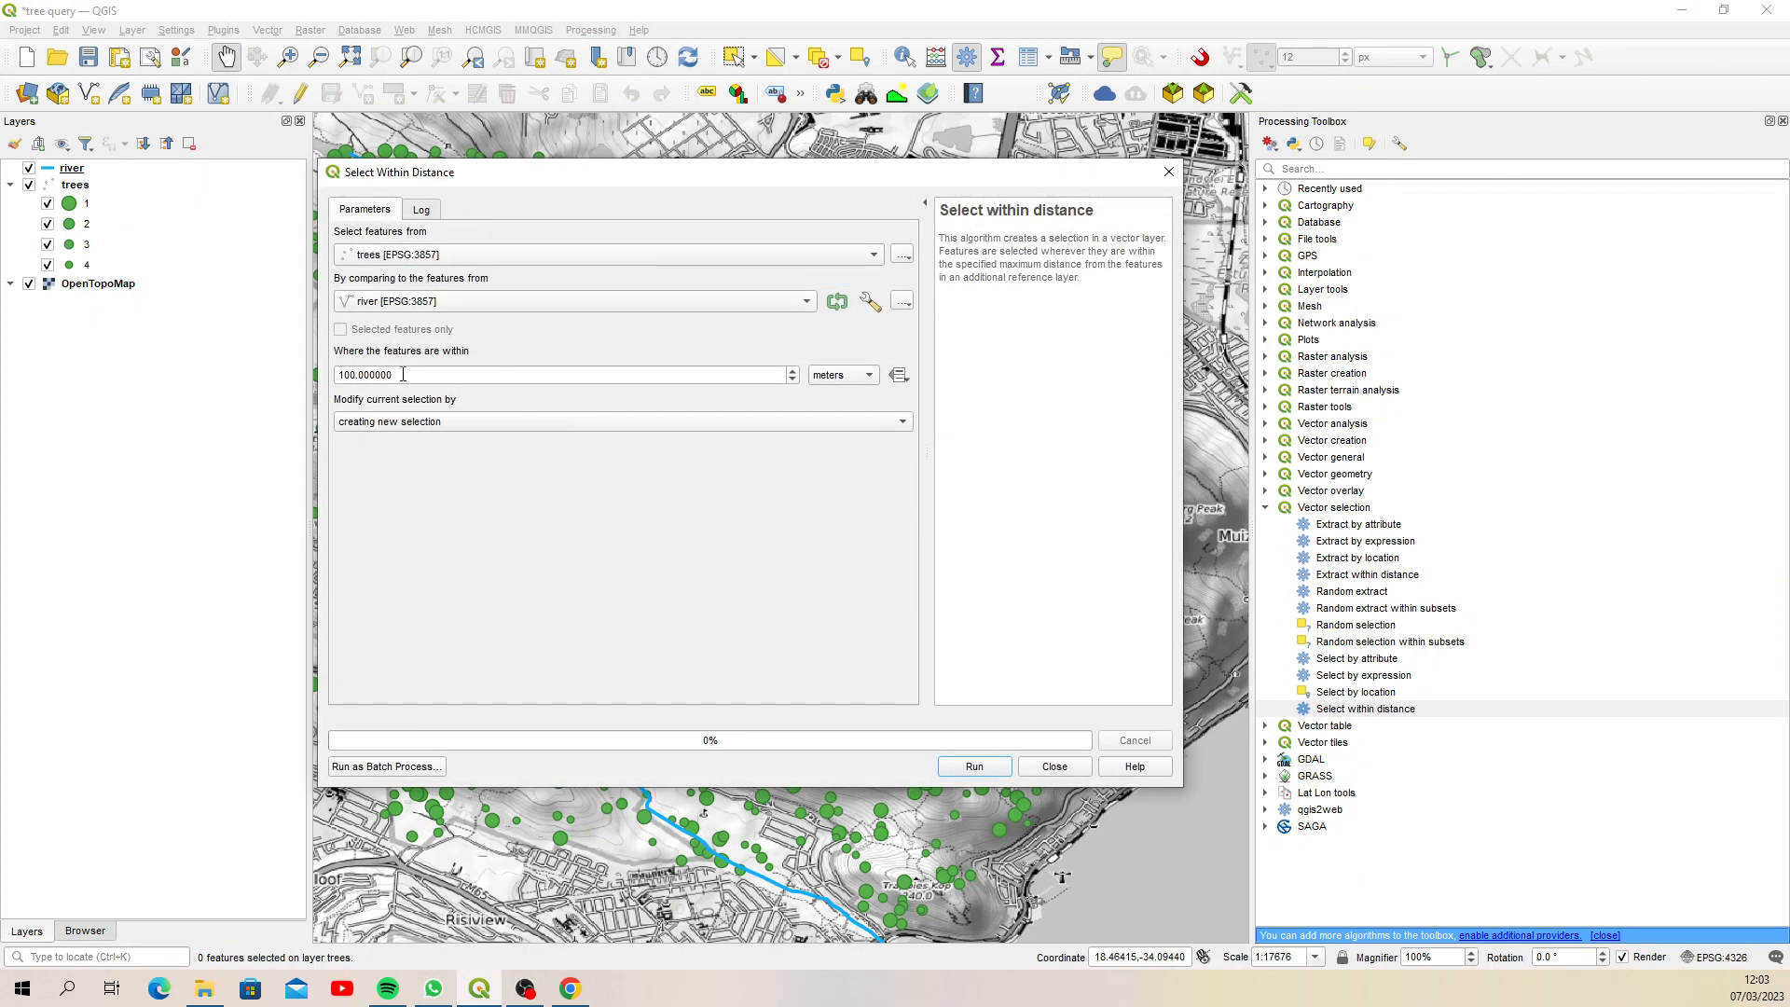
pyautogui.click(973, 766)
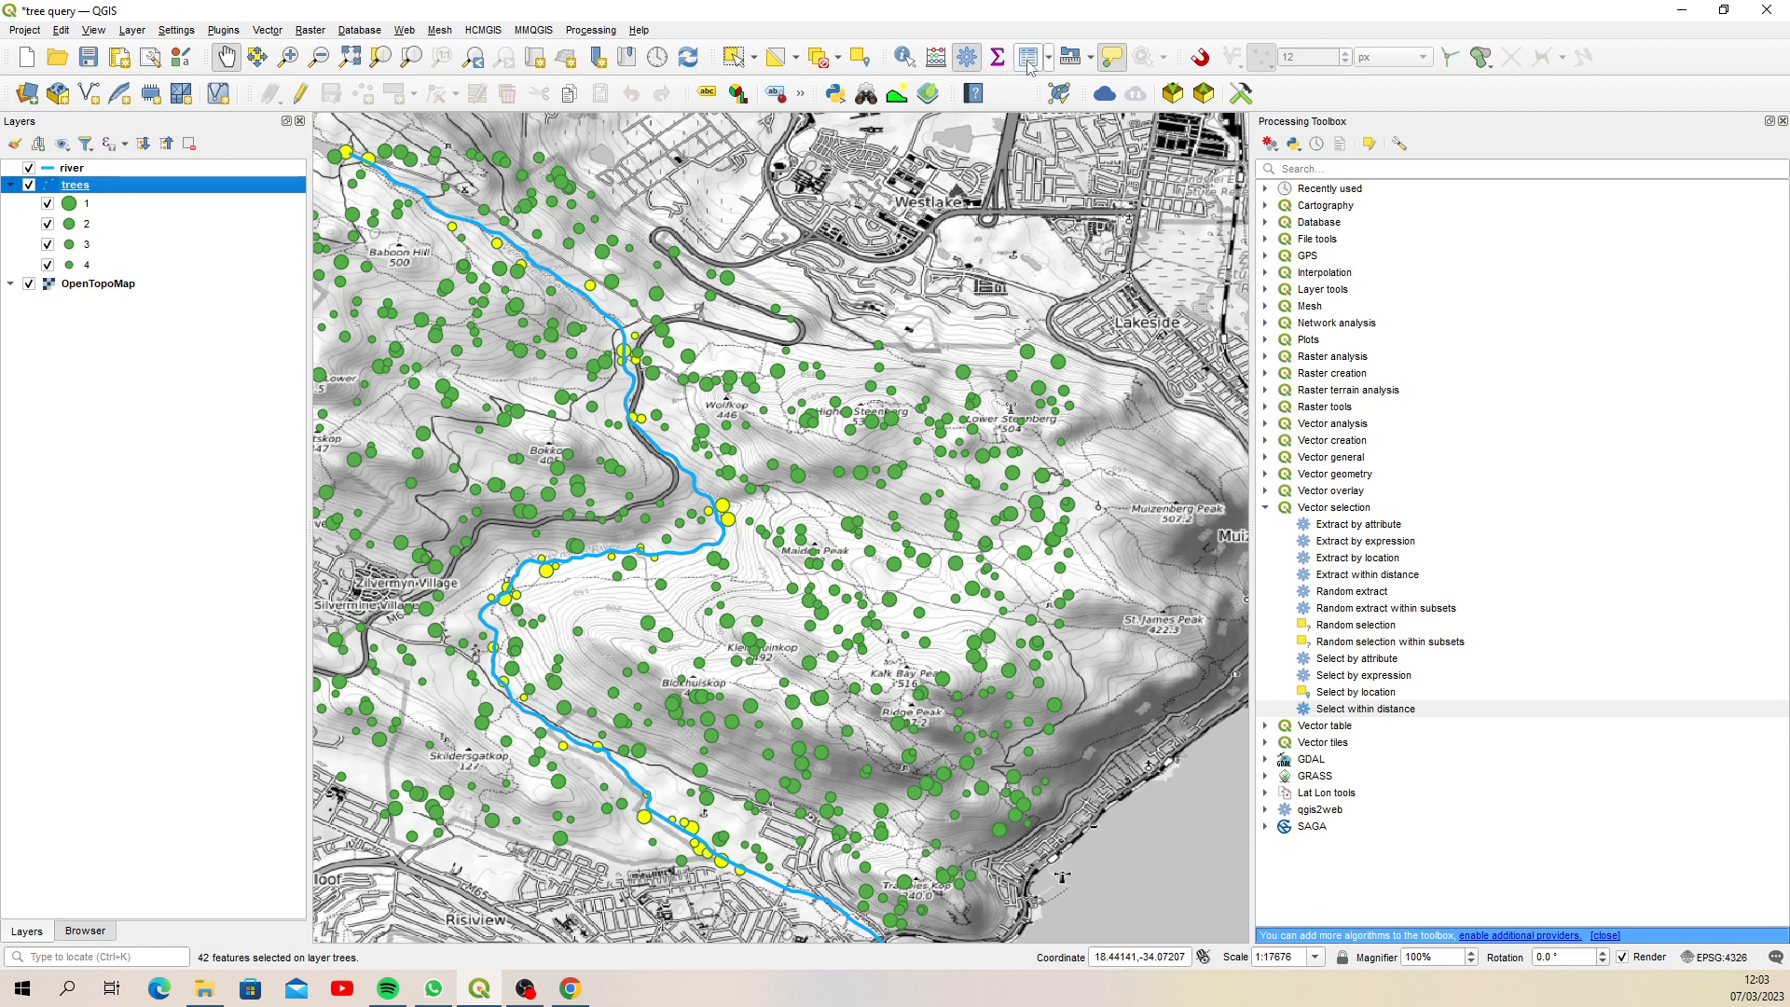
pyautogui.click(1029, 57)
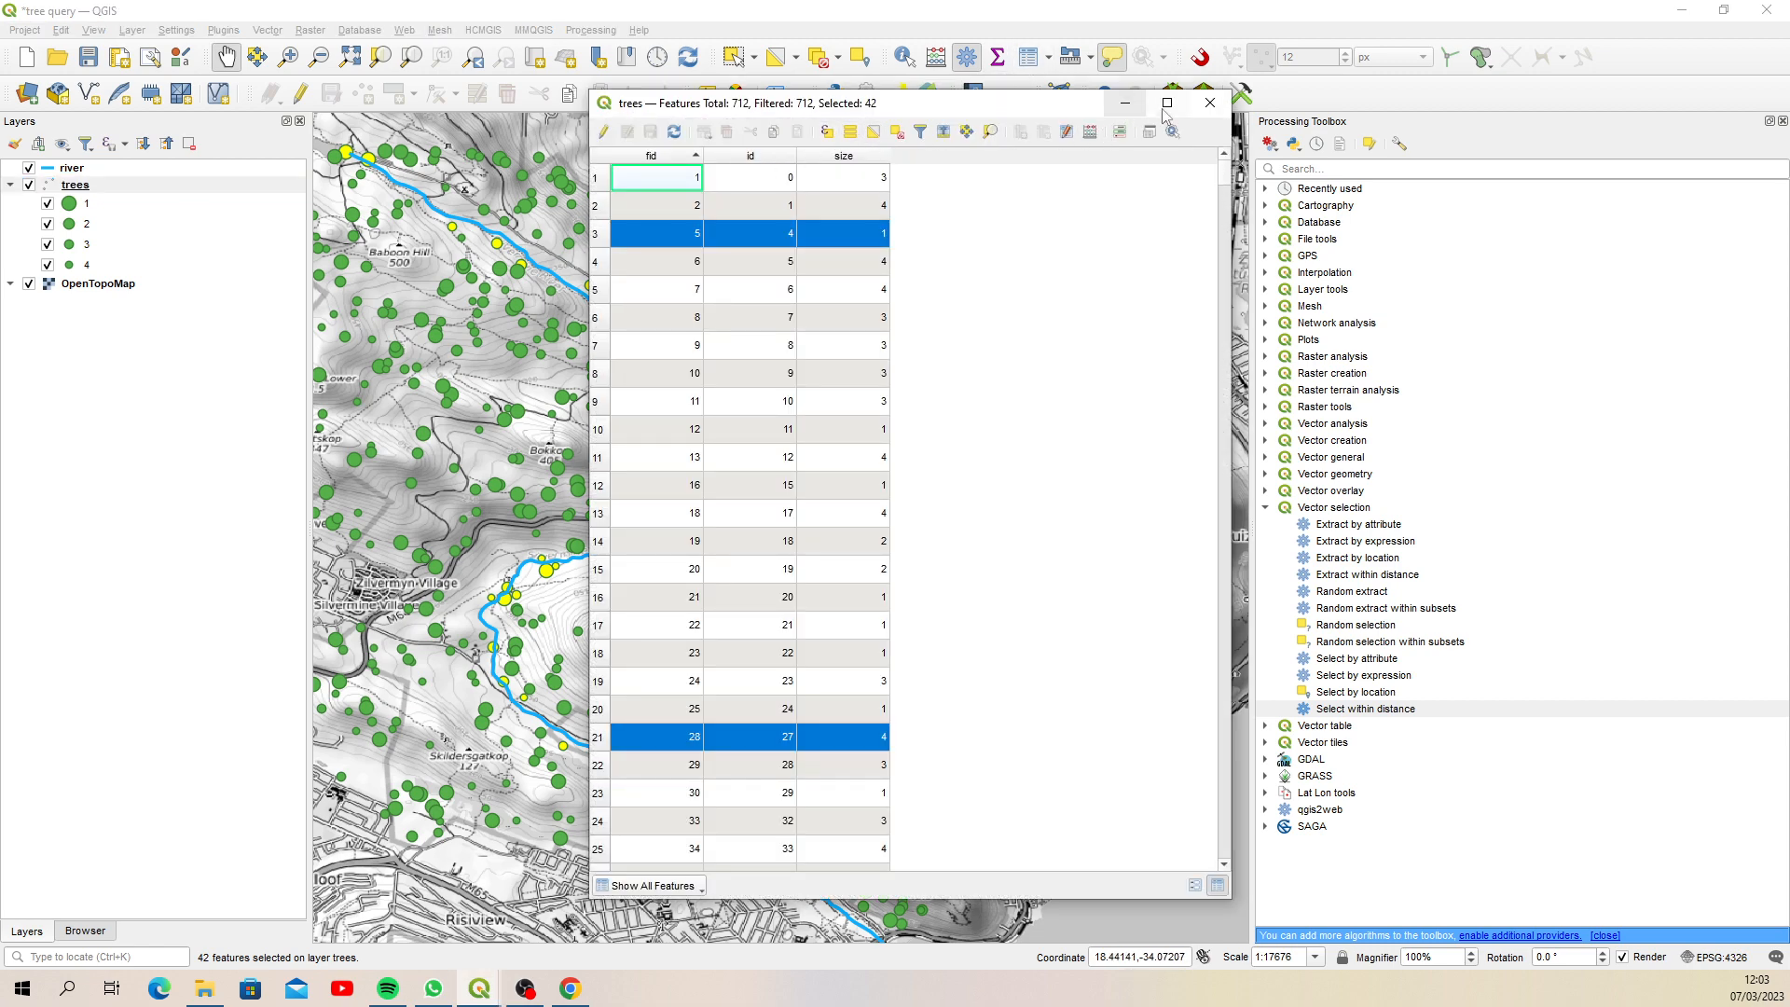
pyautogui.click(1208, 103)
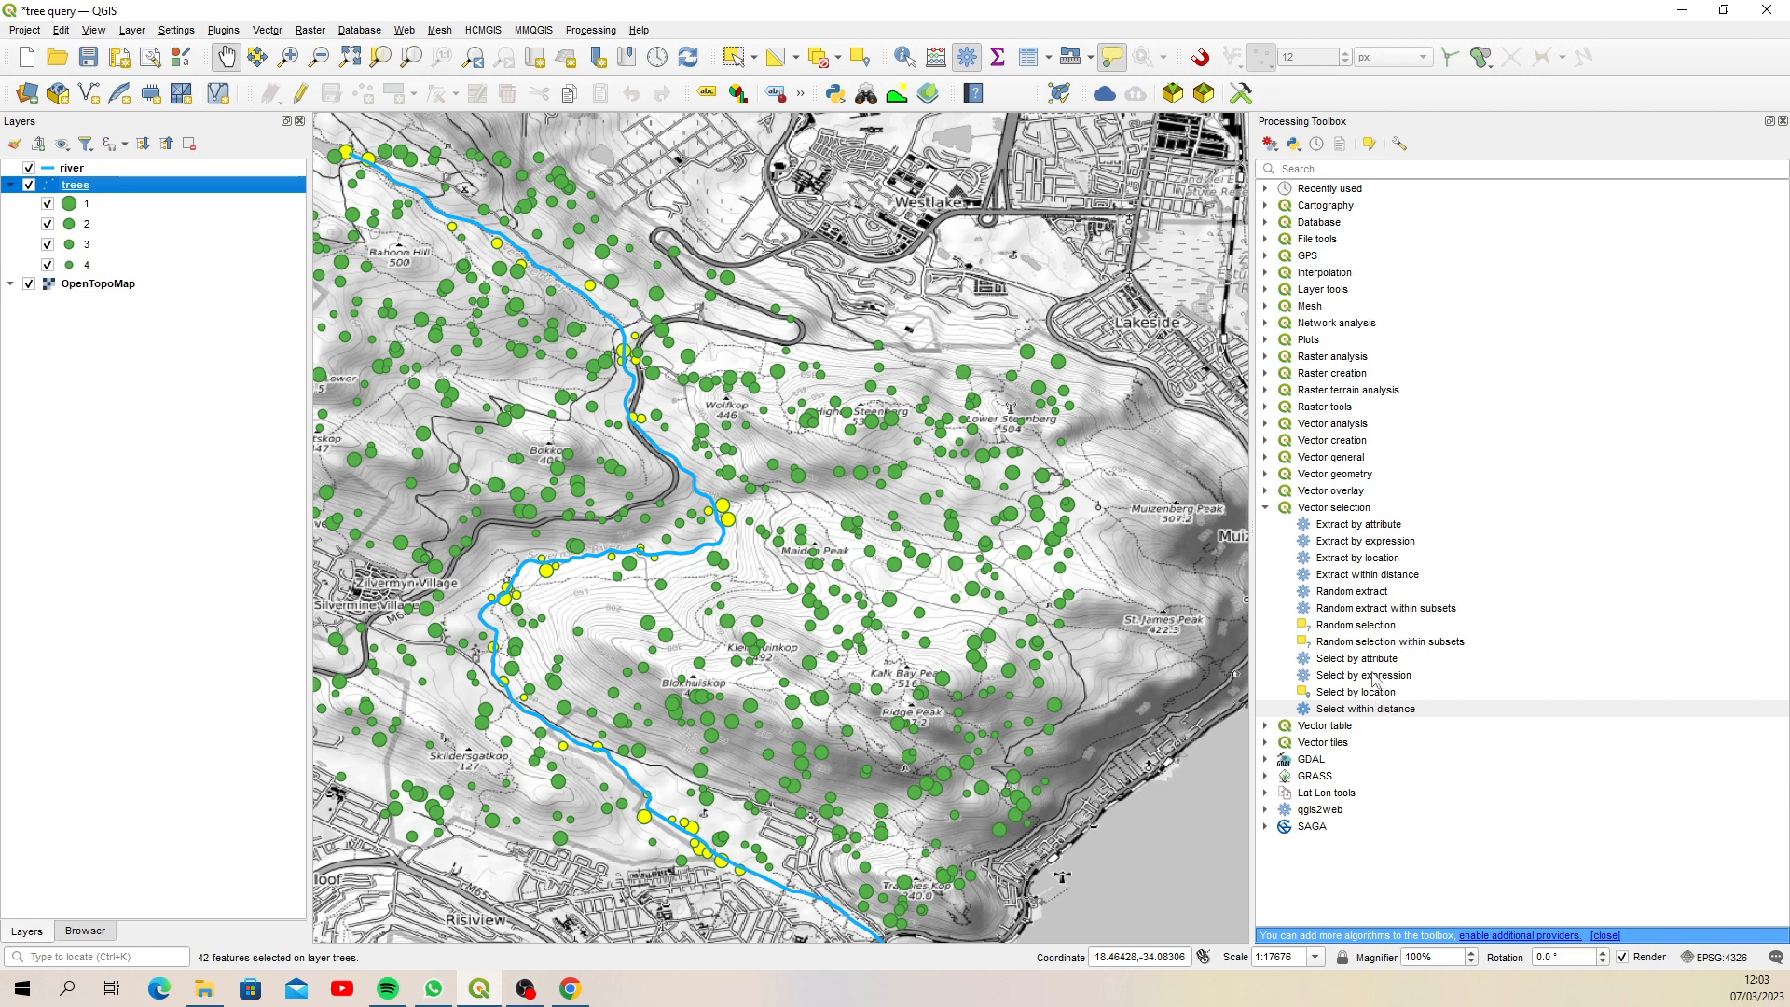
pyautogui.moveTo(1365, 574)
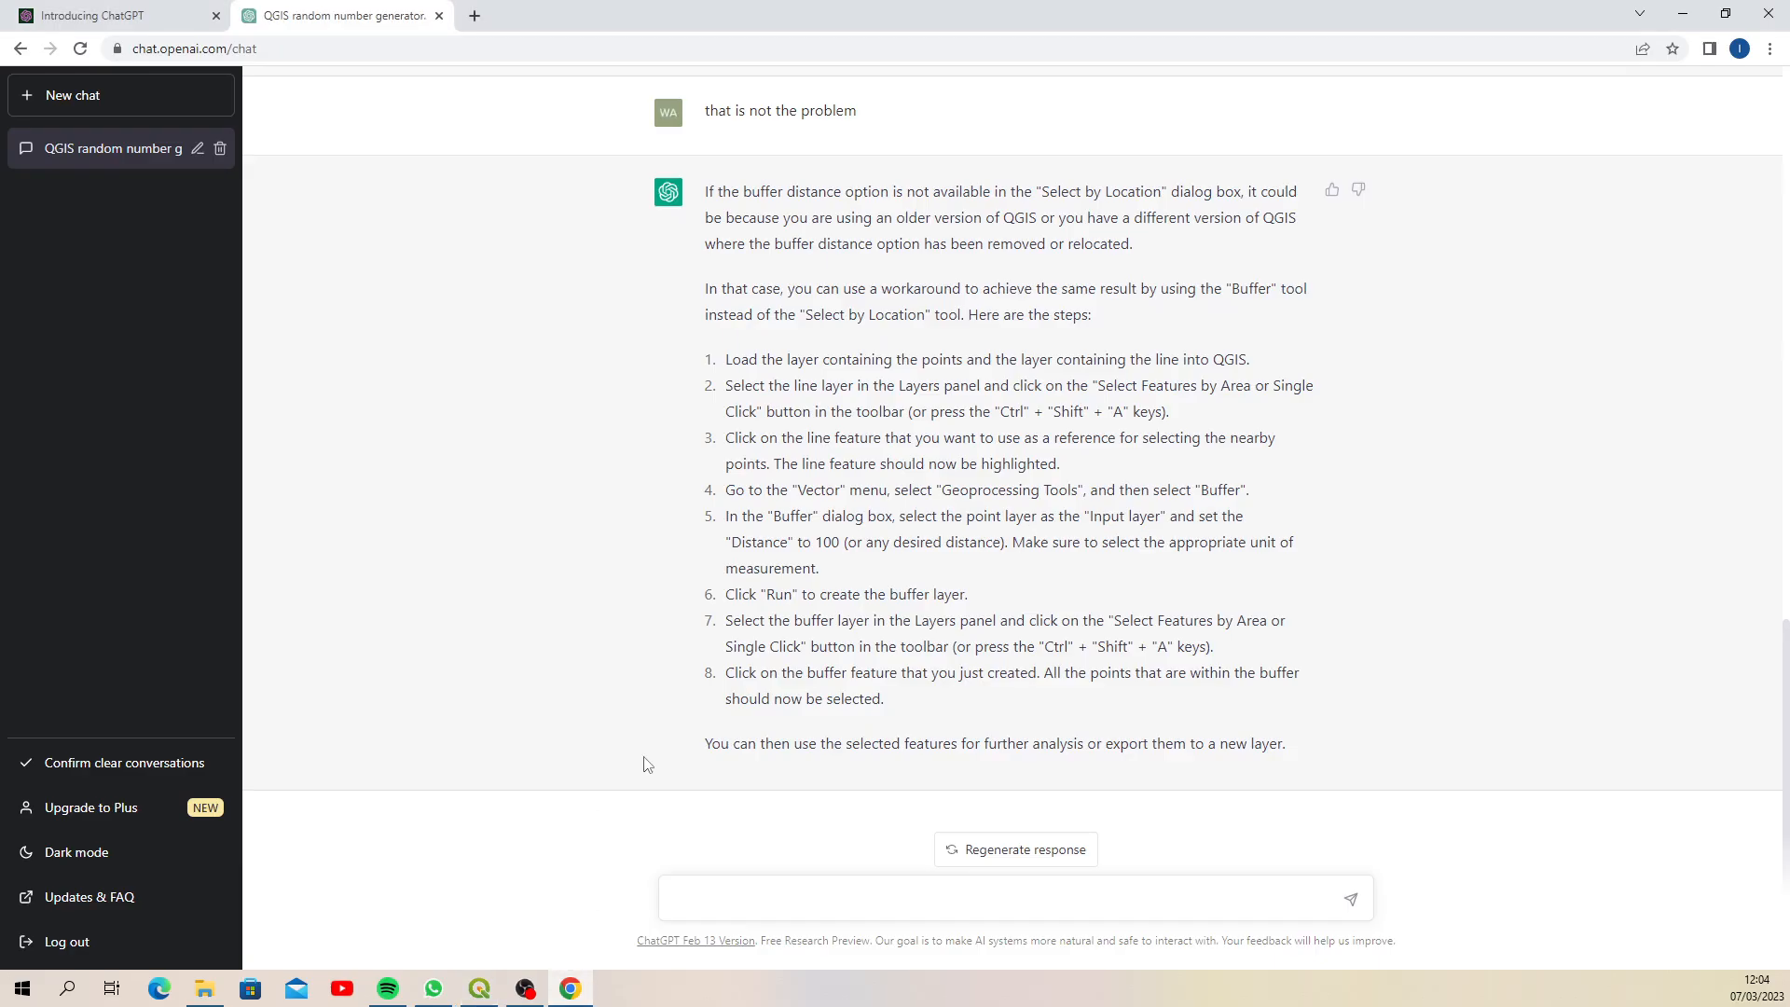
# Ask ChatGPT 'what is the difference between a shapefile and a geopackage' and scroll the answer
pyautogui.click(741, 896)
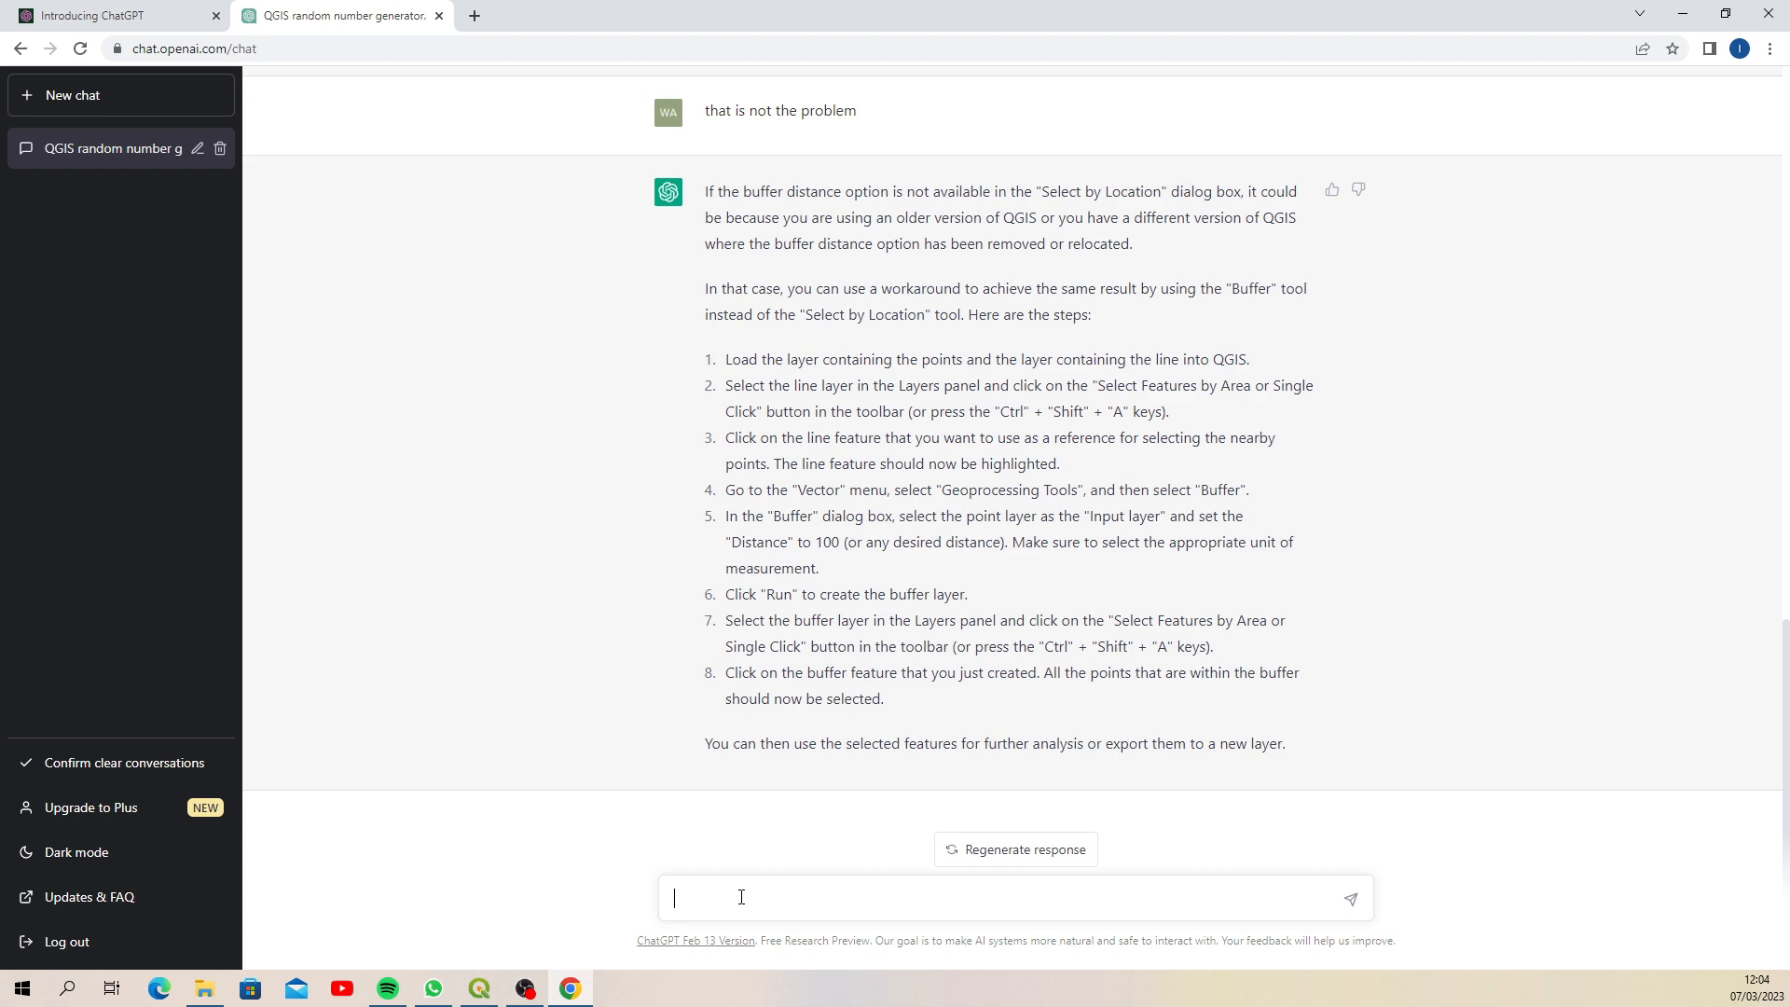
pyautogui.write('what')
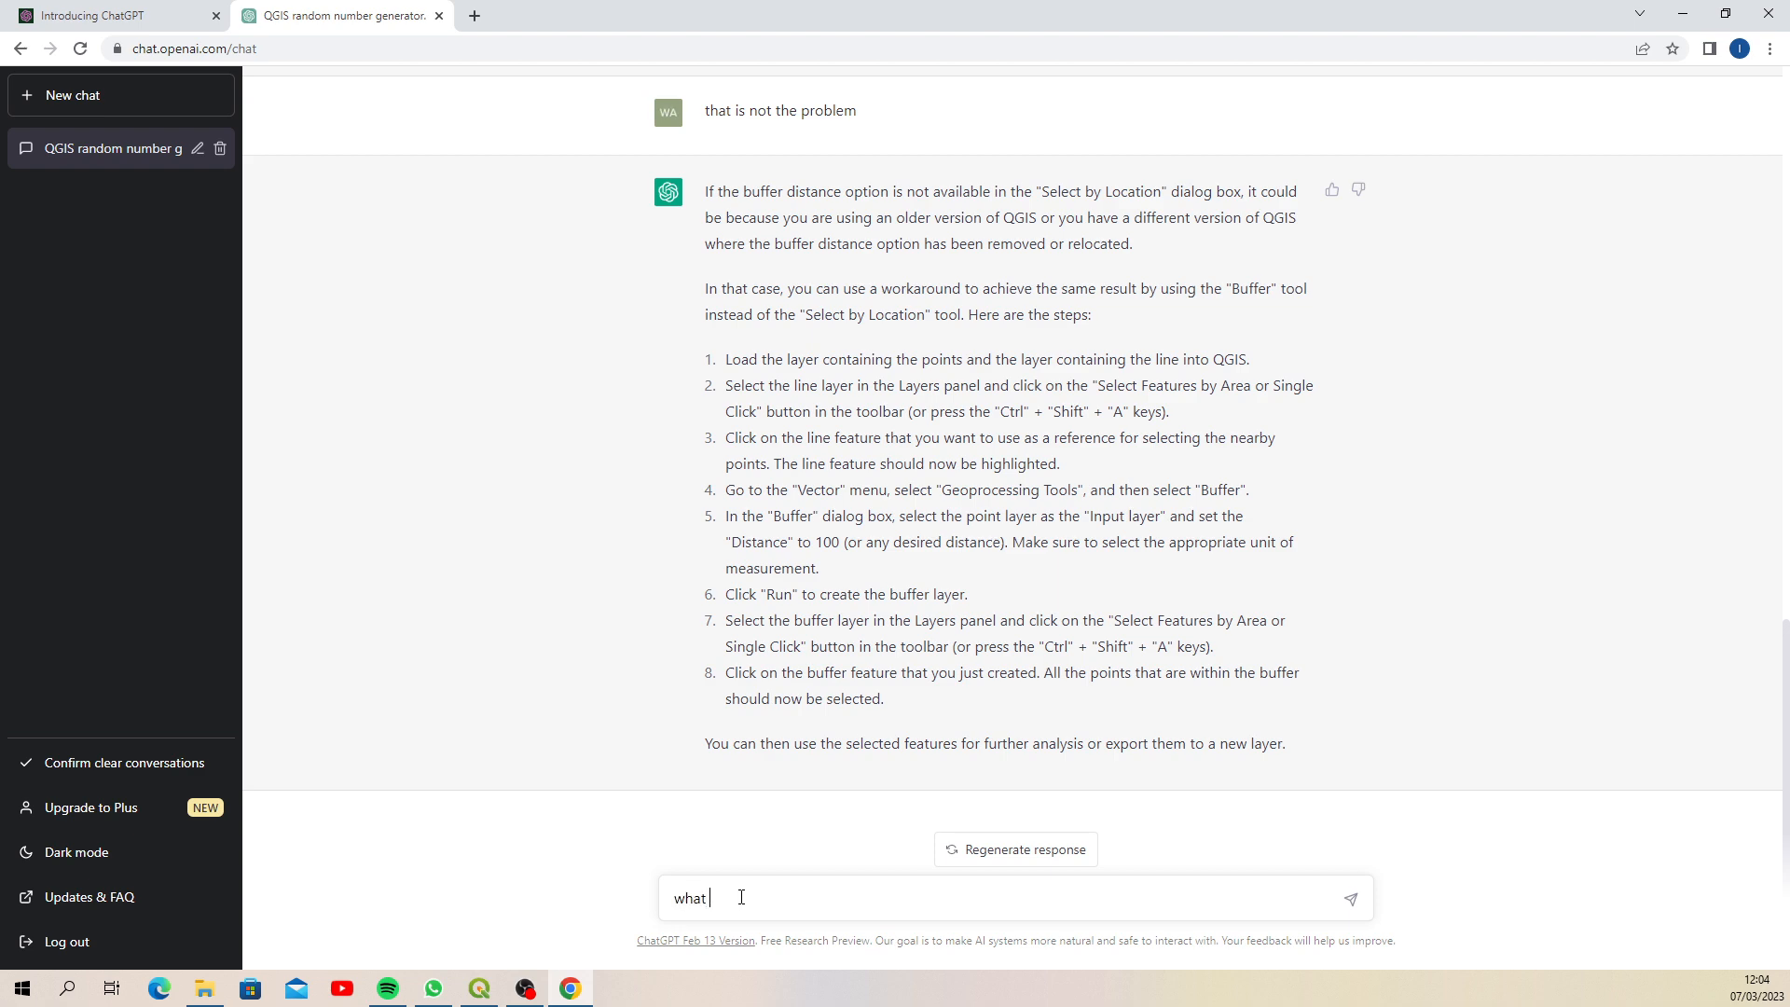
pyautogui.write('is the difference bet')
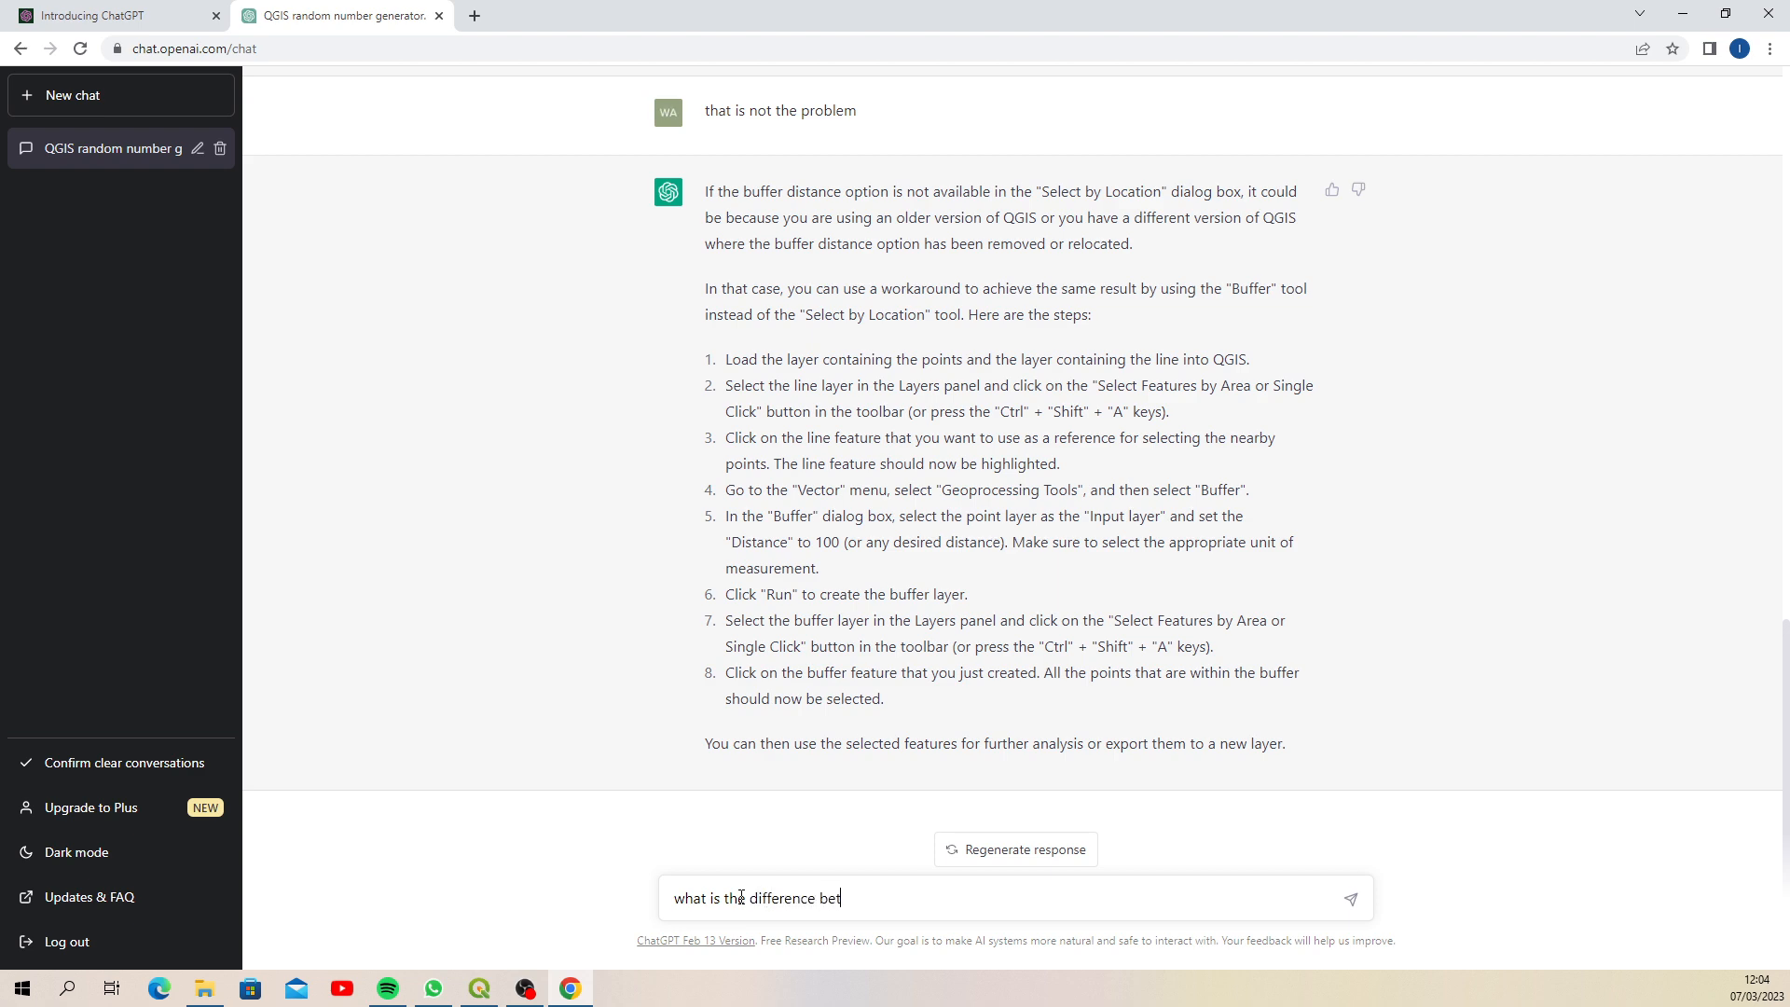
pyautogui.write('ween a shapefile and a')
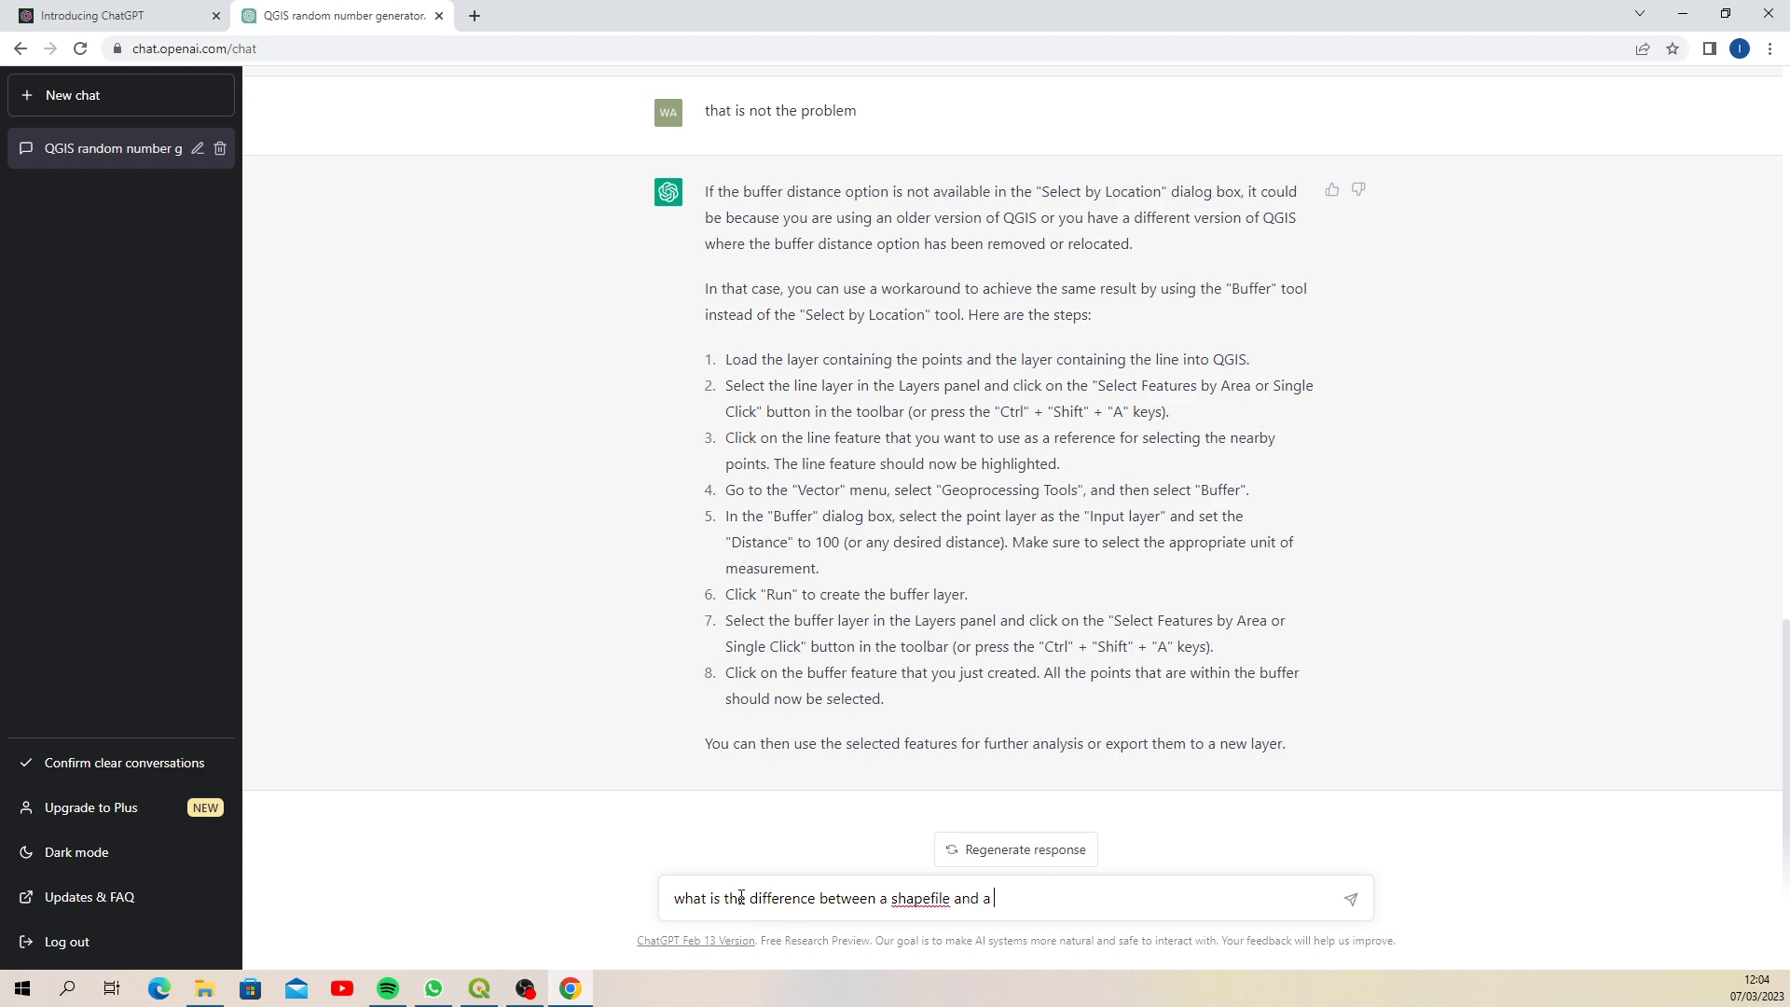
pyautogui.write('geopackag')
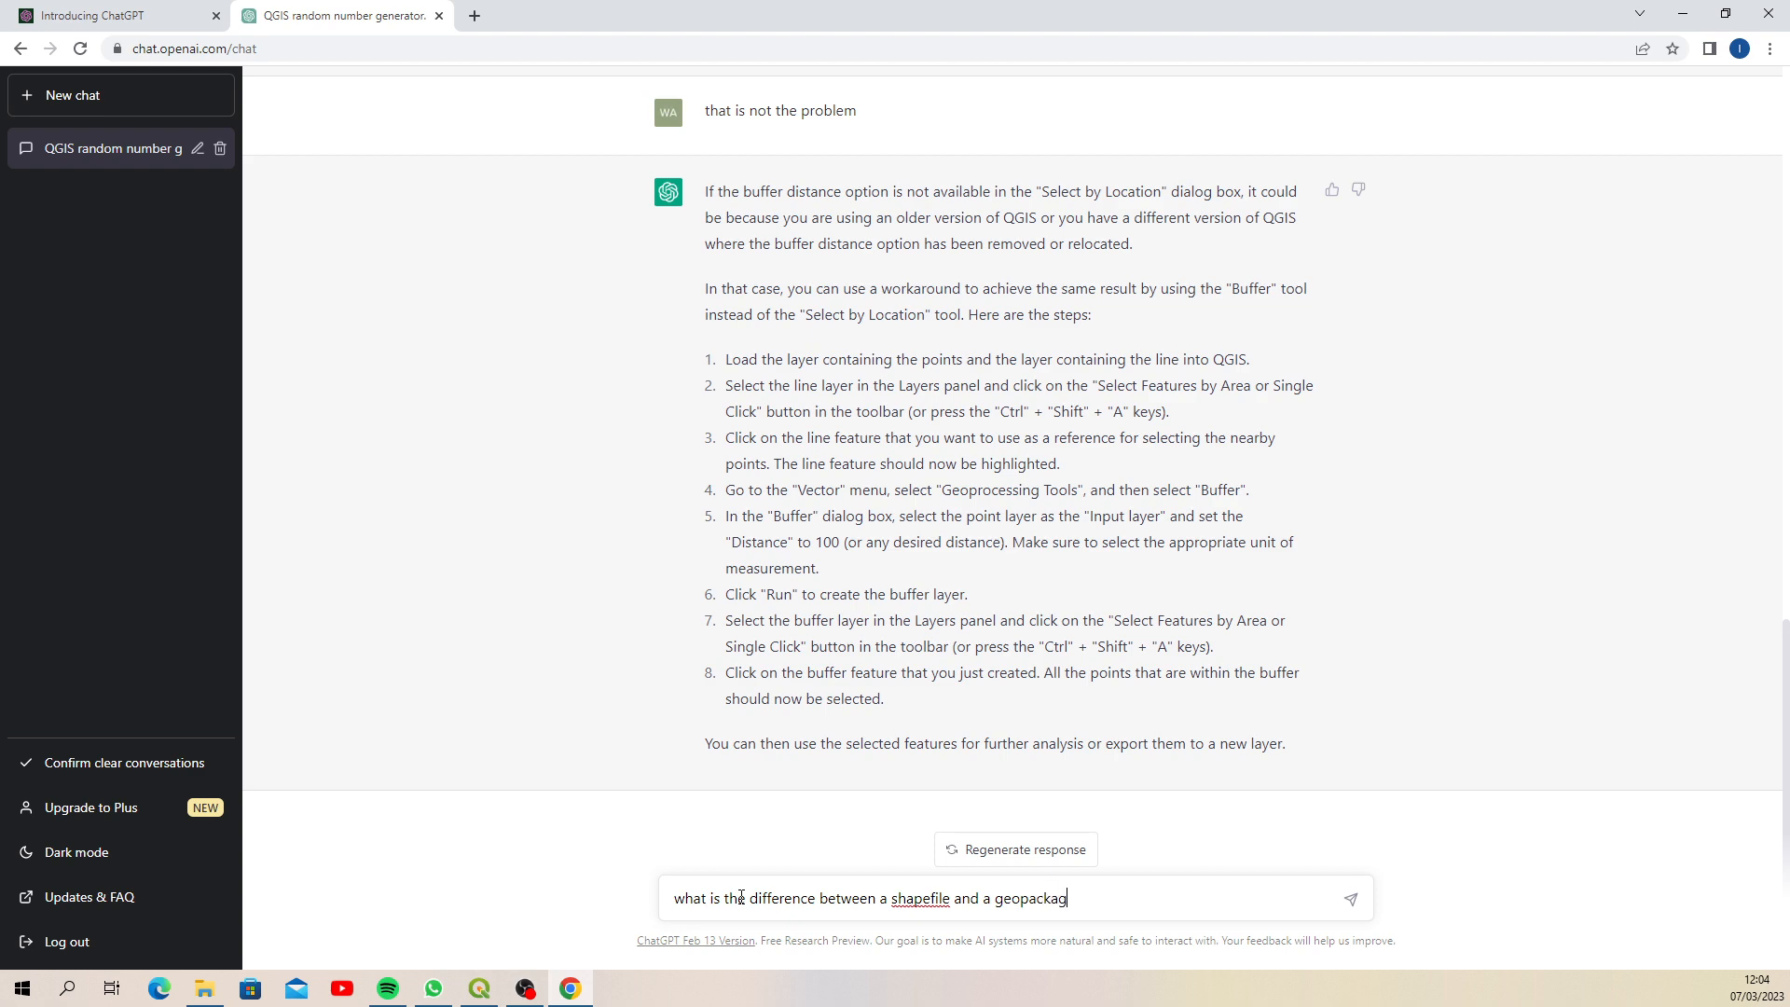
pyautogui.write('e')
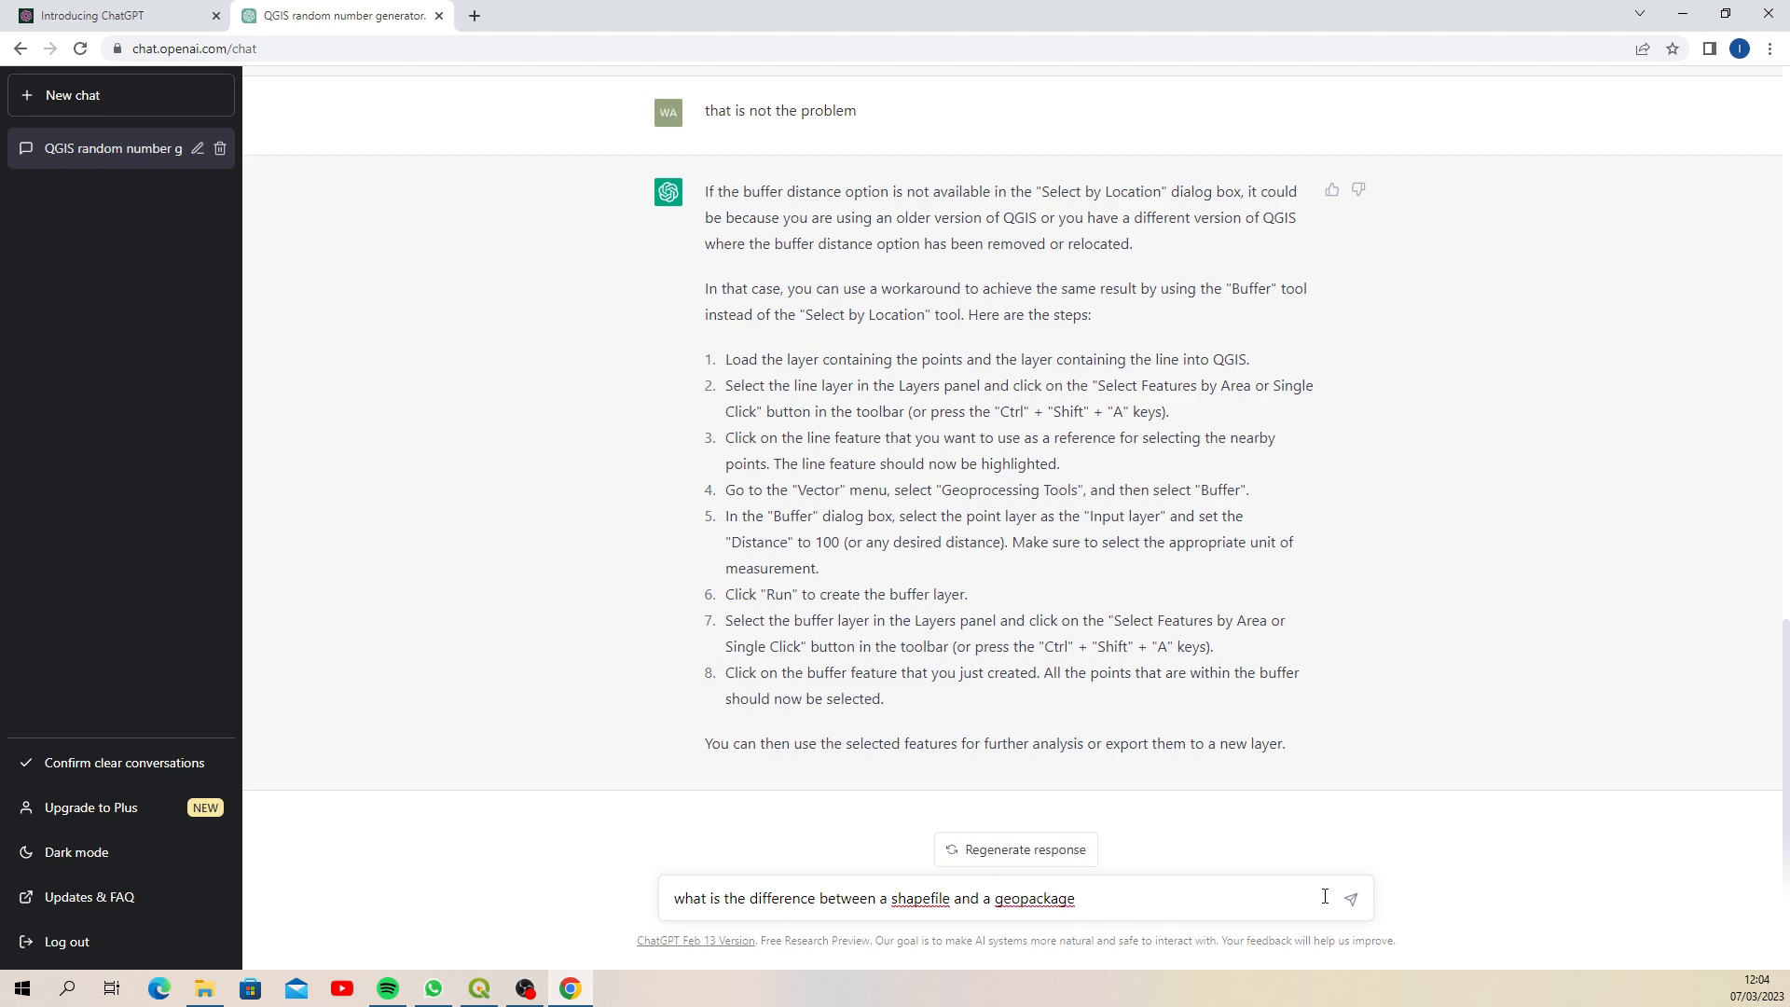
pyautogui.click(1349, 897)
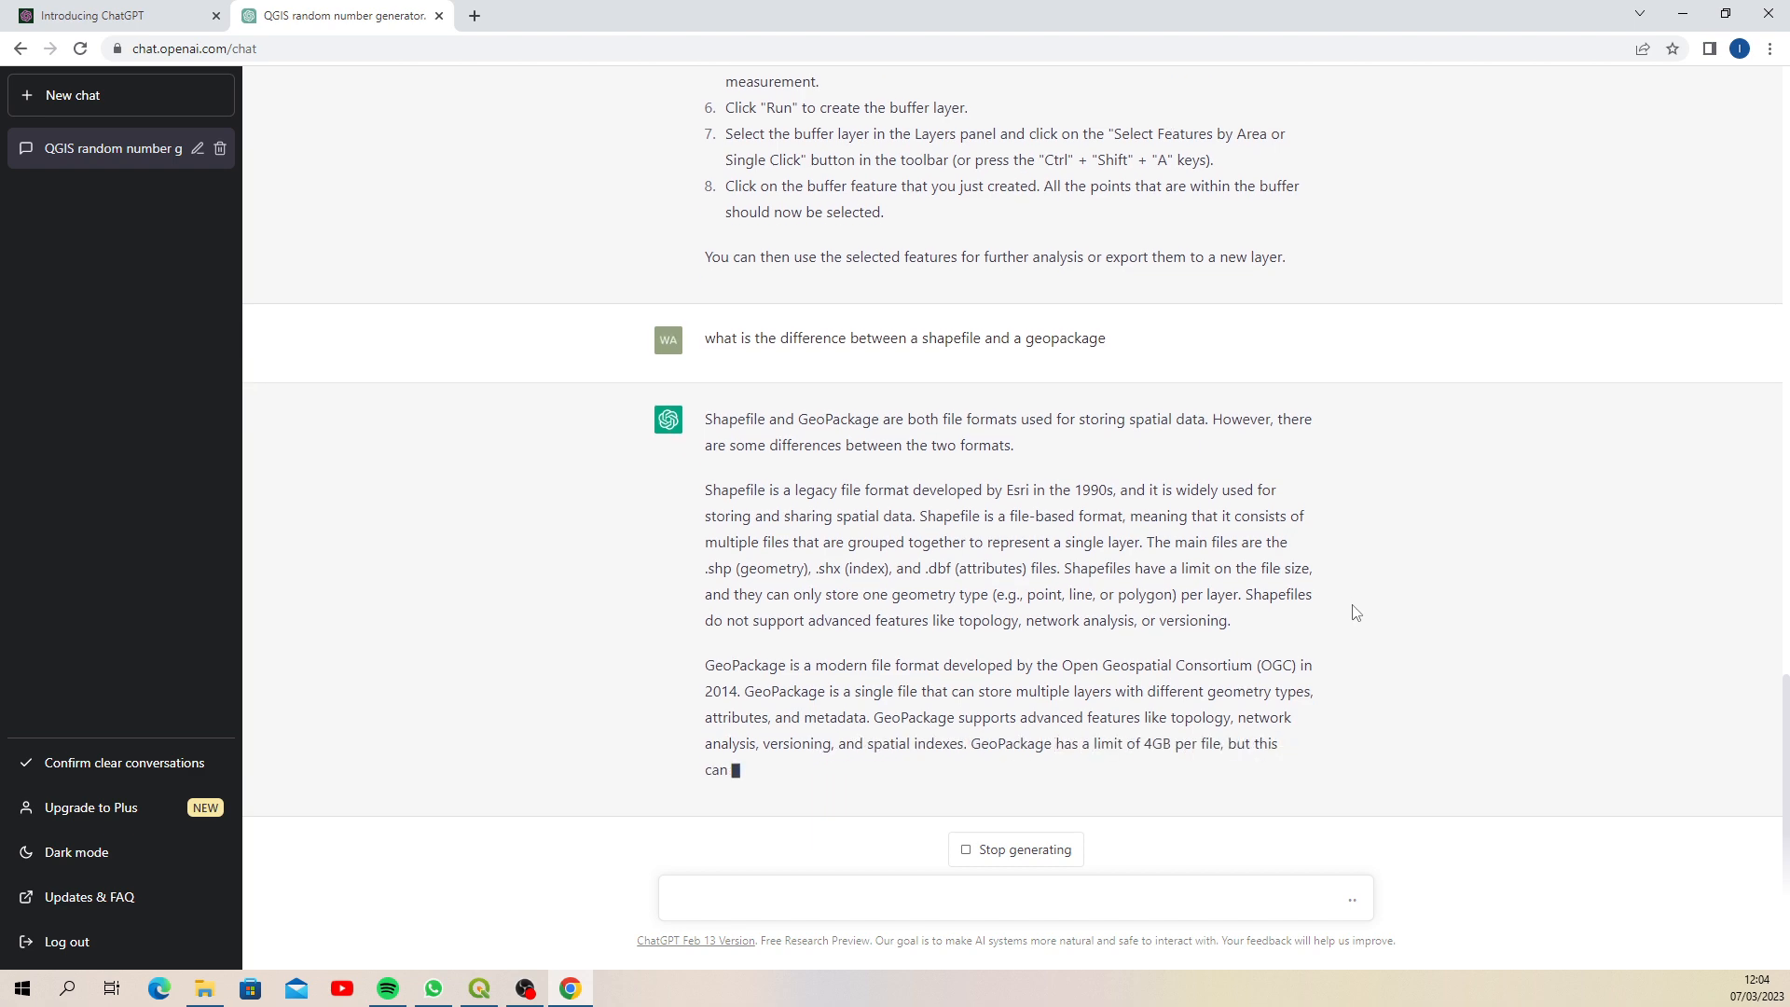
pyautogui.scroll(-3)
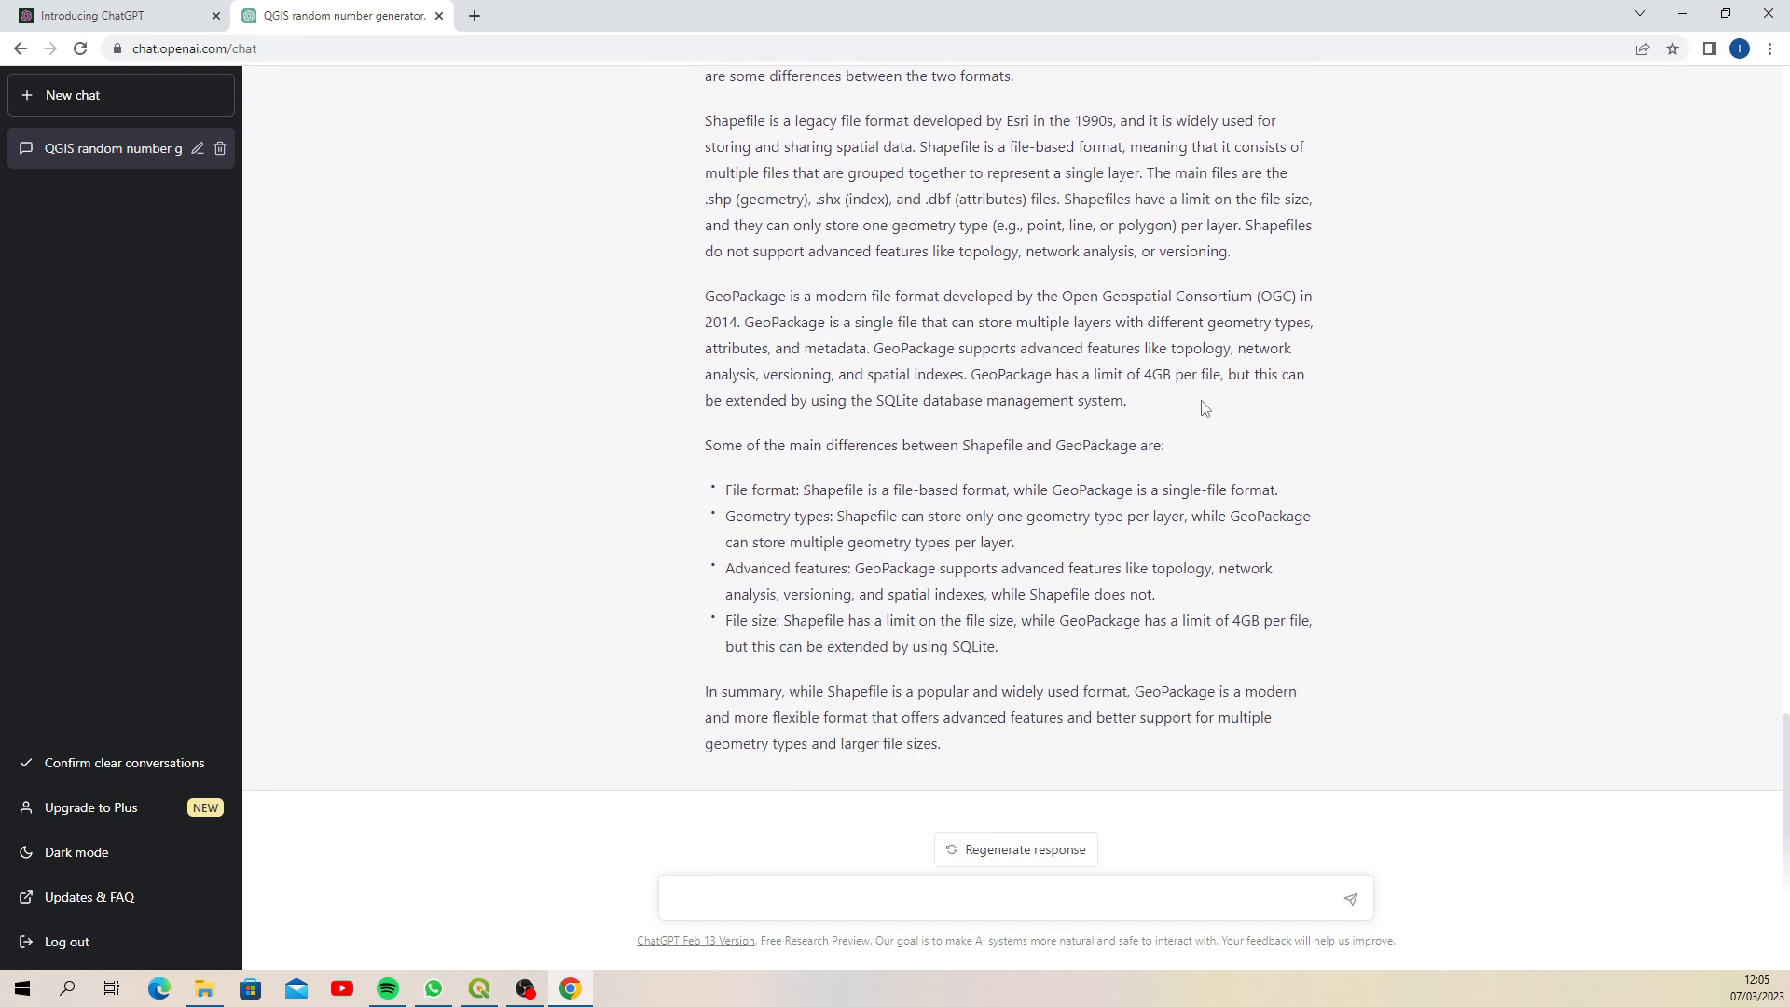
pyautogui.moveTo(1154, 401)
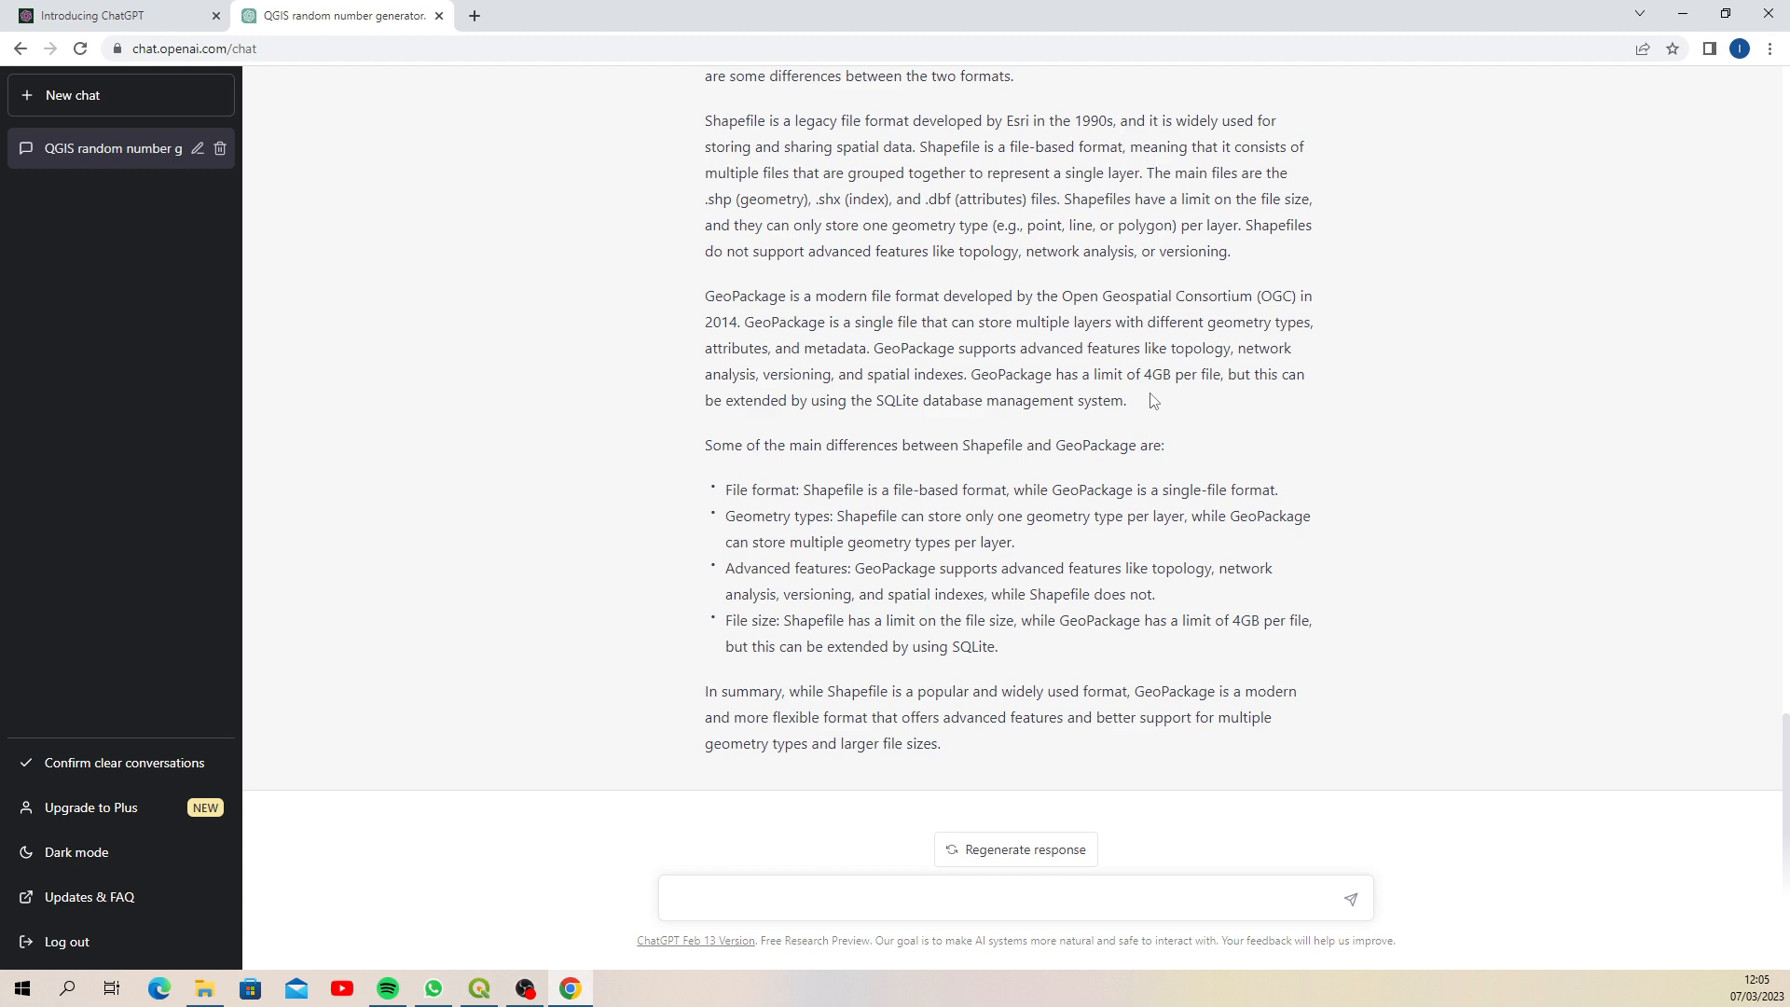
pyautogui.moveTo(1171, 394)
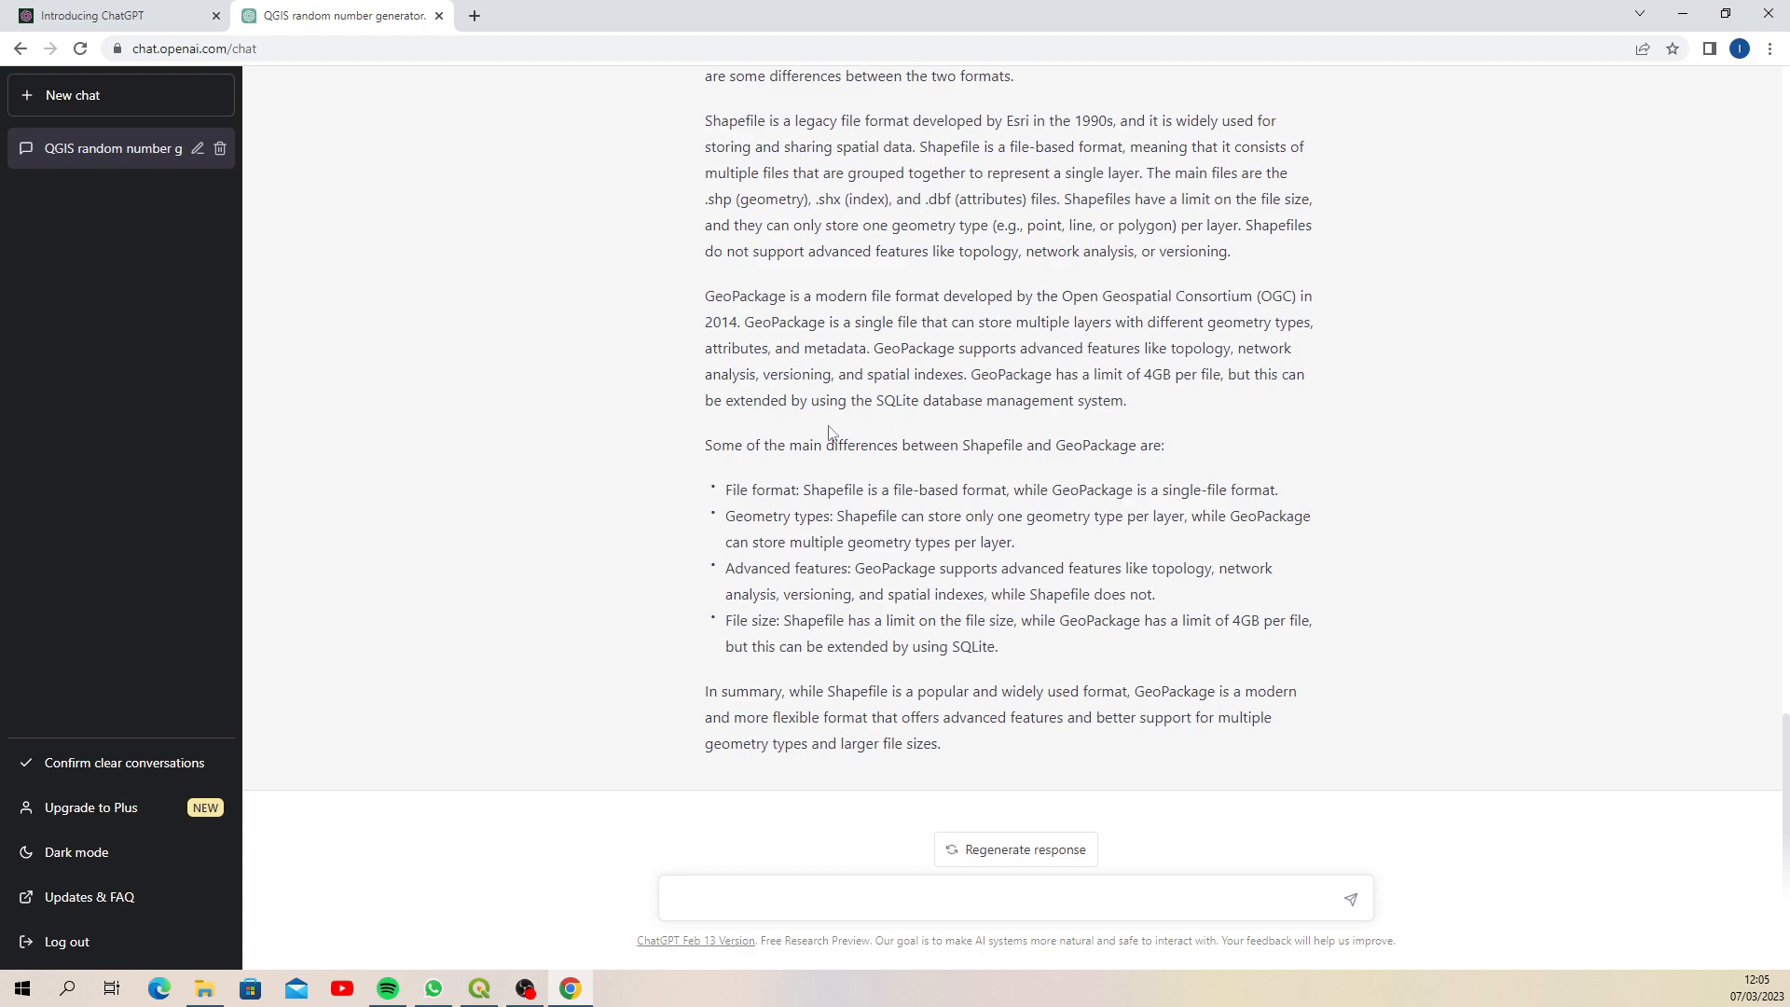
pyautogui.moveTo(648, 500)
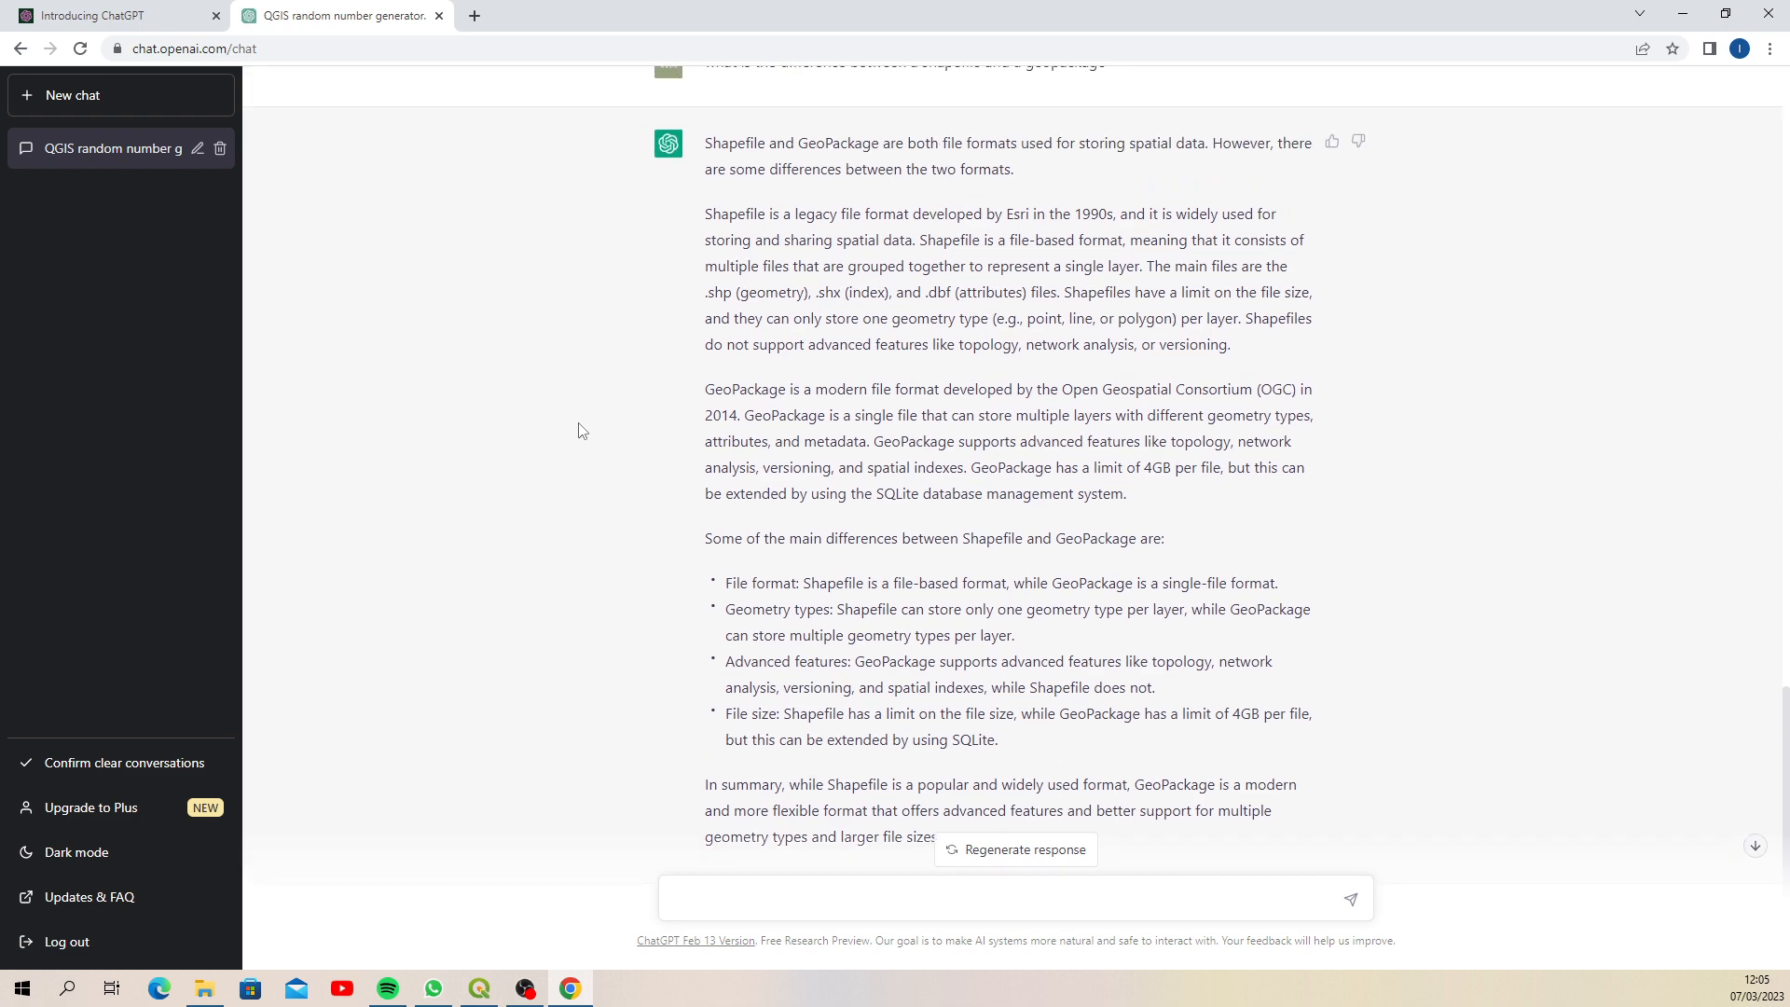
pyautogui.click(757, 898)
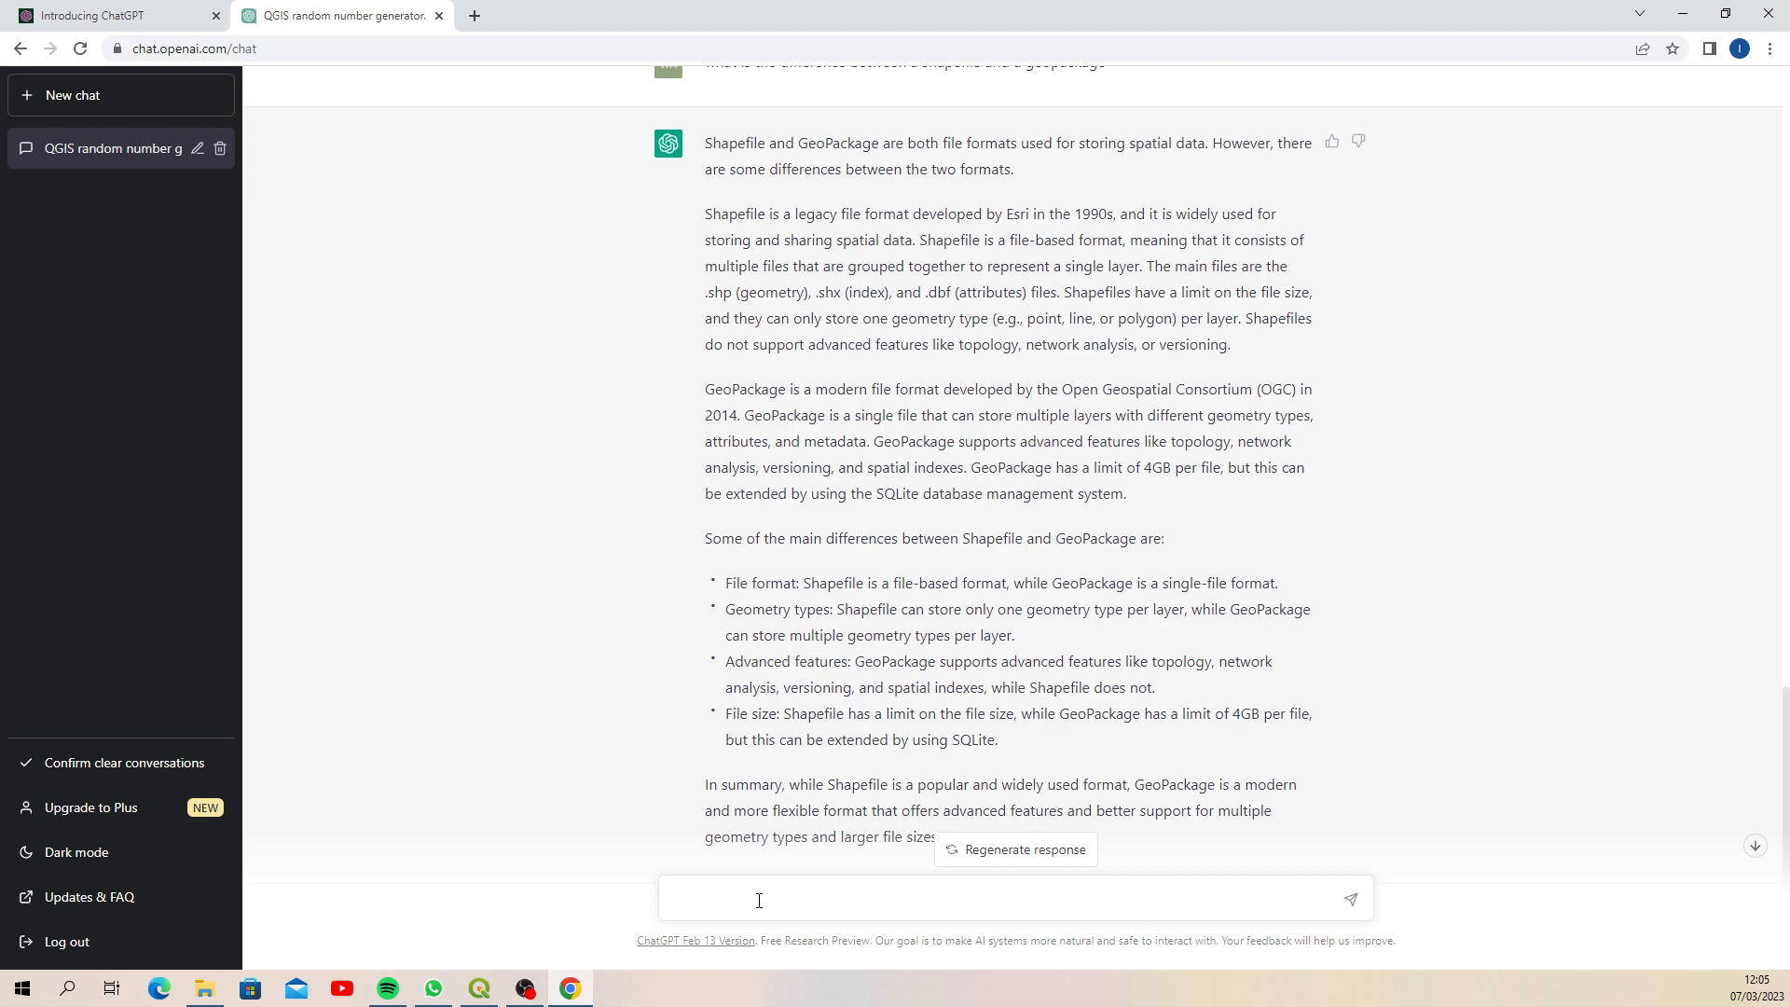
# Ask ChatGPT for a joke about a blue frog, then send the same request again
pyautogui.click(758, 899)
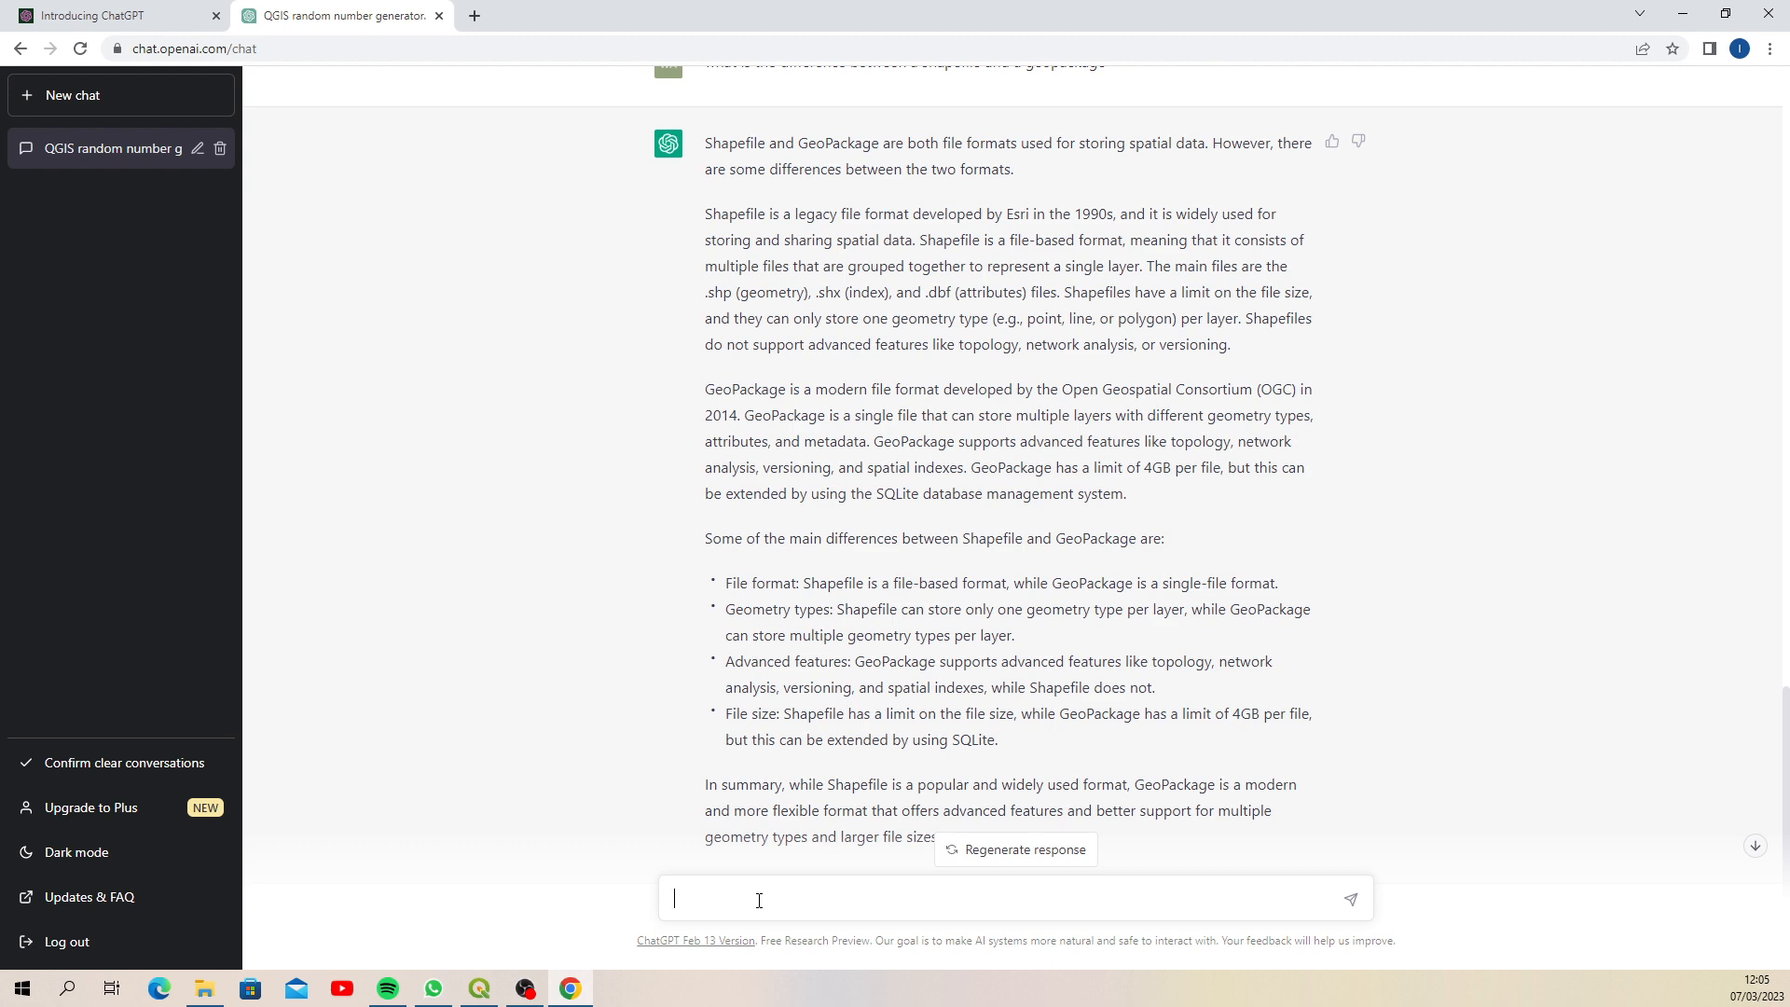
pyautogui.write('tell me a joke about a b')
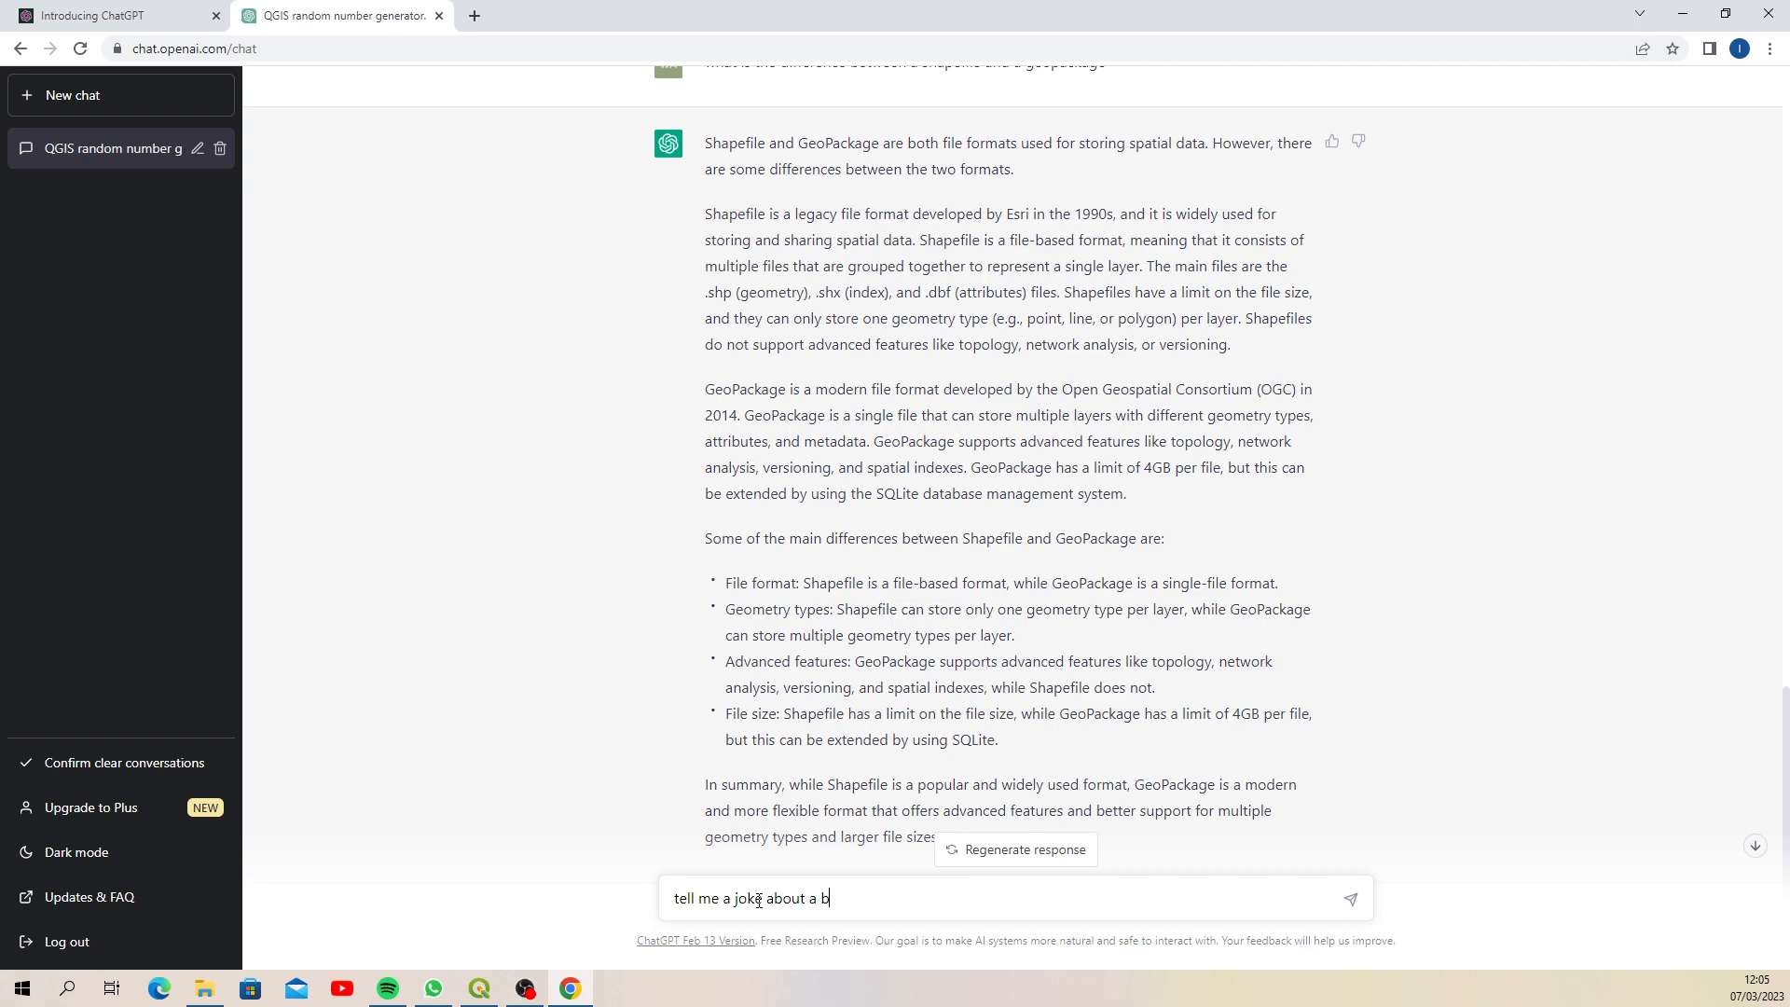
pyautogui.write('lue frog.')
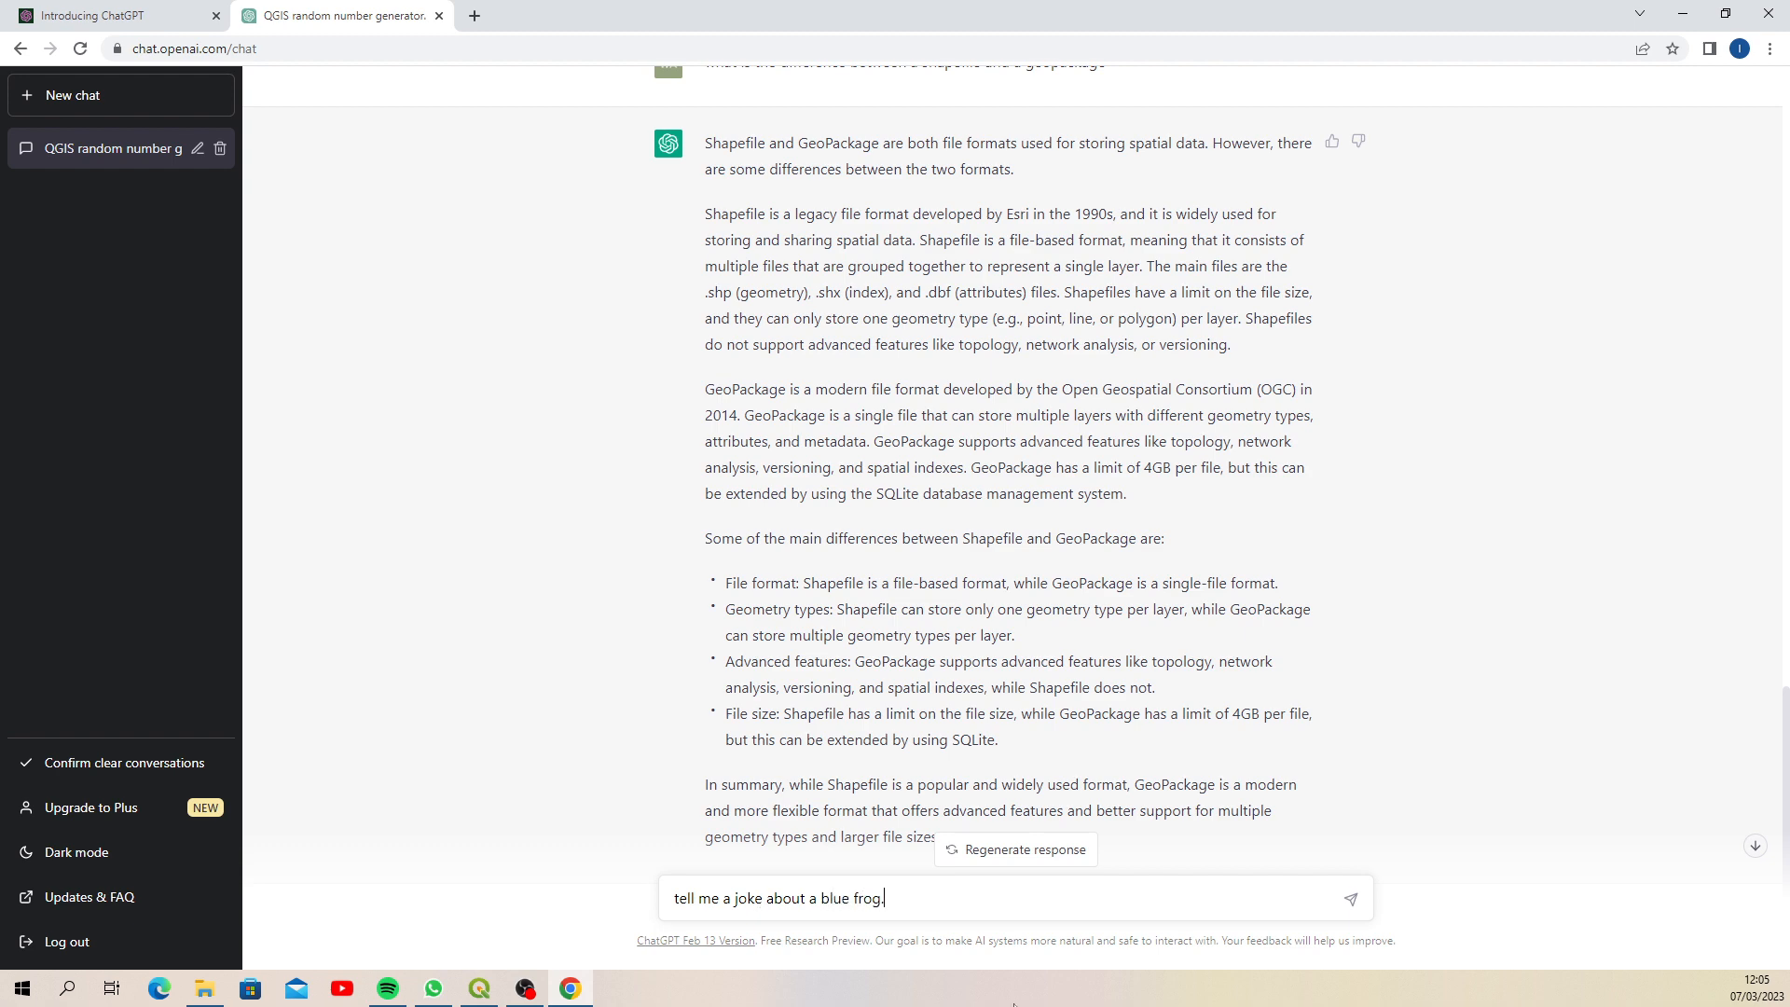
pyautogui.click(1349, 899)
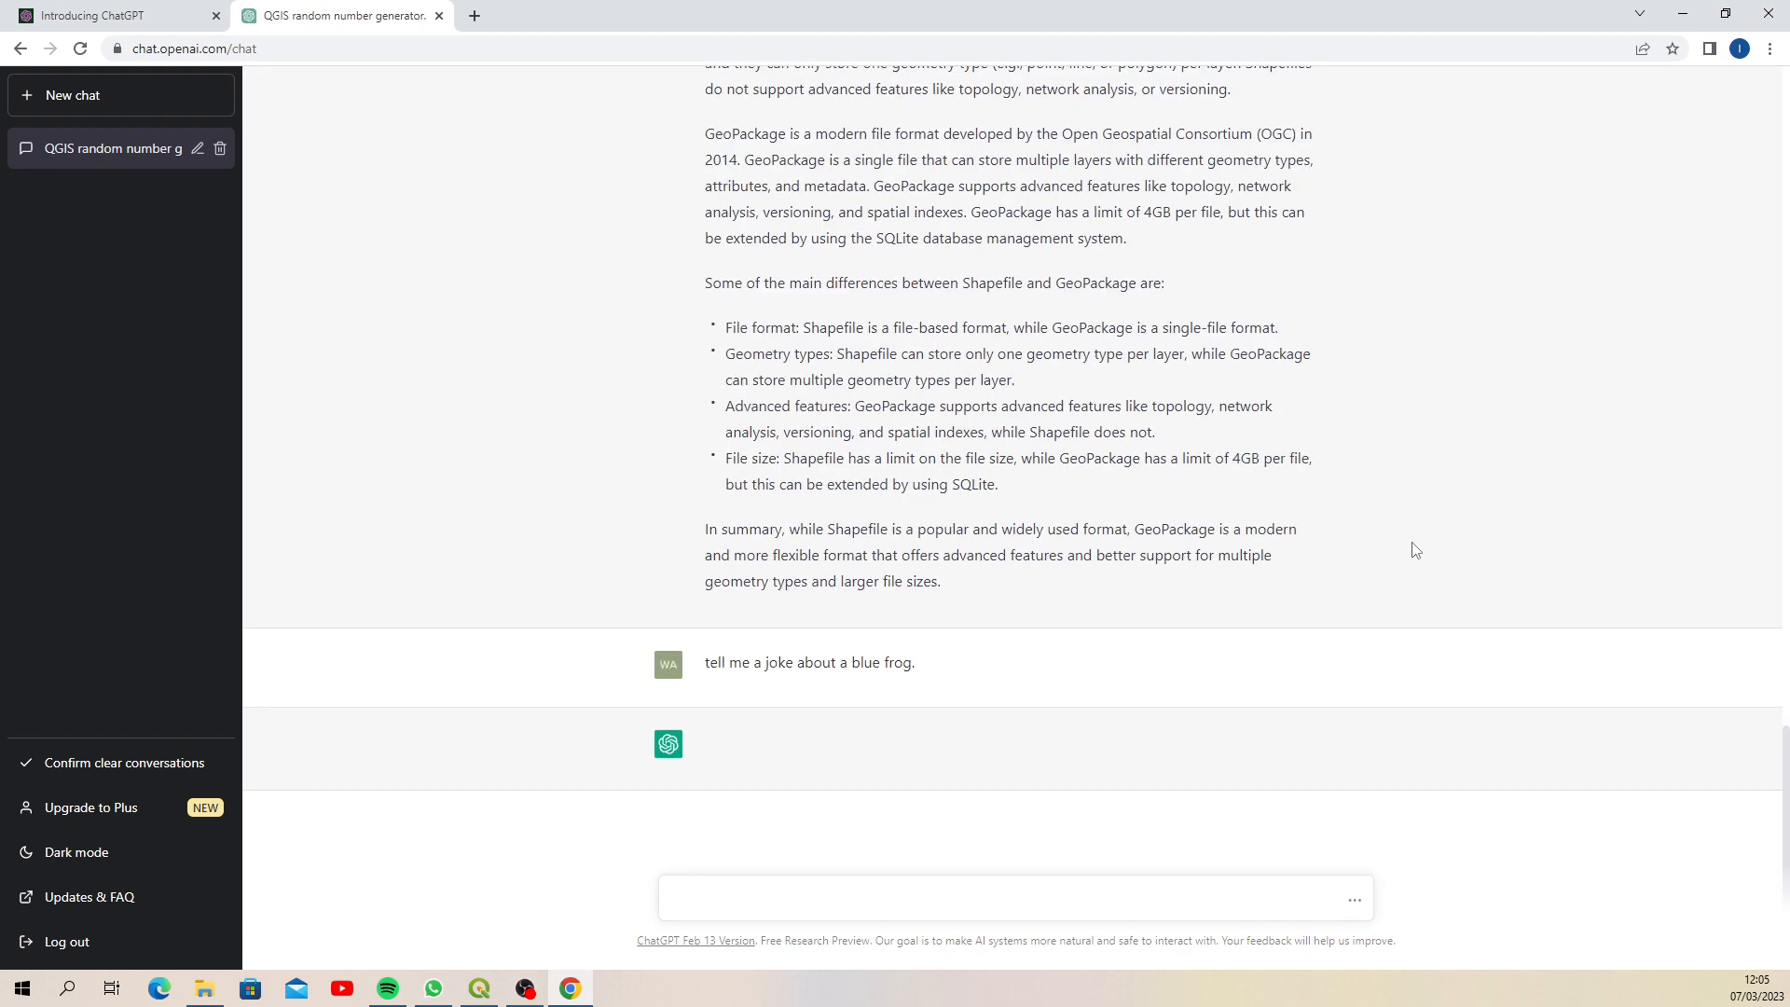
pyautogui.moveTo(1410, 538)
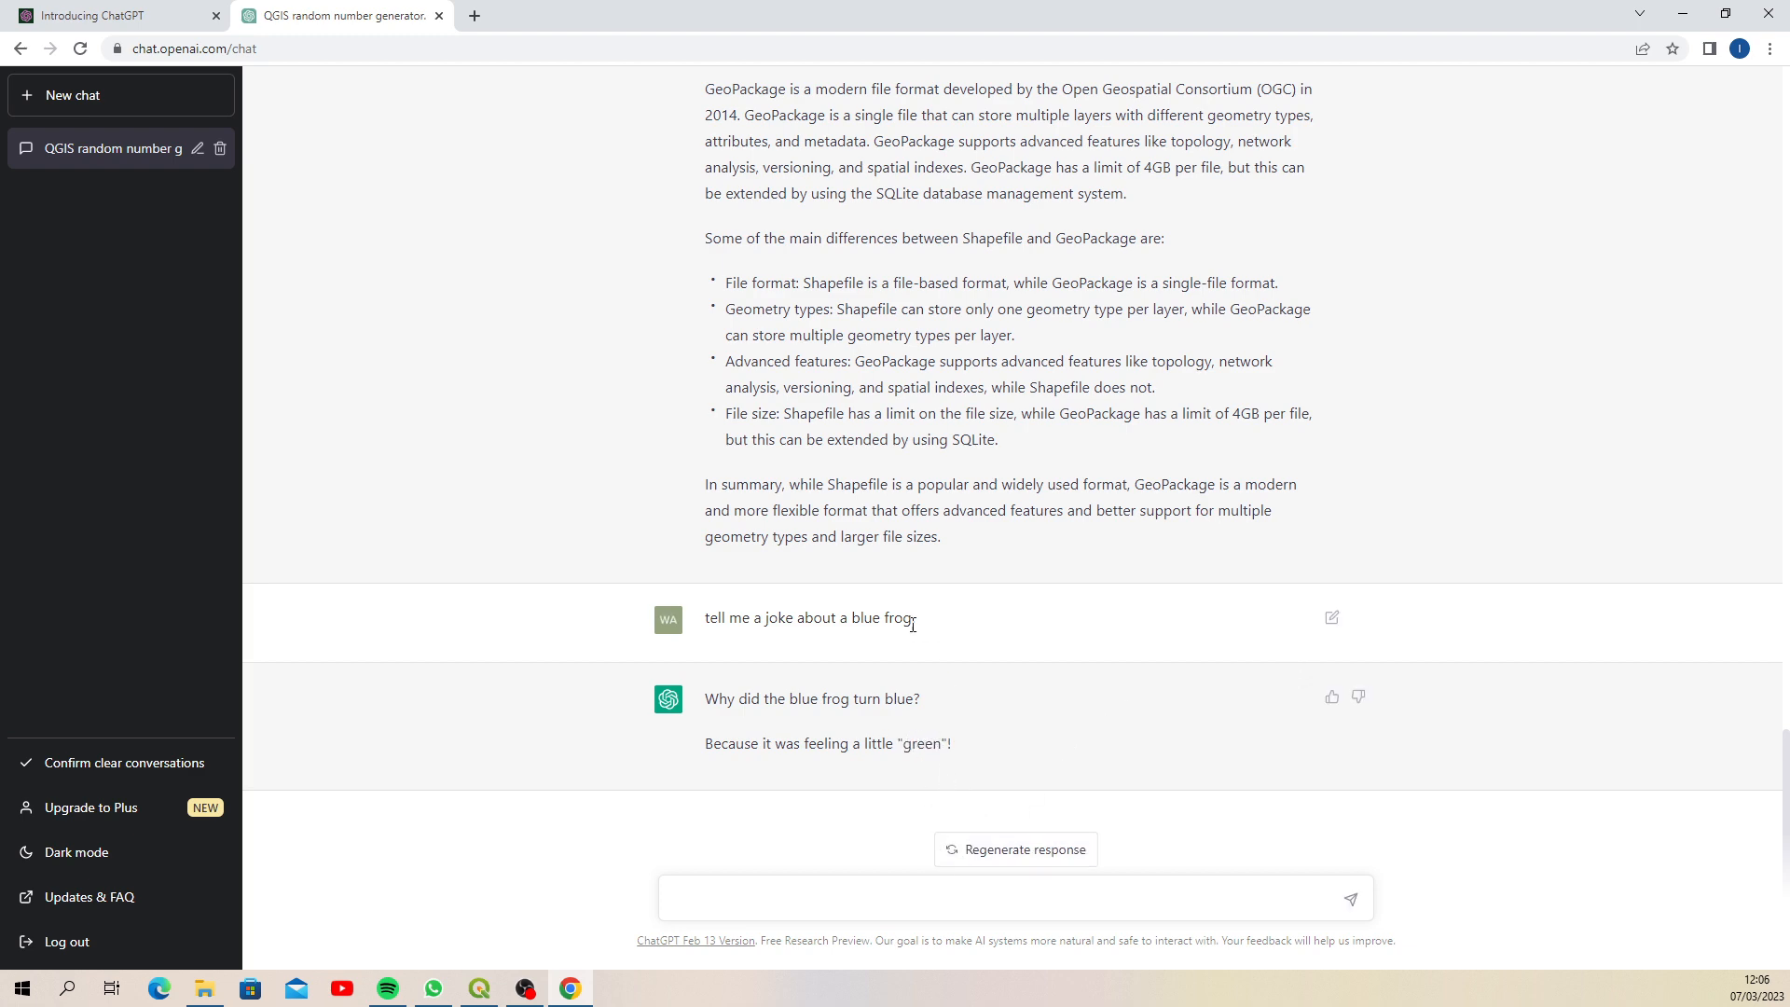
pyautogui.tripleClick(809, 618)
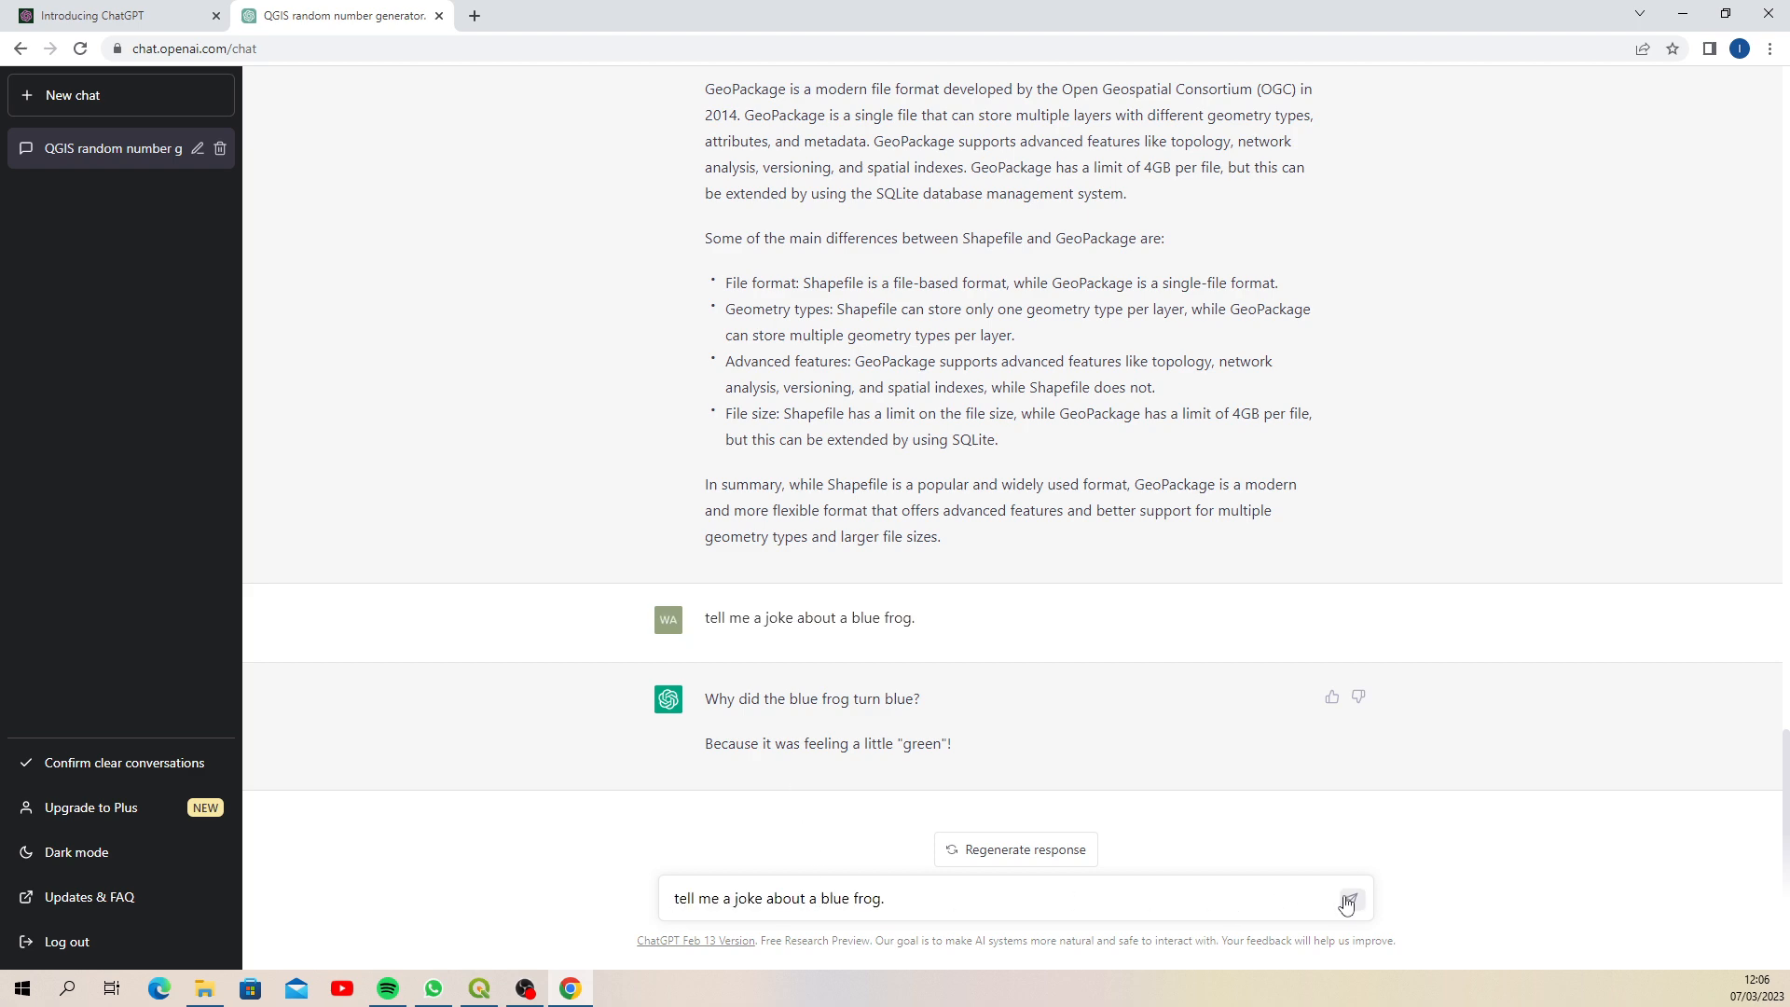
pyautogui.click(1351, 898)
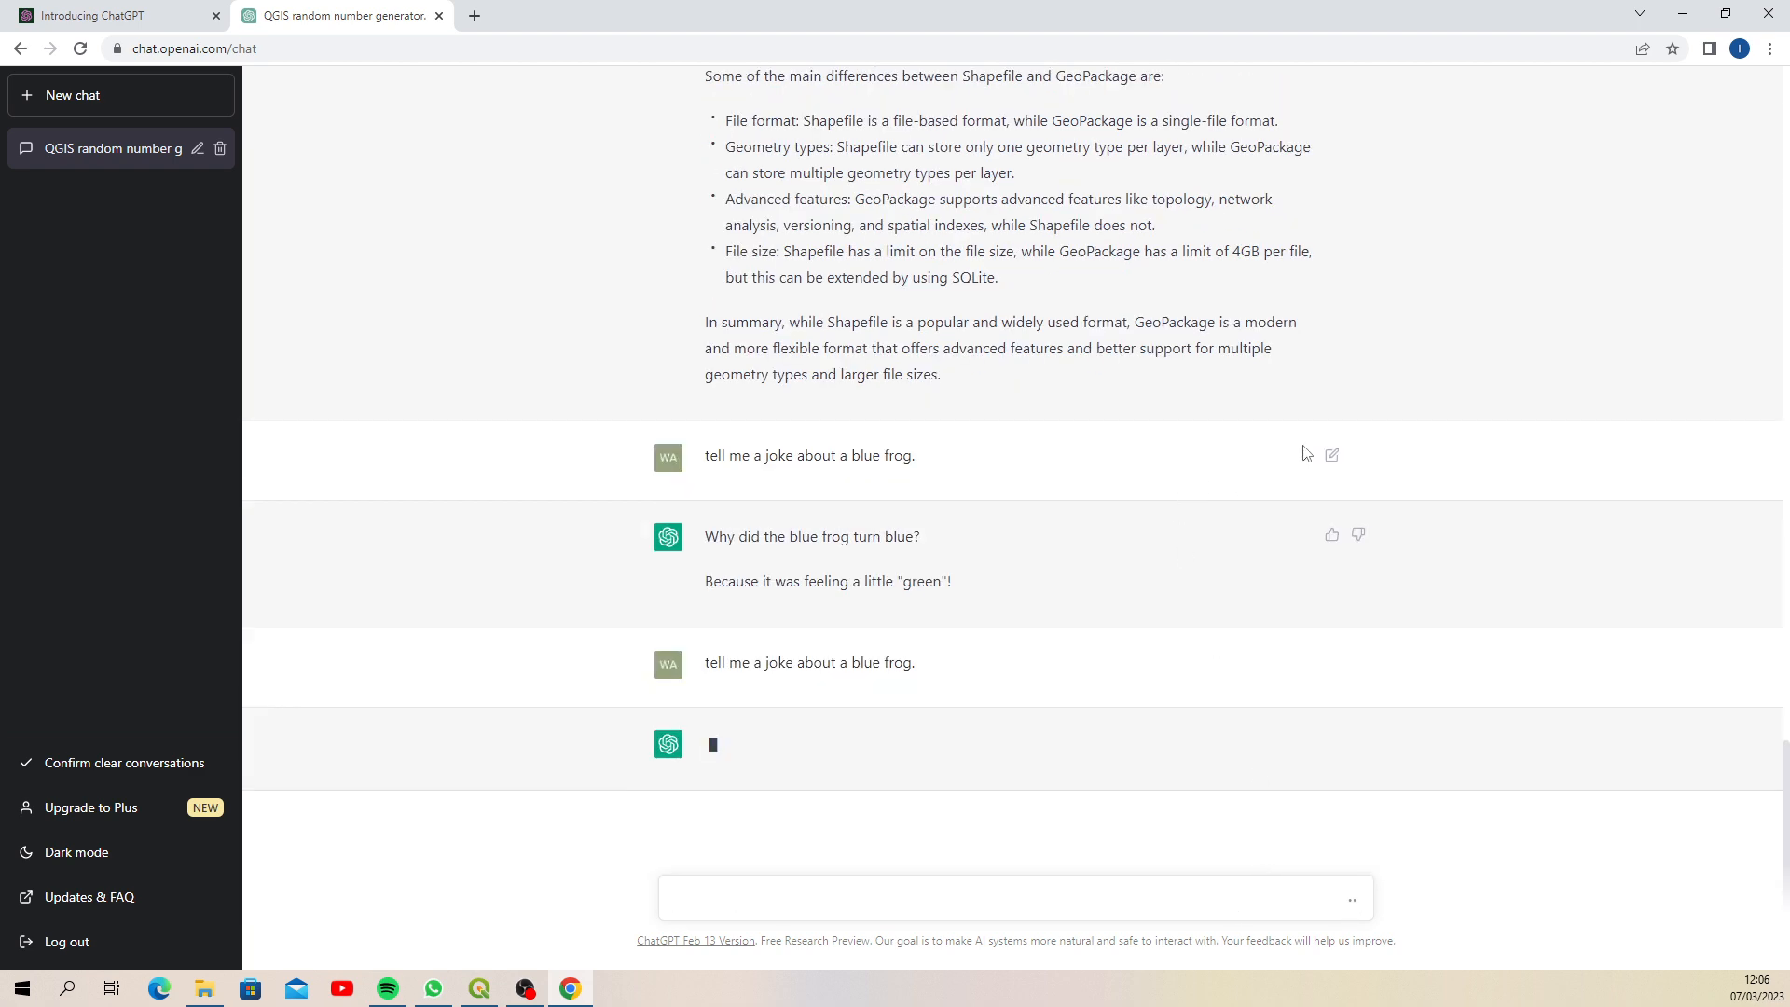
pyautogui.moveTo(1451, 367)
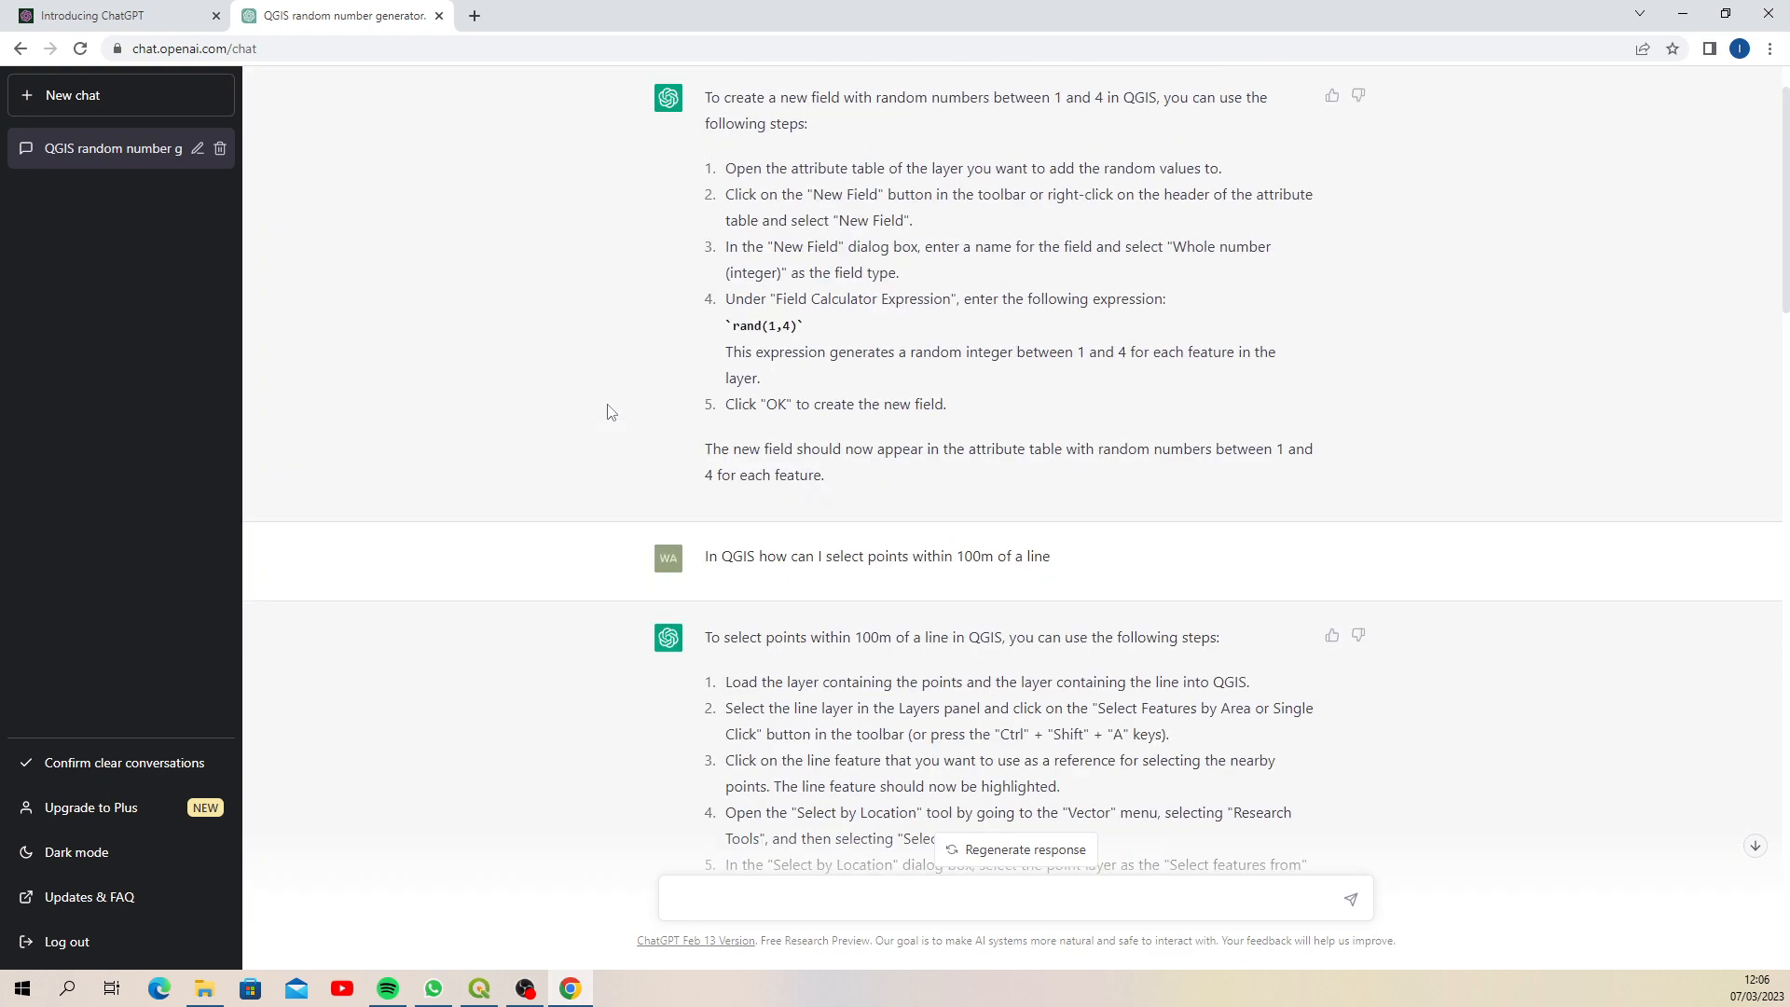
pyautogui.scroll(3)
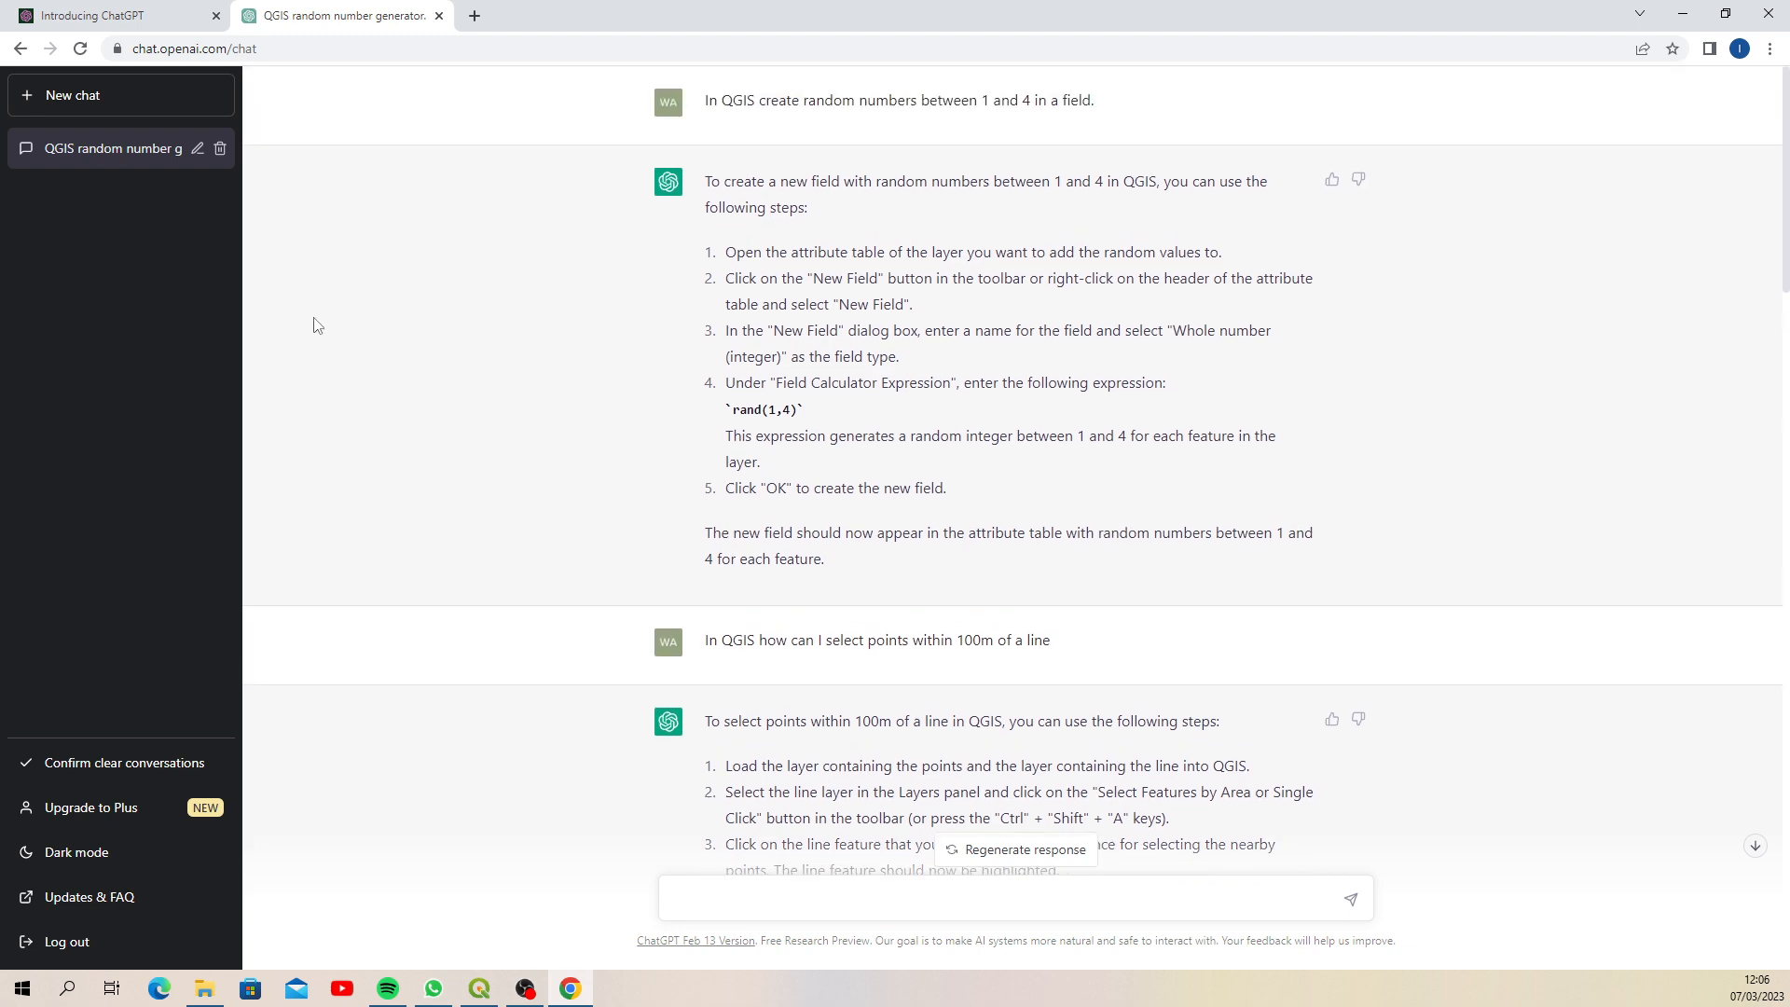
pyautogui.scroll(-3)
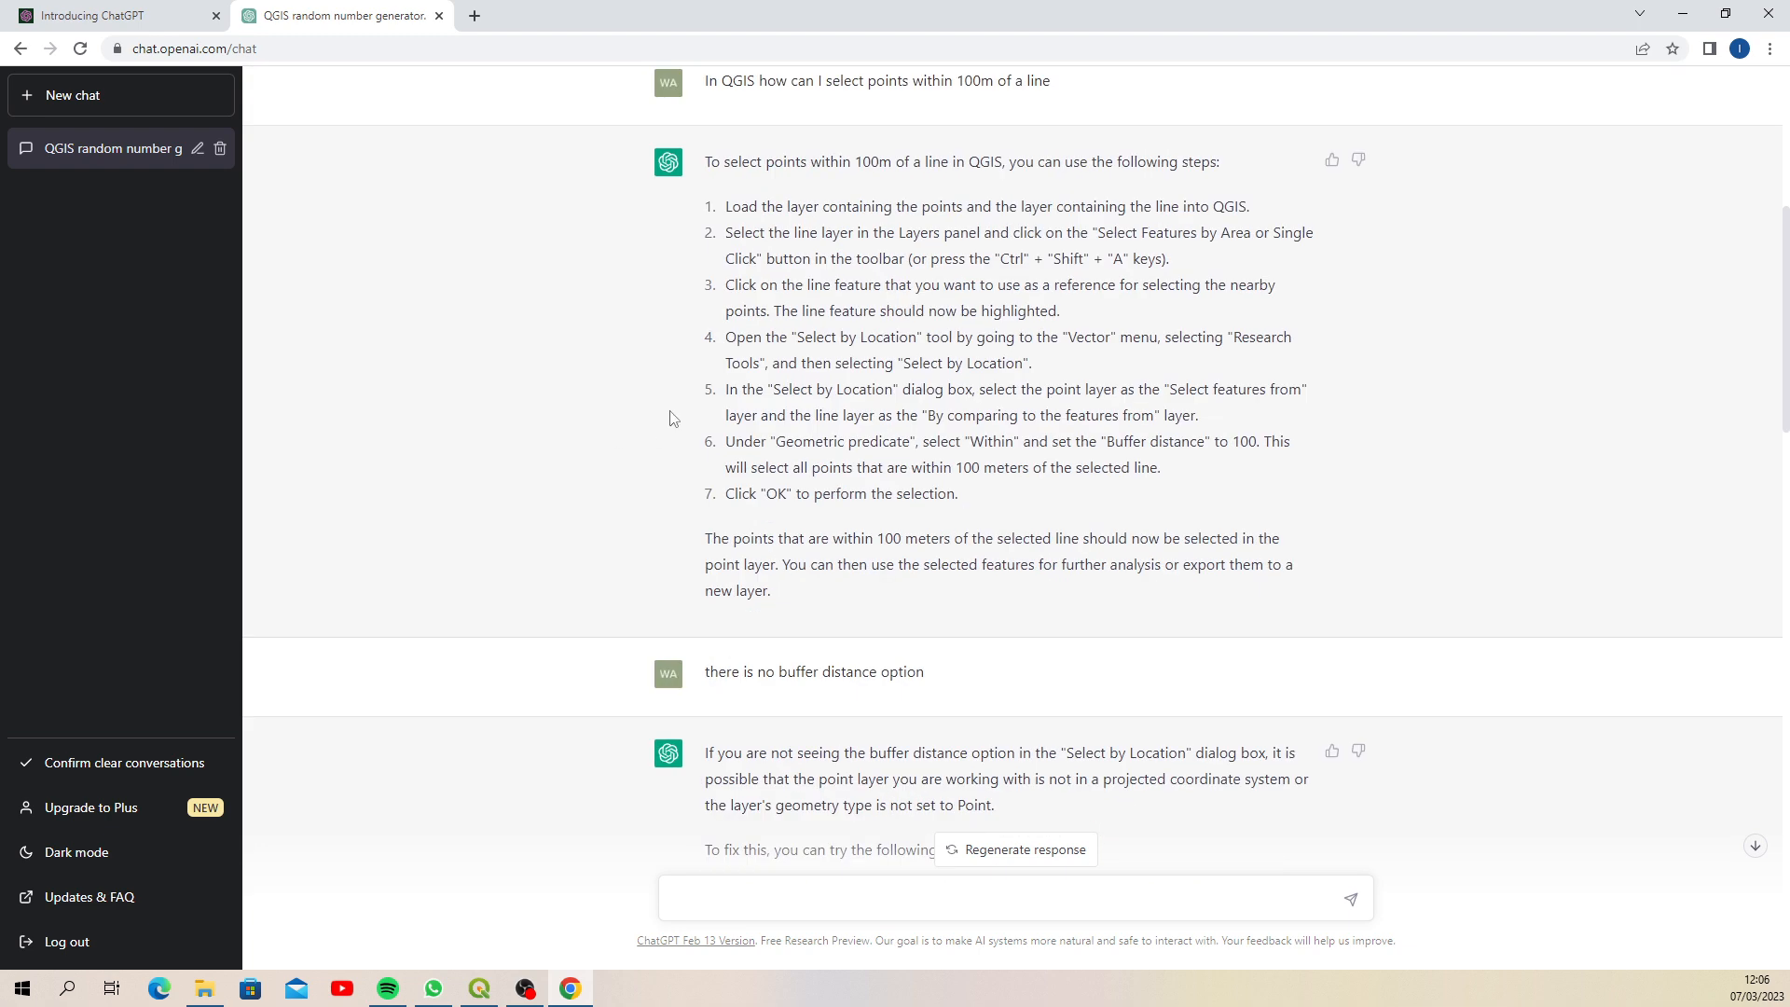
pyautogui.scroll(-3)
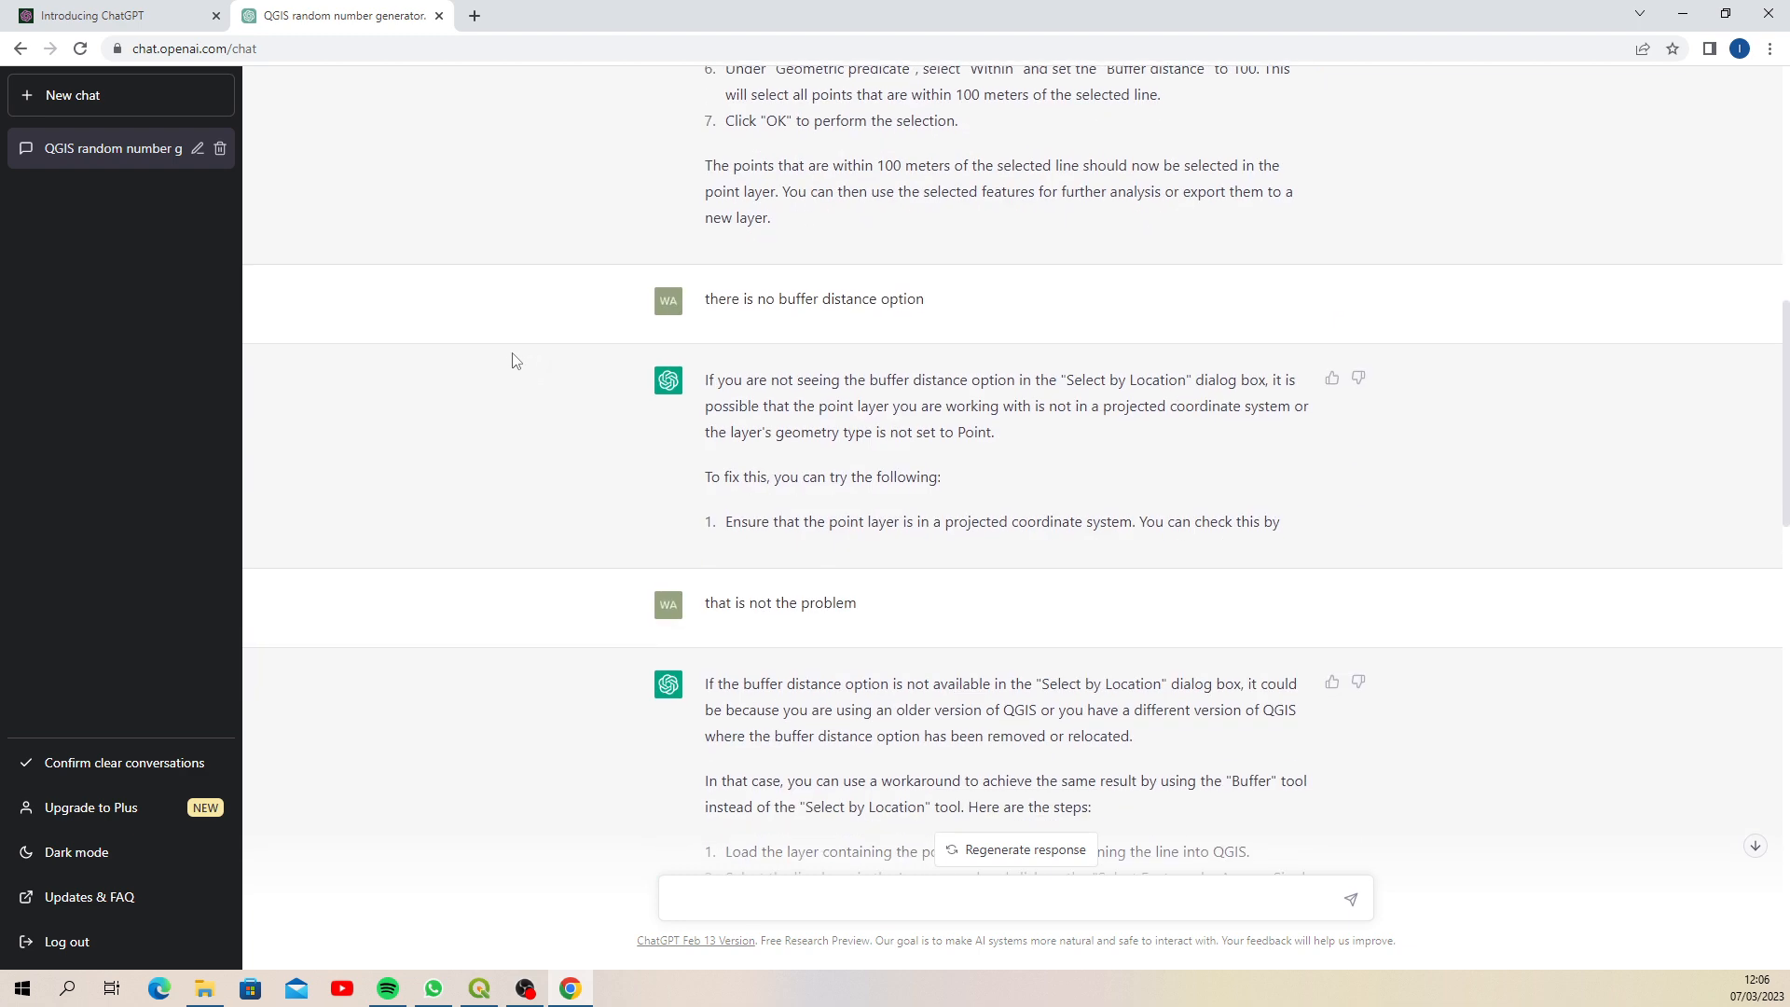
pyautogui.moveTo(486, 110)
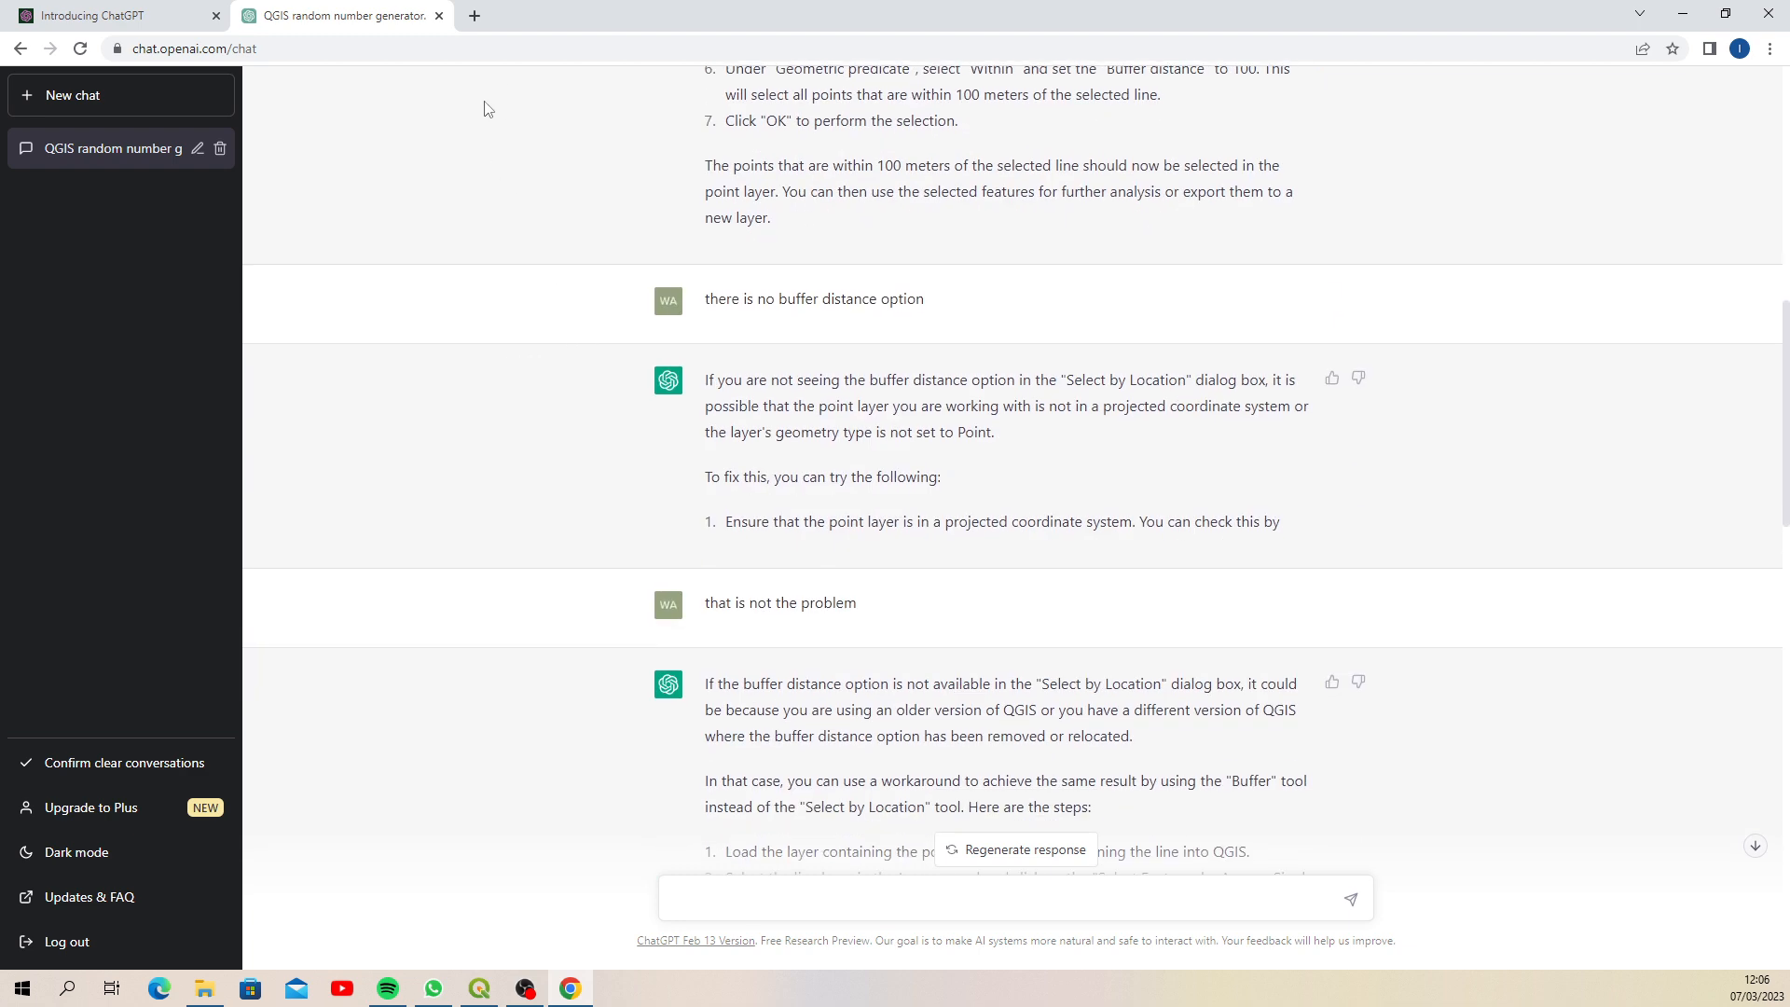